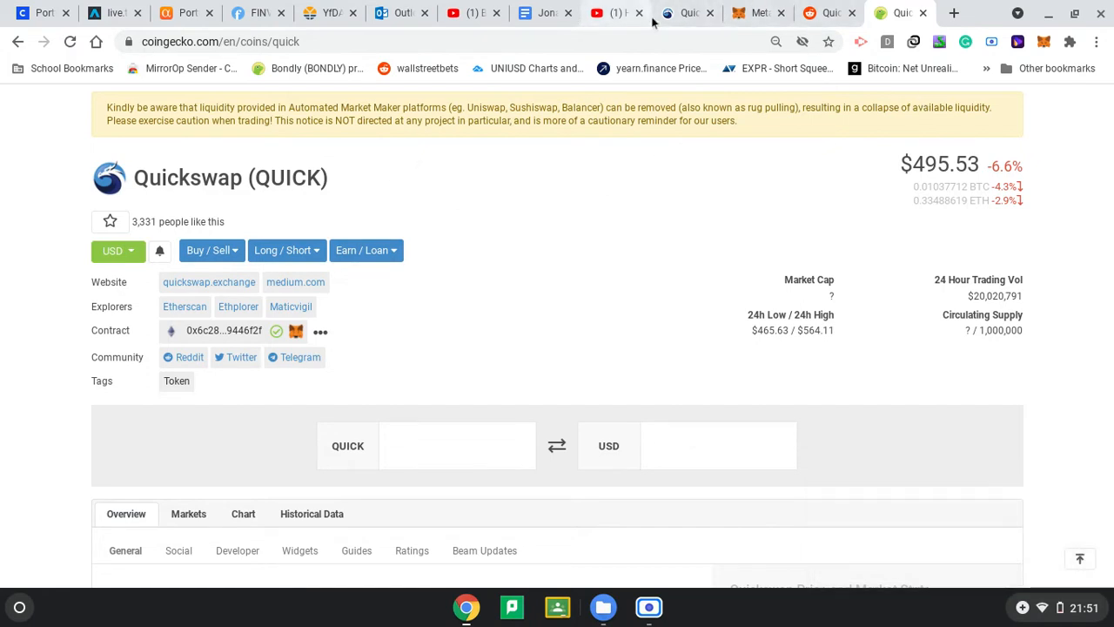
{"action": "mouse_move", "coordinate": [687, 12]}
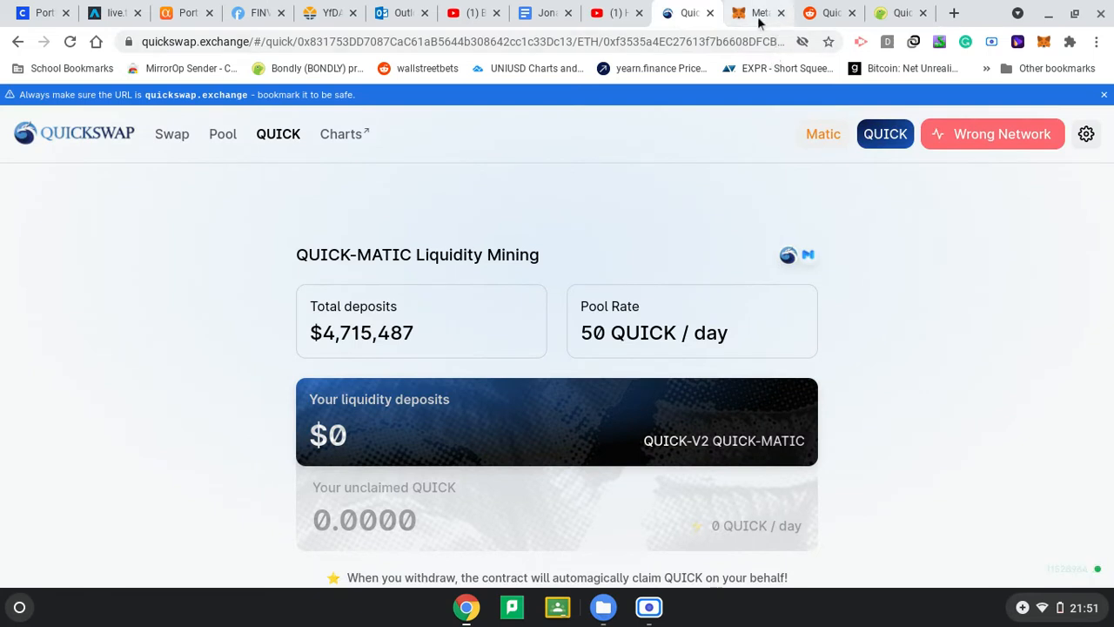
Check the 0.02 ETH balance in the MetaMask tab, then open a new blank tab.
{"action": "left_click", "coordinate": [757, 12]}
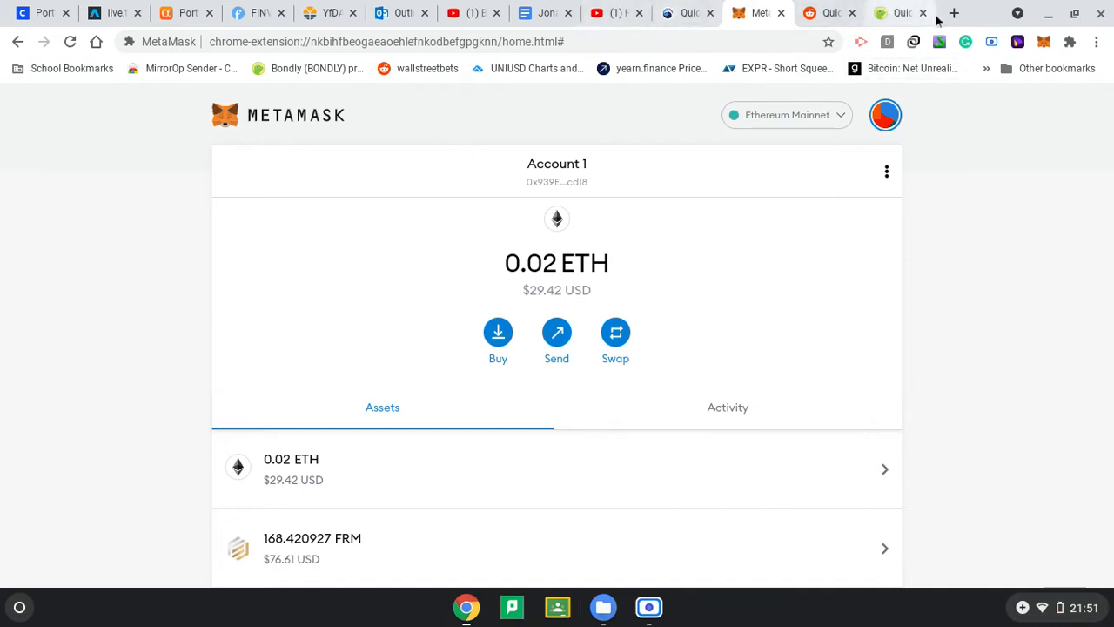
{"action": "left_click", "coordinate": [901, 12]}
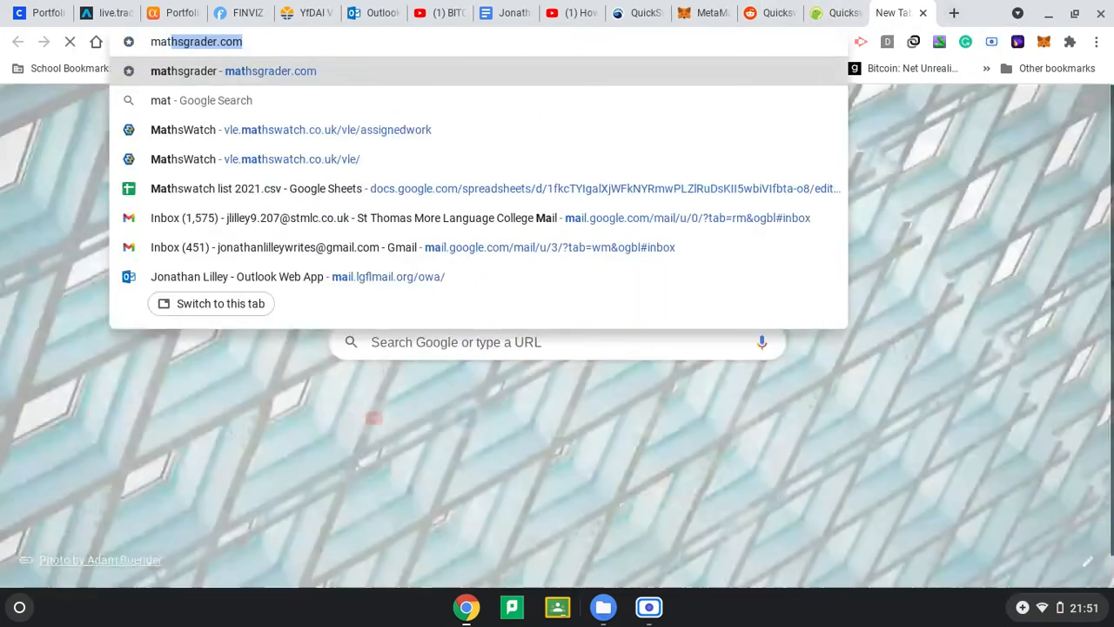
Search 'matic network' and open the Matic Web Wallet v2 login page.
{"action": "type", "text": "matic"}
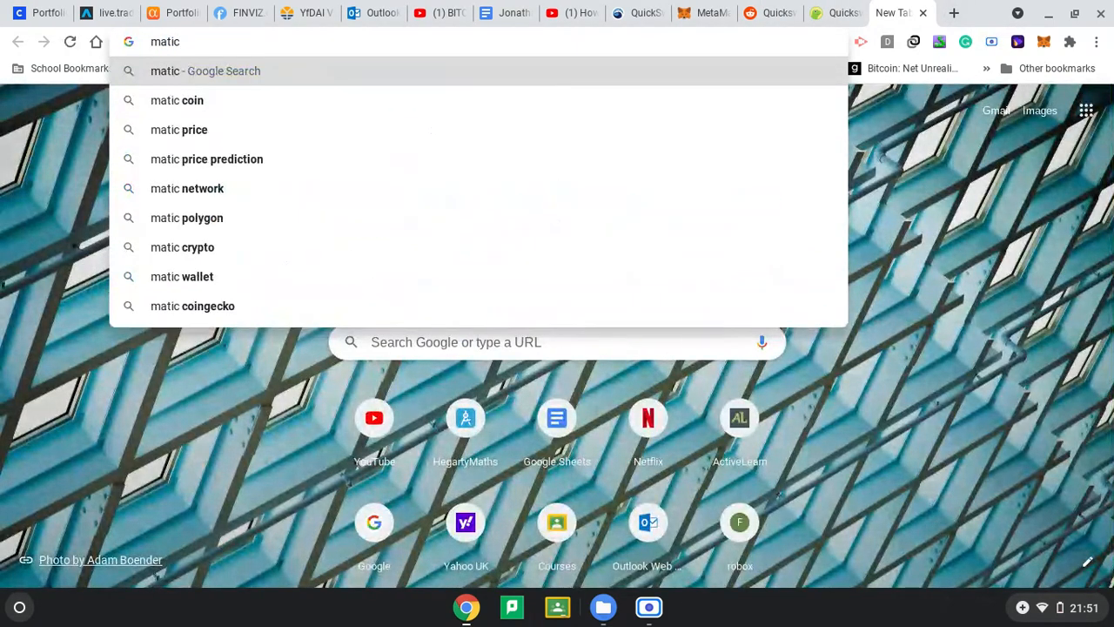
{"action": "type", "text": "network"}
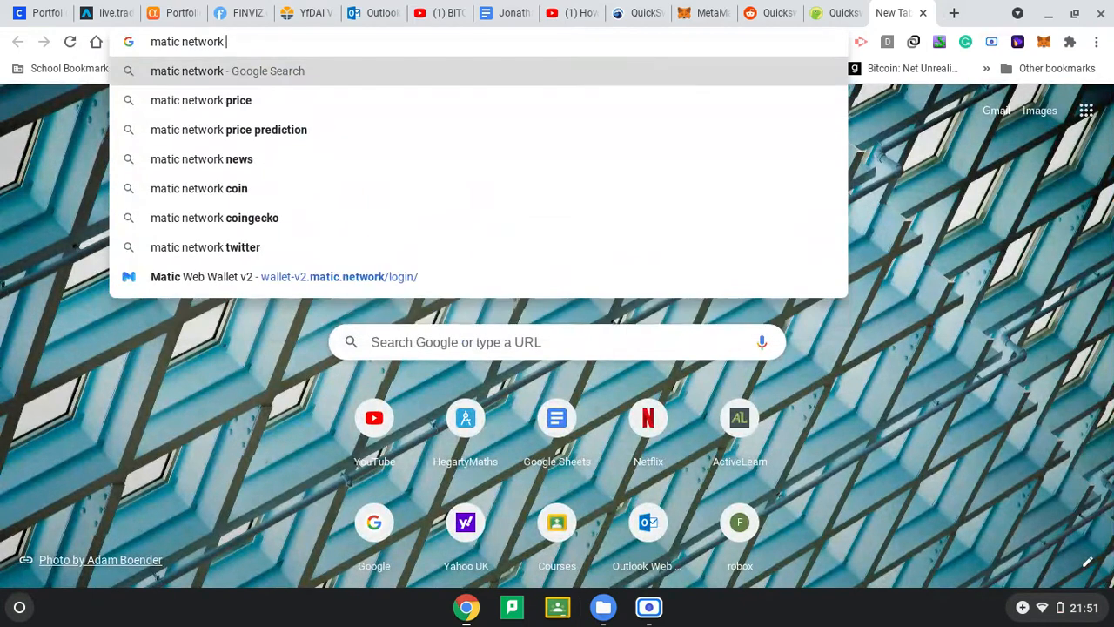
{"action": "key", "text": "BackSpace"}
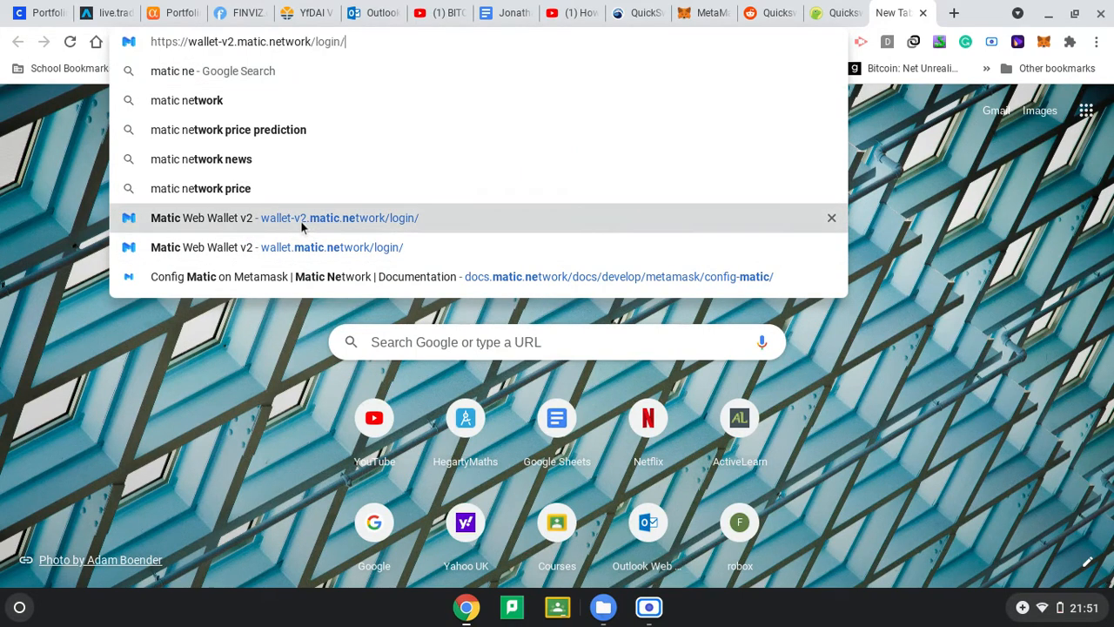
{"action": "left_click", "coordinate": [339, 218]}
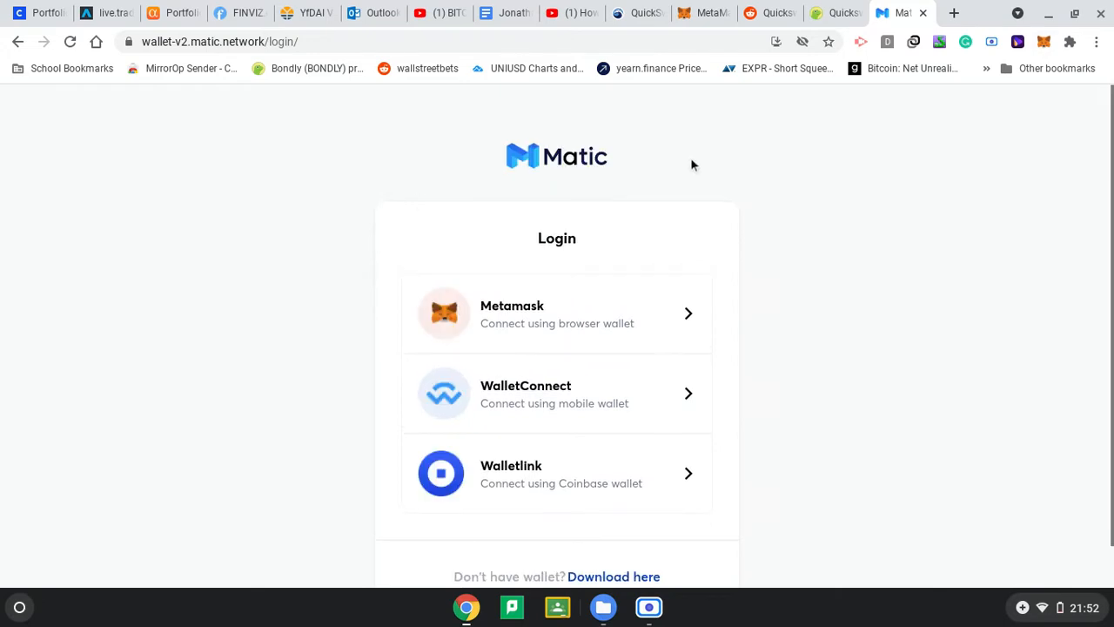
{"action": "mouse_move", "coordinate": [598, 211]}
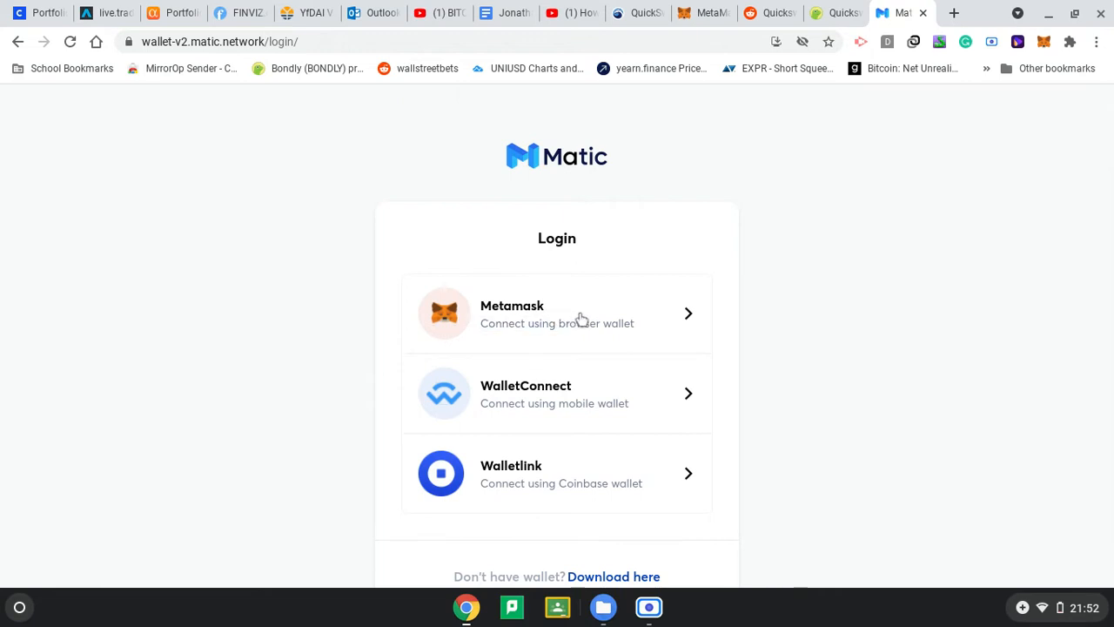
Log in with MetaMask and sign the request to reach the Matic Mainnet dashboard.
{"action": "left_click", "coordinate": [556, 313]}
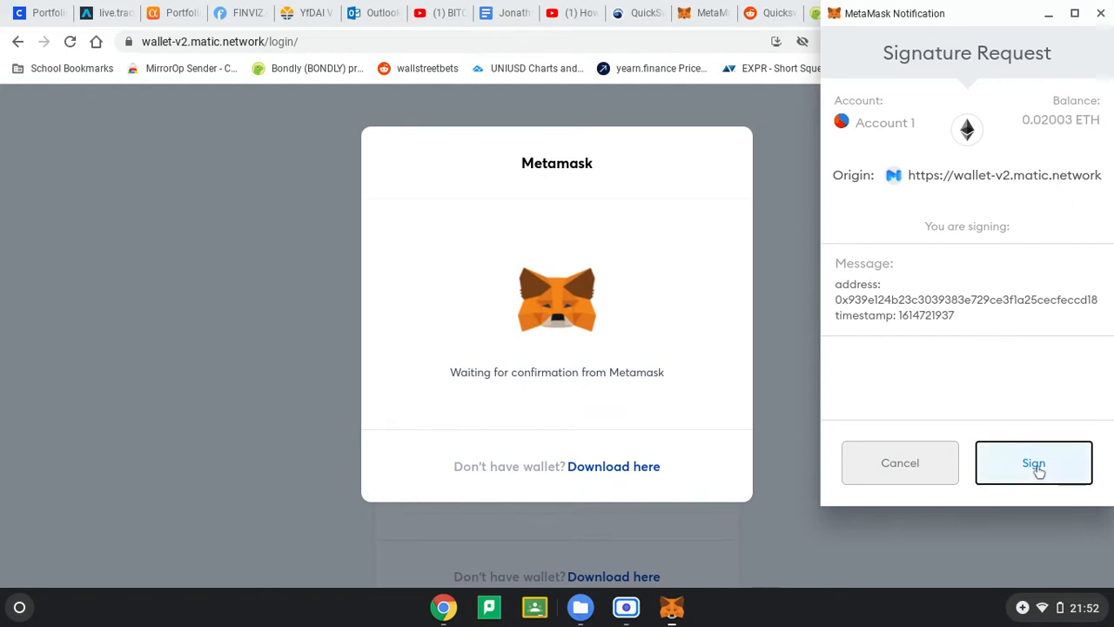
{"action": "left_click", "coordinate": [1033, 462]}
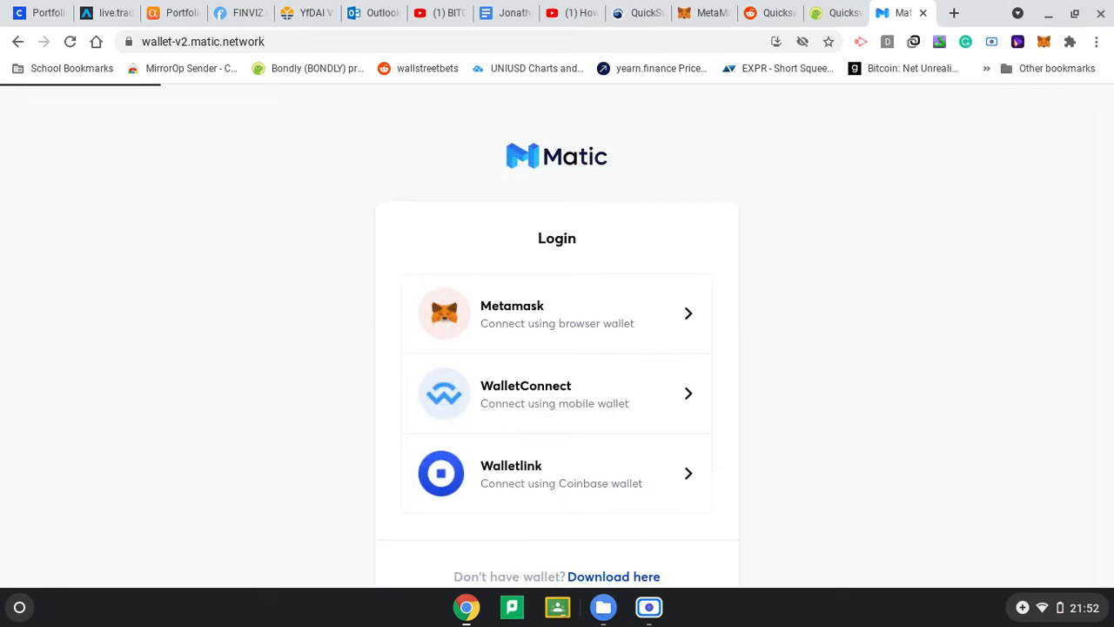
{"action": "left_click", "coordinate": [556, 314]}
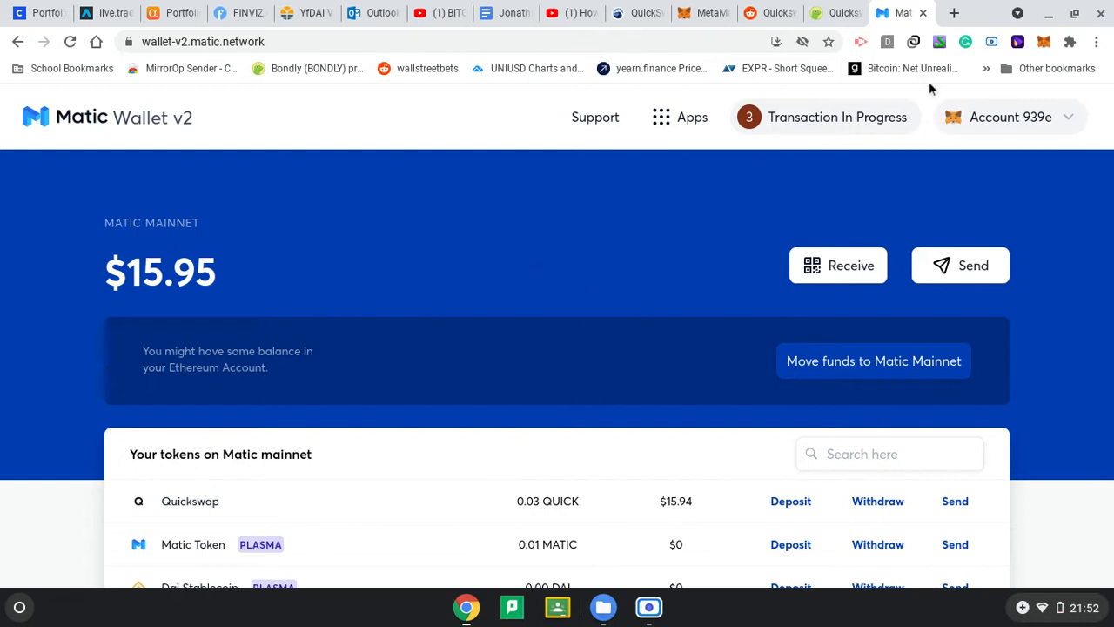
{"action": "mouse_move", "coordinate": [294, 257]}
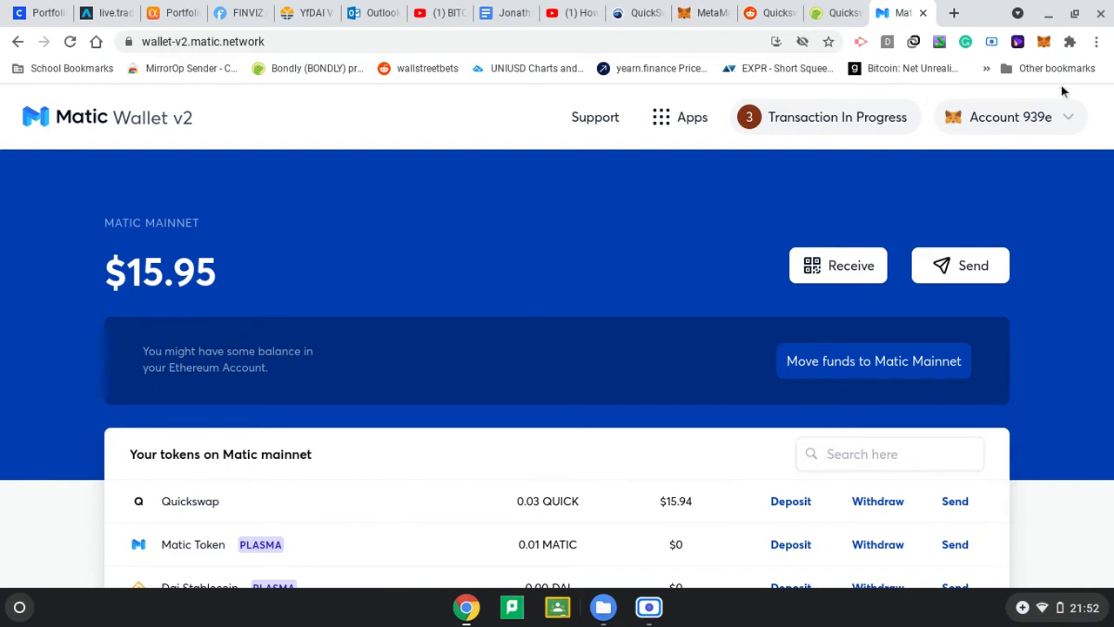
{"action": "mouse_move", "coordinate": [728, 142]}
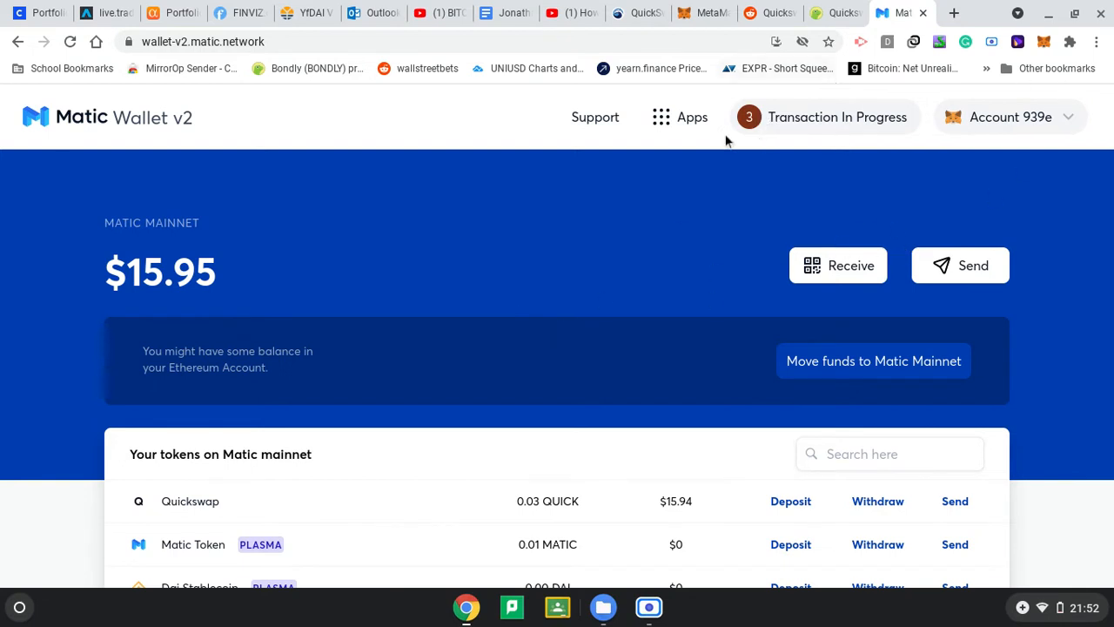
{"action": "mouse_move", "coordinate": [1100, 11]}
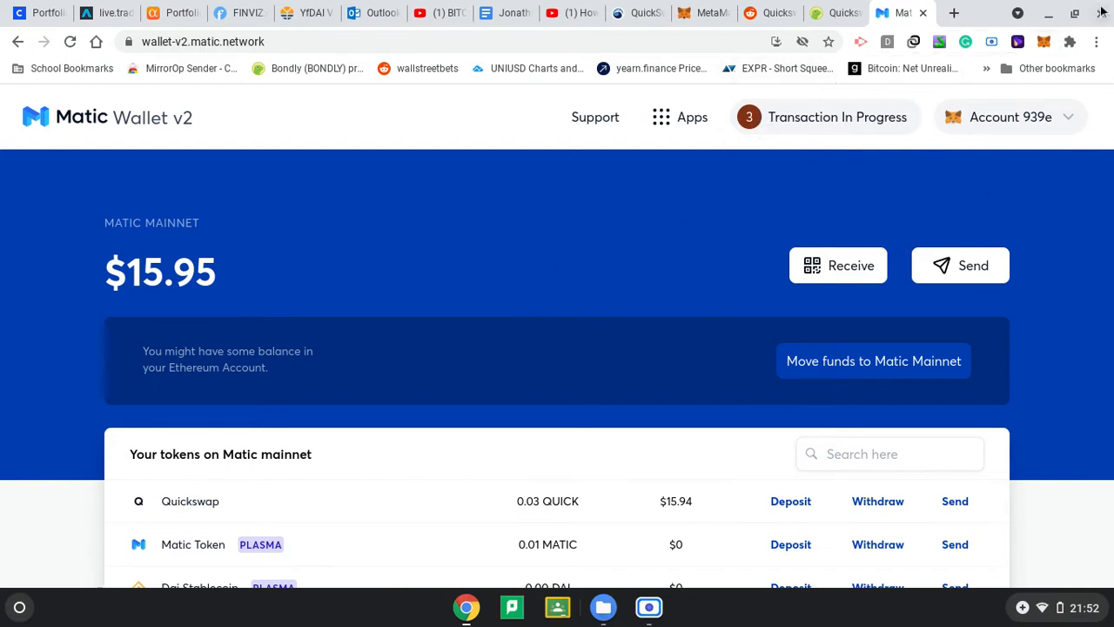
{"action": "mouse_move", "coordinate": [670, 236]}
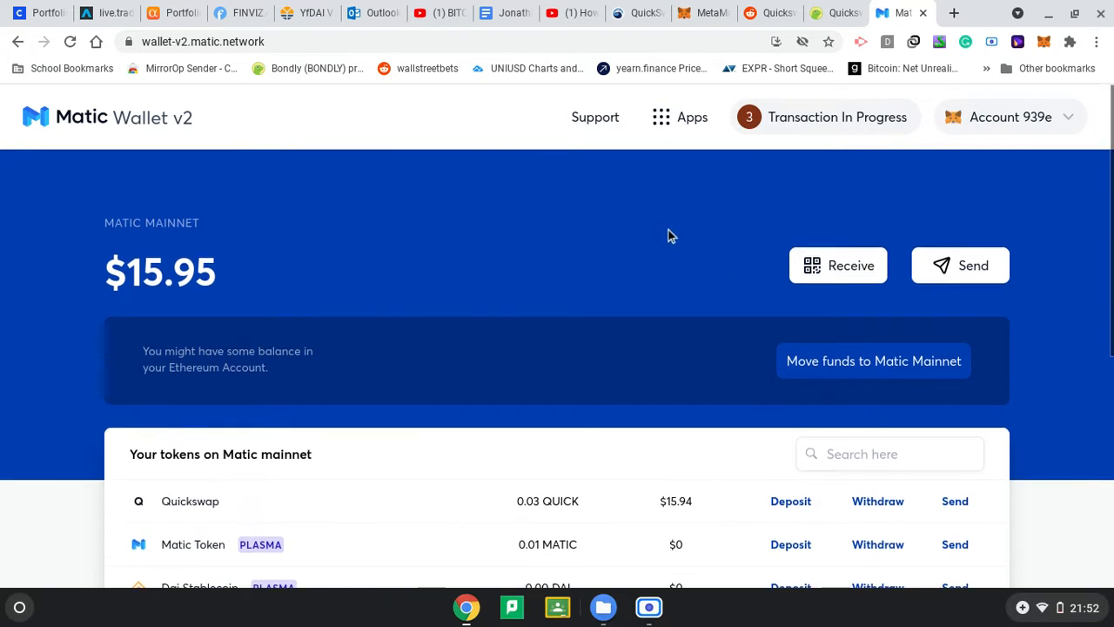
{"action": "mouse_move", "coordinate": [861, 338]}
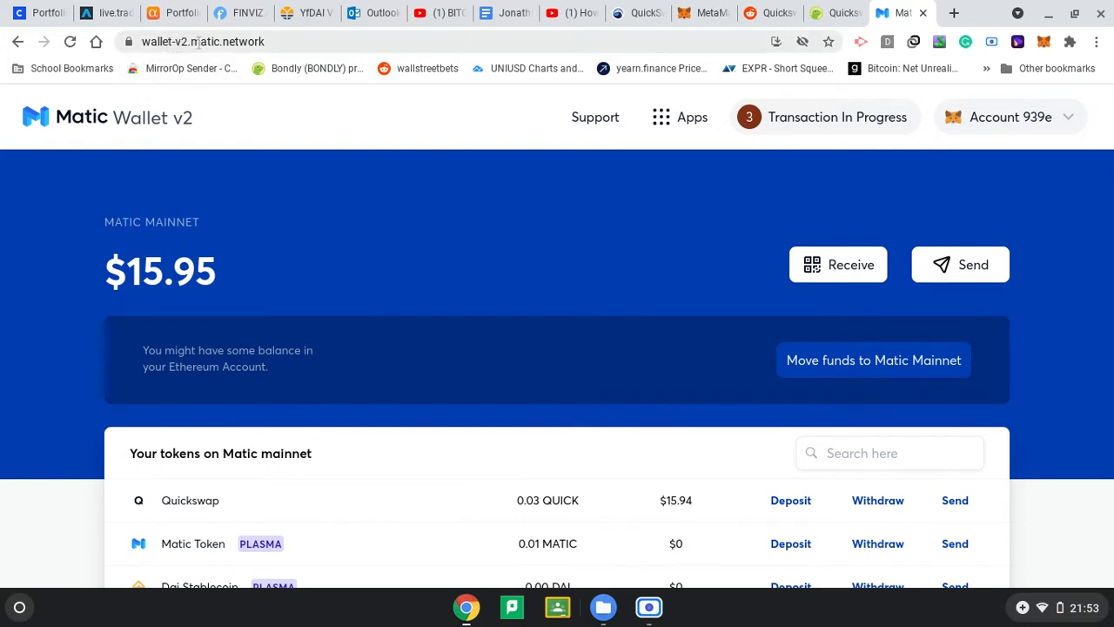
{"action": "mouse_move", "coordinate": [744, 198]}
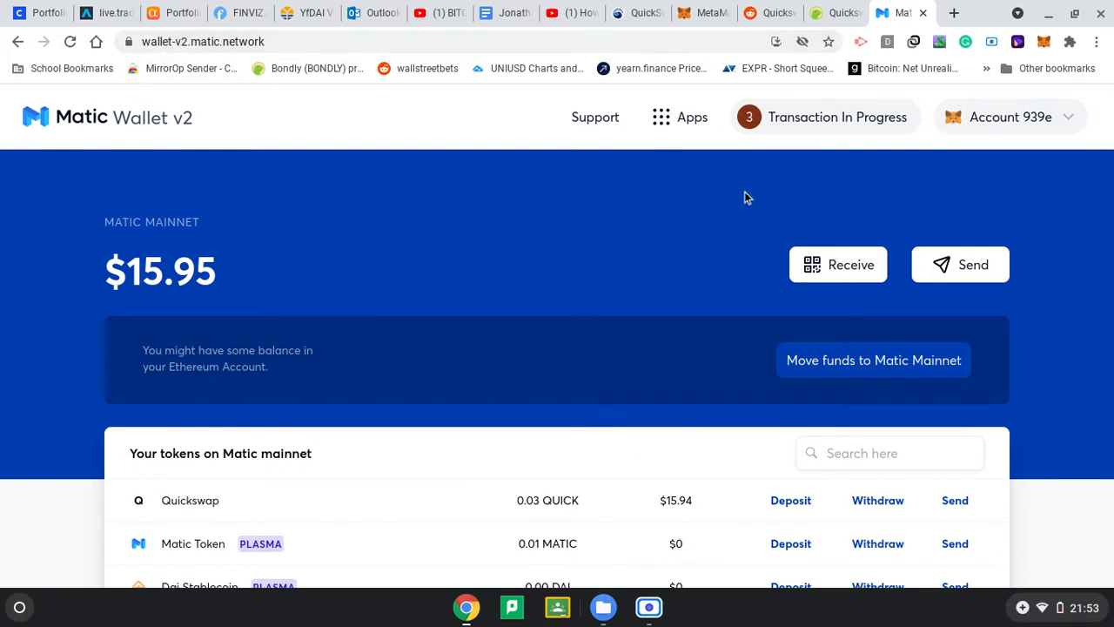
{"action": "mouse_move", "coordinate": [765, 217]}
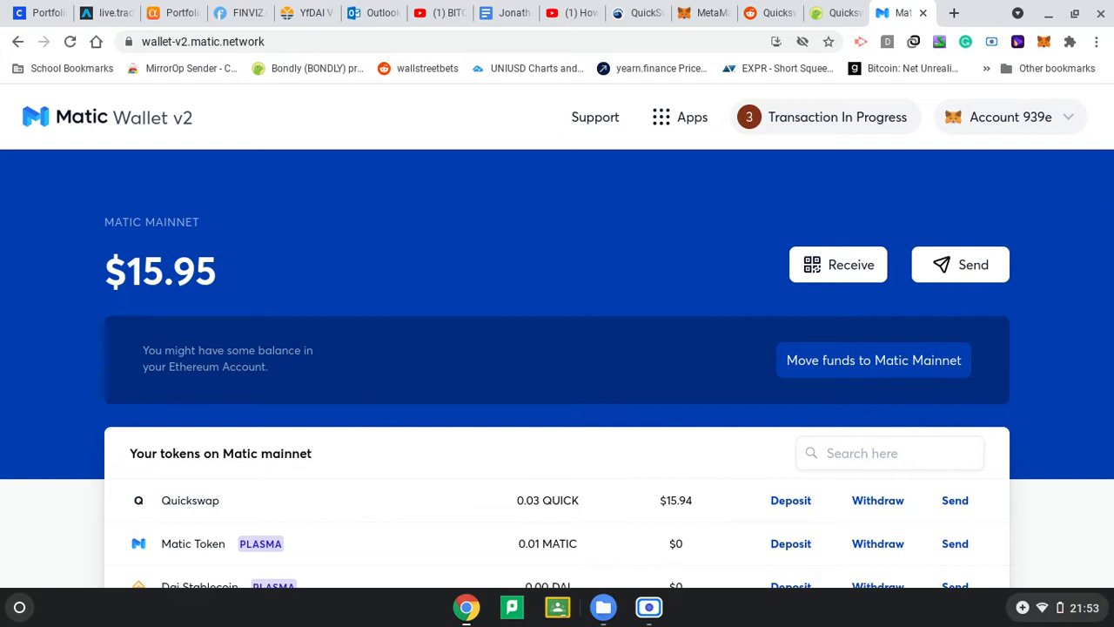
{"action": "mouse_move", "coordinate": [794, 309]}
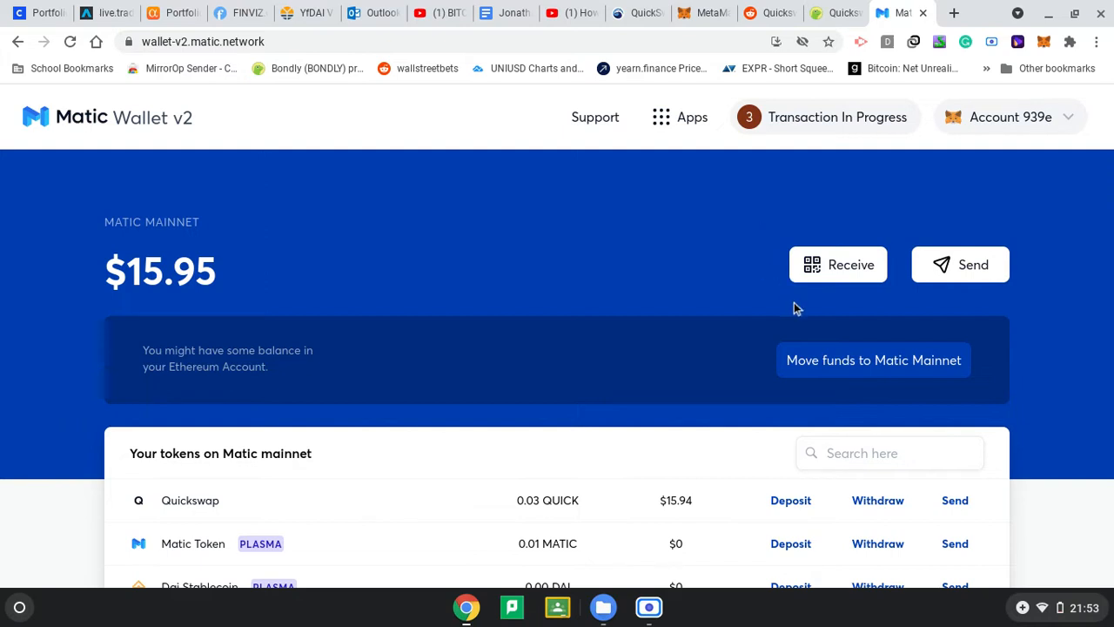
{"action": "mouse_move", "coordinate": [801, 314]}
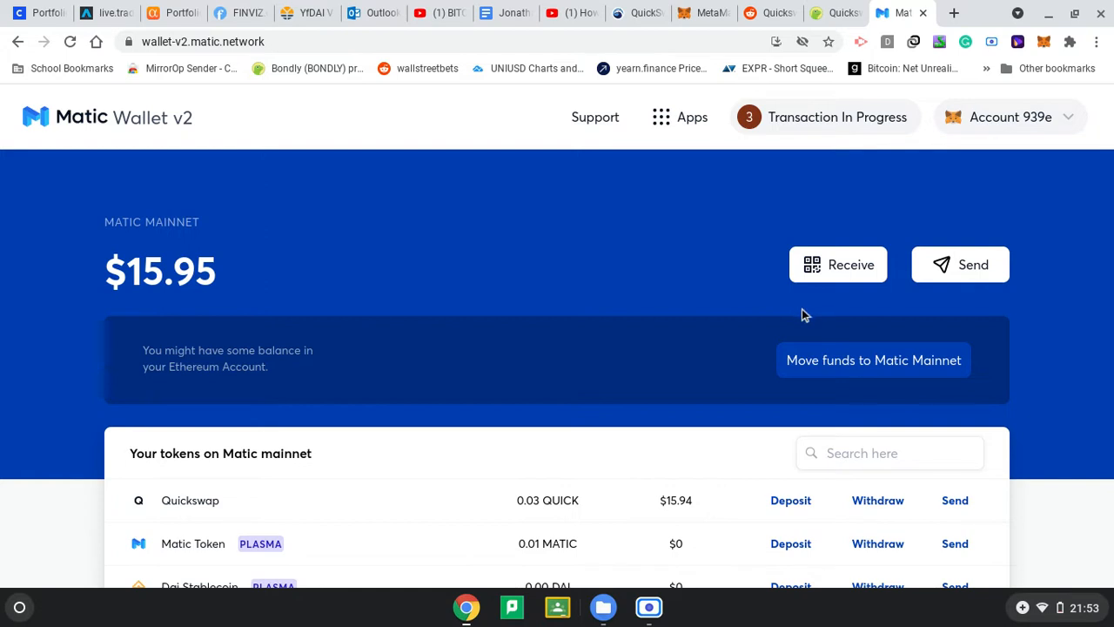
{"action": "mouse_move", "coordinate": [849, 411]}
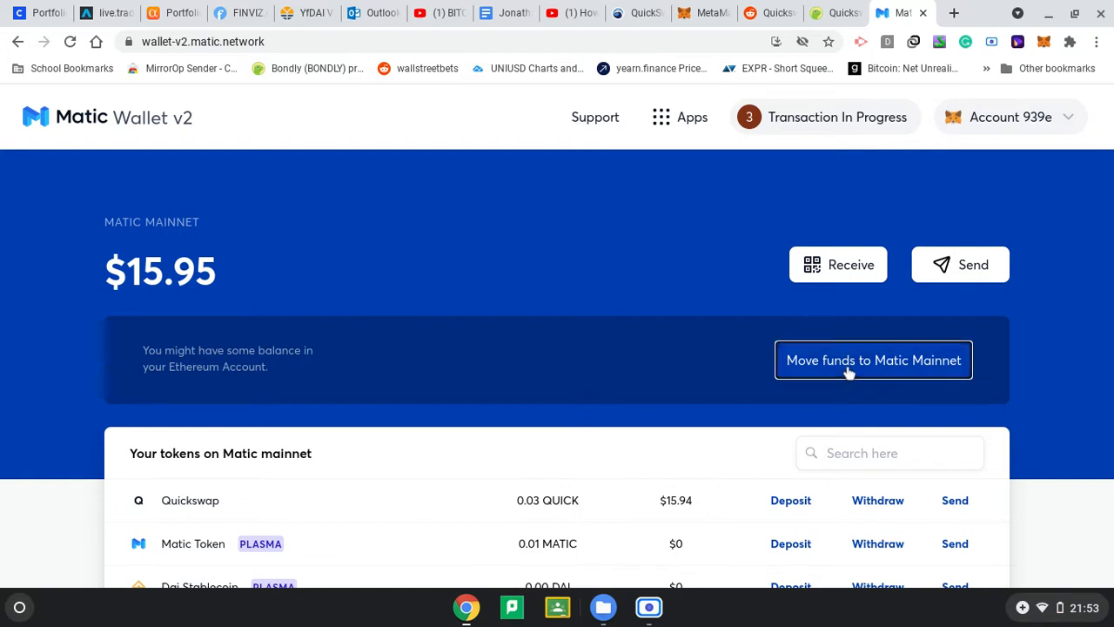
Start a transfer to Matic Mainnet and fill in the maximum, about 0.0127 ETH.
{"action": "left_click", "coordinate": [872, 359]}
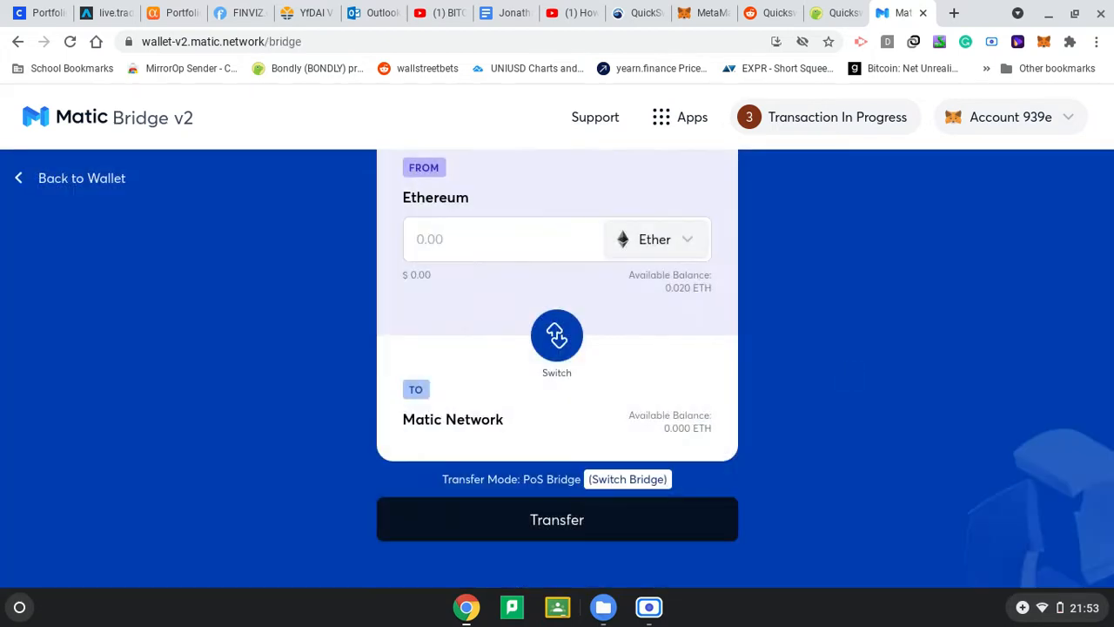
{"action": "mouse_move", "coordinate": [638, 272]}
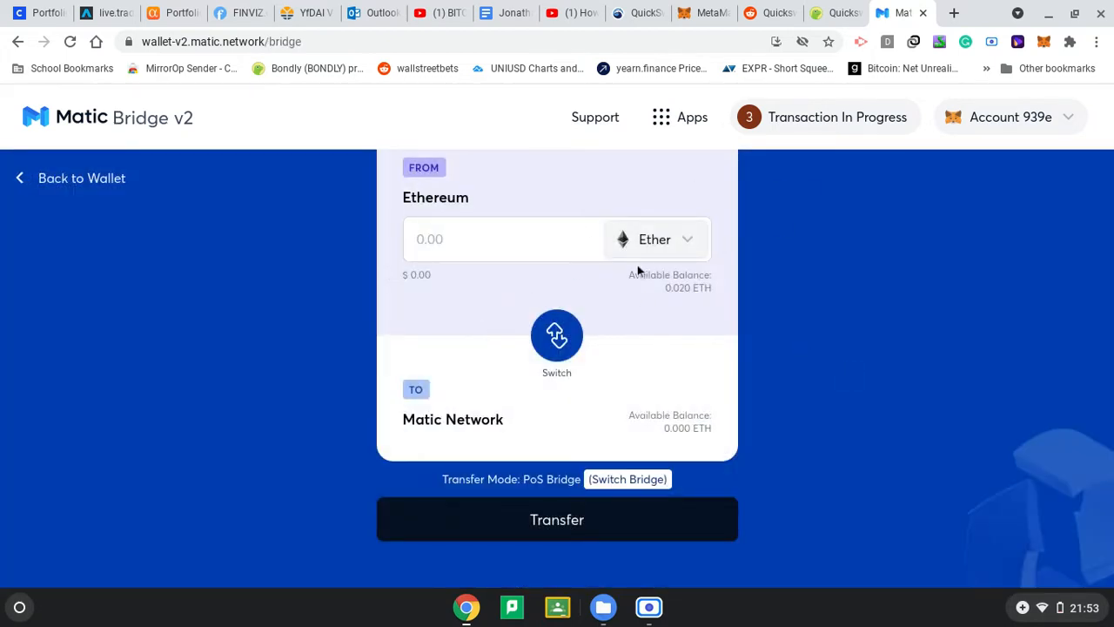
{"action": "left_click", "coordinate": [581, 239]}
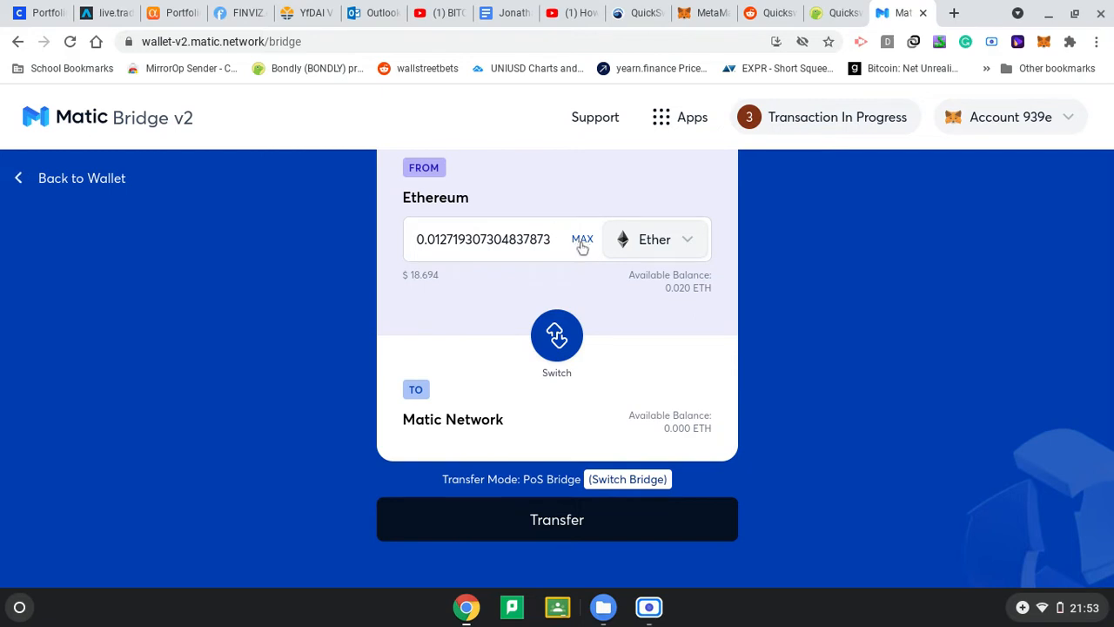
{"action": "mouse_move", "coordinate": [579, 251]}
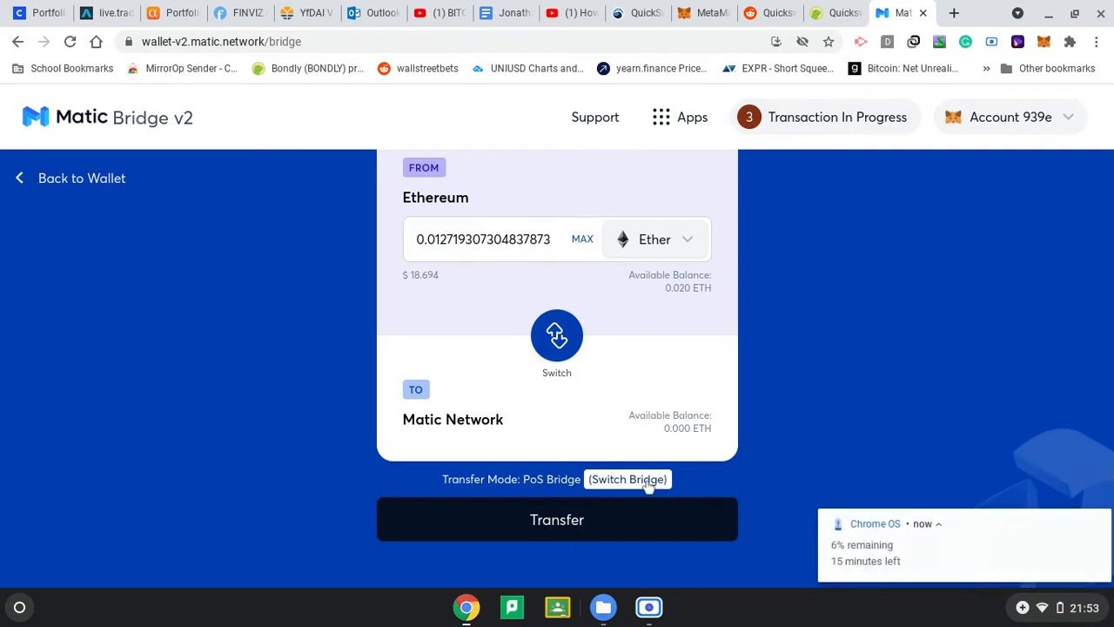
{"action": "mouse_move", "coordinate": [712, 488]}
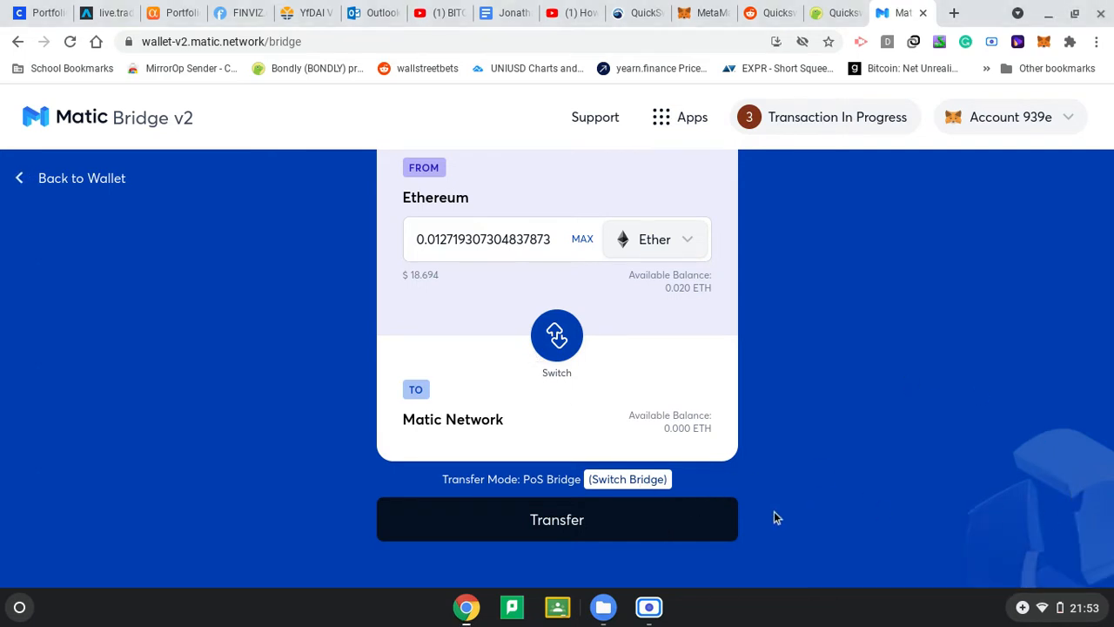
{"action": "mouse_move", "coordinate": [640, 495]}
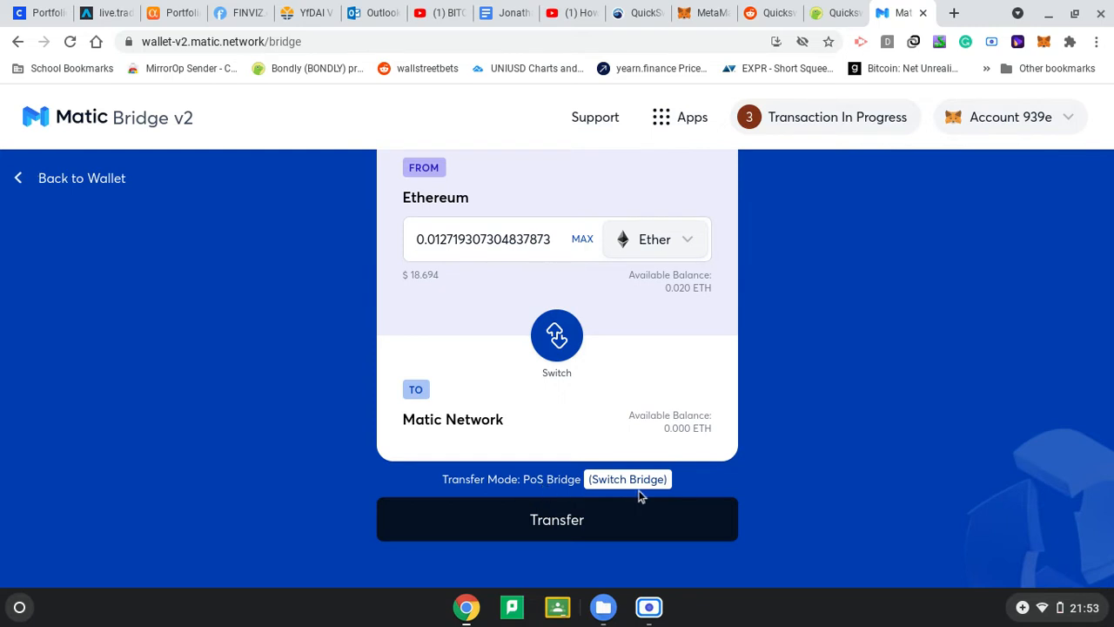
Confirm the 0.0127 ETH PoS Bridge transfer, accepting the notices and gas estimate.
{"action": "left_click", "coordinate": [557, 519]}
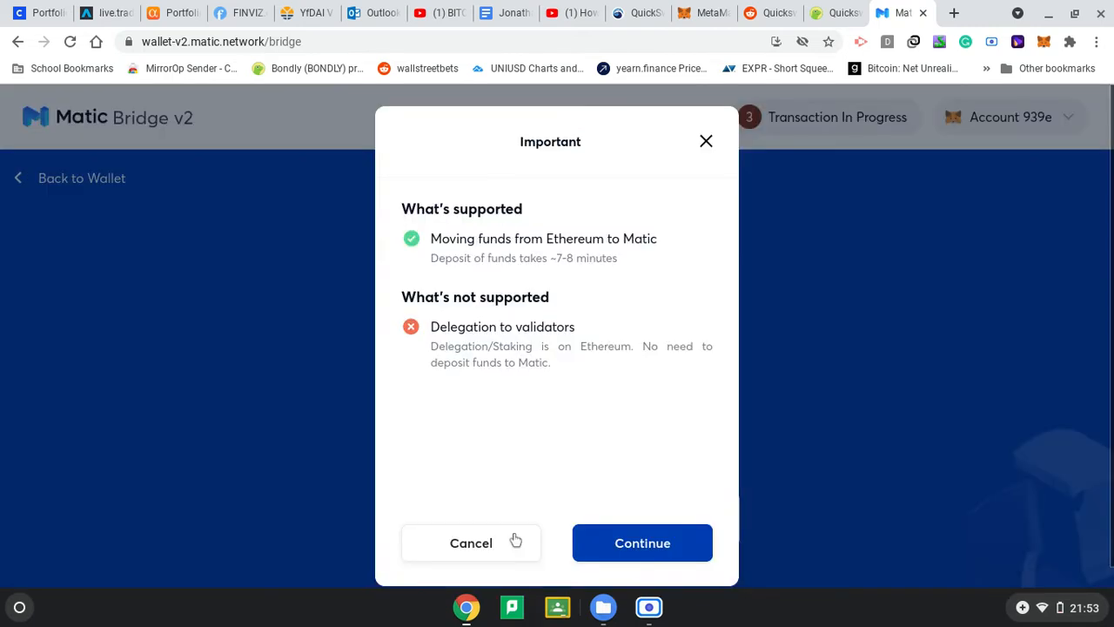
{"action": "mouse_move", "coordinate": [575, 468]}
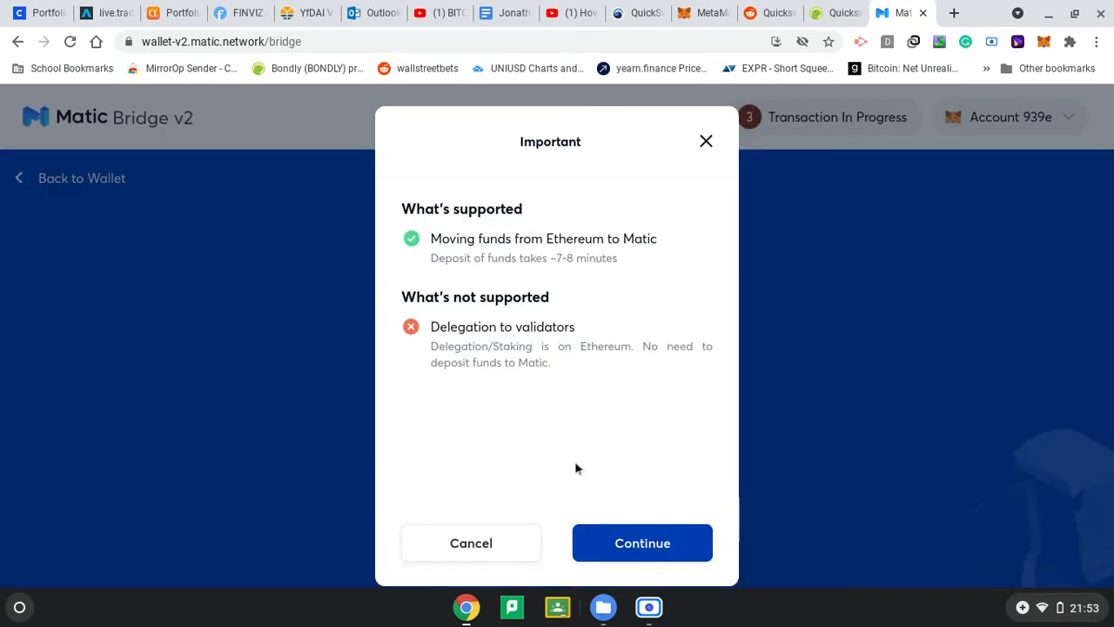
{"action": "left_click", "coordinate": [642, 542]}
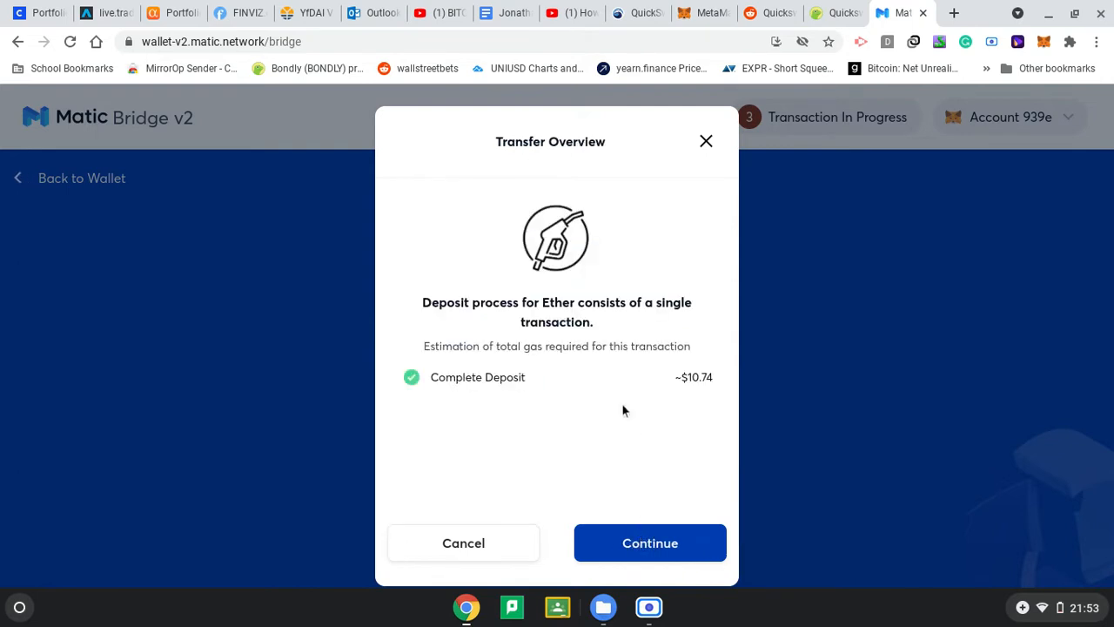
{"action": "mouse_move", "coordinate": [650, 543]}
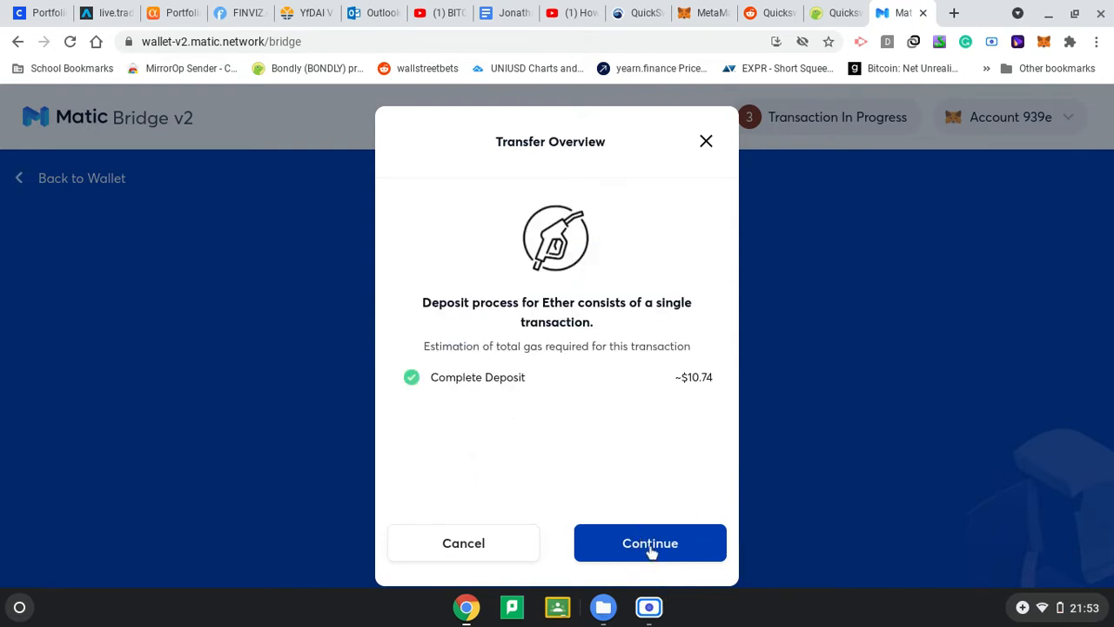
{"action": "left_click", "coordinate": [650, 542]}
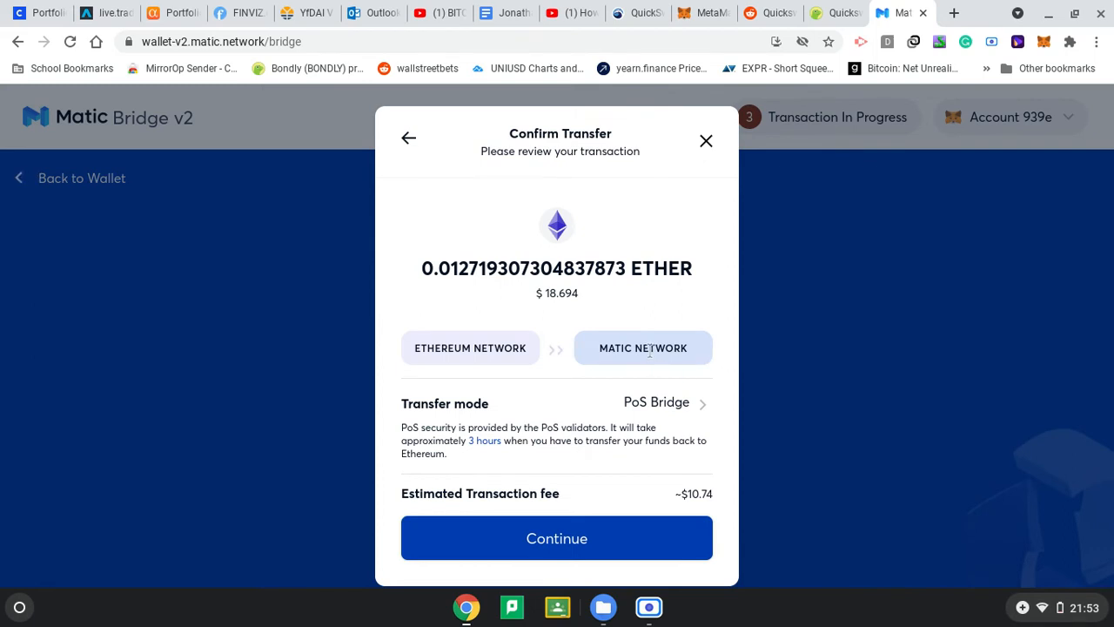
{"action": "left_click", "coordinate": [556, 537]}
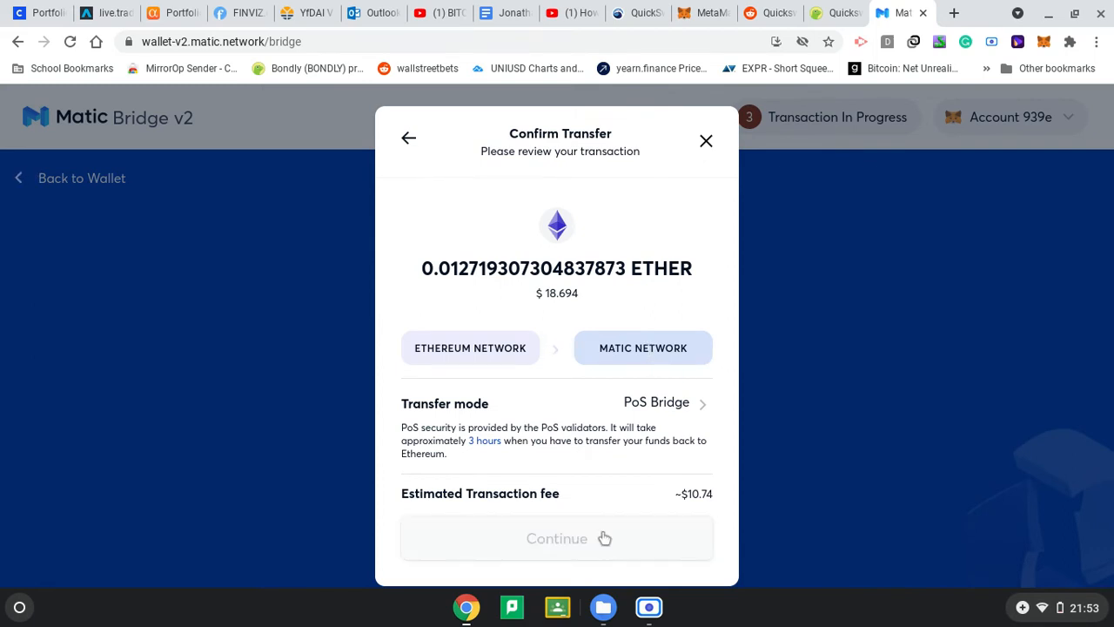
{"action": "left_click", "coordinate": [556, 538]}
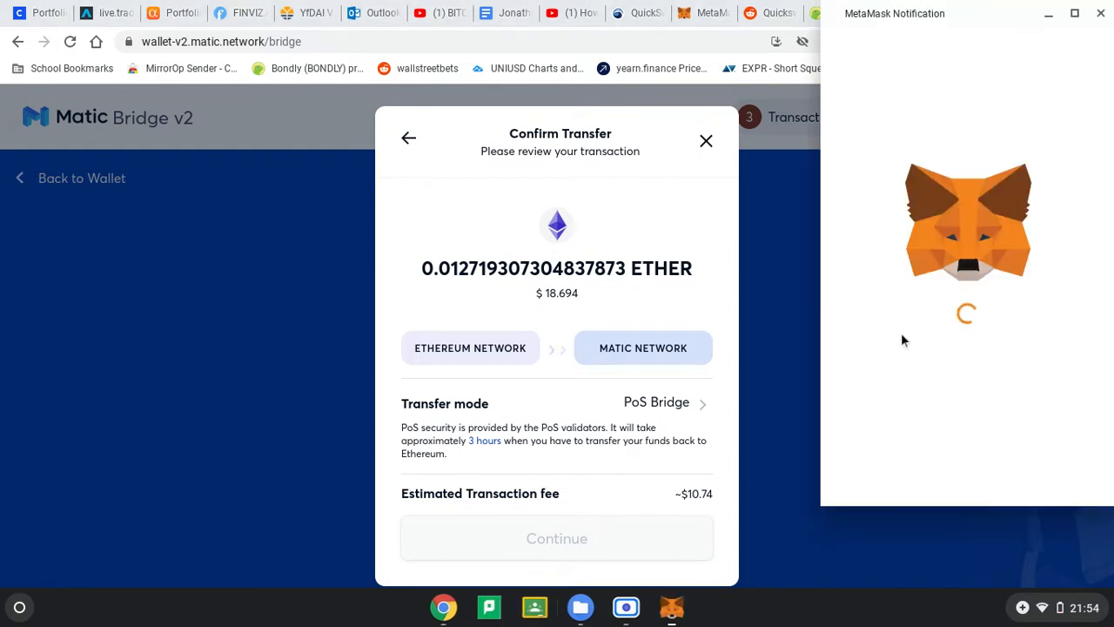
{"action": "mouse_move", "coordinate": [1071, 320]}
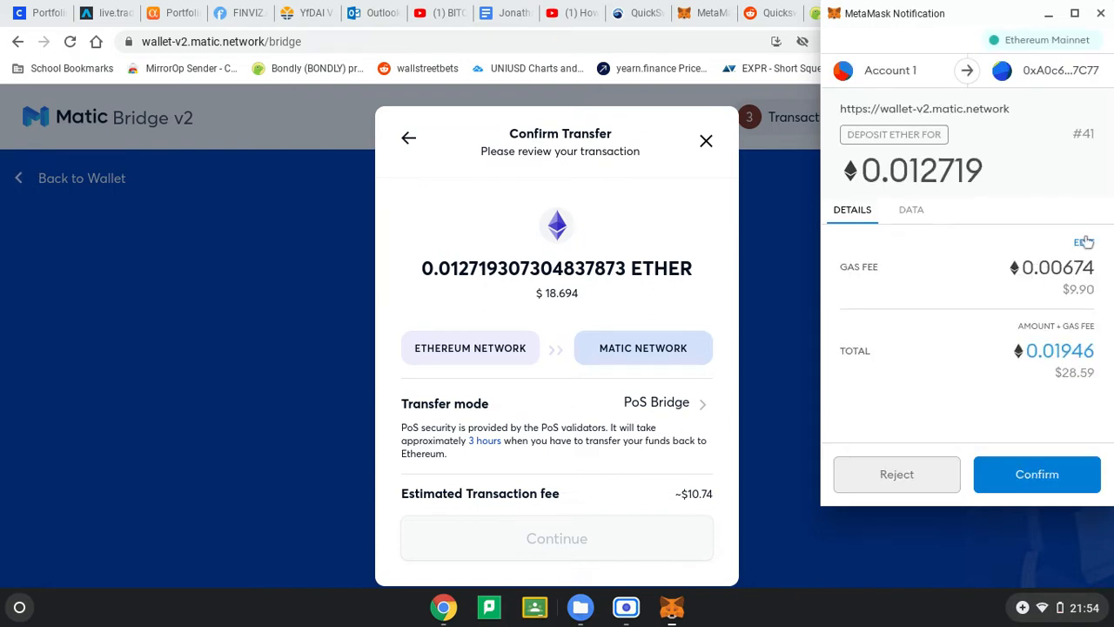
Switch the deposit's gas fee to Fast (~0.00815 ETH), totalling 0.020874 ETH.
{"action": "left_click", "coordinate": [1084, 242]}
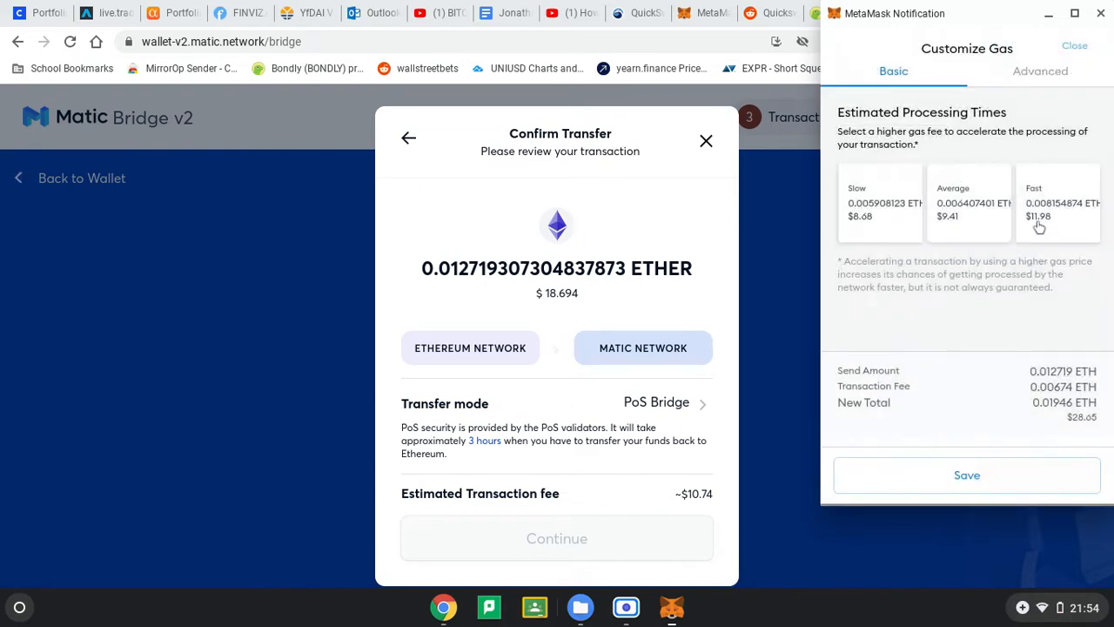
{"action": "left_click", "coordinate": [1058, 202]}
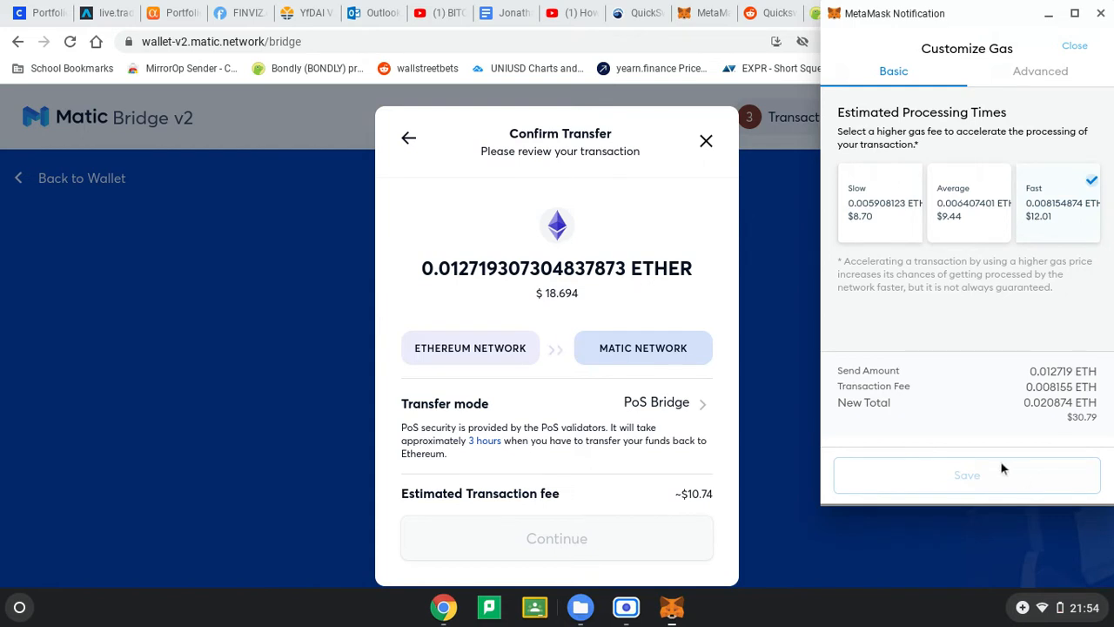
{"action": "mouse_move", "coordinate": [979, 564]}
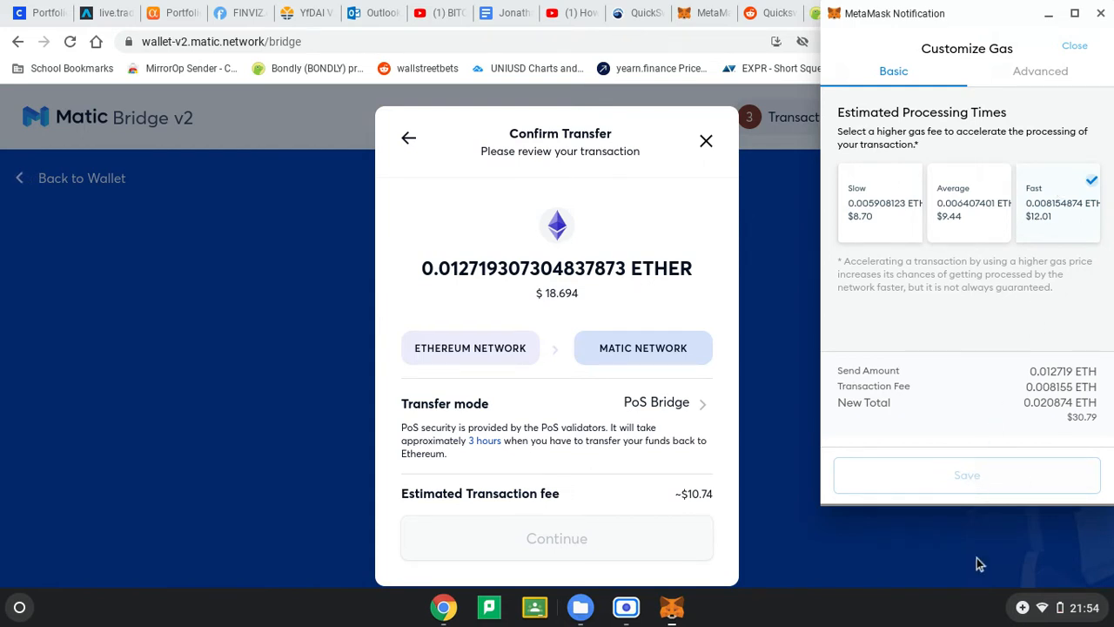
{"action": "mouse_move", "coordinate": [741, 144]}
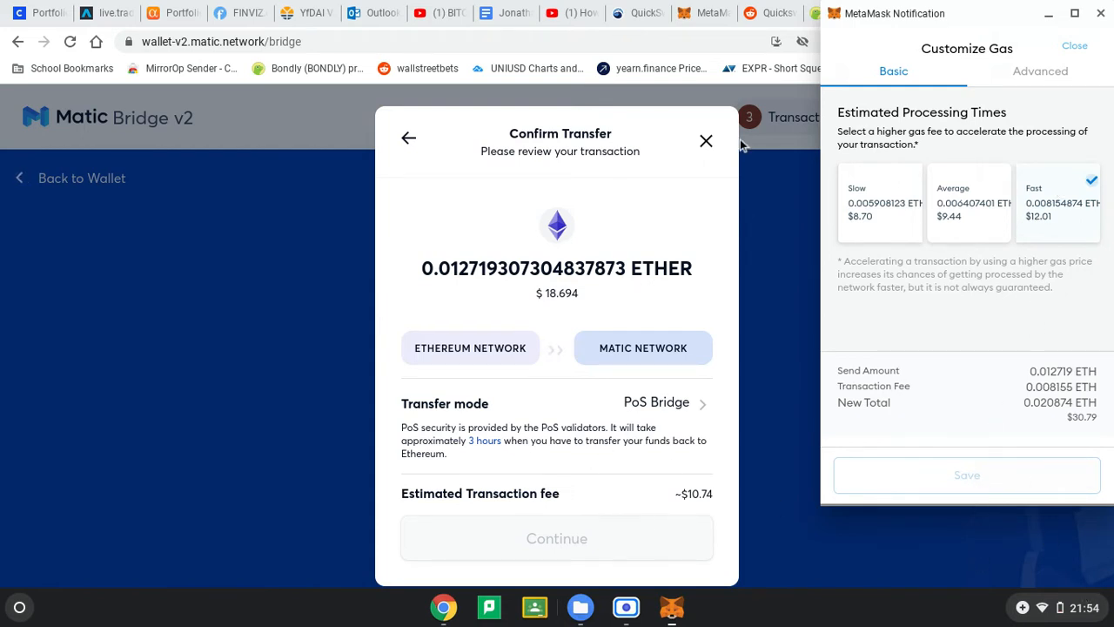
{"action": "mouse_move", "coordinate": [690, 163]}
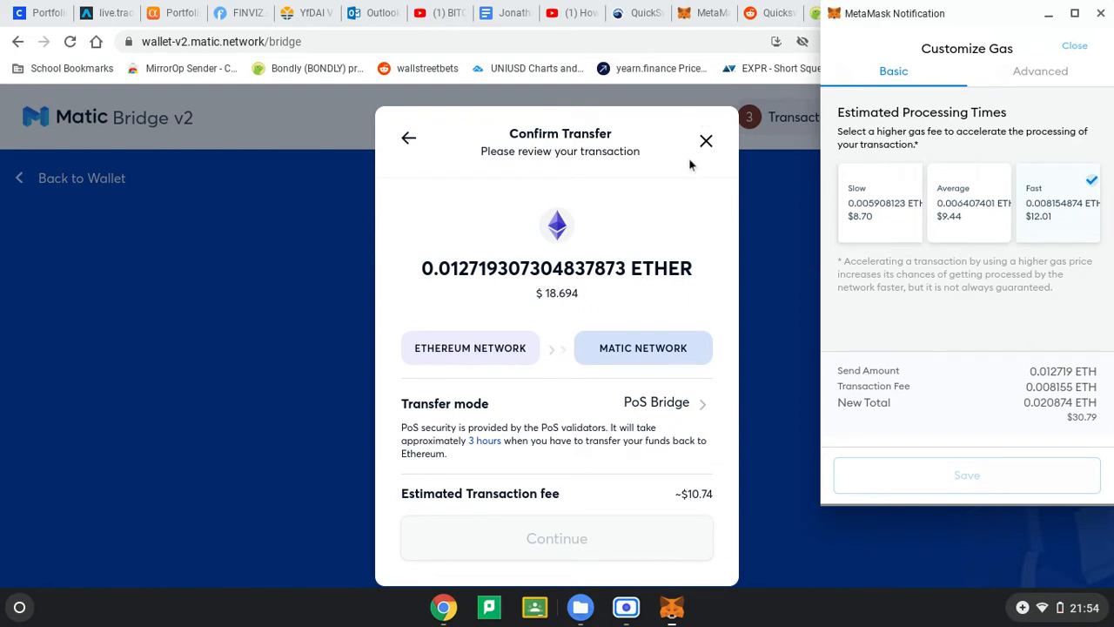
Close the Confirm Transfer dialog to return to the empty bridge form.
{"action": "left_click", "coordinate": [705, 140]}
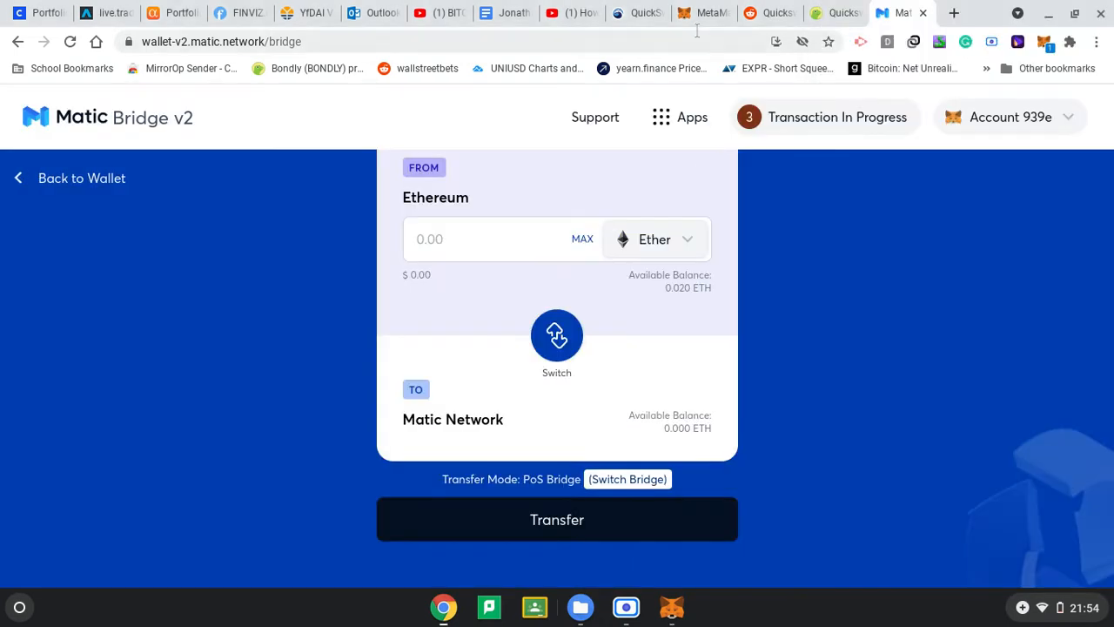
{"action": "mouse_move", "coordinate": [684, 464]}
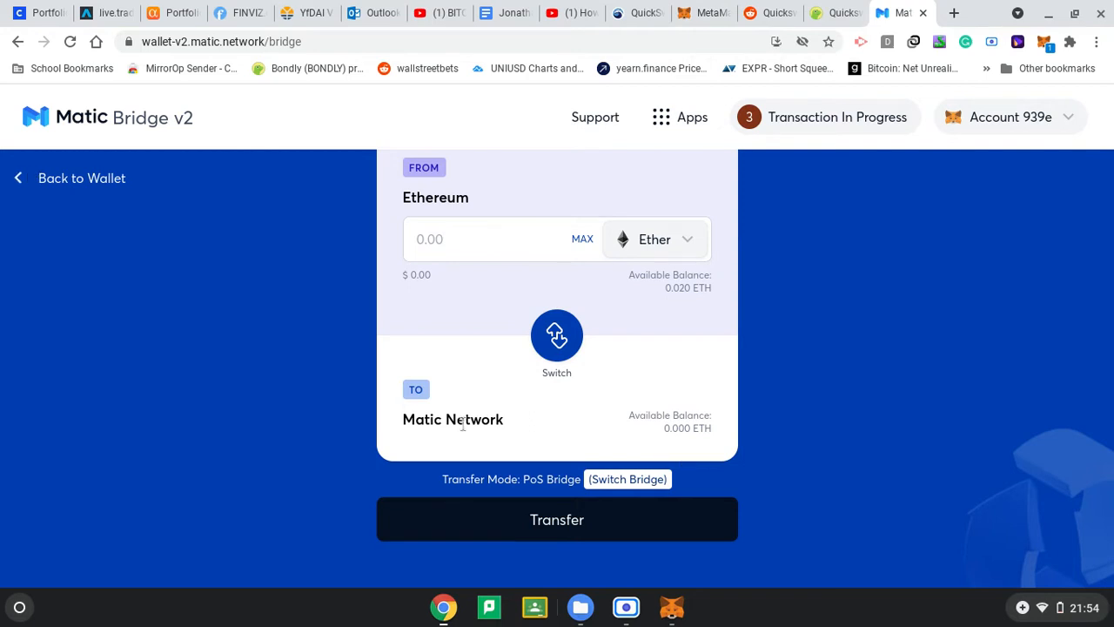
{"action": "mouse_move", "coordinate": [684, 444]}
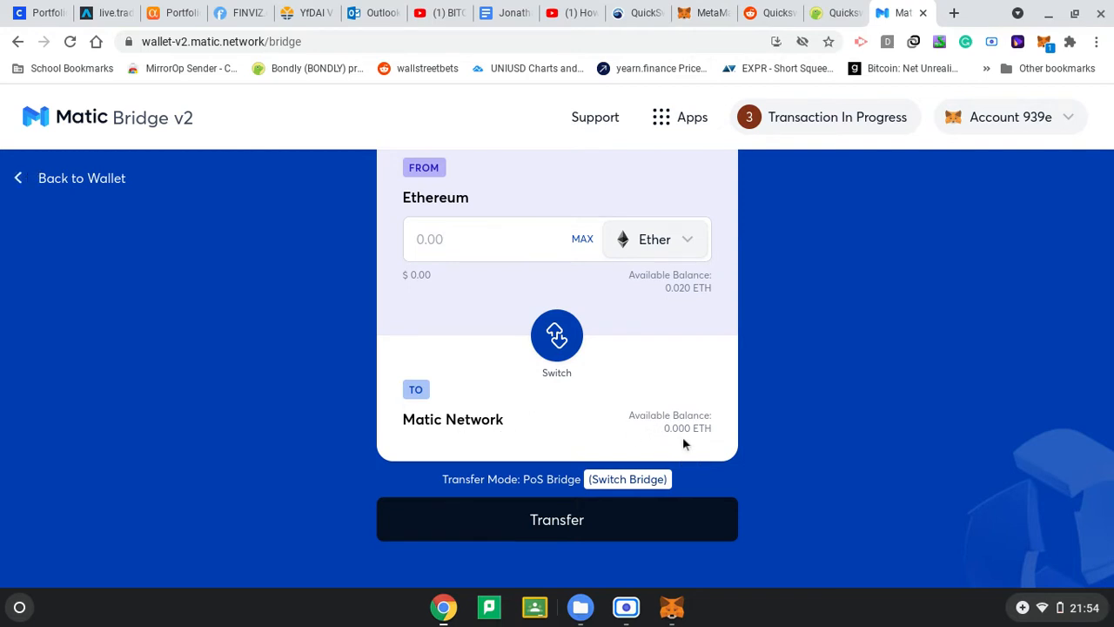
{"action": "mouse_move", "coordinate": [694, 148]}
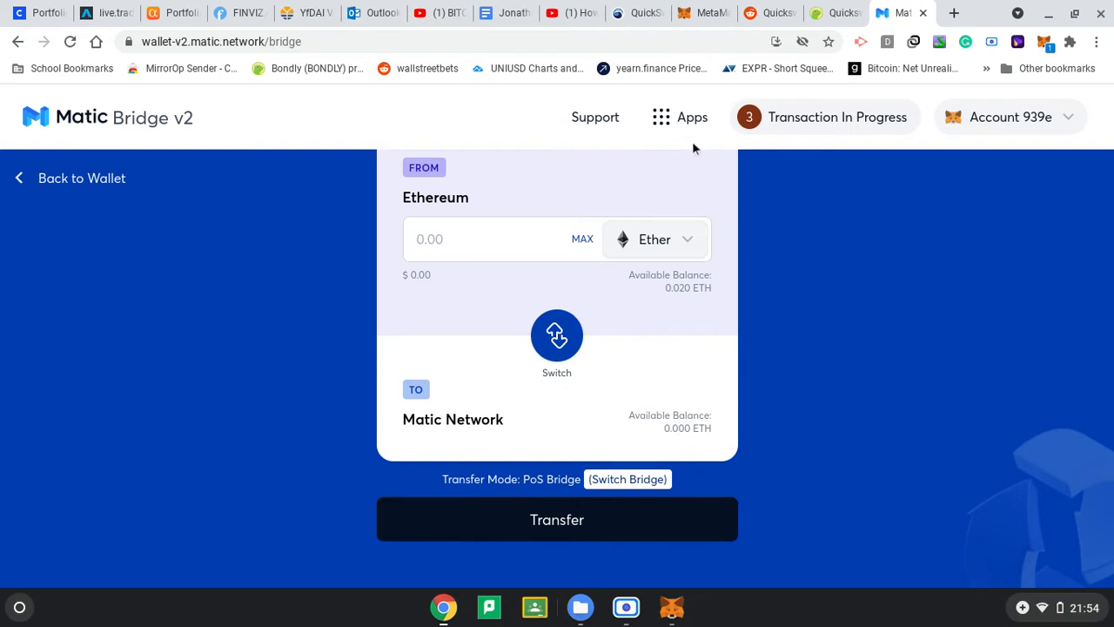
{"action": "mouse_move", "coordinate": [599, 6]}
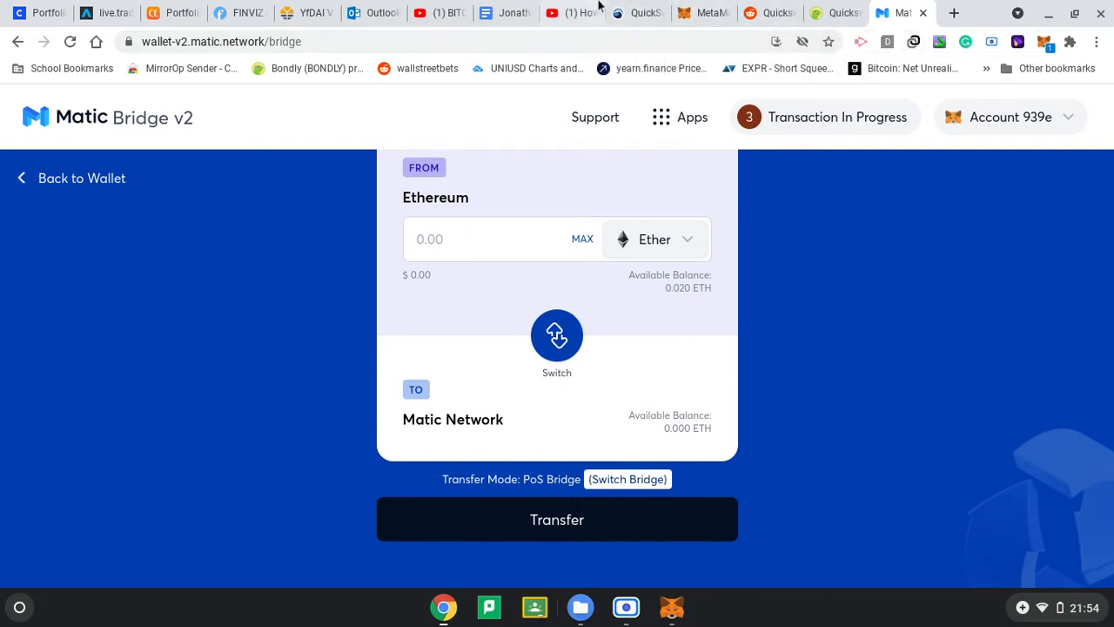
Open MetaMask's Custom RPC network form, then glance at QuickSwap and open a new tab.
{"action": "left_click", "coordinate": [702, 12]}
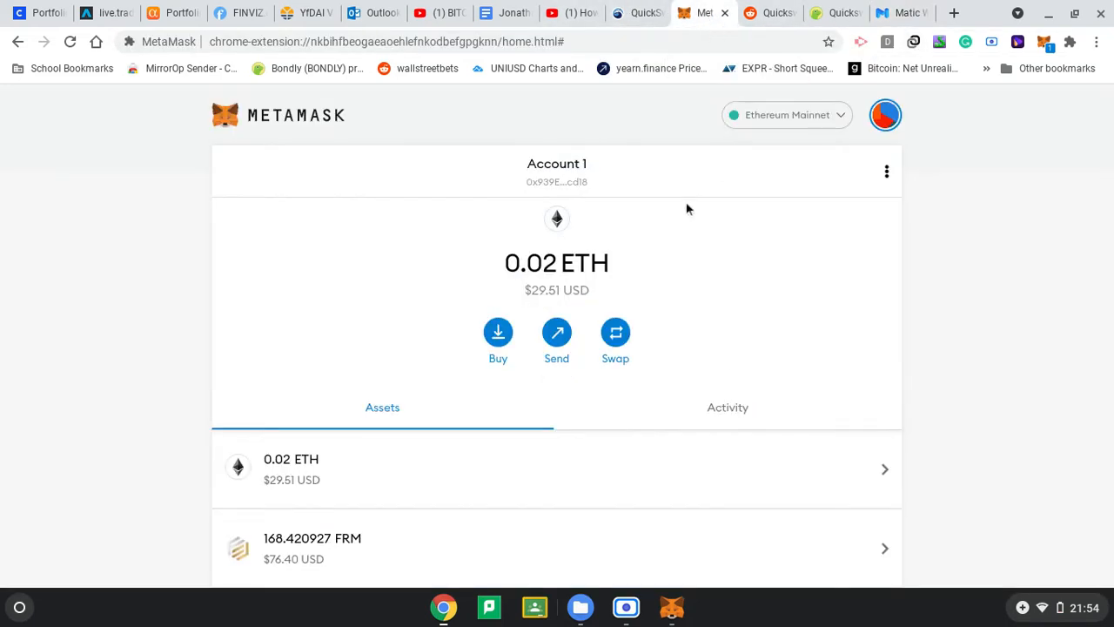
{"action": "left_click", "coordinate": [786, 114]}
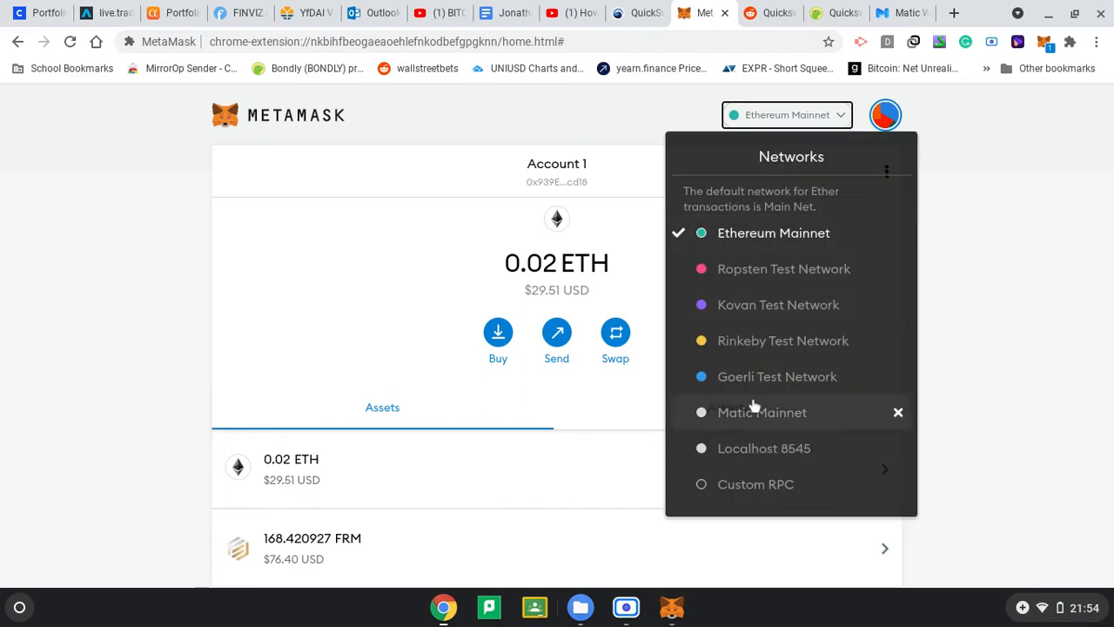
{"action": "mouse_move", "coordinate": [751, 412]}
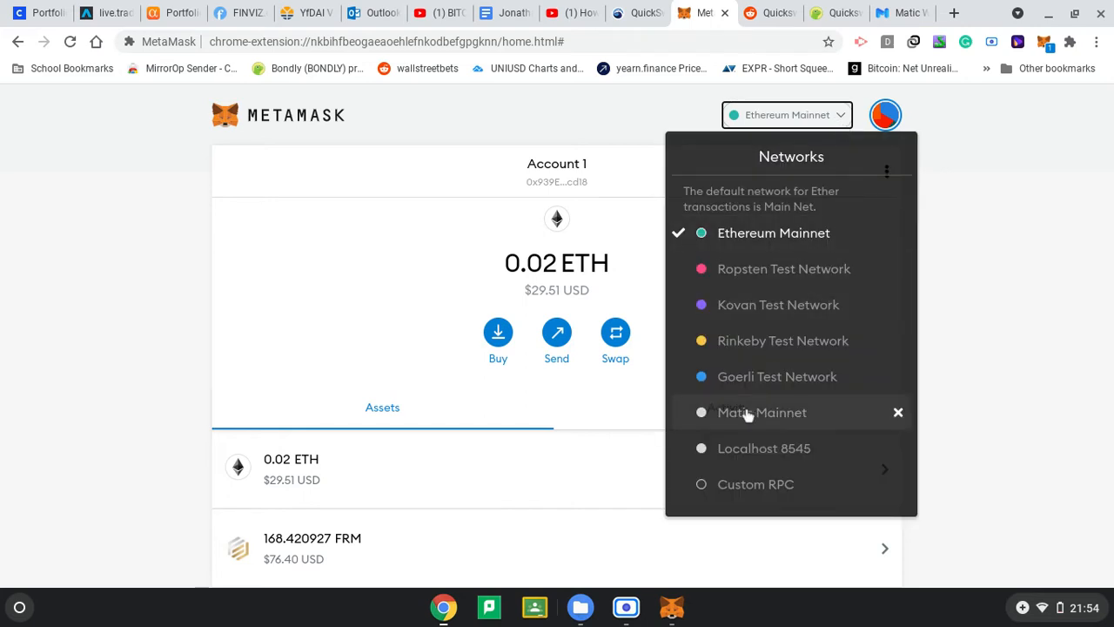
{"action": "mouse_move", "coordinate": [750, 471]}
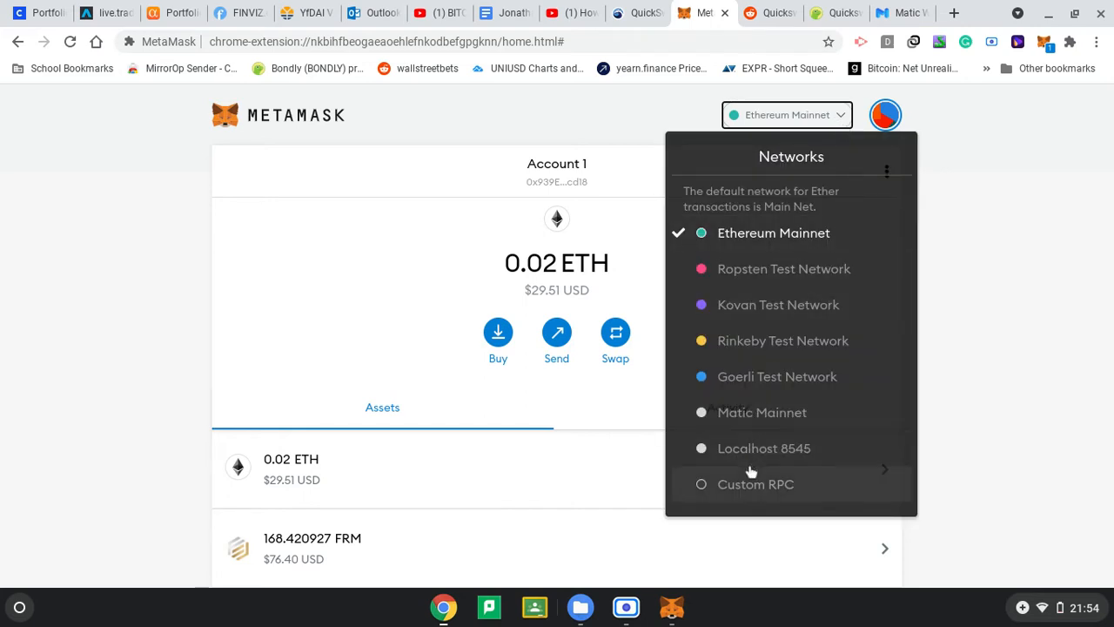
{"action": "mouse_move", "coordinate": [754, 496]}
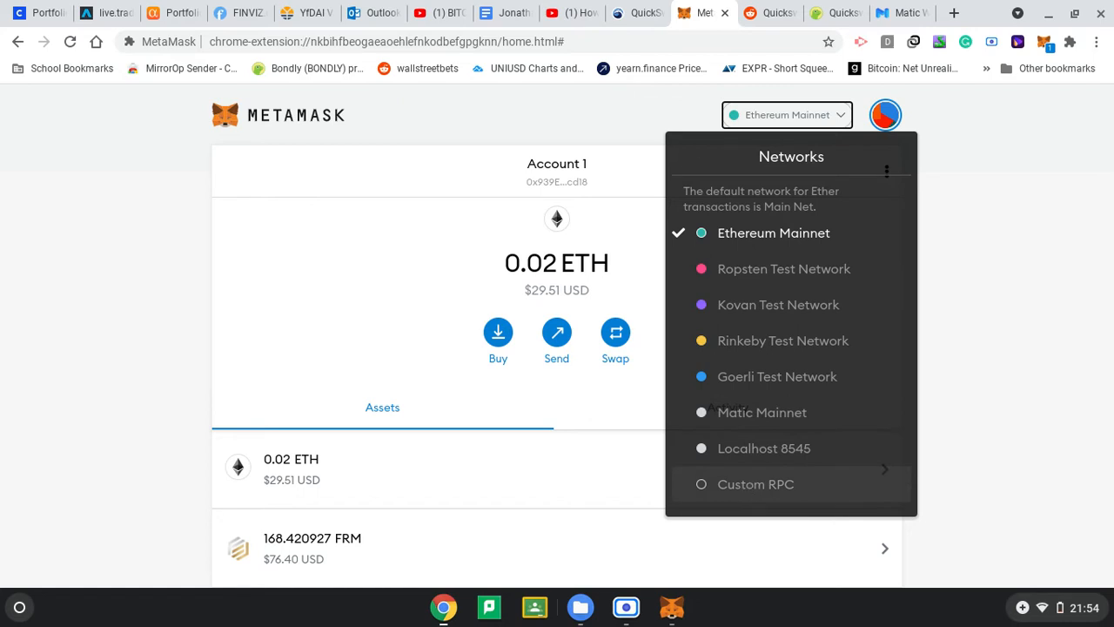
{"action": "left_click", "coordinate": [755, 484]}
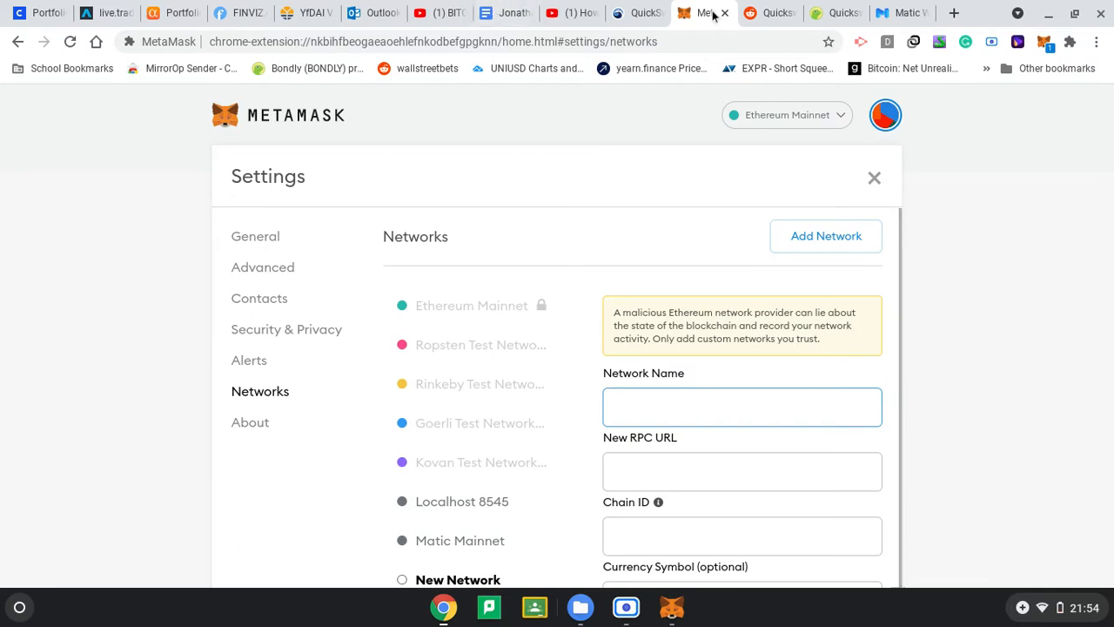
{"action": "left_click", "coordinate": [635, 12]}
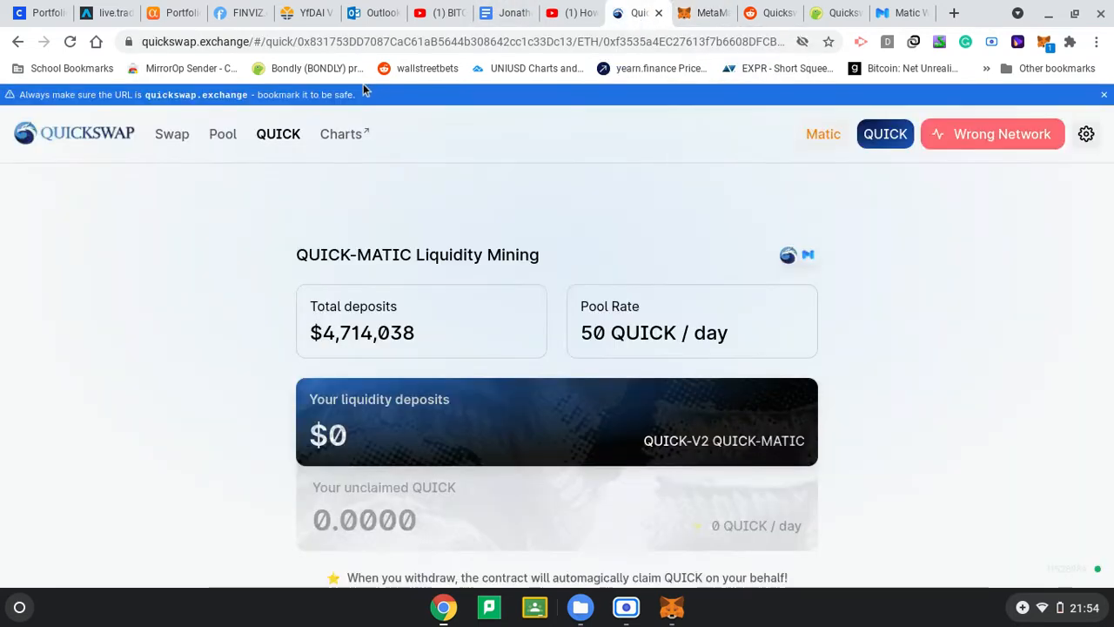
{"action": "left_click", "coordinate": [953, 12]}
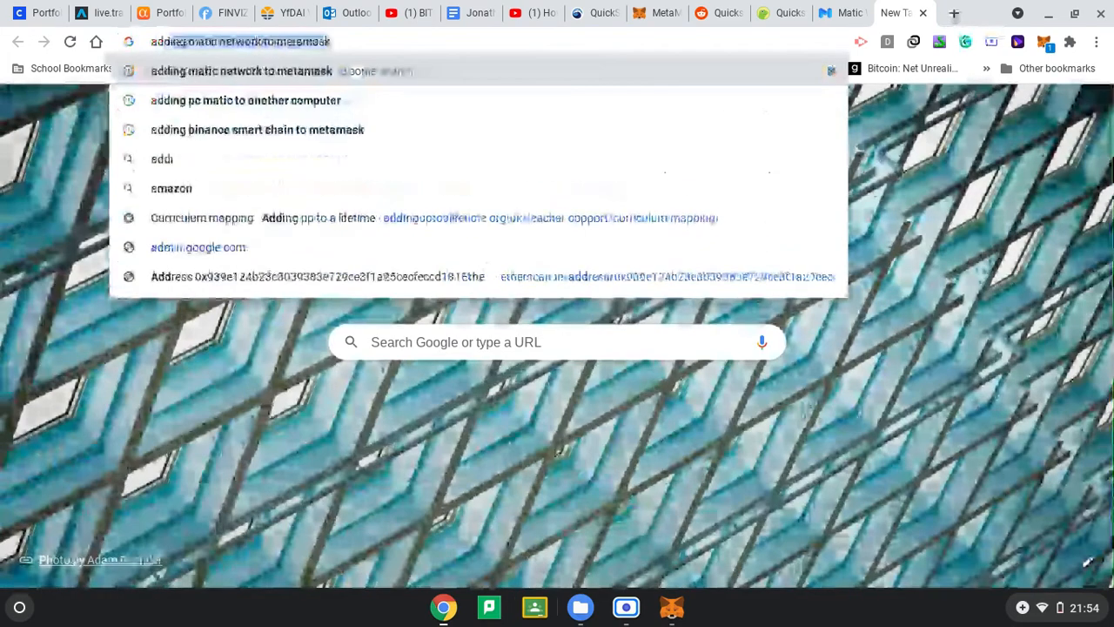
Search Google for 'adding matic network to metamask' and open the Config Matic on Metamask guide.
{"action": "type", "text": "adding e"}
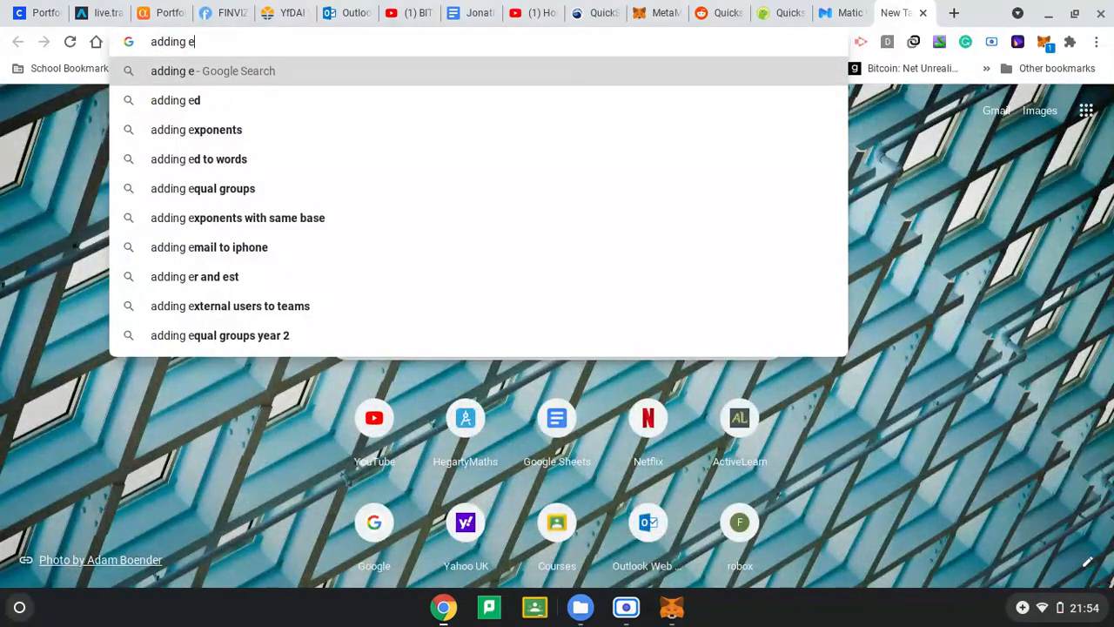
{"action": "type", "text": "matic network to metamask"}
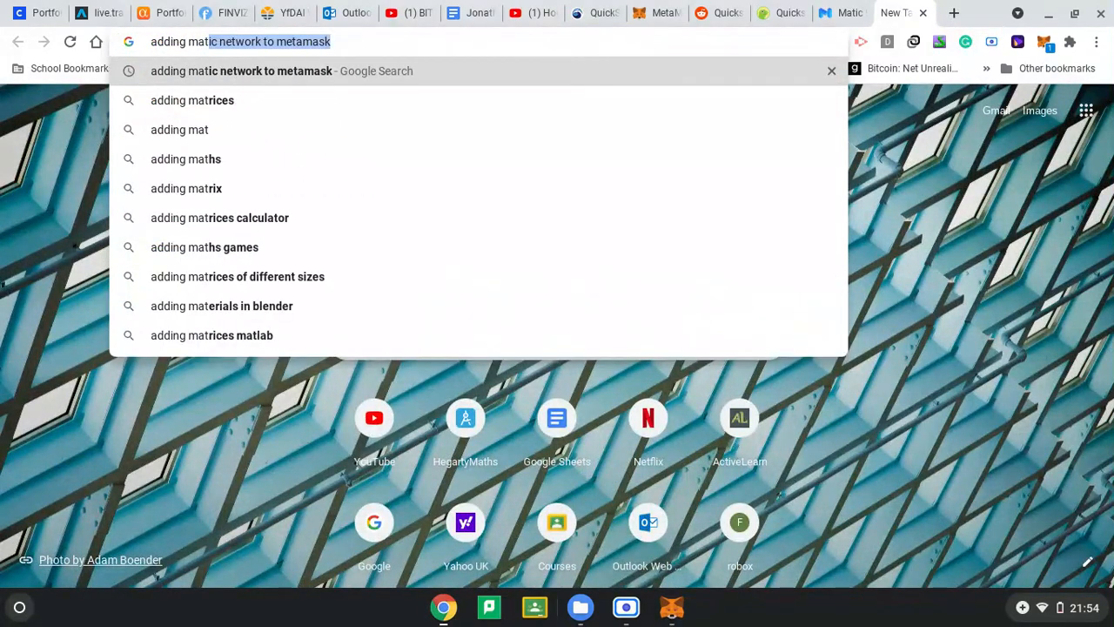
{"action": "key", "text": "Return"}
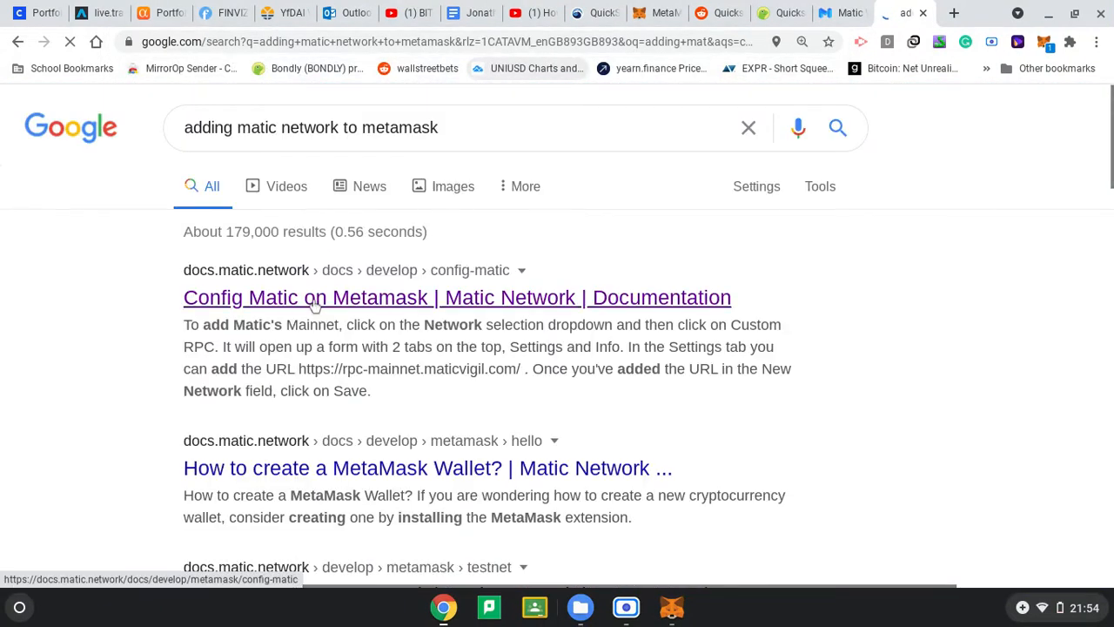
{"action": "left_click", "coordinate": [456, 297]}
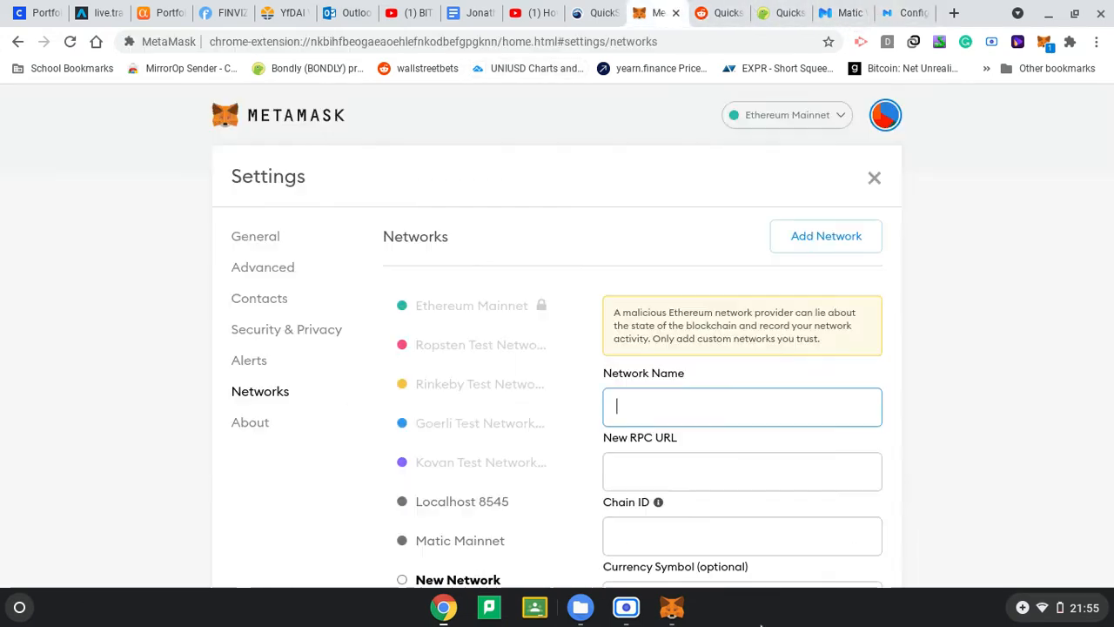
Review the saved Matic Mainnet network (chain ID 137, MATIC) and switch MetaMask to it.
{"action": "scroll", "scroll_direction": "down", "scroll_amount": 3}
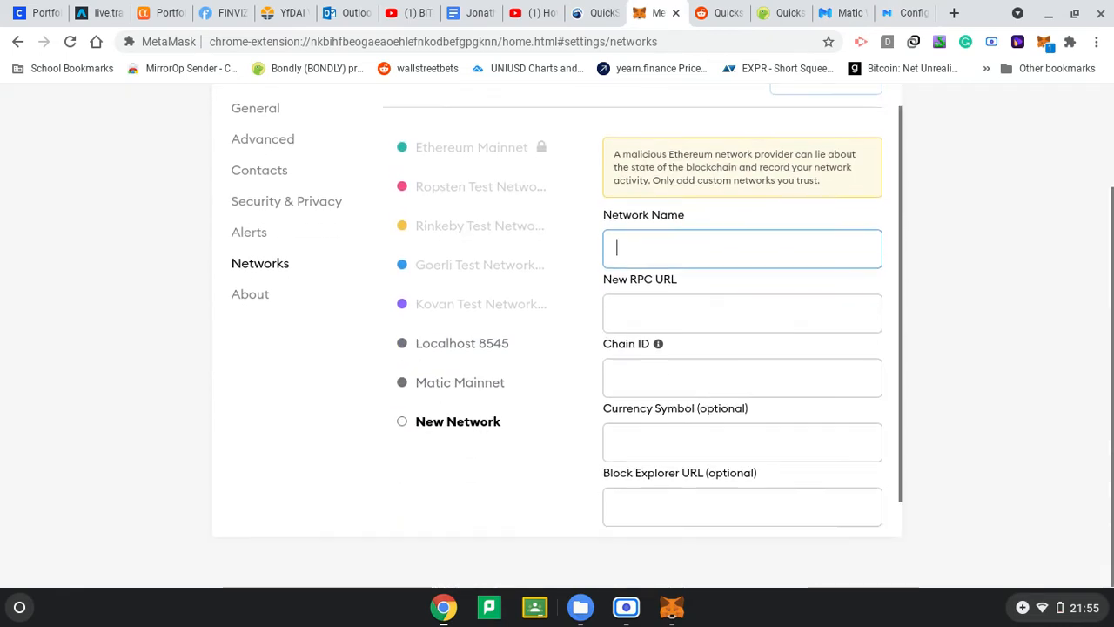
{"action": "scroll", "scroll_direction": "up", "scroll_amount": 3}
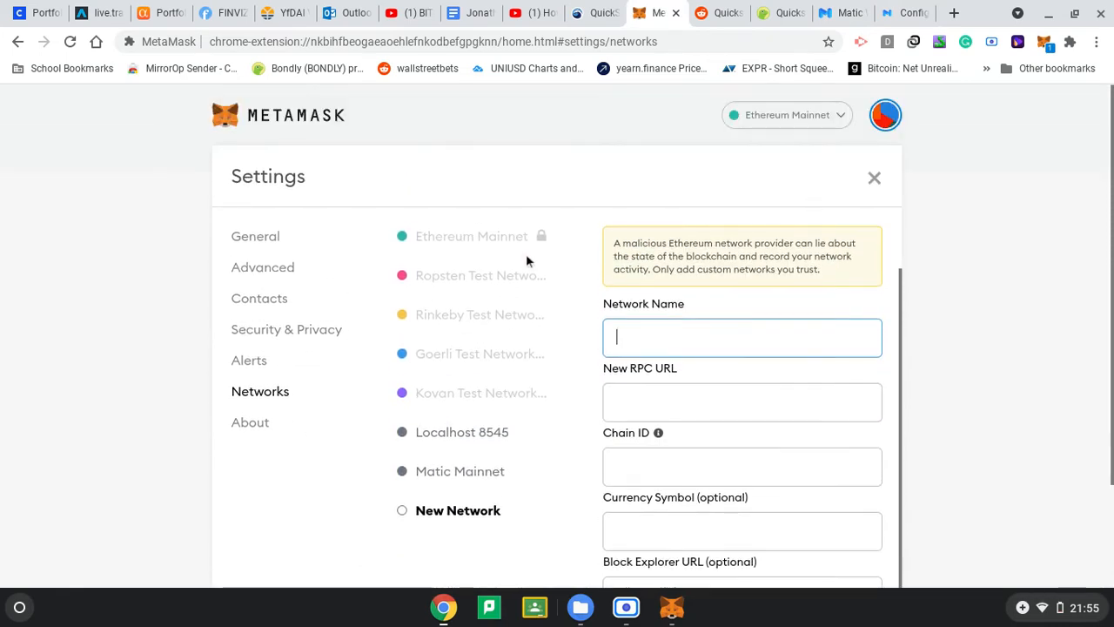
{"action": "left_click", "coordinate": [460, 471]}
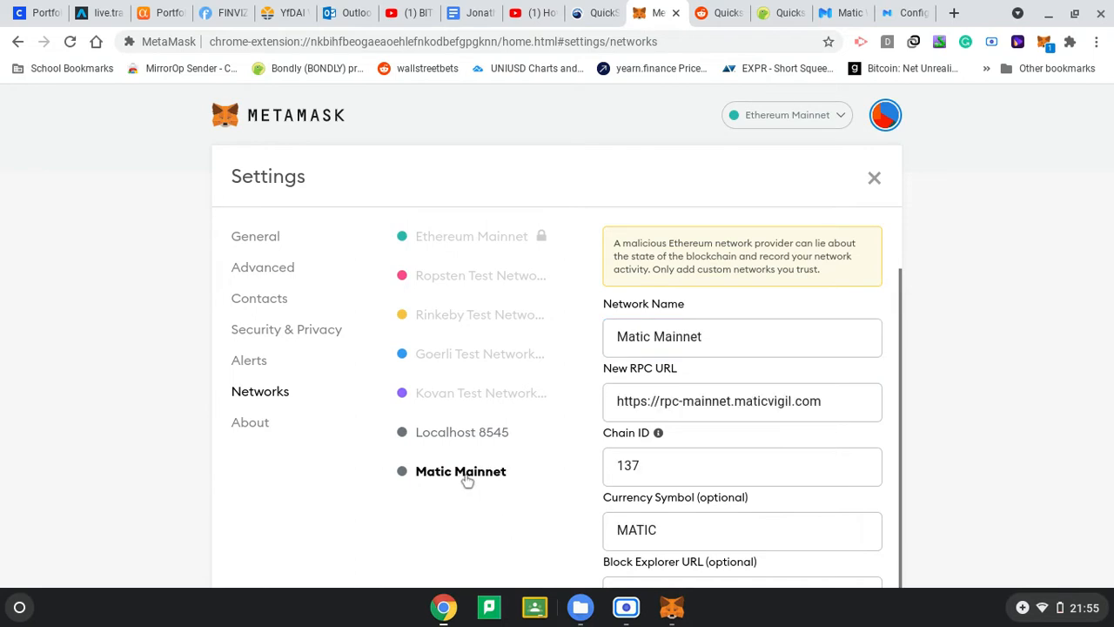
{"action": "scroll", "scroll_direction": "down", "scroll_amount": 3}
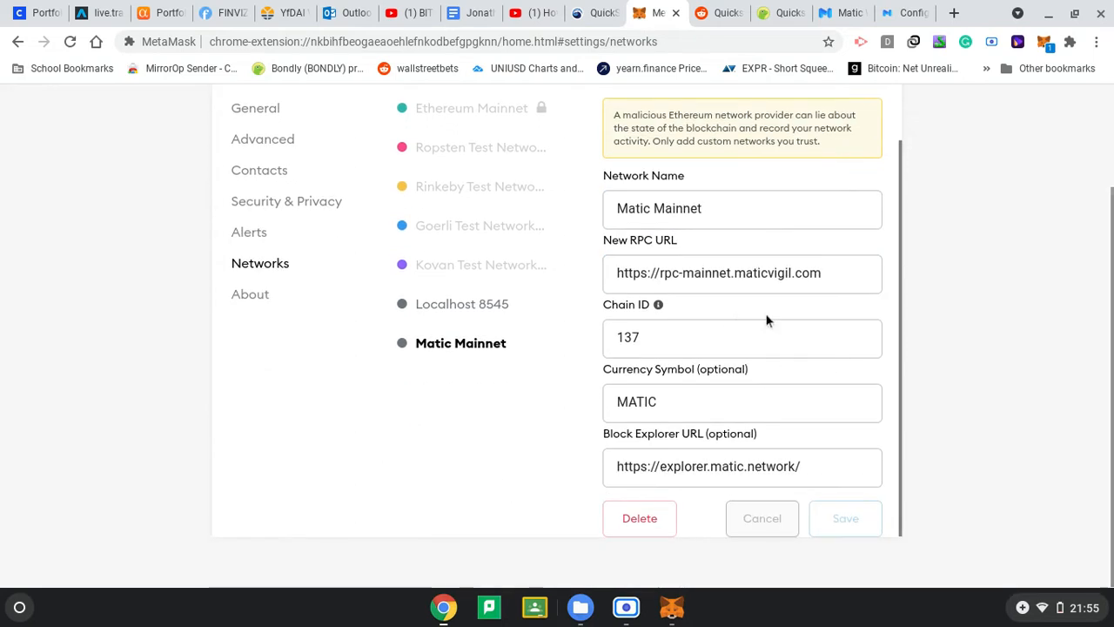
{"action": "scroll", "scroll_direction": "up", "scroll_amount": 3}
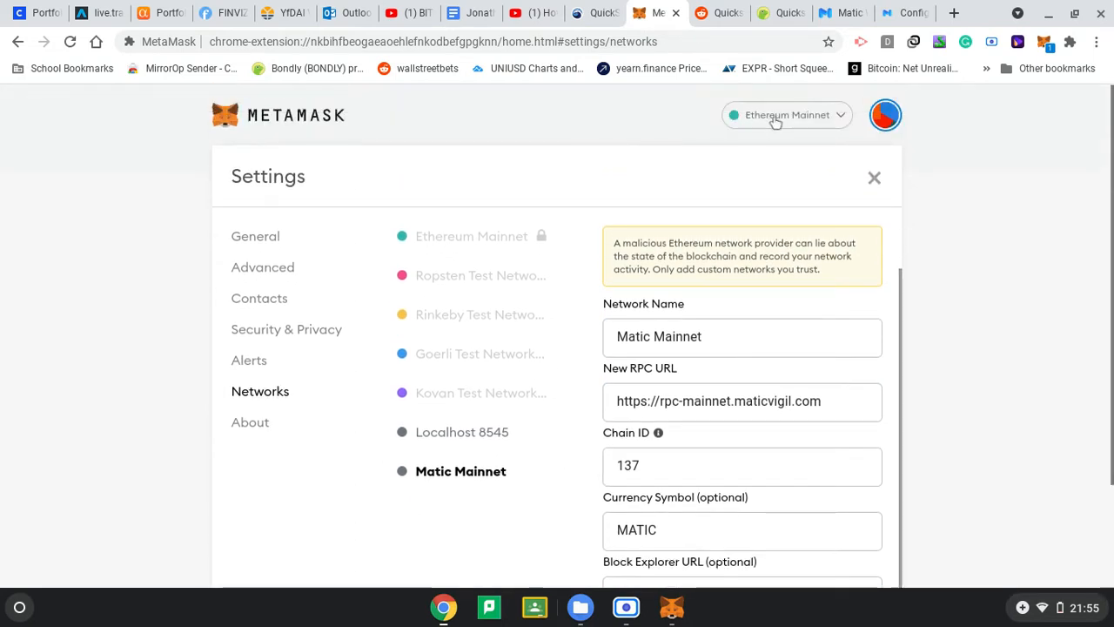
{"action": "left_click", "coordinate": [786, 114]}
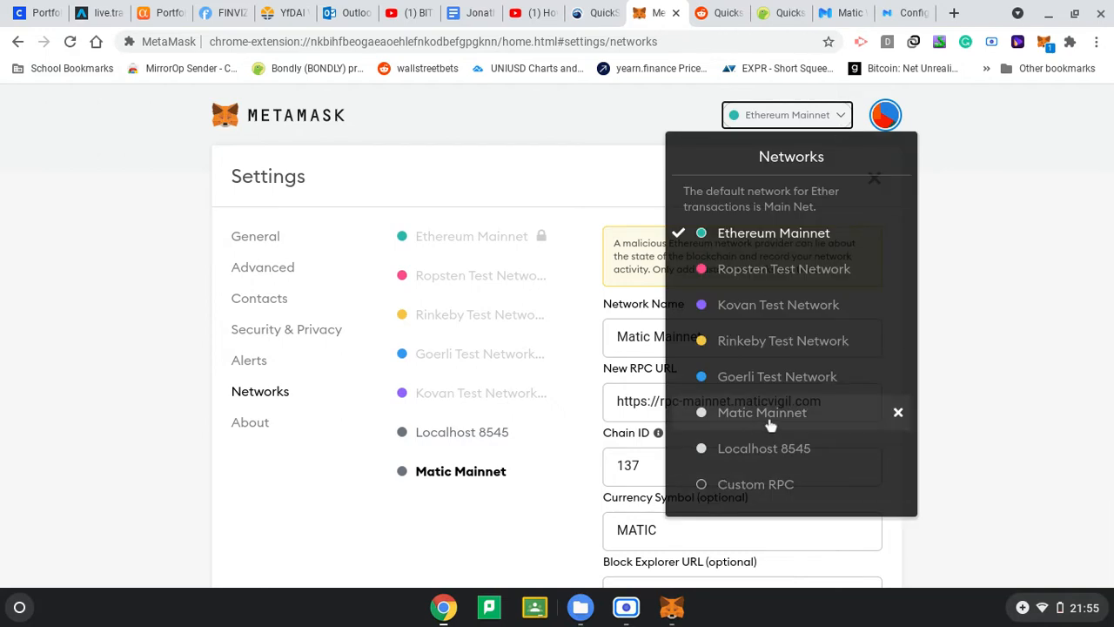
{"action": "left_click", "coordinate": [761, 411]}
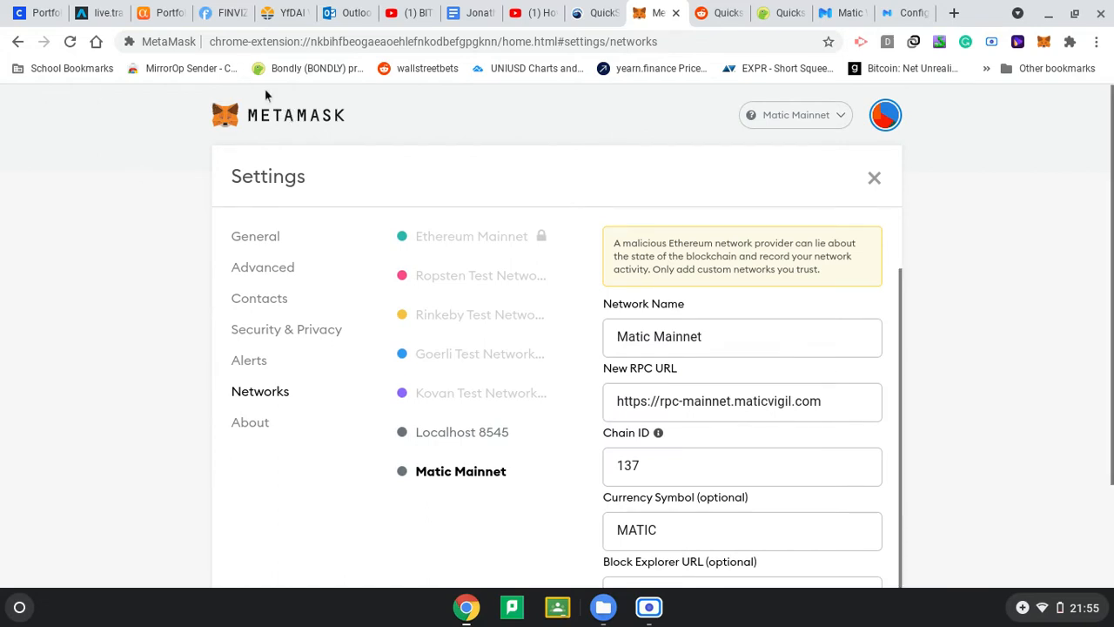
Close MetaMask settings and review balances: 0.0097 MATIC, two WETH entries, 0.032 QUICK.
{"action": "left_click", "coordinate": [873, 178]}
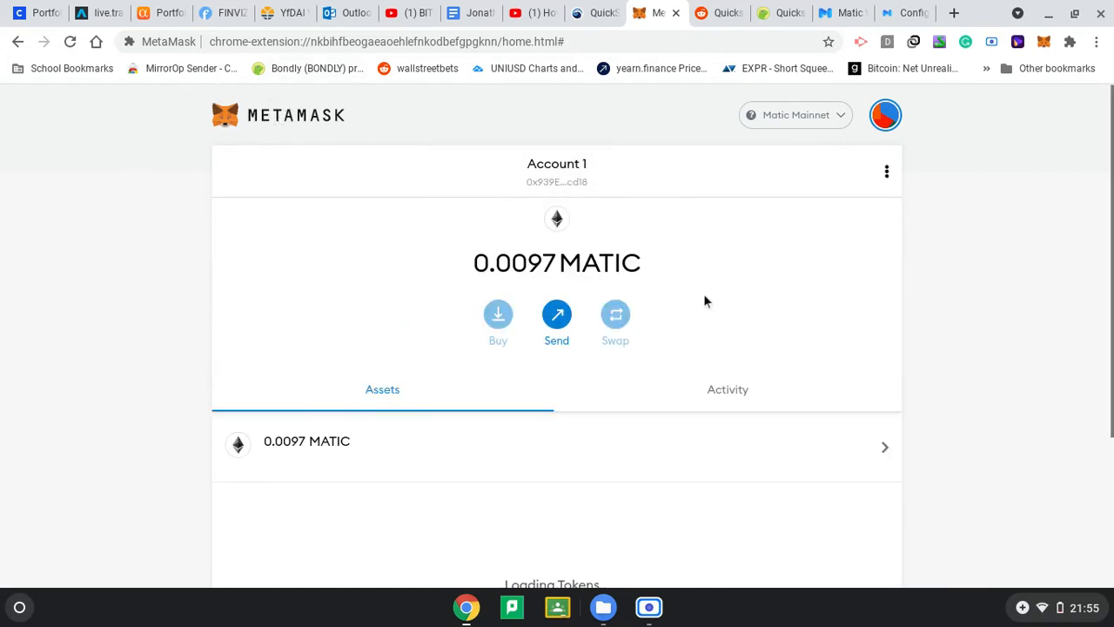
{"action": "scroll", "scroll_direction": "down", "scroll_amount": 3}
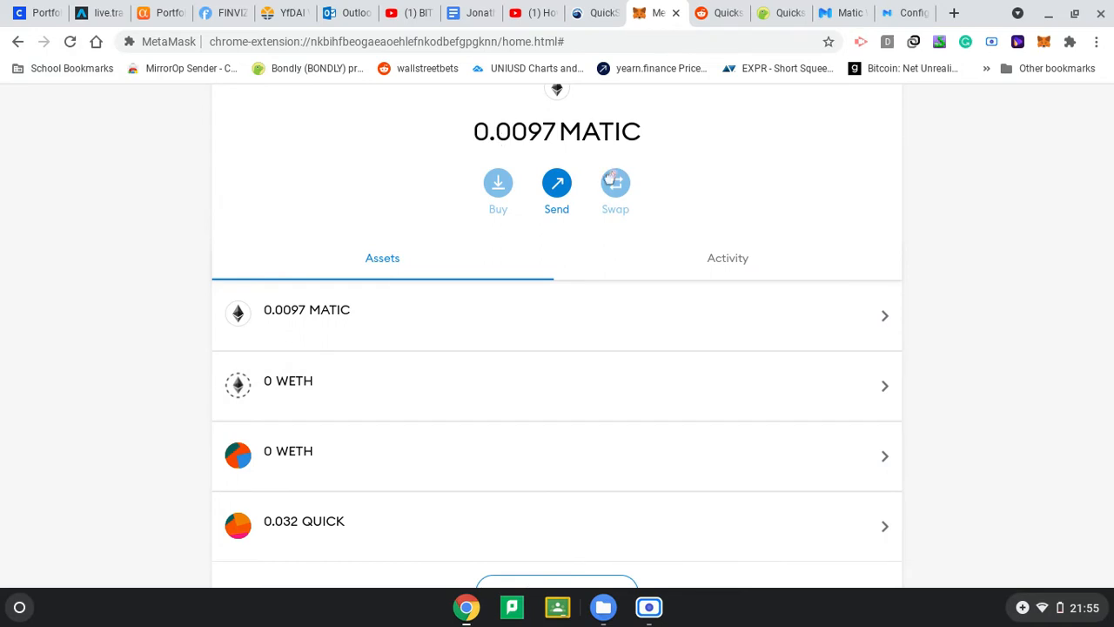
{"action": "scroll", "scroll_direction": "down", "scroll_amount": 3}
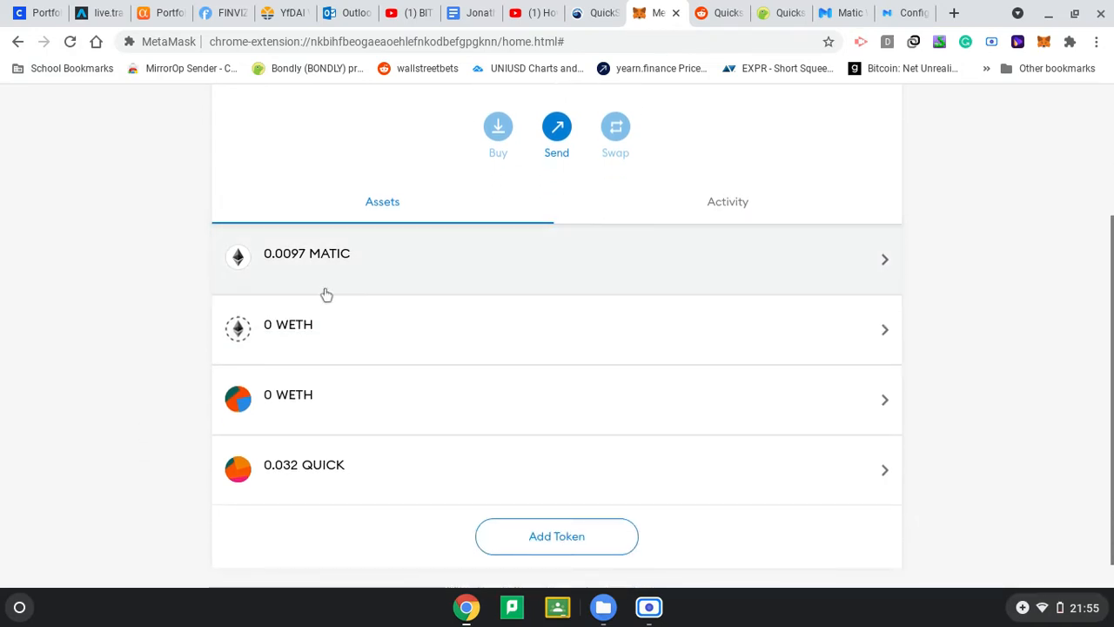
{"action": "mouse_move", "coordinate": [347, 269]}
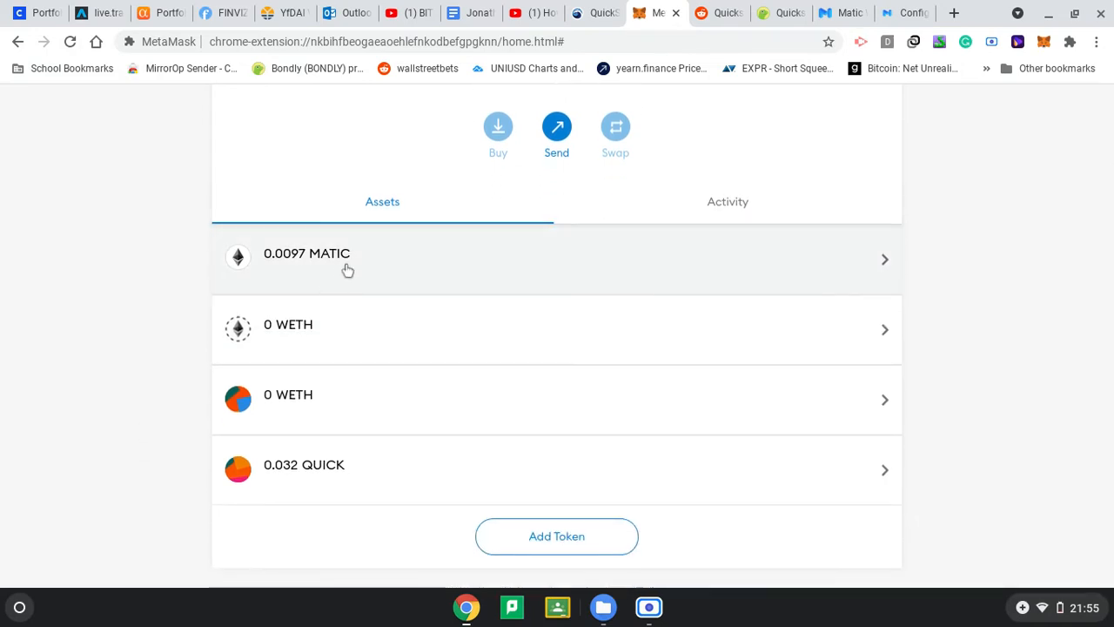
{"action": "mouse_move", "coordinate": [300, 399]}
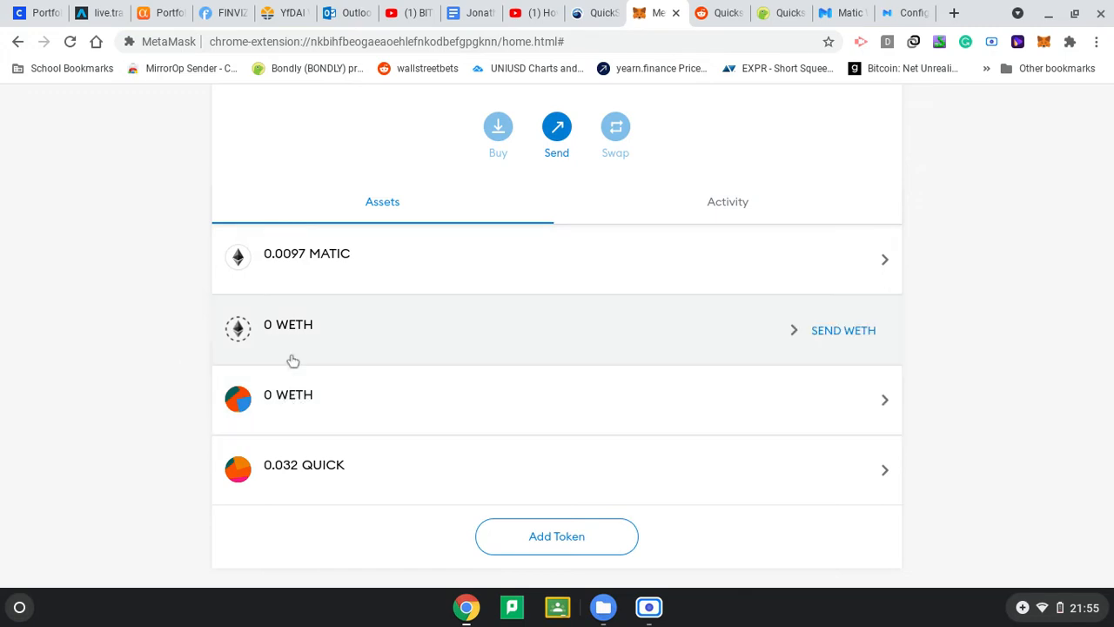
{"action": "mouse_move", "coordinate": [303, 334]}
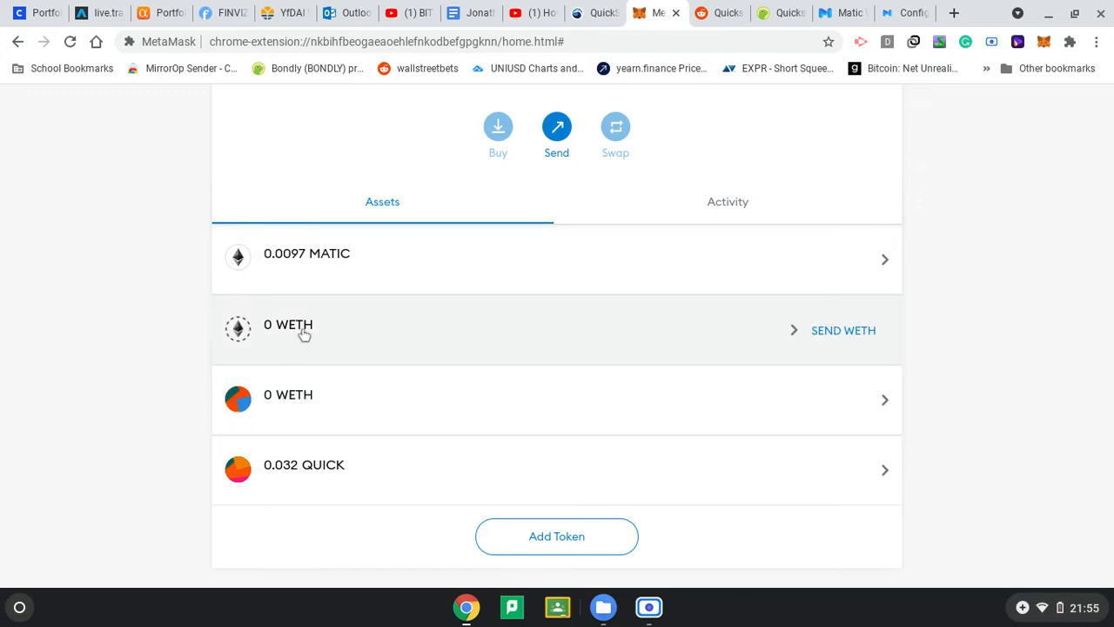
{"action": "mouse_move", "coordinate": [272, 400]}
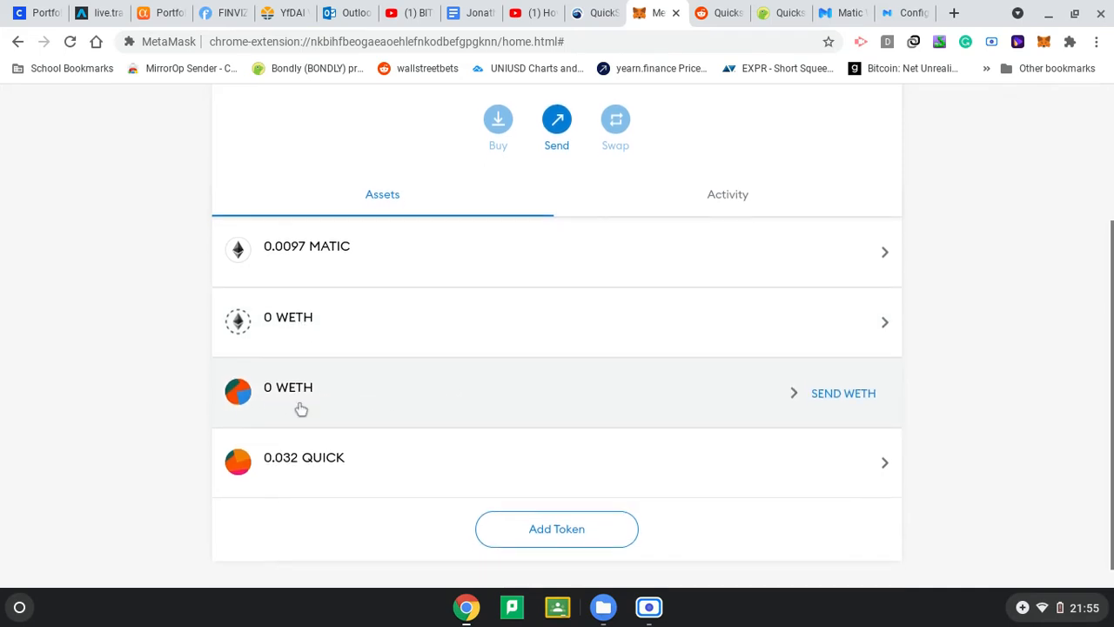
{"action": "mouse_move", "coordinate": [306, 489]}
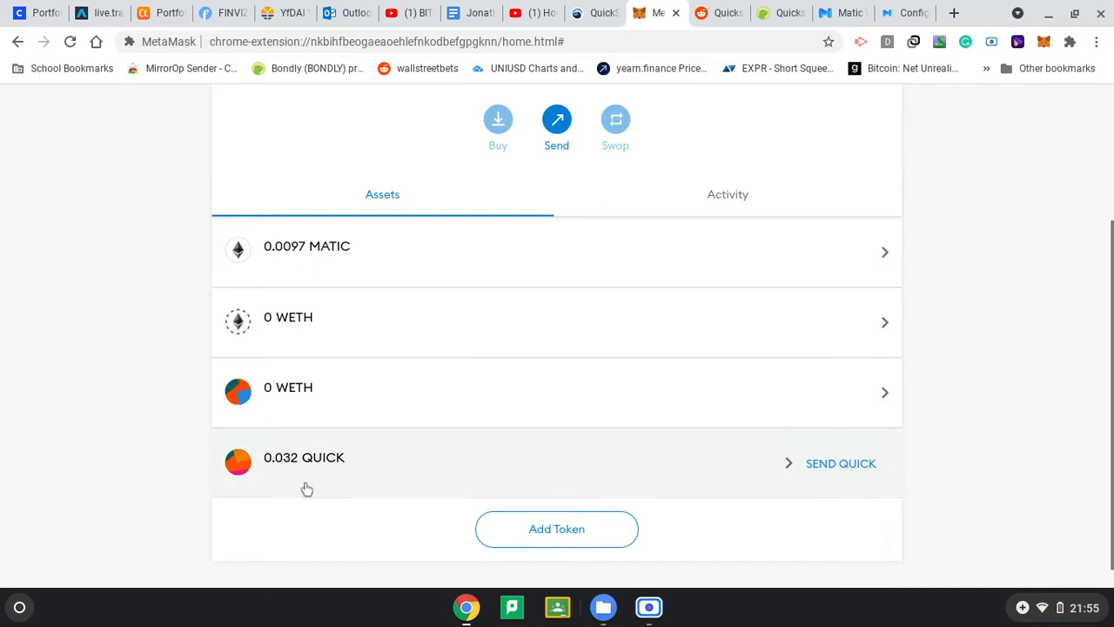
{"action": "mouse_move", "coordinate": [211, 467]}
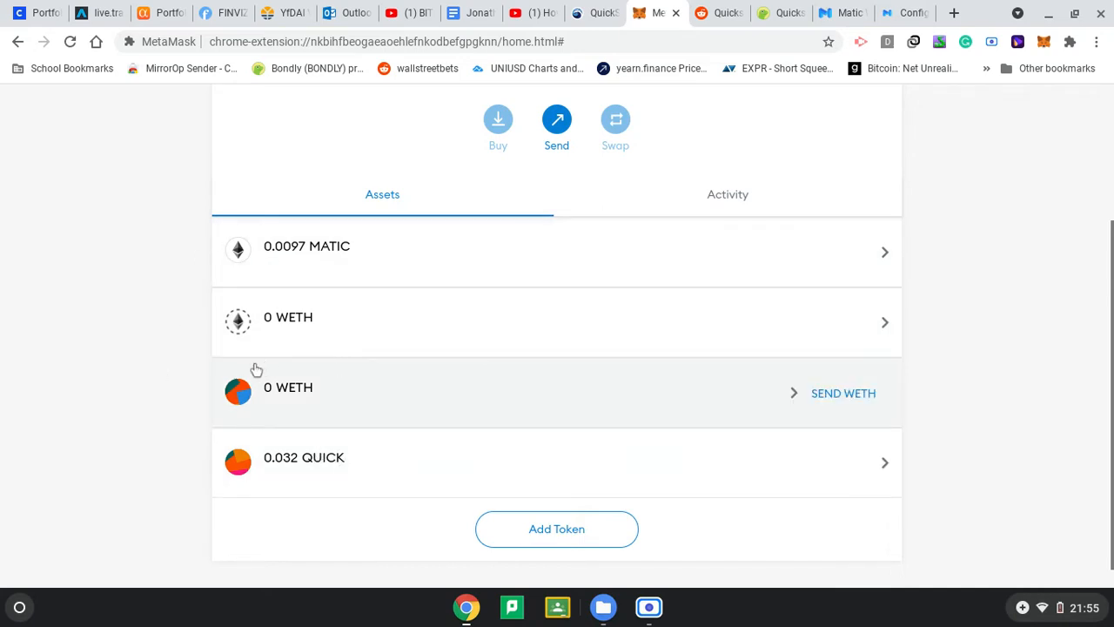
{"action": "mouse_move", "coordinate": [300, 341]}
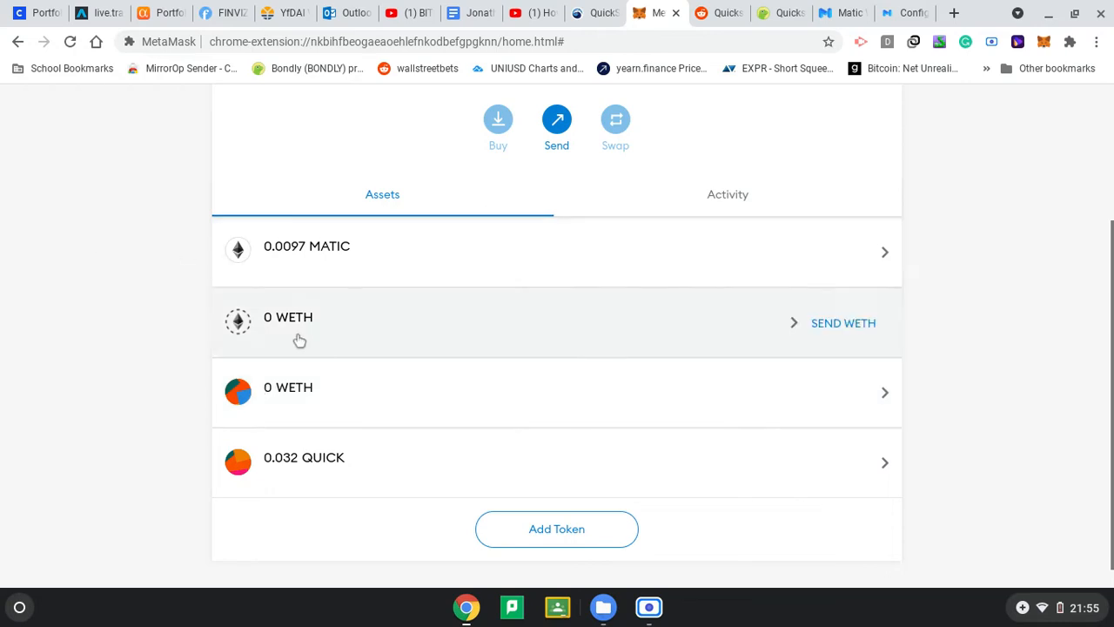
{"action": "mouse_move", "coordinate": [277, 276]}
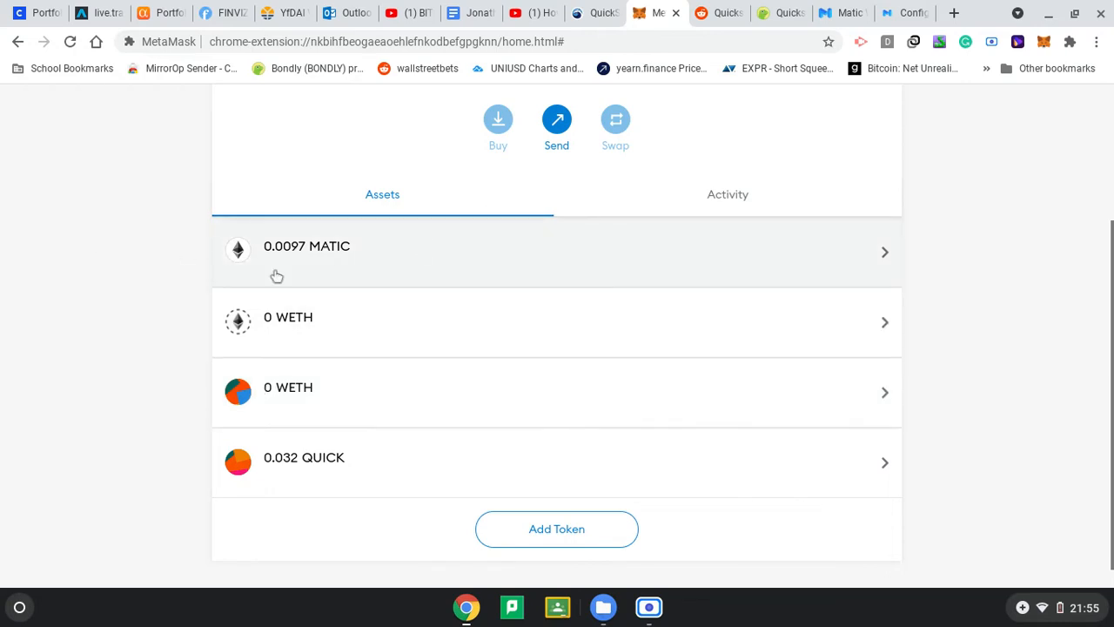
{"action": "mouse_move", "coordinate": [287, 317]}
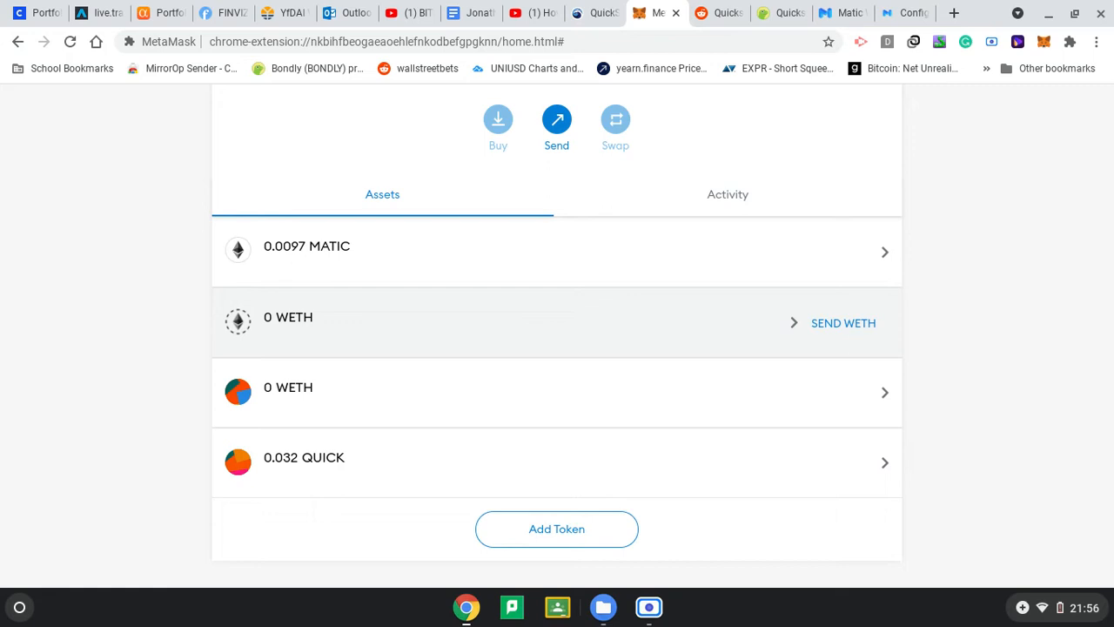
{"action": "mouse_move", "coordinate": [955, 14]}
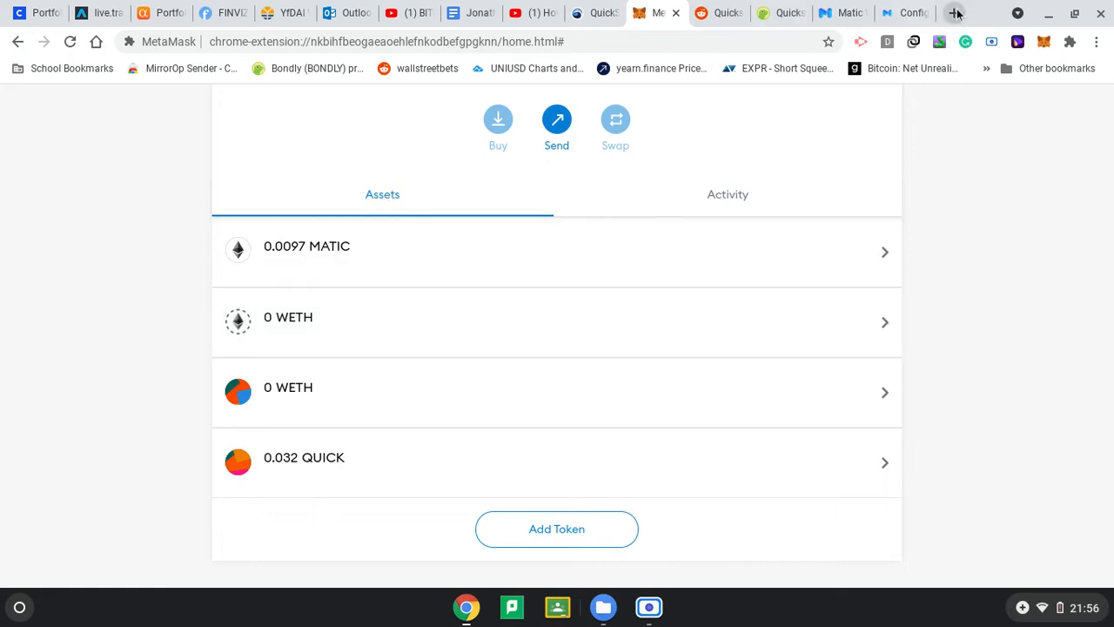
In a new tab, search Google for 'blockchain trilemma' and show image results.
{"action": "left_click", "coordinate": [955, 12]}
{"action": "type", "text": "blockchain t"}
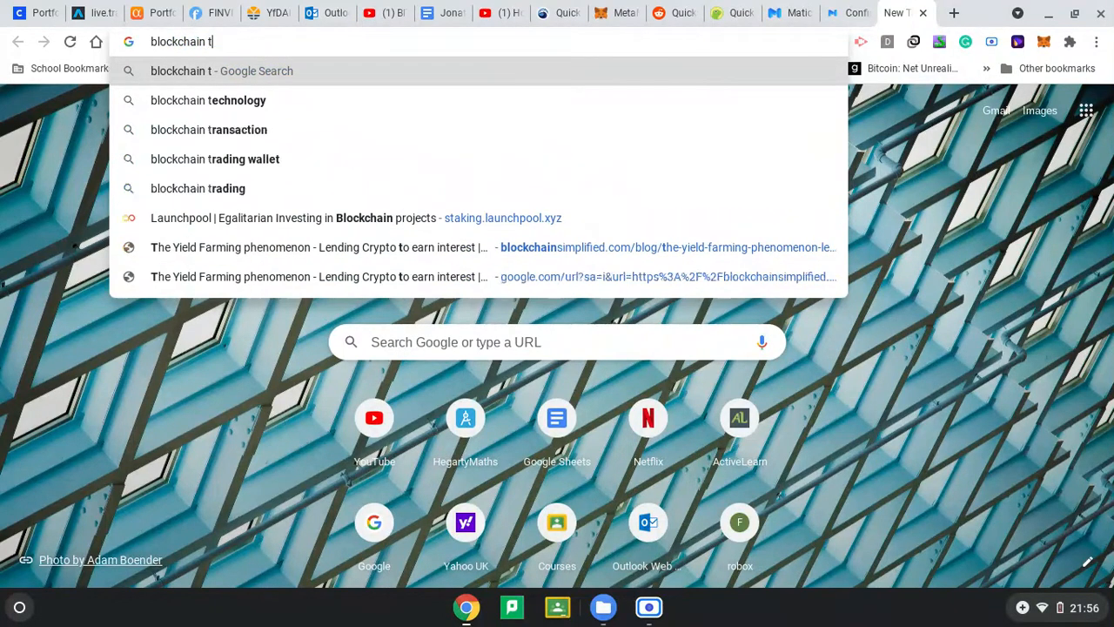
{"action": "type", "text": "r"}
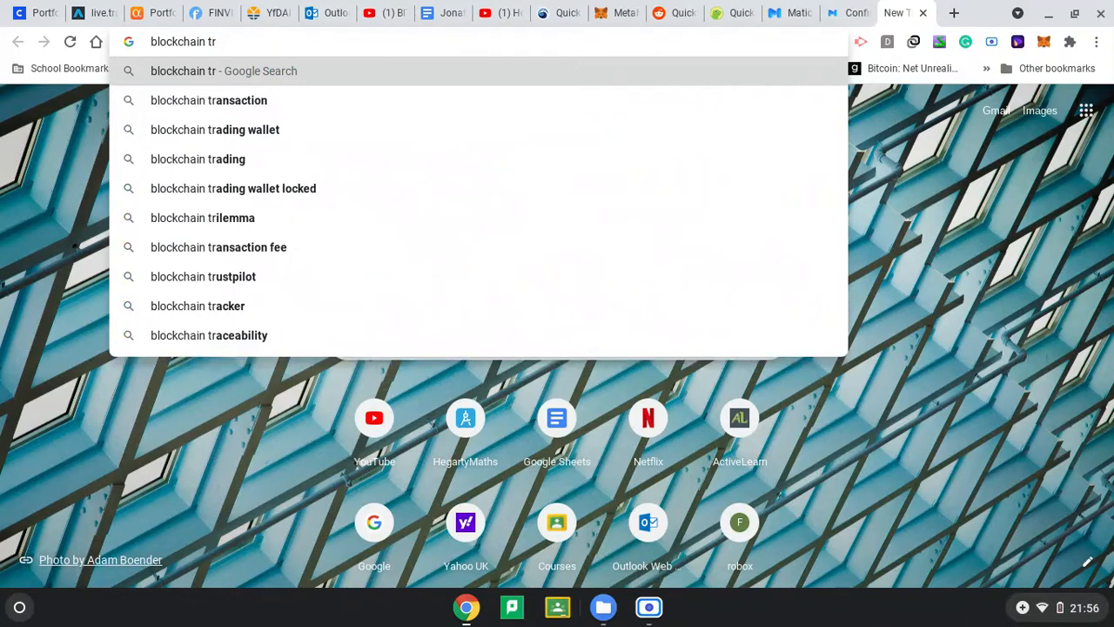
{"action": "type", "text": "i"}
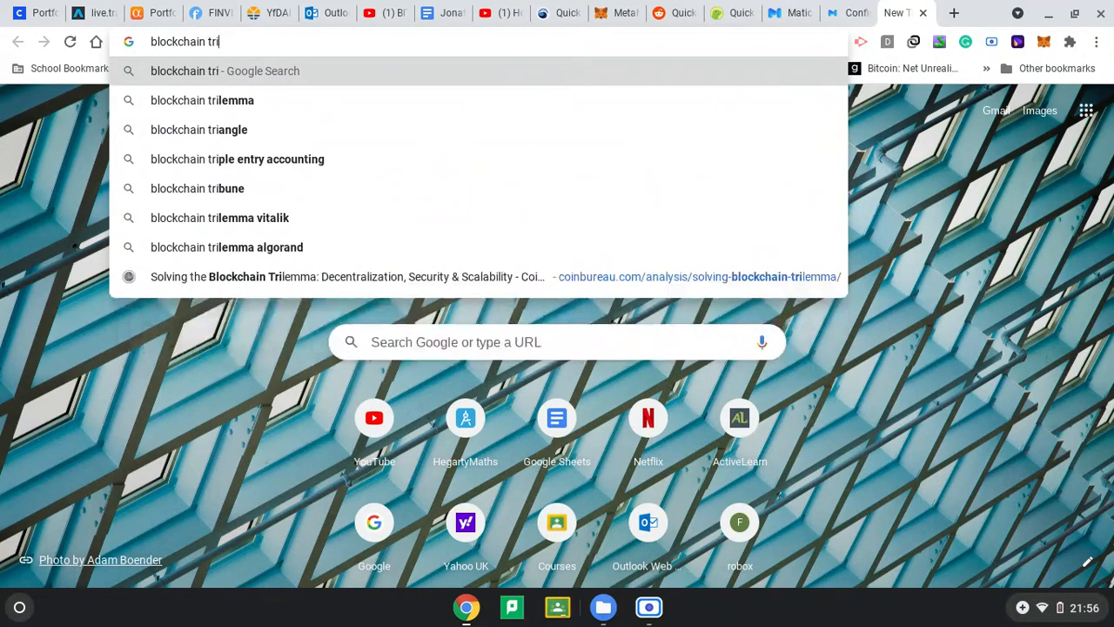
{"action": "left_click", "coordinate": [202, 101]}
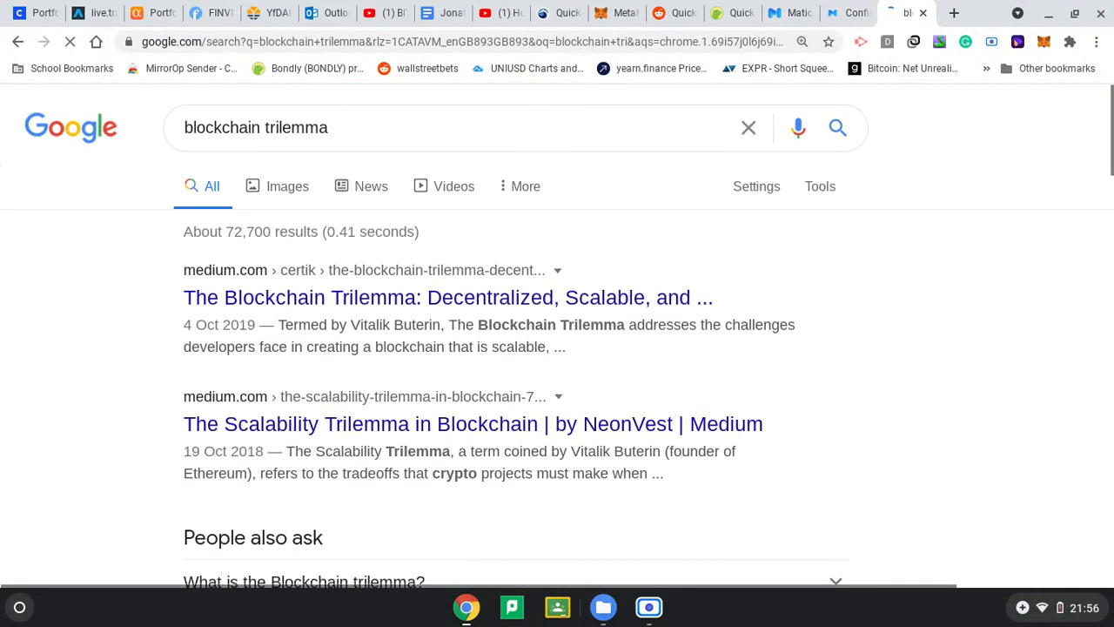
{"action": "mouse_move", "coordinate": [287, 186]}
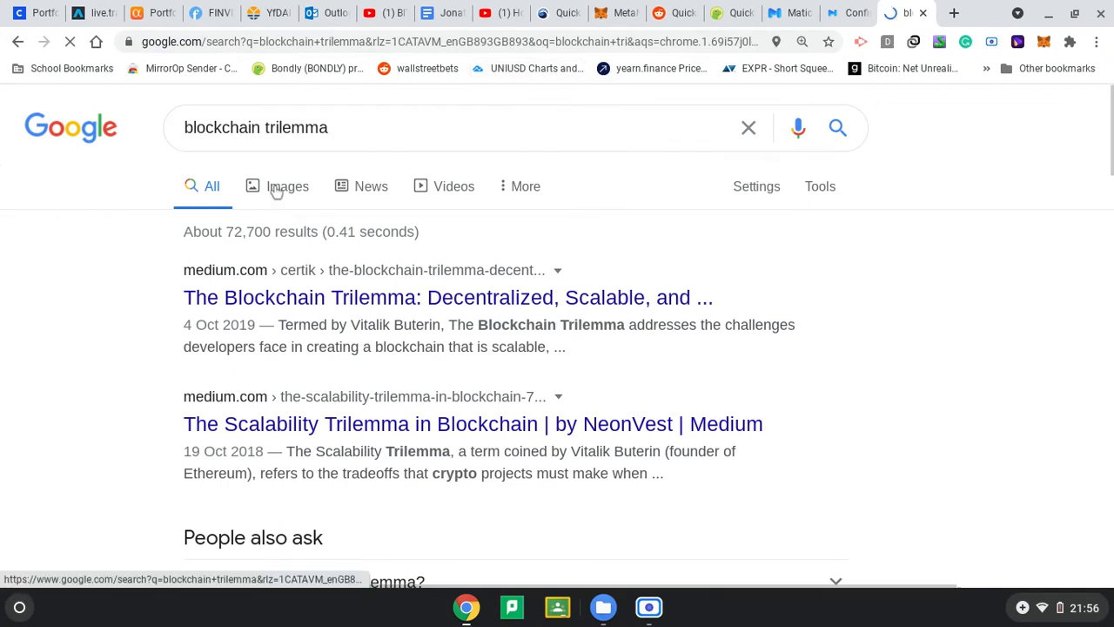
{"action": "left_click", "coordinate": [287, 186]}
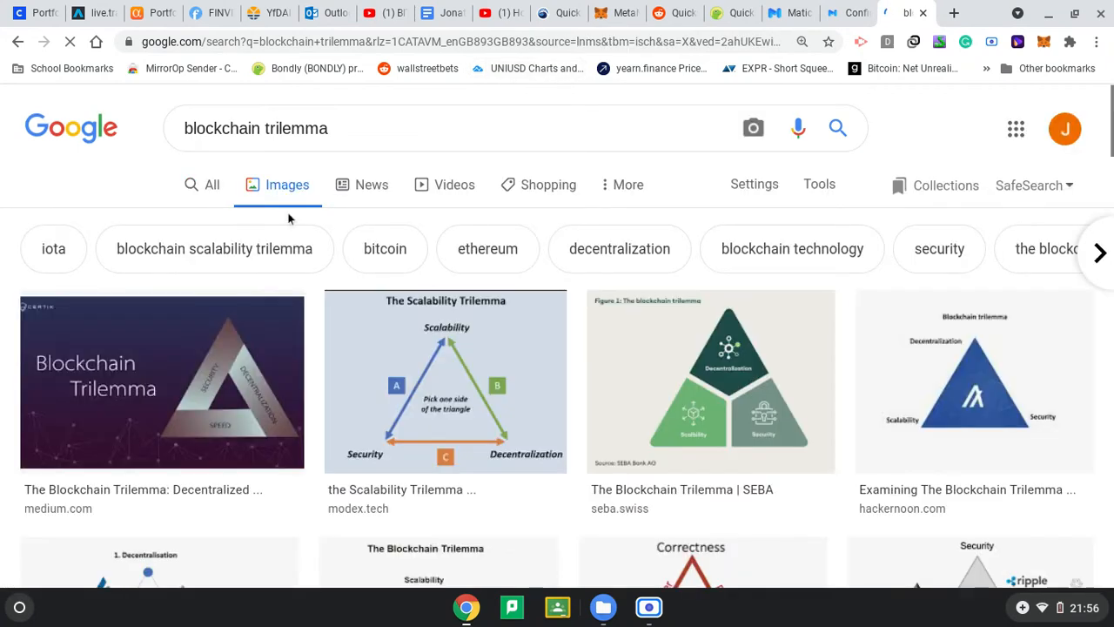
{"action": "mouse_move", "coordinate": [396, 368]}
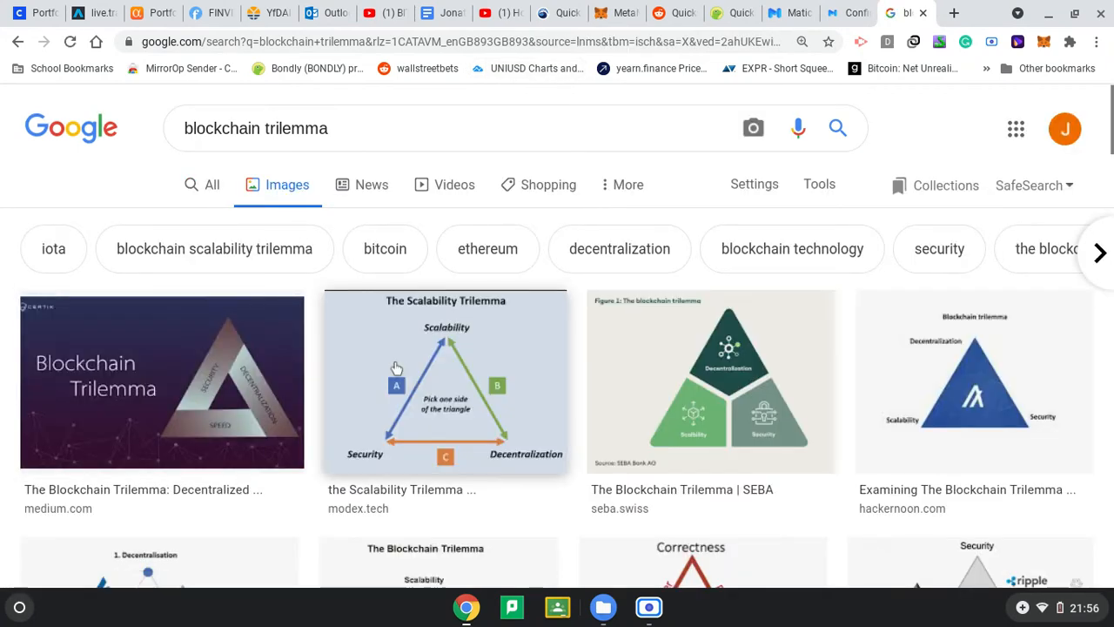
{"action": "mouse_move", "coordinate": [421, 450]}
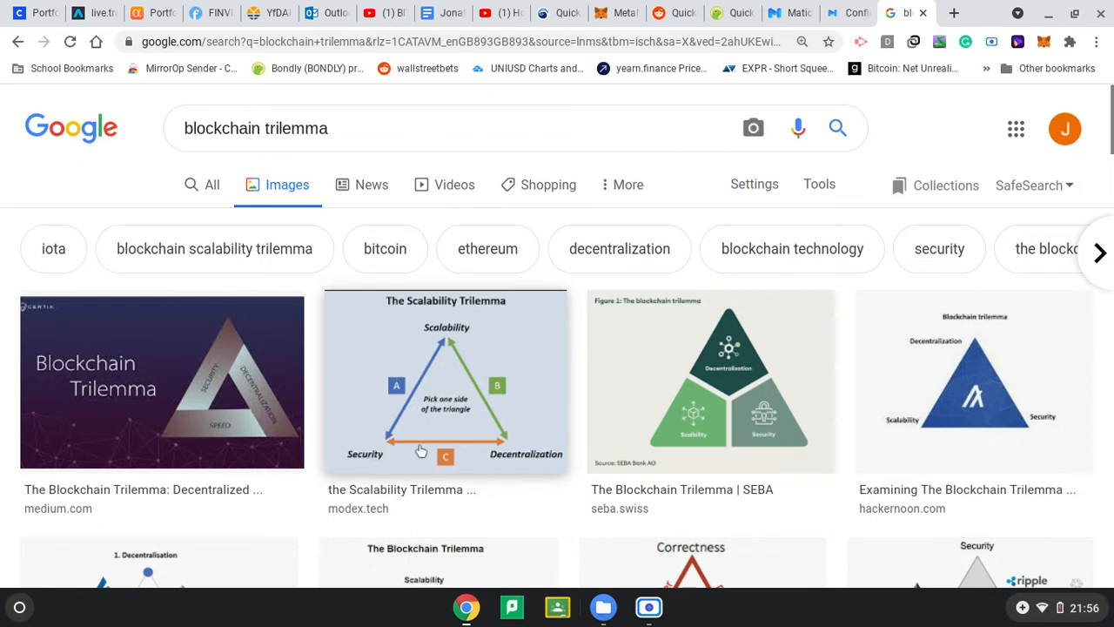
Add 'layer 2' to the query and open Coin Bureau's trilemma diagram article.
{"action": "left_click", "coordinate": [427, 128]}
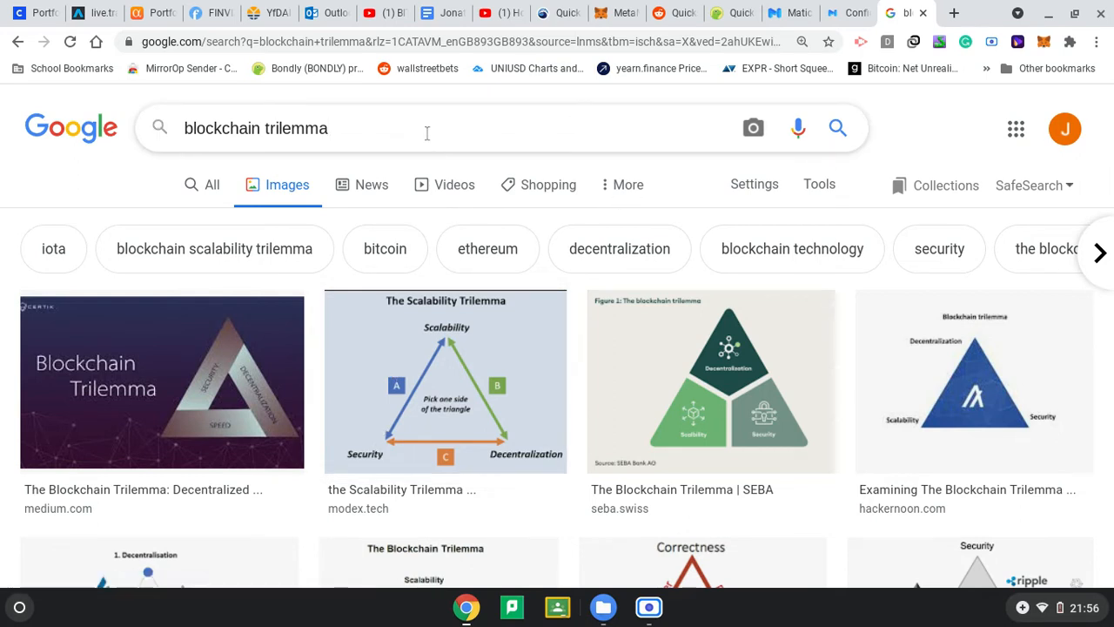
{"action": "type", "text": "layer 2"}
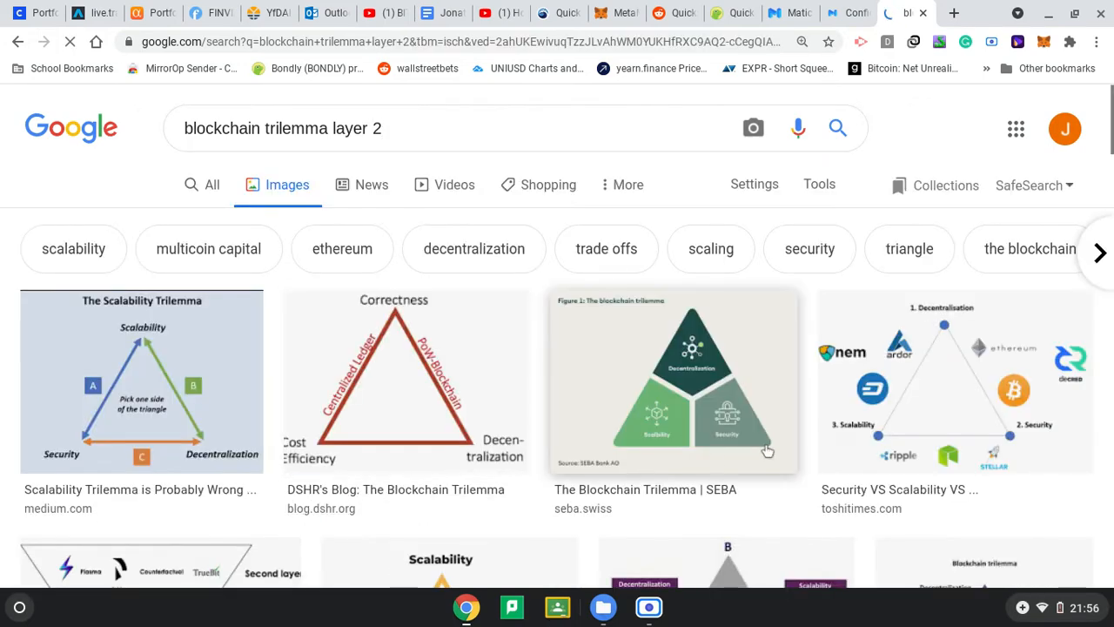
{"action": "scroll", "scroll_direction": "down", "scroll_amount": 3}
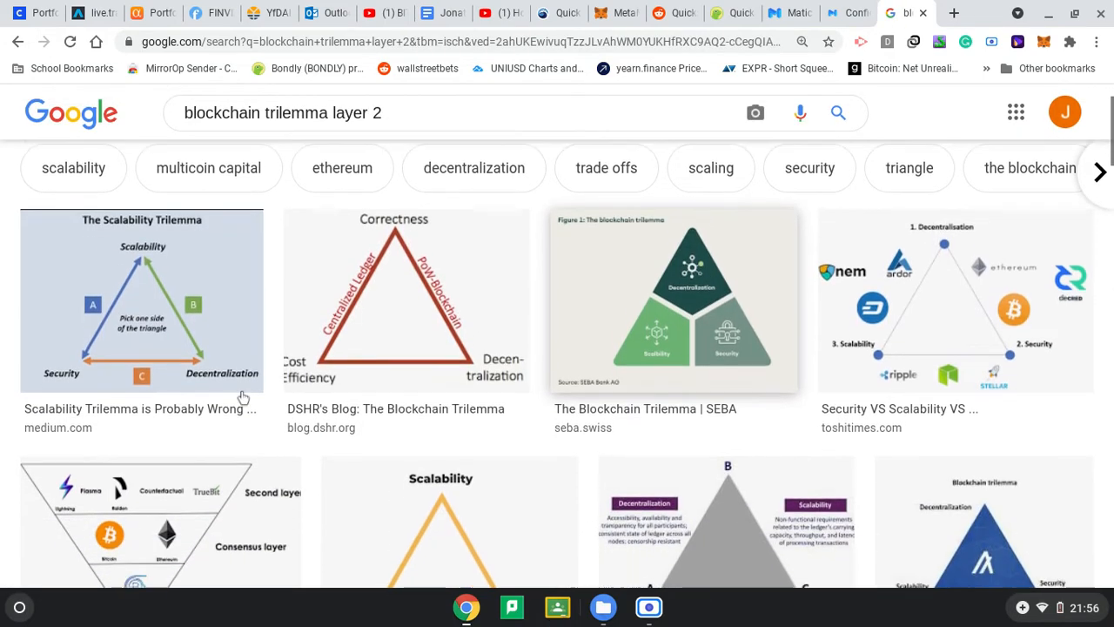
{"action": "scroll", "scroll_direction": "down", "scroll_amount": 3}
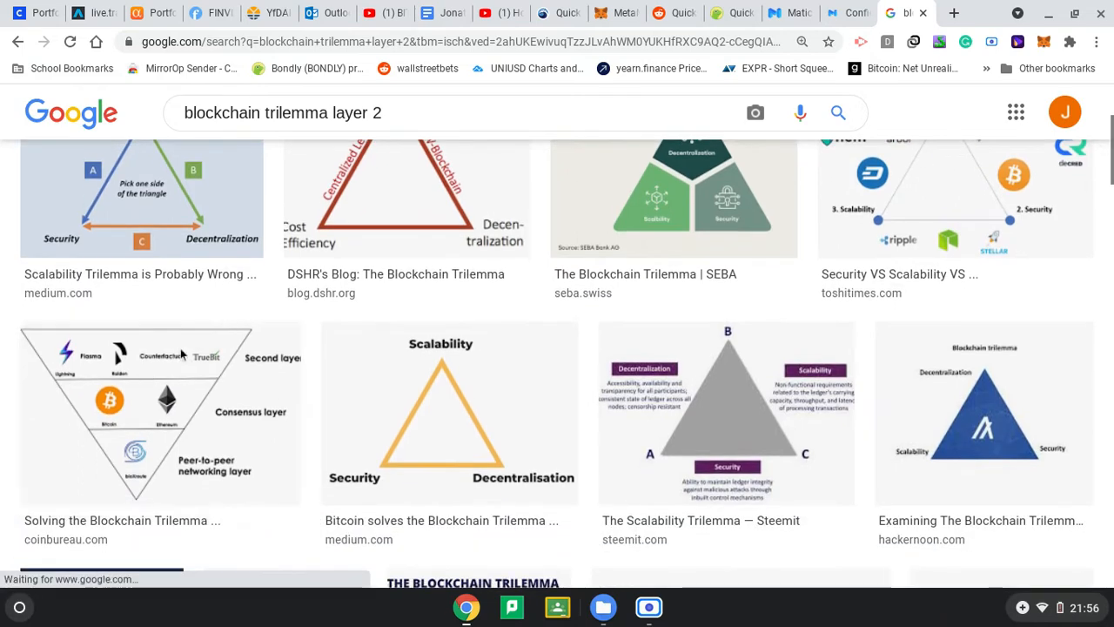
{"action": "left_click", "coordinate": [160, 413]}
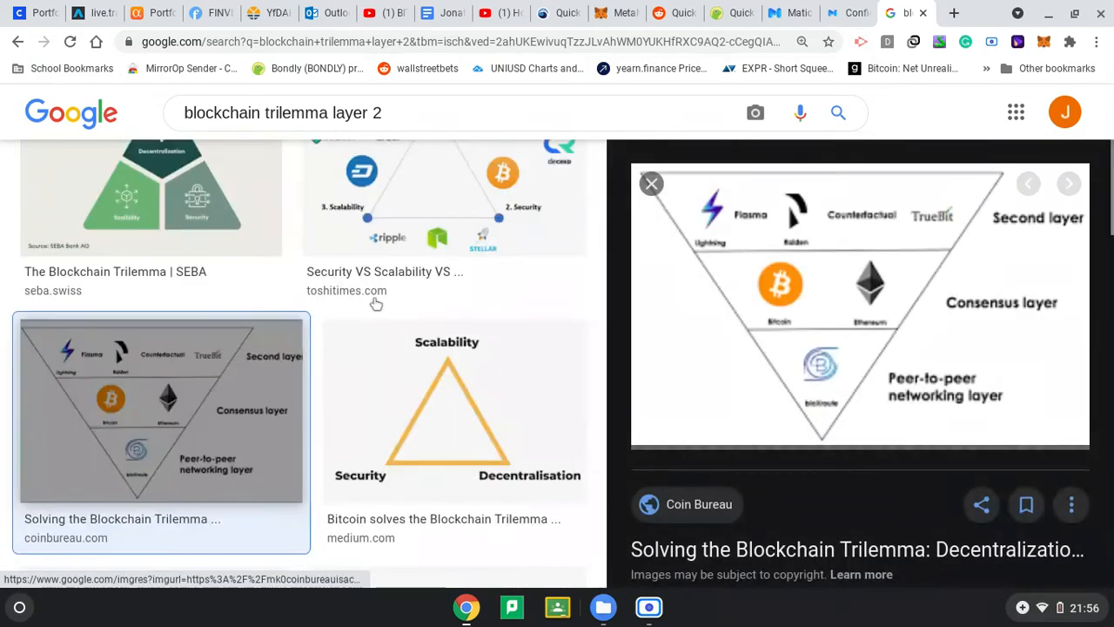
{"action": "left_click", "coordinate": [857, 549]}
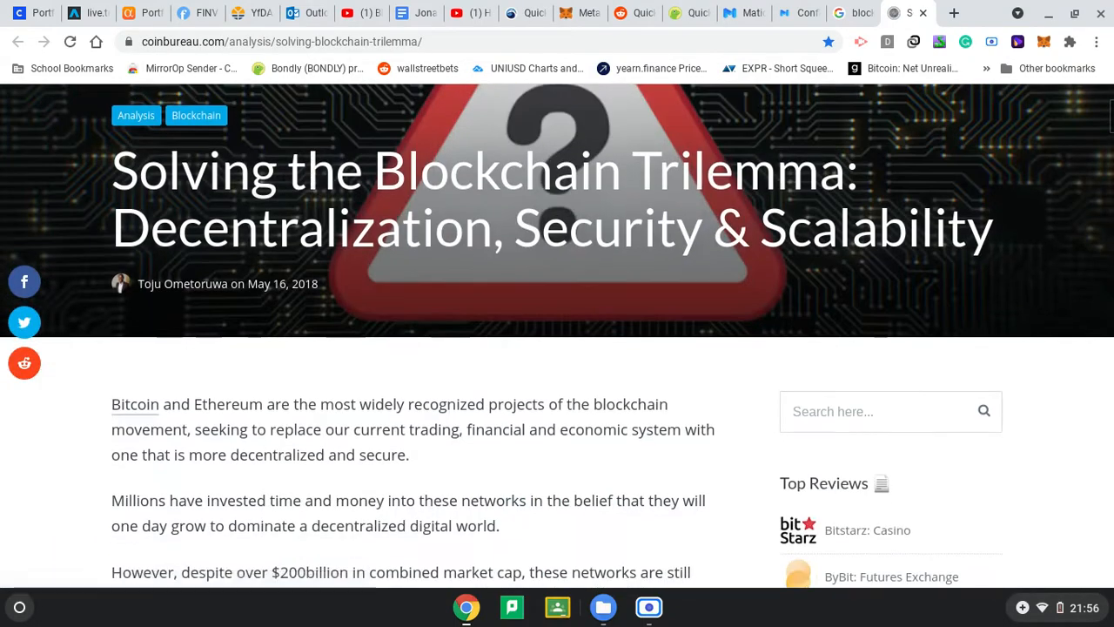
Scroll the trilemma article through Decentralisation and Security into the Scalability section.
{"action": "scroll", "scroll_direction": "down", "scroll_amount": 3}
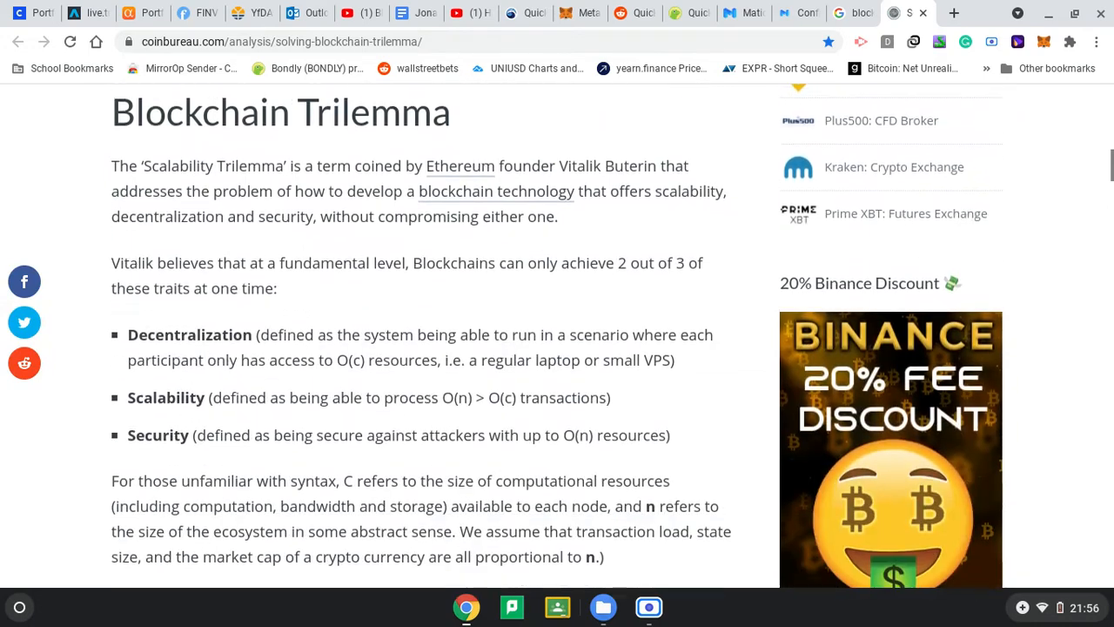
{"action": "scroll", "scroll_direction": "down", "scroll_amount": 3}
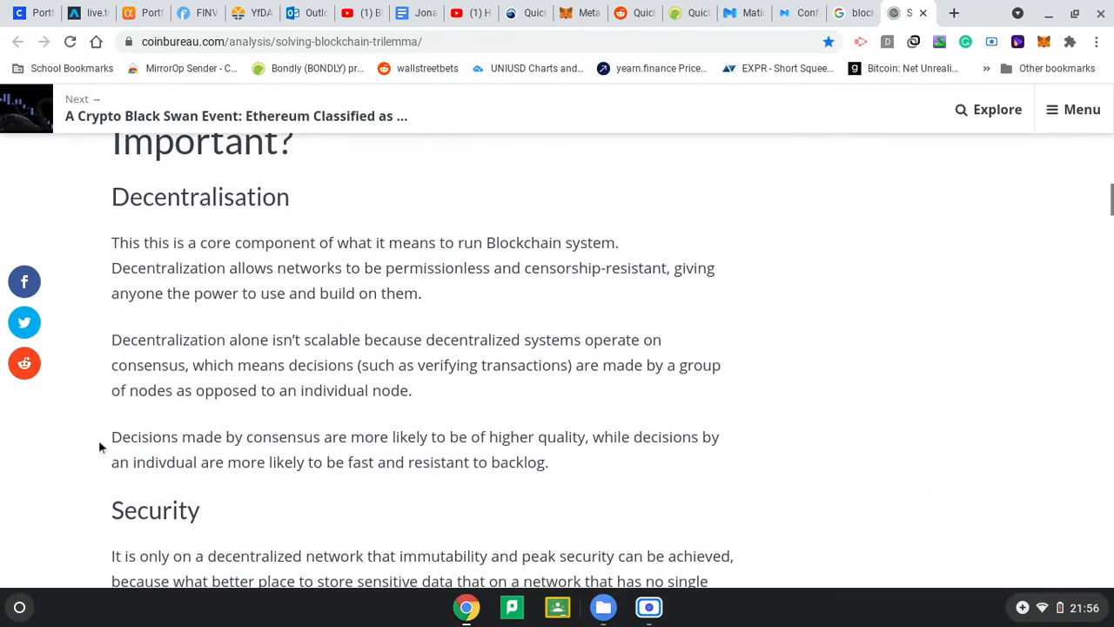
{"action": "mouse_move", "coordinate": [487, 235]}
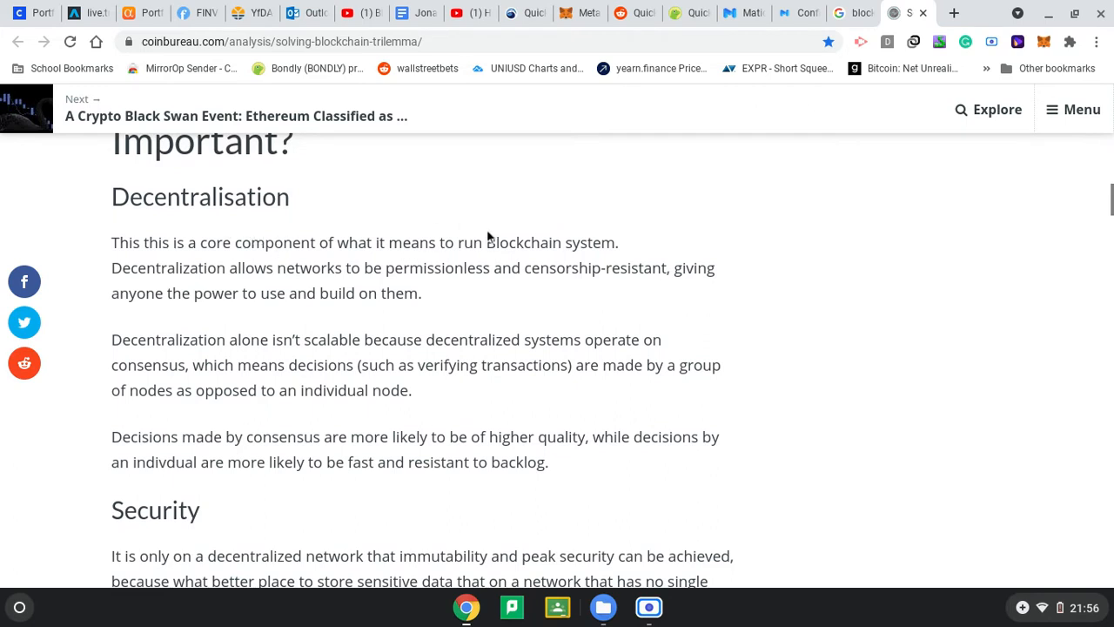
{"action": "mouse_move", "coordinate": [585, 246]}
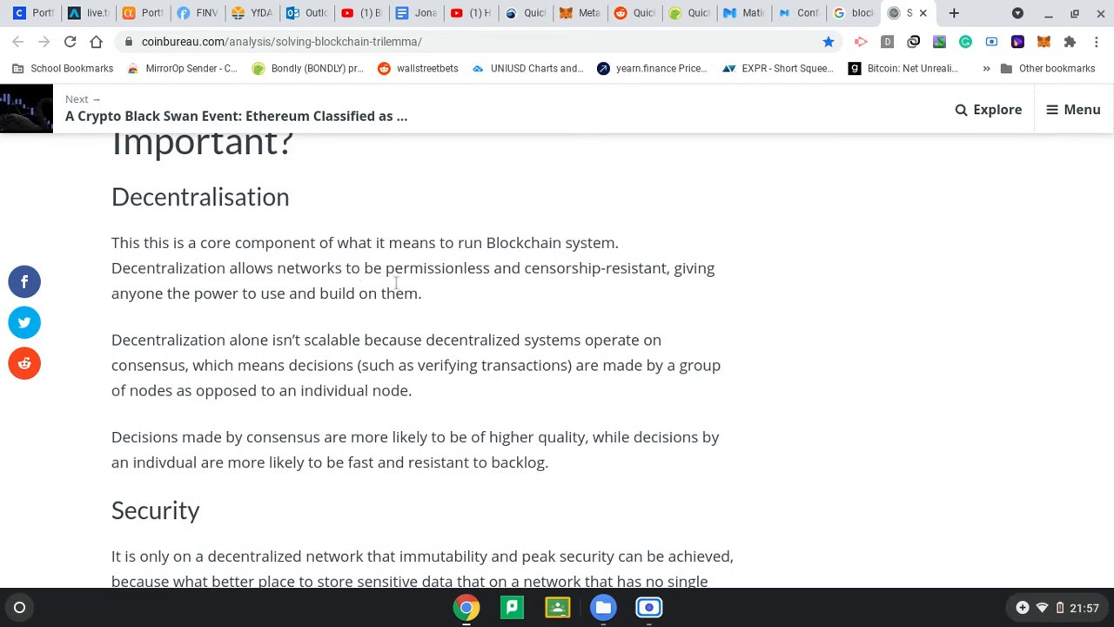
{"action": "mouse_move", "coordinate": [653, 298]}
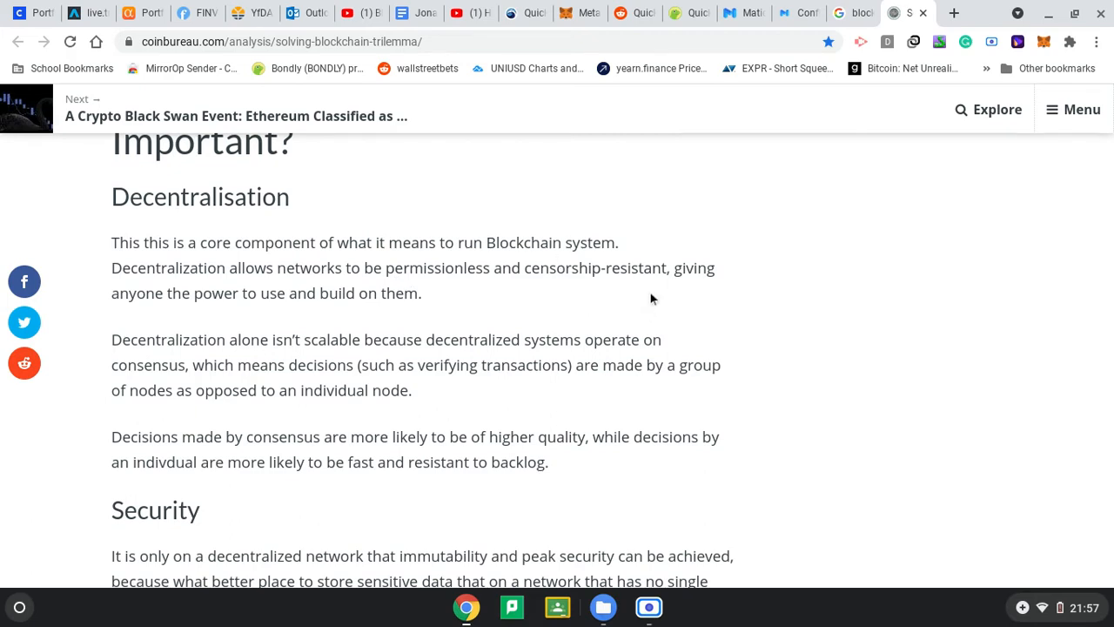
{"action": "mouse_move", "coordinate": [661, 292]}
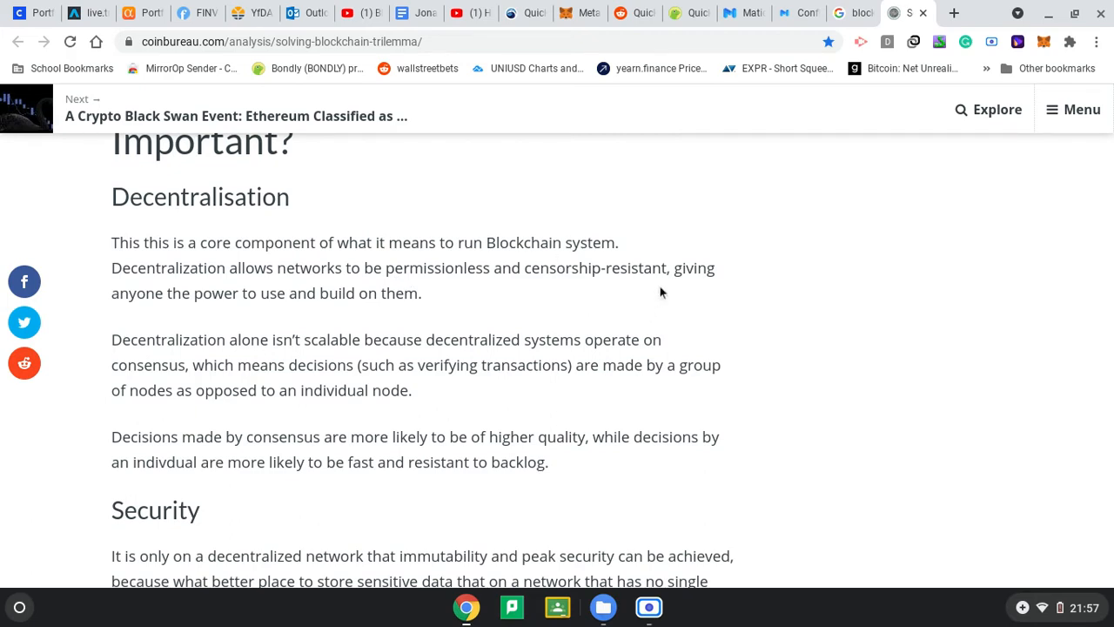
{"action": "scroll", "scroll_direction": "down", "scroll_amount": 3}
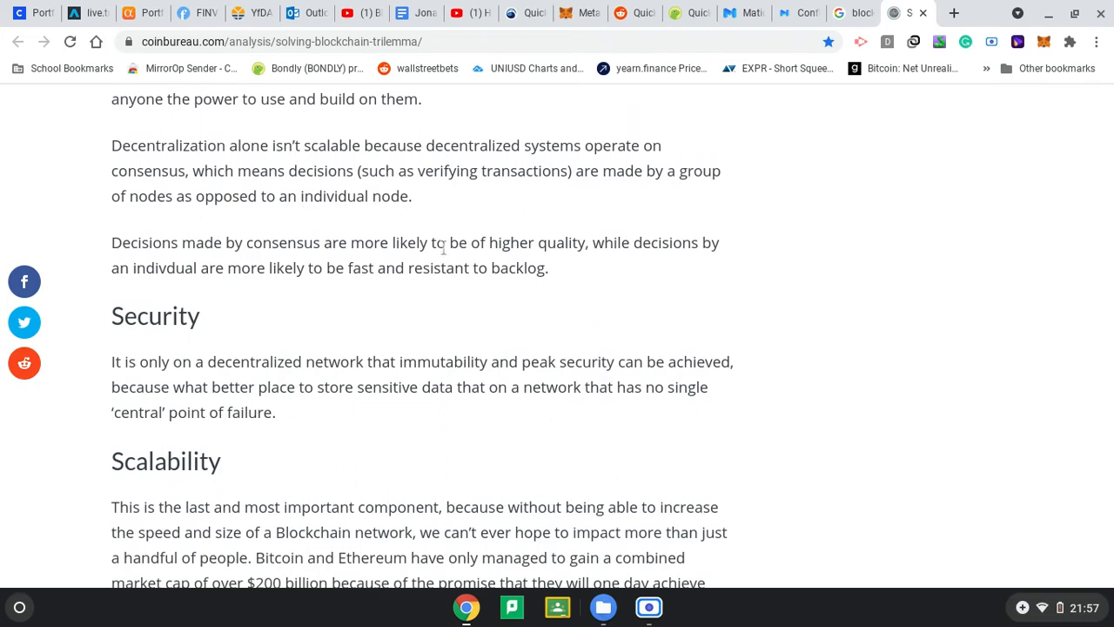
{"action": "scroll", "scroll_direction": "down", "scroll_amount": 3}
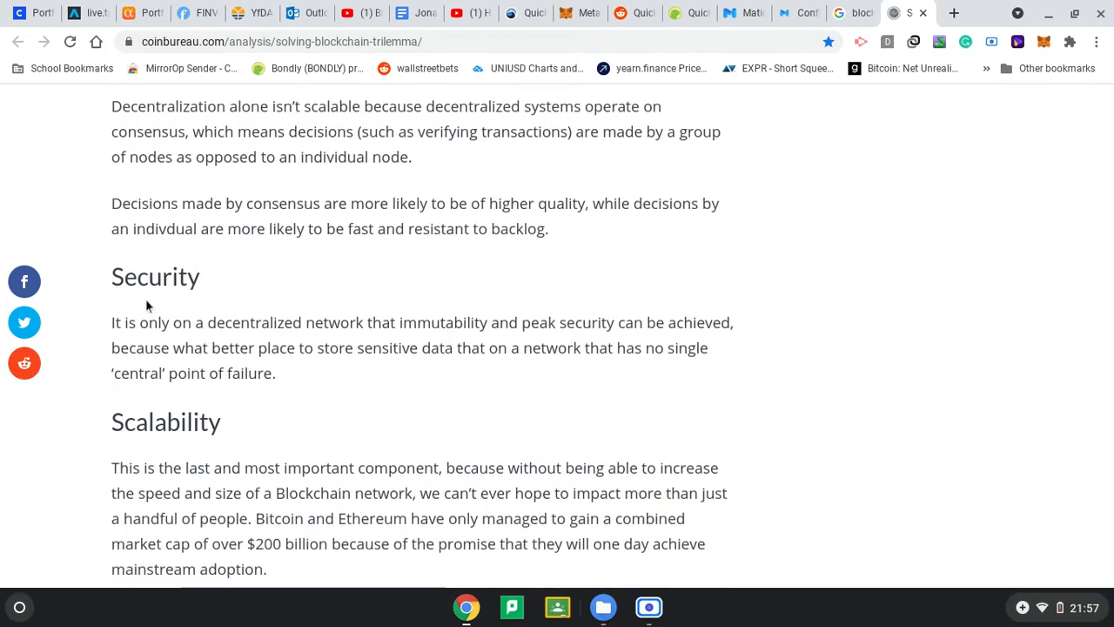
{"action": "scroll", "scroll_direction": "down", "scroll_amount": 3}
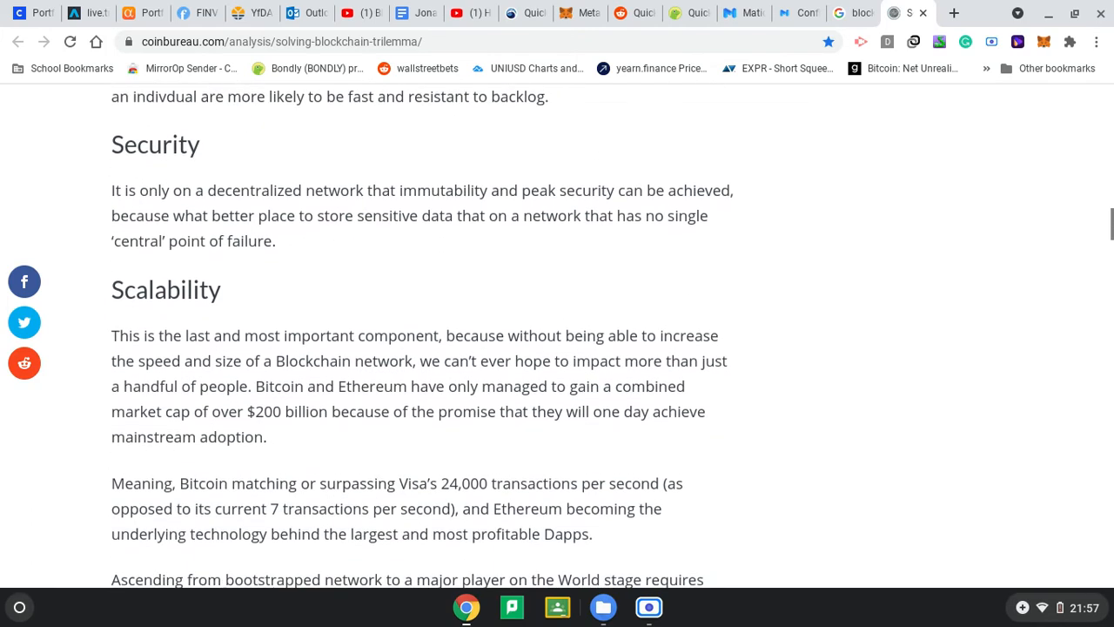
{"action": "scroll", "scroll_direction": "up", "scroll_amount": 3}
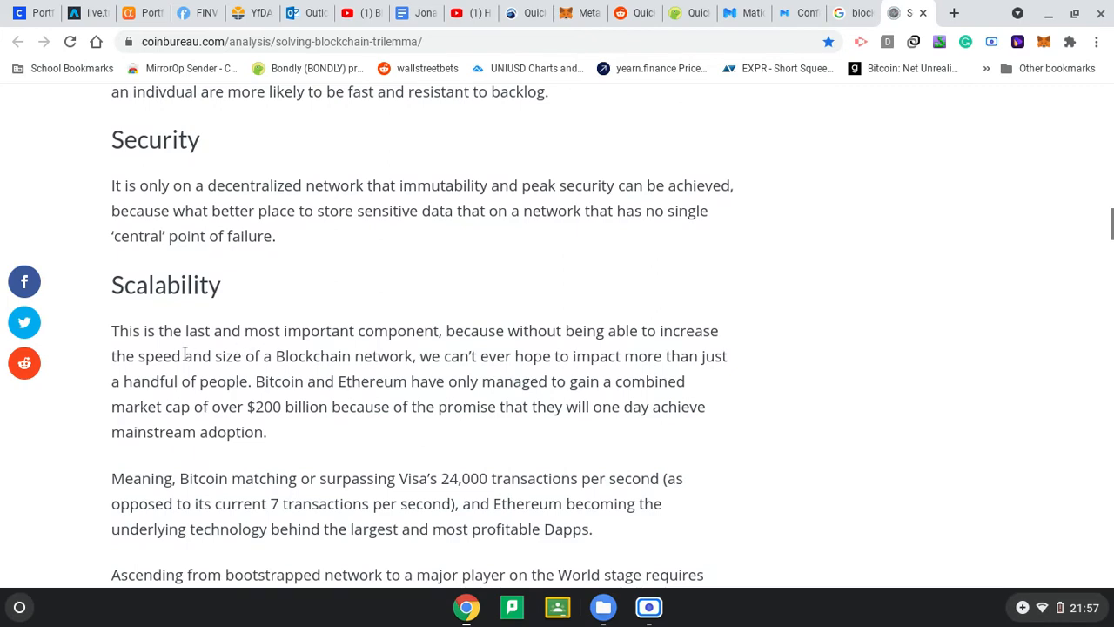
{"action": "scroll", "scroll_direction": "down", "scroll_amount": 3}
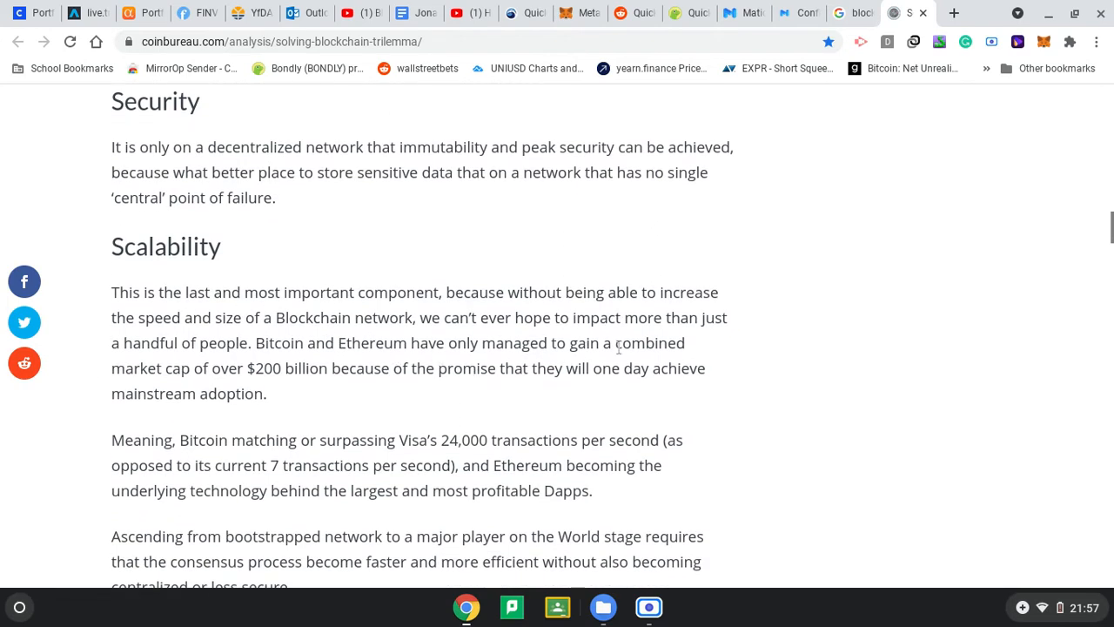
{"action": "mouse_move", "coordinate": [362, 412]}
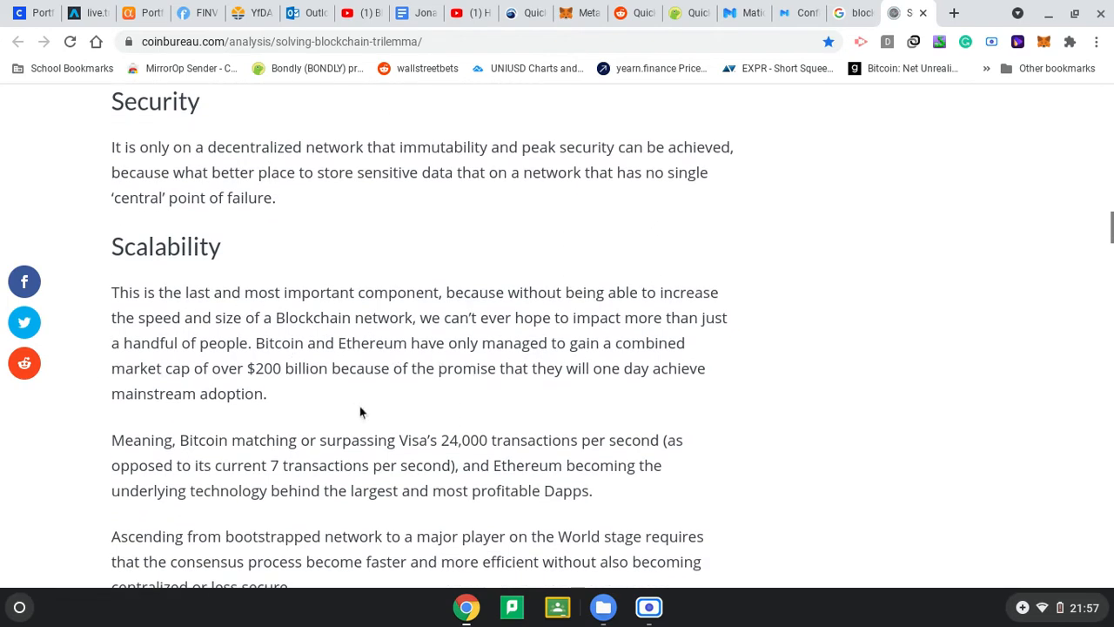
{"action": "scroll", "scroll_direction": "down", "scroll_amount": 3}
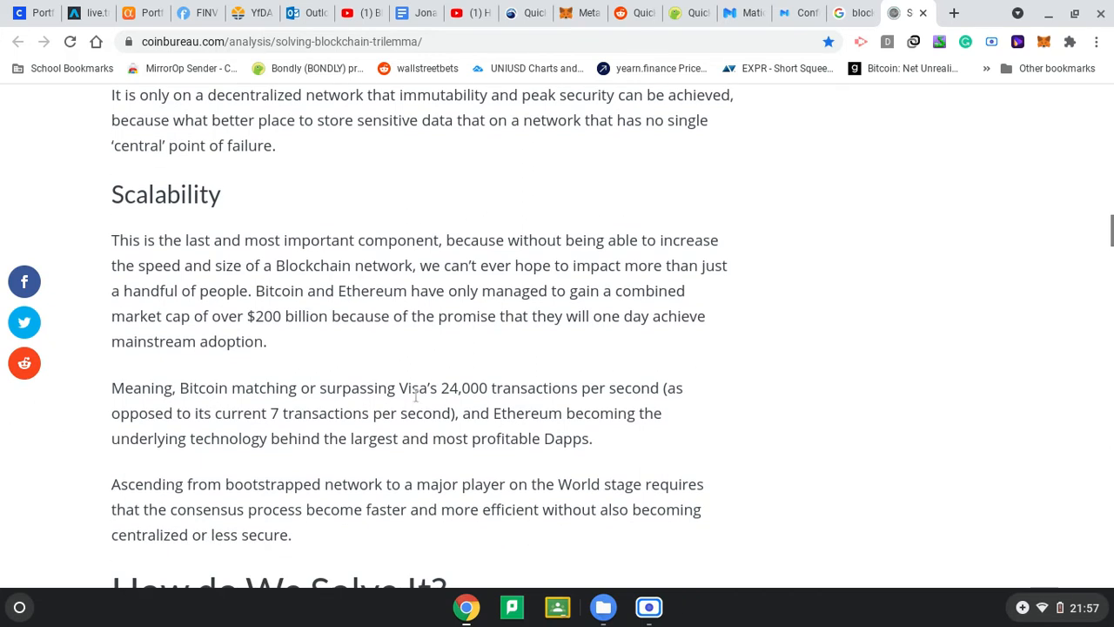
{"action": "mouse_move", "coordinate": [364, 411]}
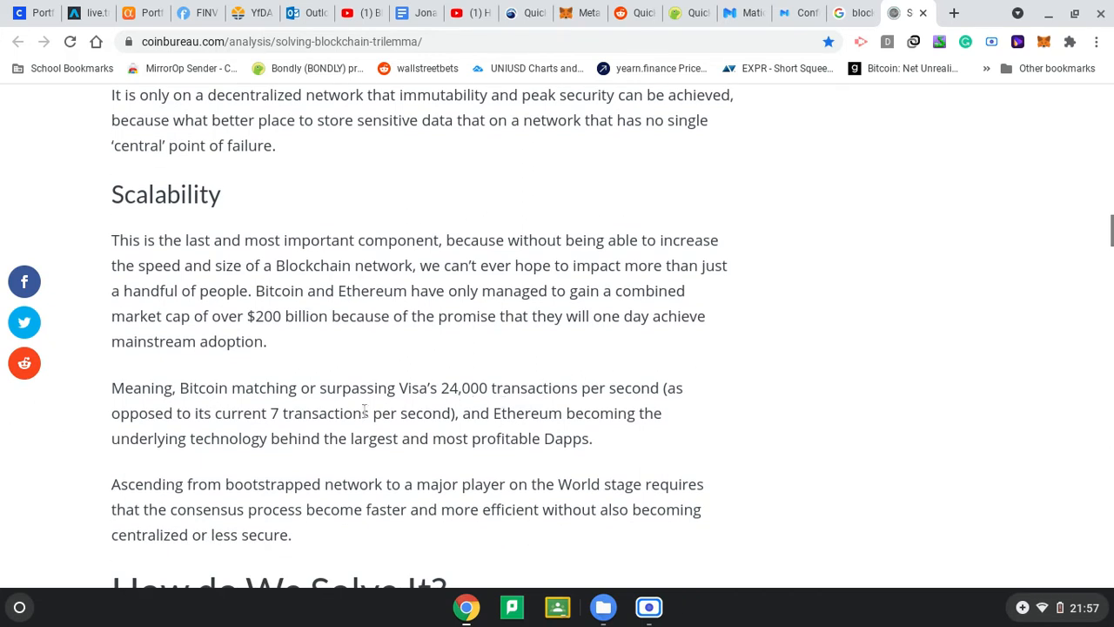
{"action": "mouse_move", "coordinate": [396, 396]}
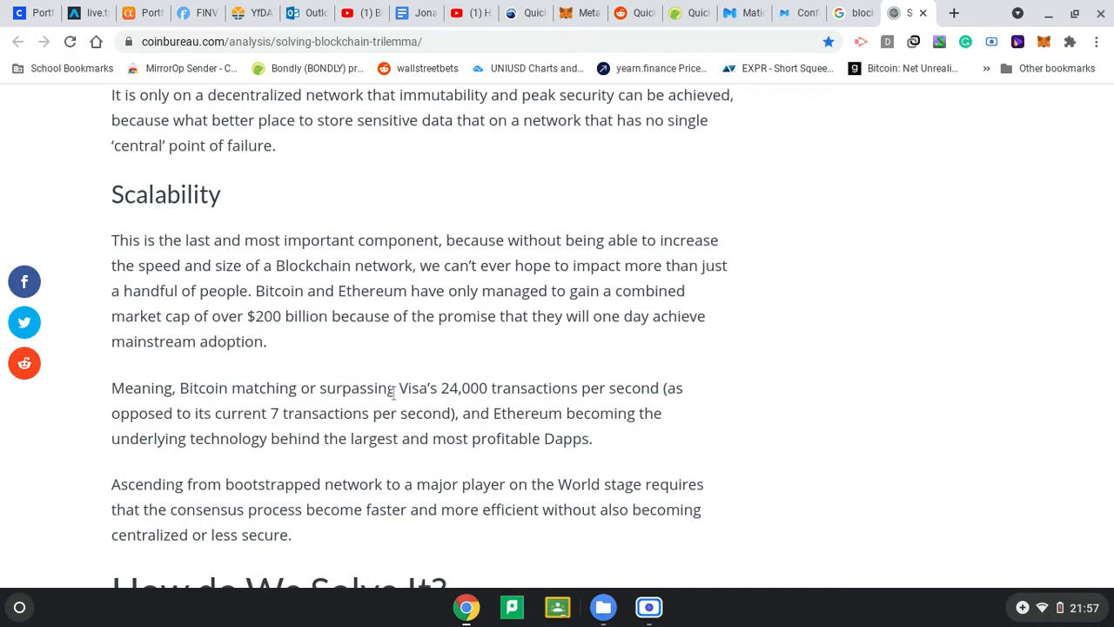
{"action": "mouse_move", "coordinate": [277, 369]}
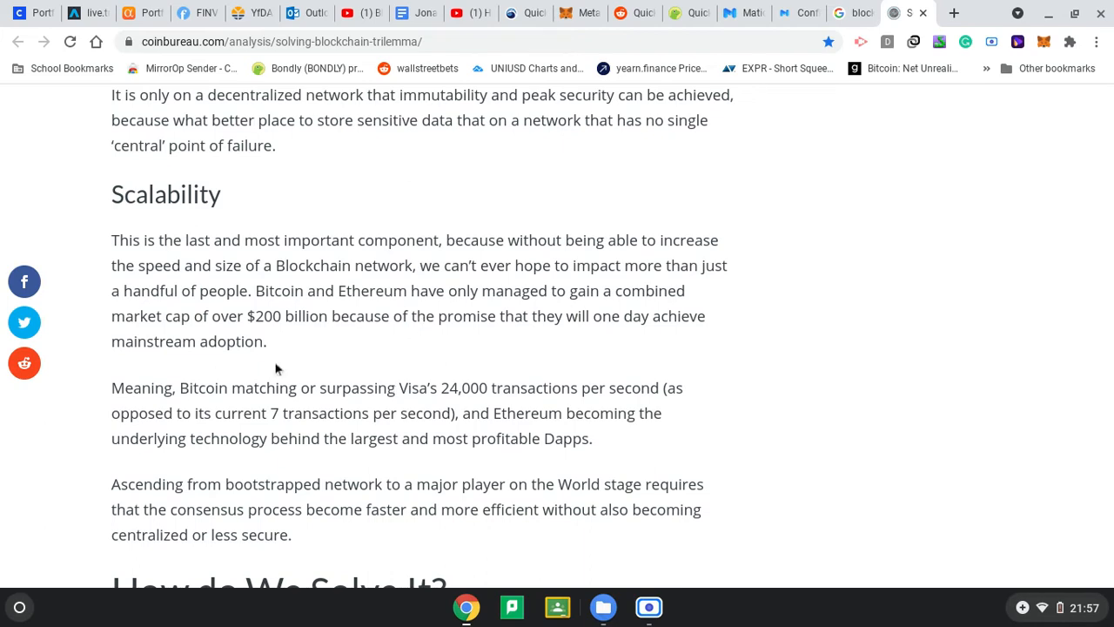
Scroll past 'How do We Solve It?' to the Lightning Network off-chain diagram.
{"action": "scroll", "scroll_direction": "down", "scroll_amount": 3}
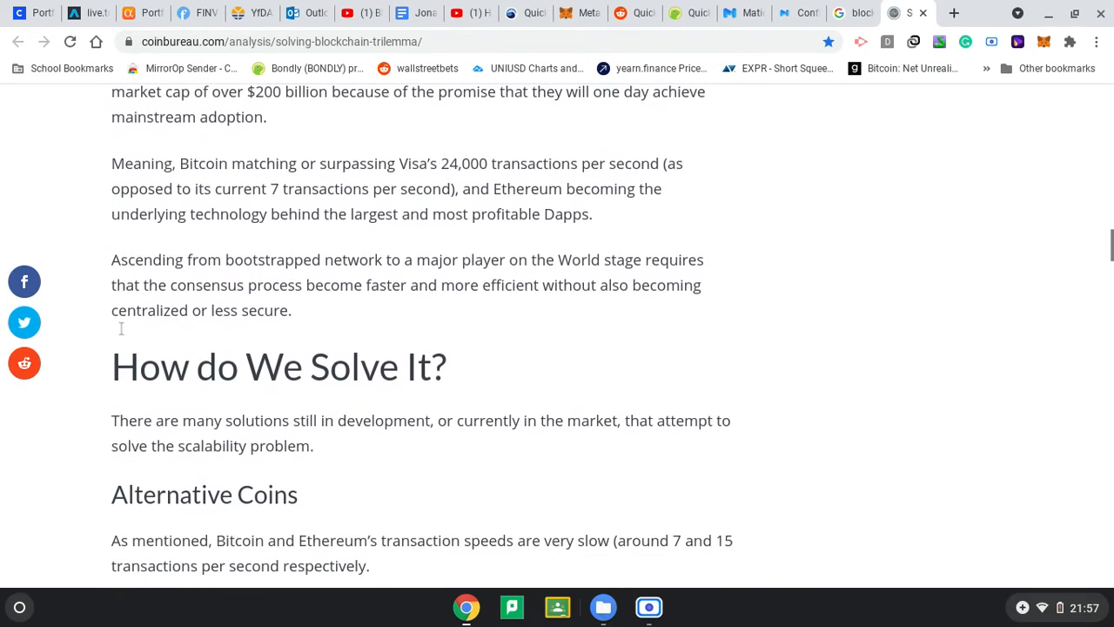
{"action": "scroll", "scroll_direction": "down", "scroll_amount": 3}
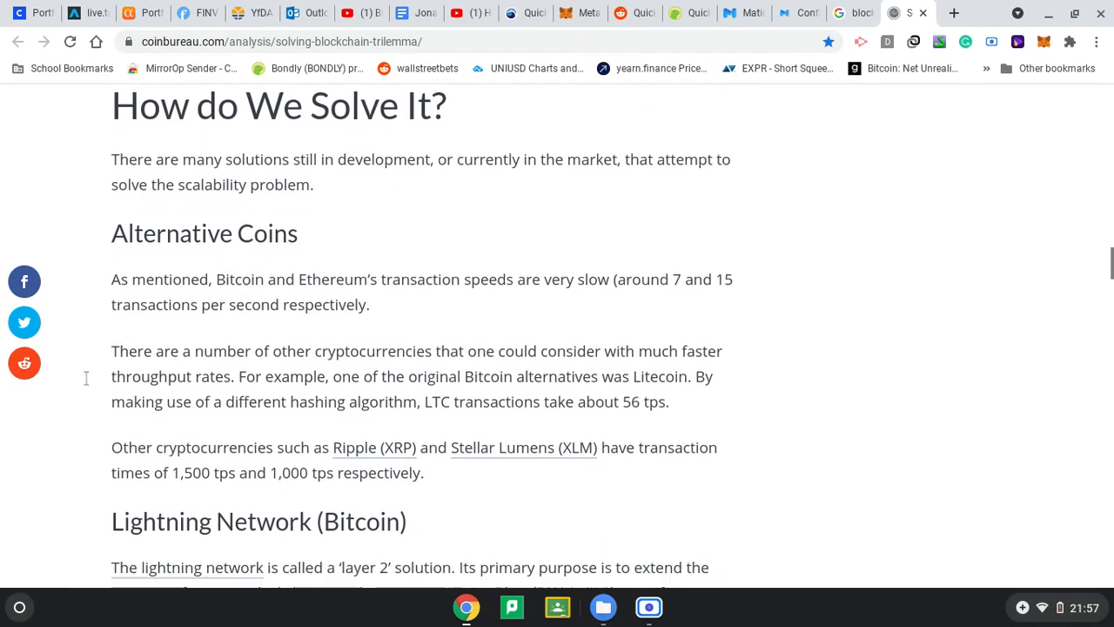
{"action": "scroll", "scroll_direction": "down", "scroll_amount": 3}
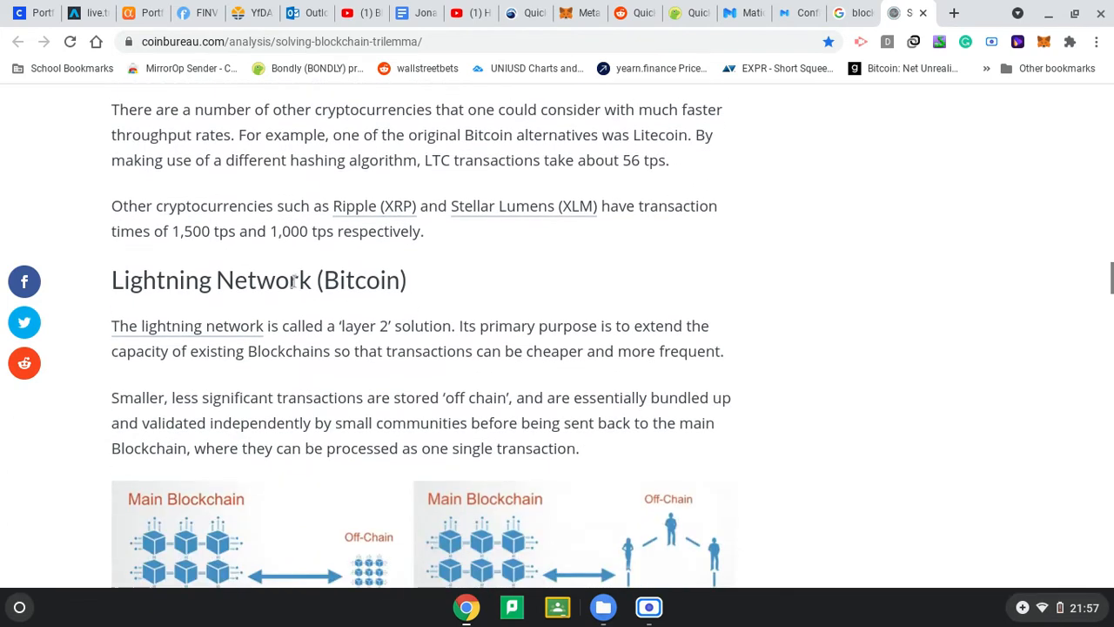
{"action": "mouse_move", "coordinate": [389, 346]}
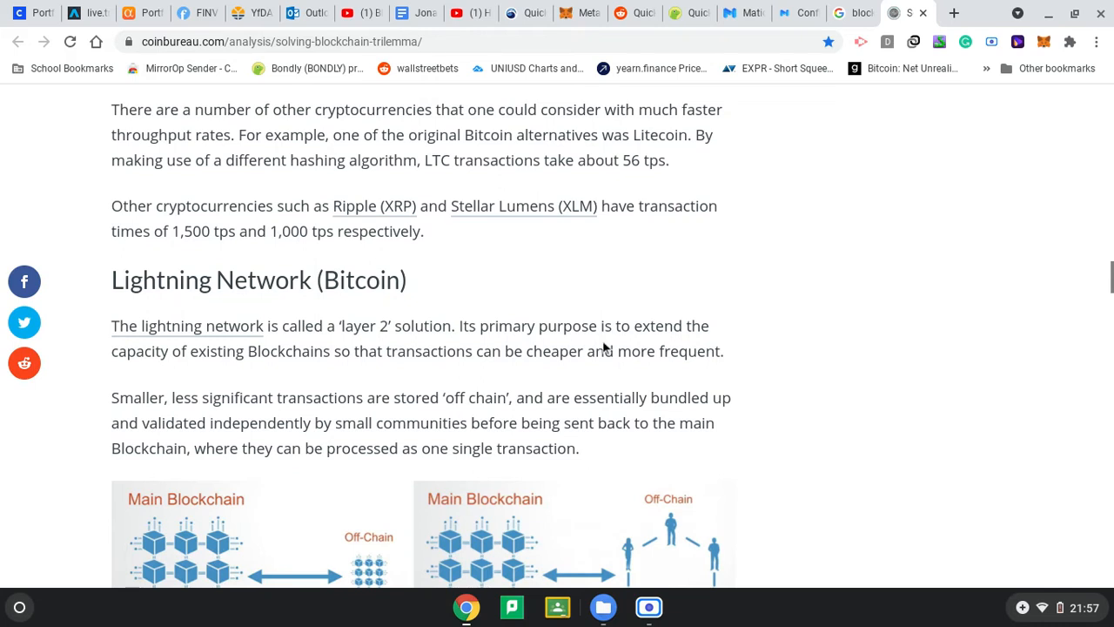
{"action": "mouse_move", "coordinate": [322, 372]}
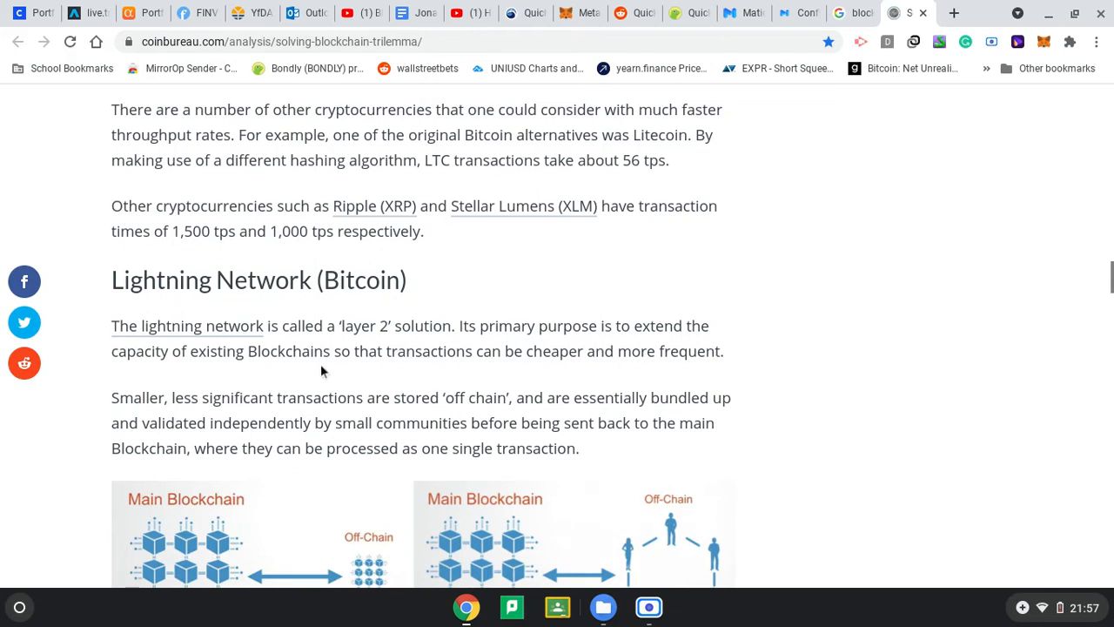
{"action": "mouse_move", "coordinate": [523, 374]}
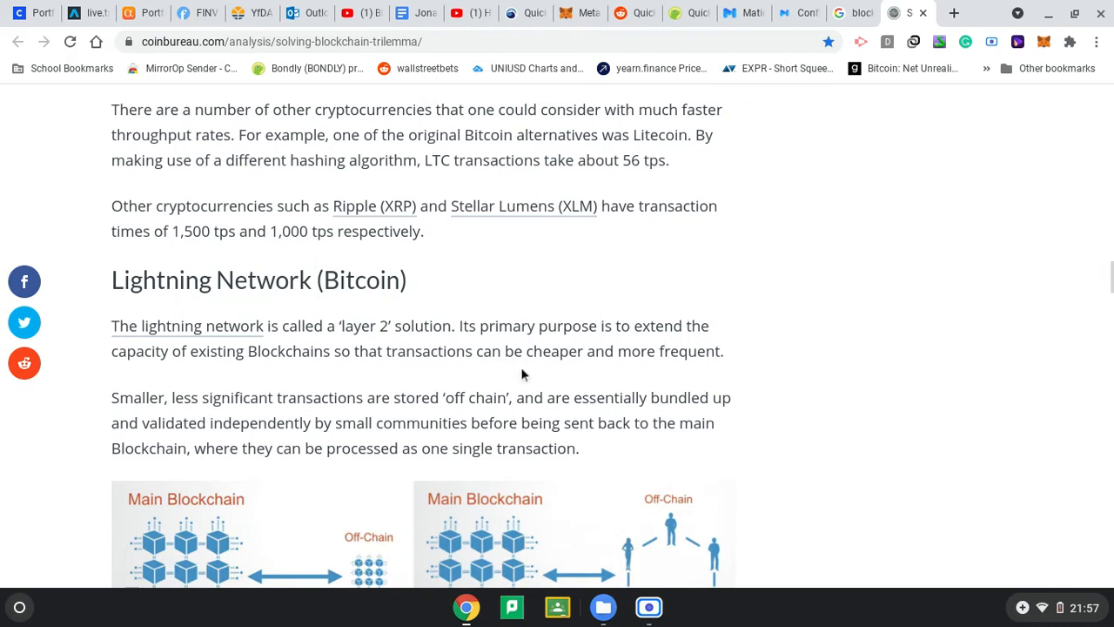
{"action": "scroll", "scroll_direction": "down", "scroll_amount": 3}
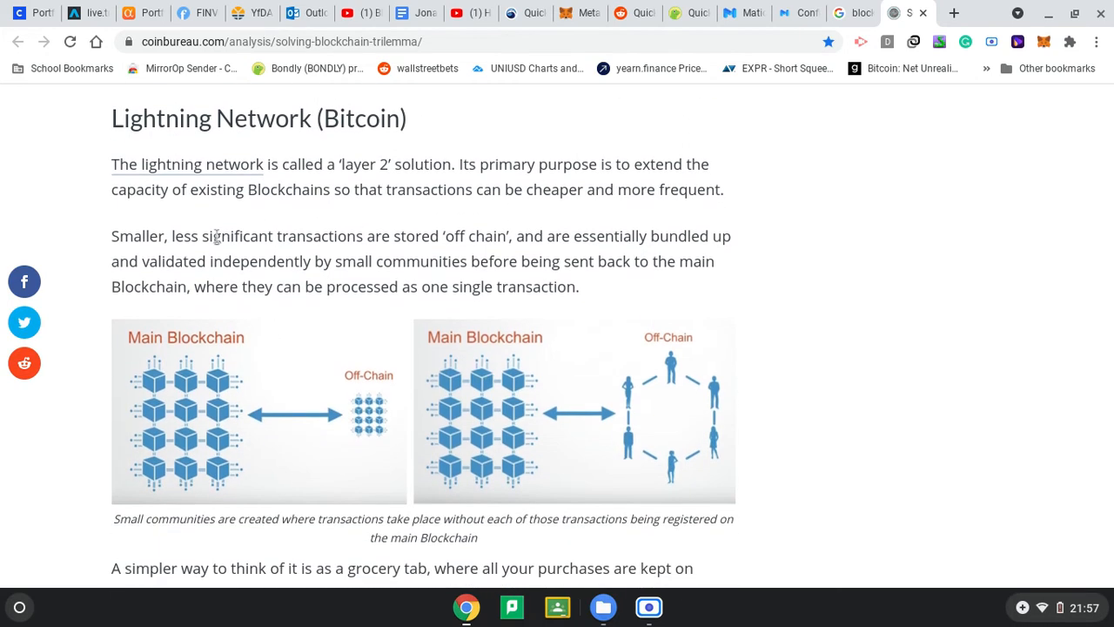
{"action": "mouse_move", "coordinate": [372, 230]}
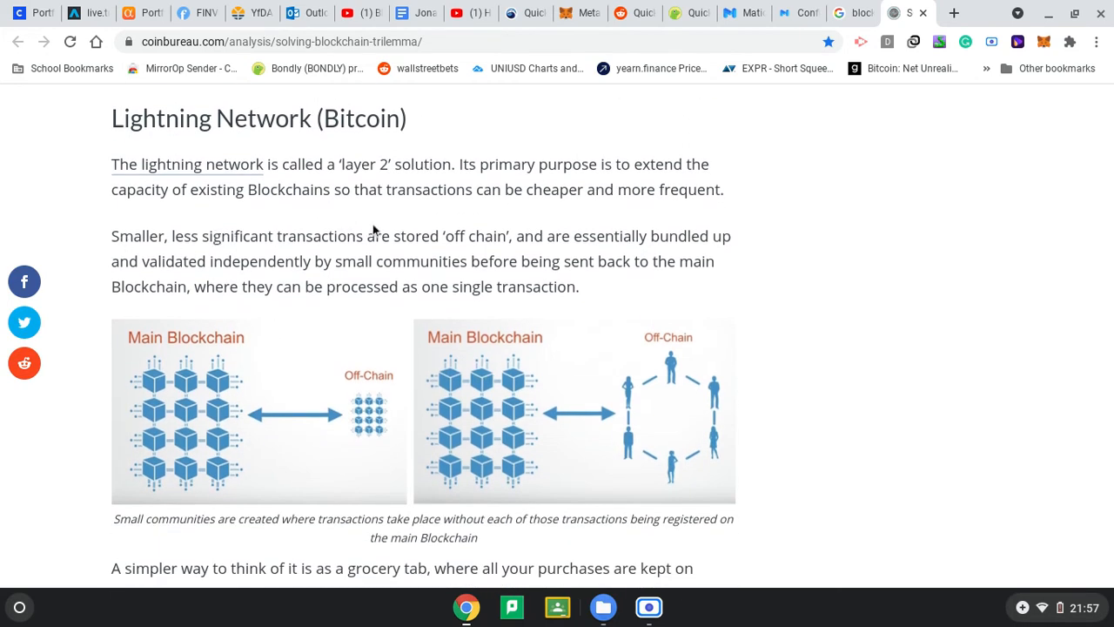
{"action": "mouse_move", "coordinate": [152, 343]}
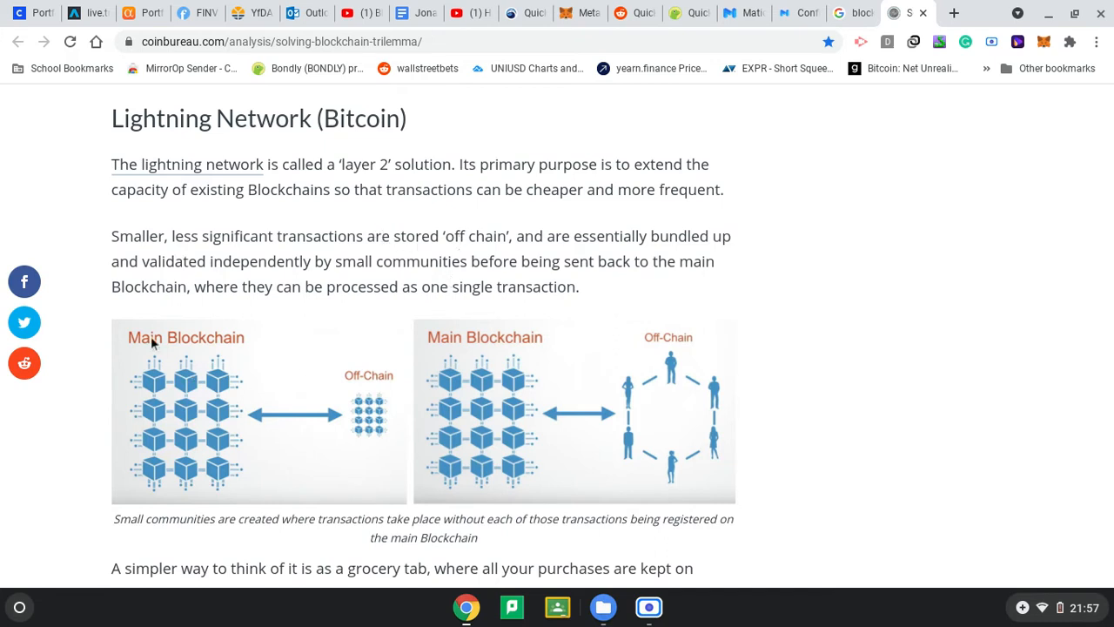
{"action": "mouse_move", "coordinate": [381, 422]}
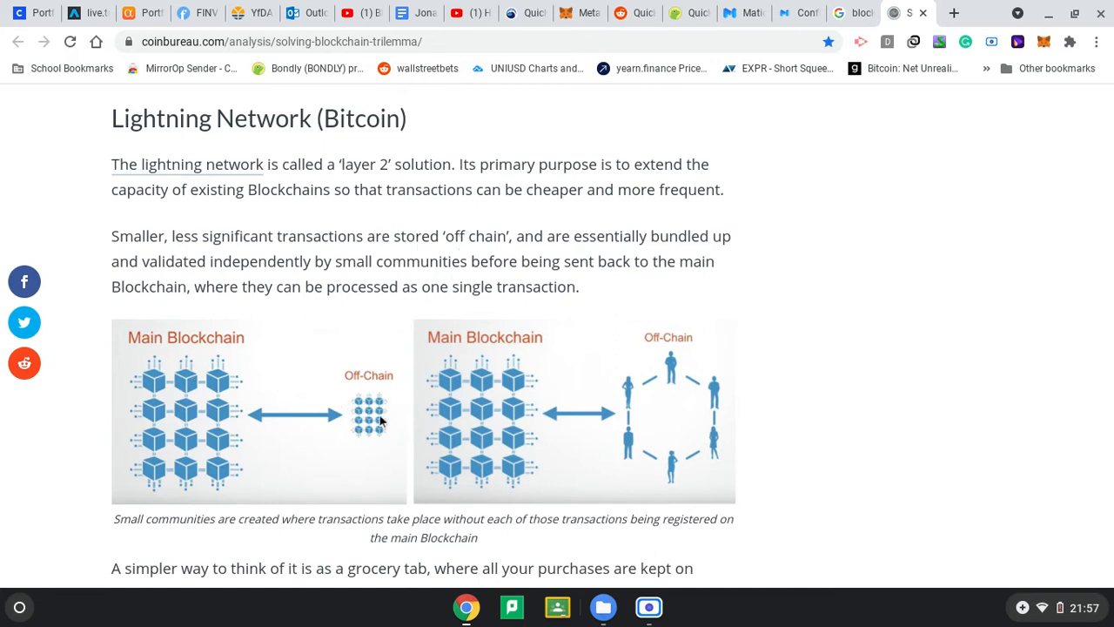
{"action": "mouse_move", "coordinate": [371, 259]}
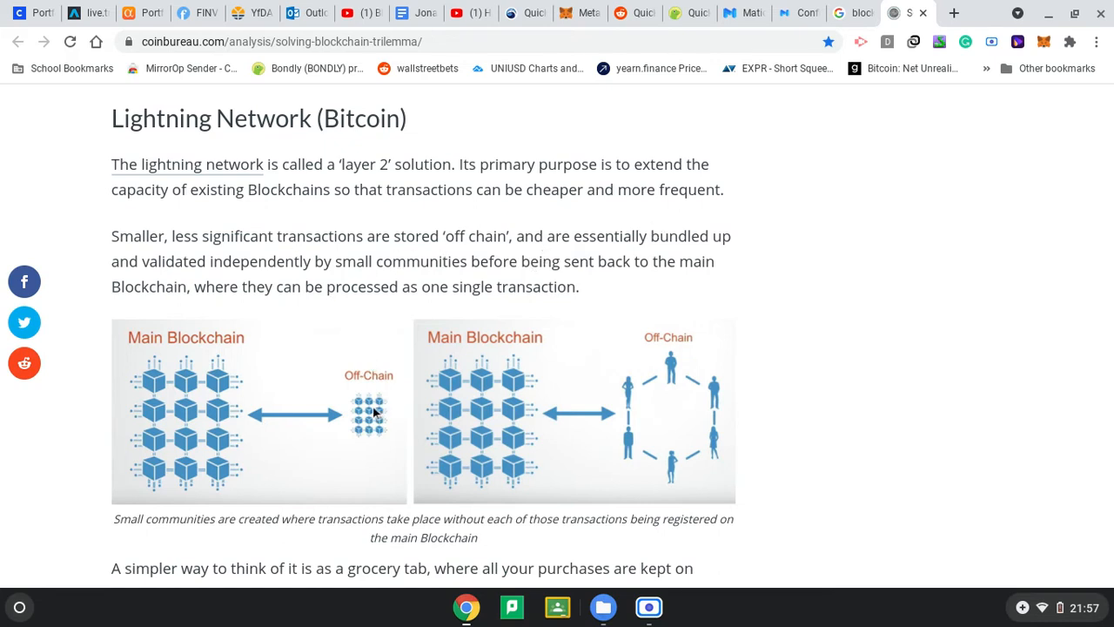
{"action": "mouse_move", "coordinate": [180, 485]}
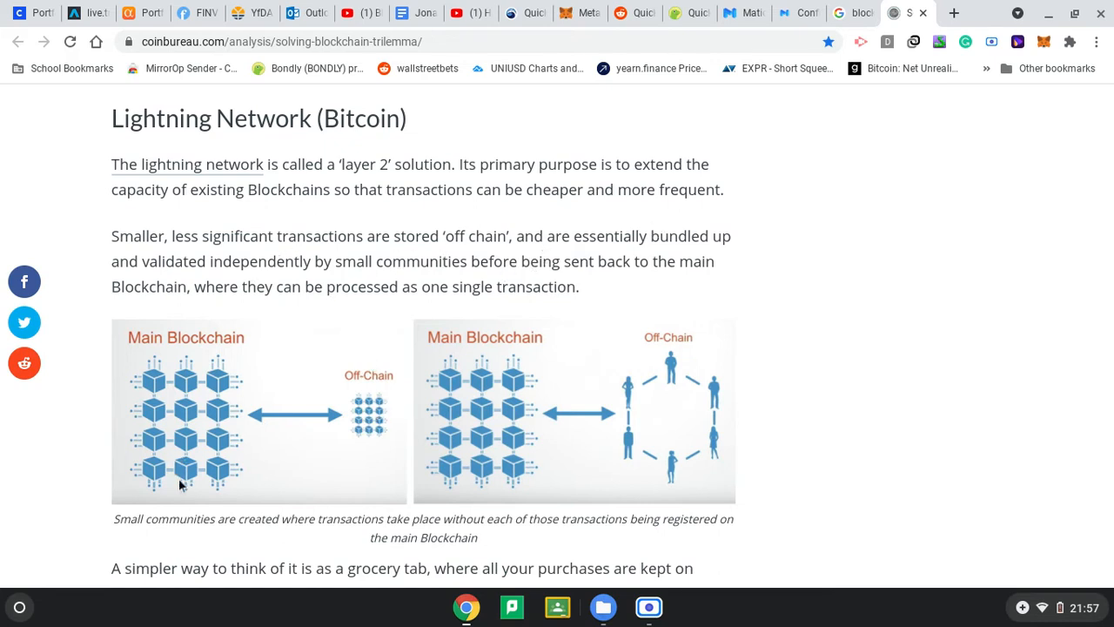
{"action": "mouse_move", "coordinate": [365, 424]}
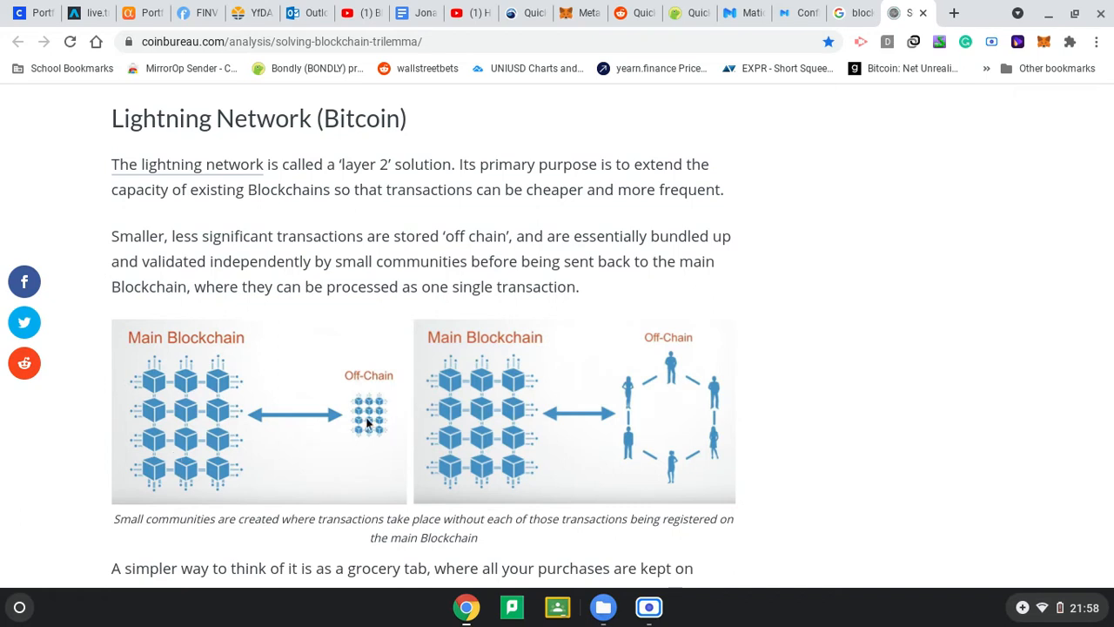
{"action": "mouse_move", "coordinate": [366, 398]}
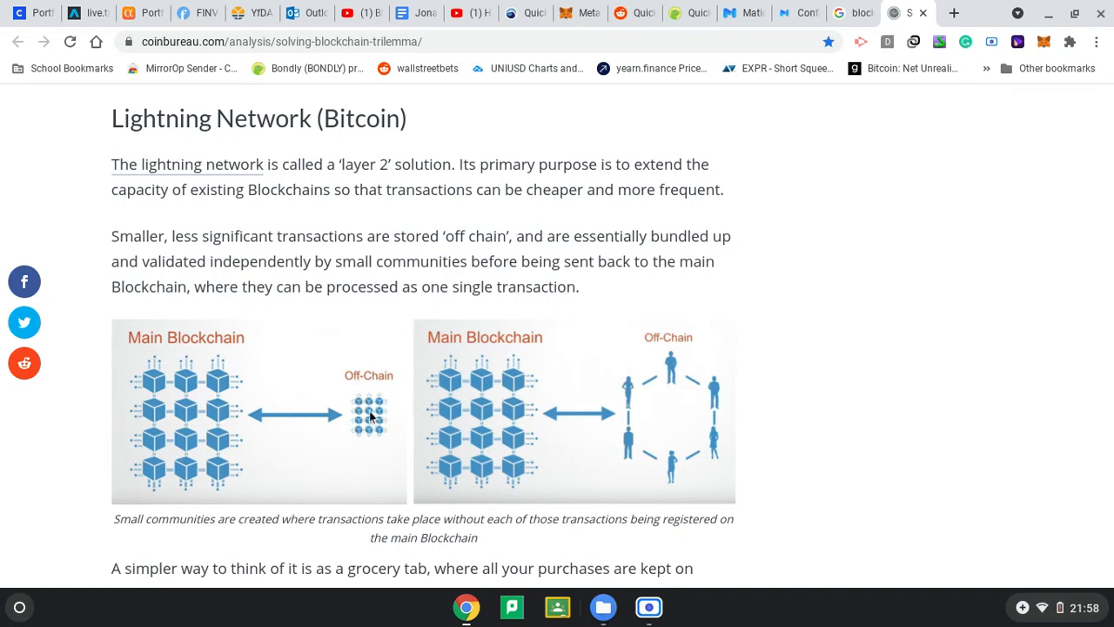
{"action": "mouse_move", "coordinate": [167, 413]}
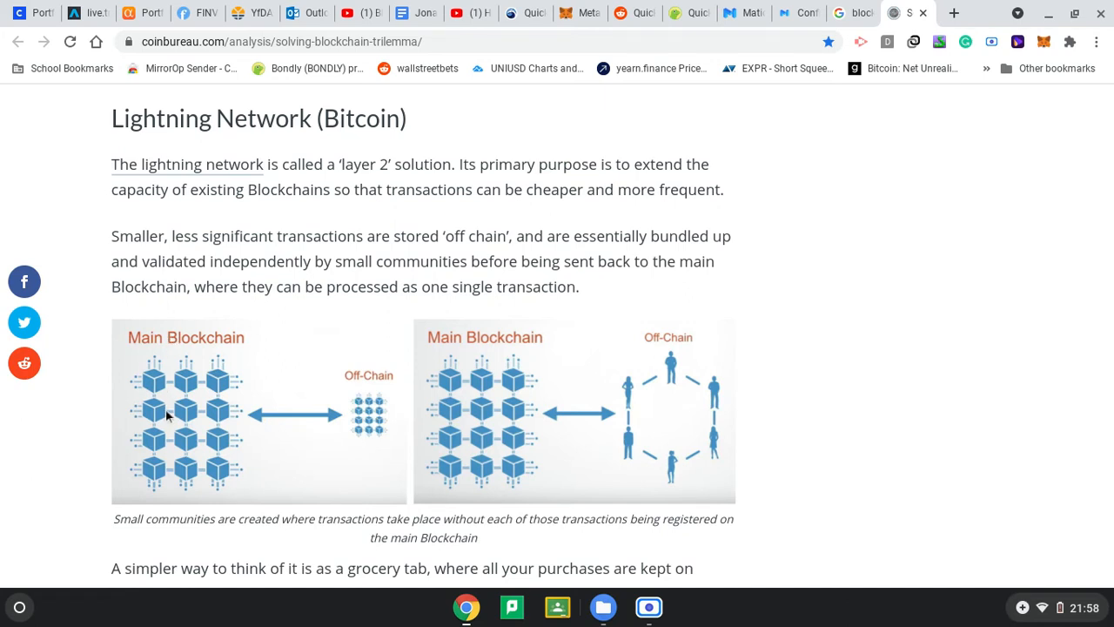
Scroll past the grocery-tab image to the off-chain state closure diagram.
{"action": "scroll", "scroll_direction": "down", "scroll_amount": 3}
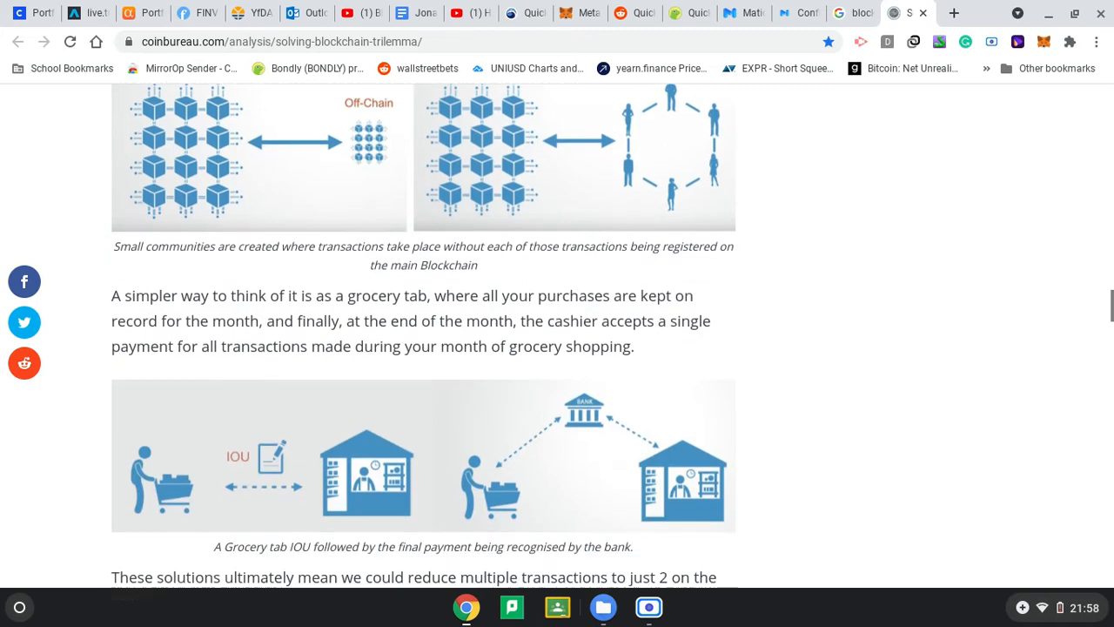
{"action": "scroll", "scroll_direction": "down", "scroll_amount": 3}
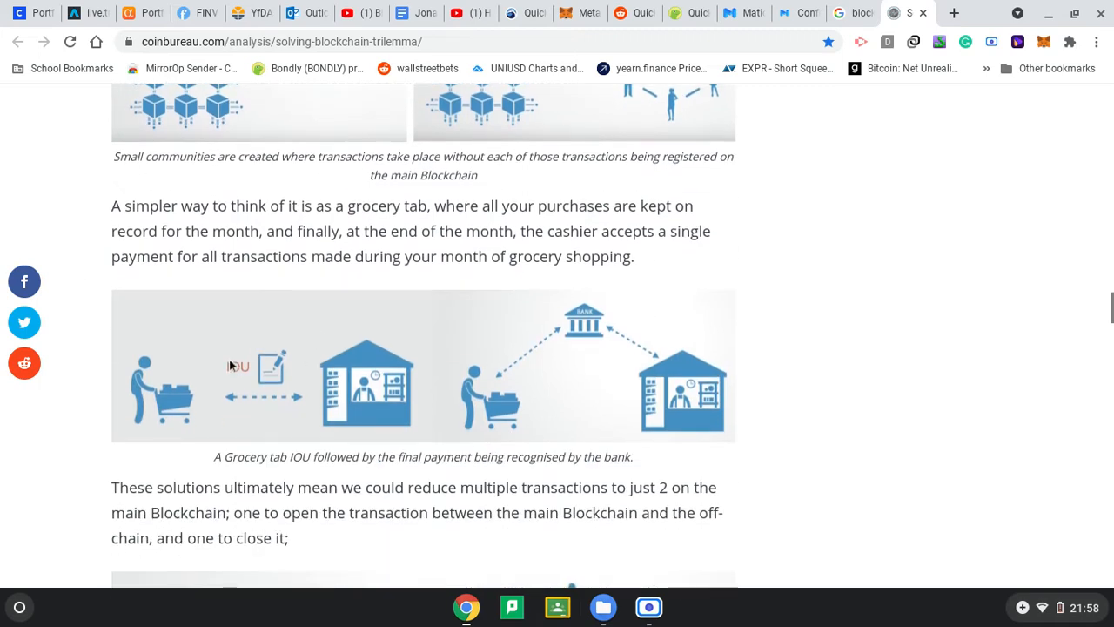
{"action": "mouse_move", "coordinate": [339, 359]}
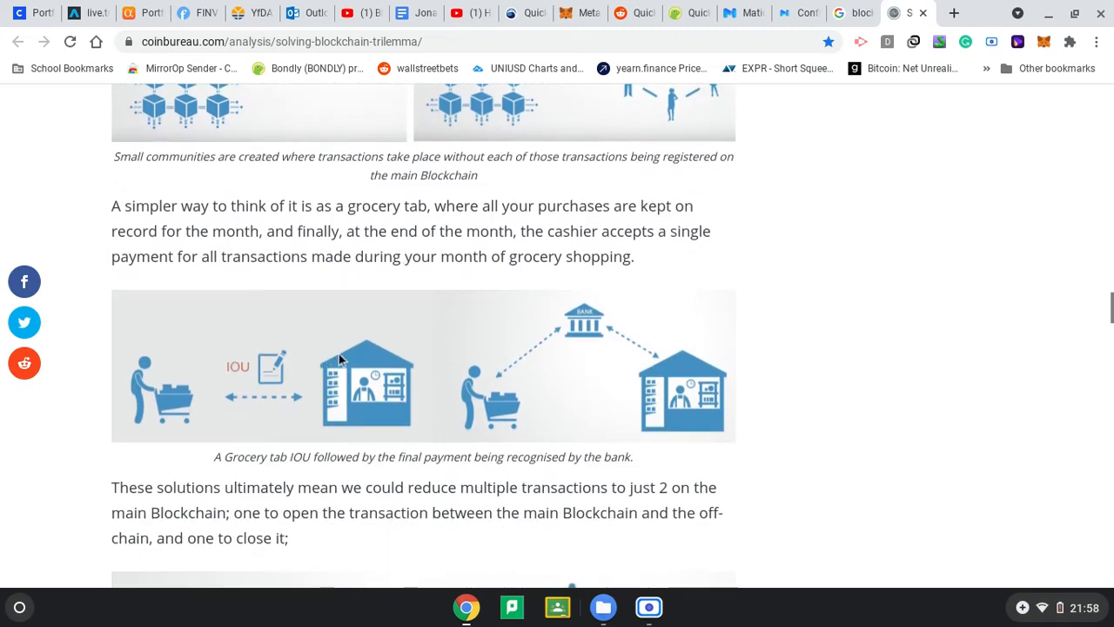
{"action": "mouse_move", "coordinate": [287, 402]}
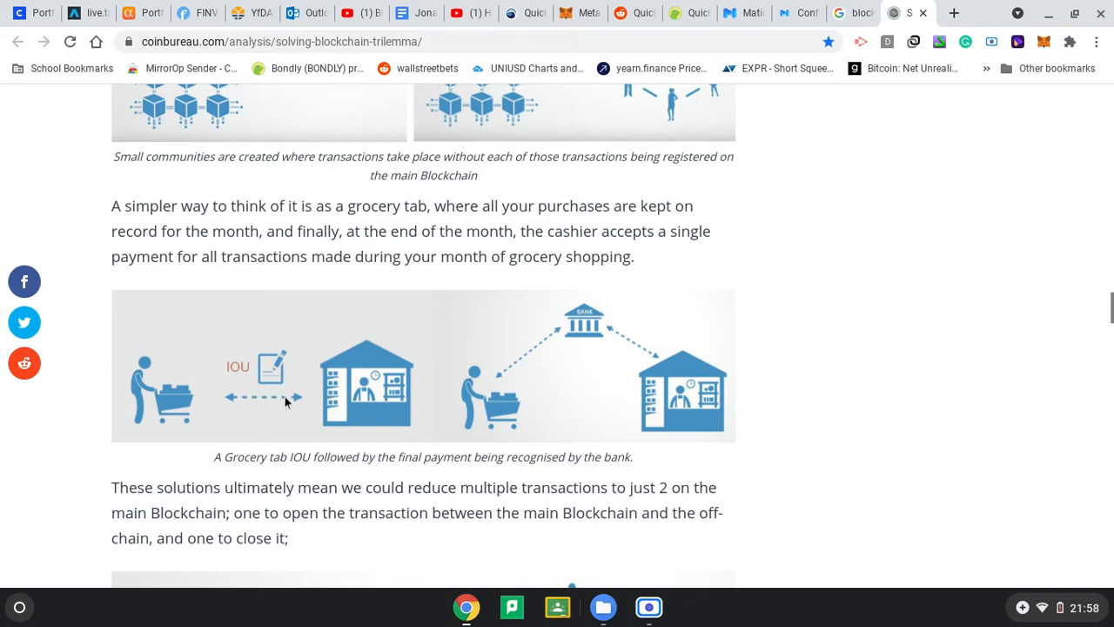
{"action": "mouse_move", "coordinate": [239, 353]}
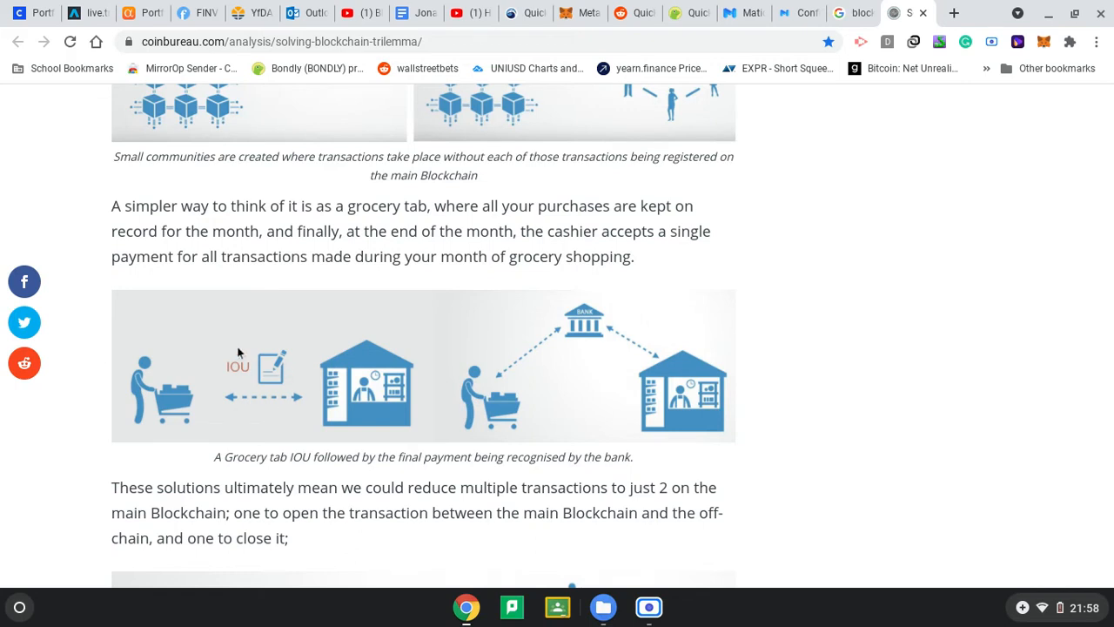
{"action": "mouse_move", "coordinate": [266, 325]}
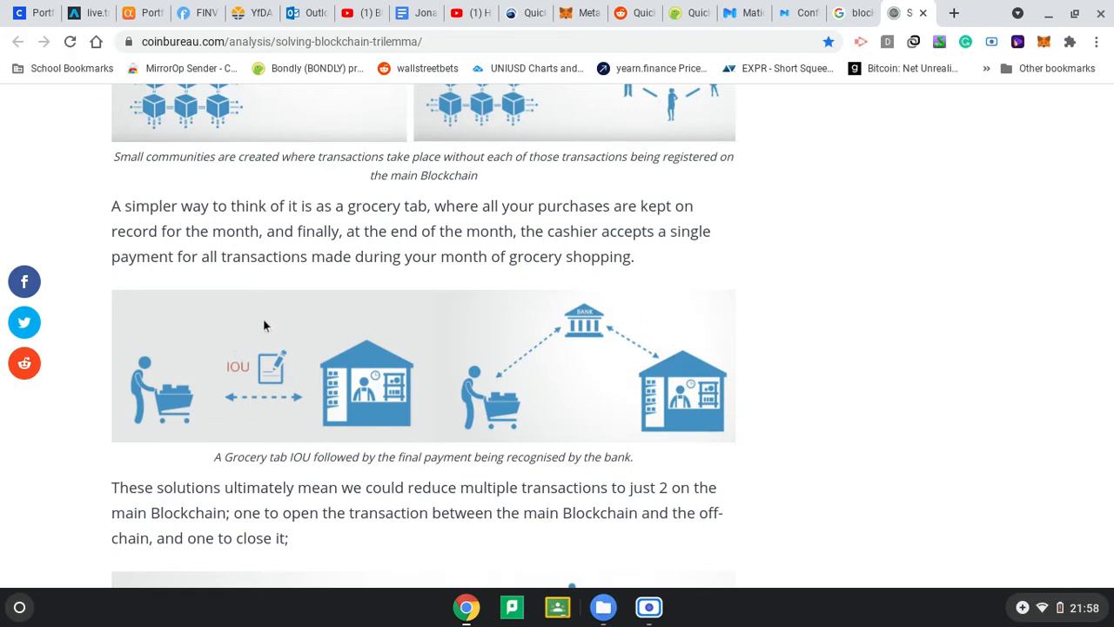
{"action": "mouse_move", "coordinate": [269, 307]}
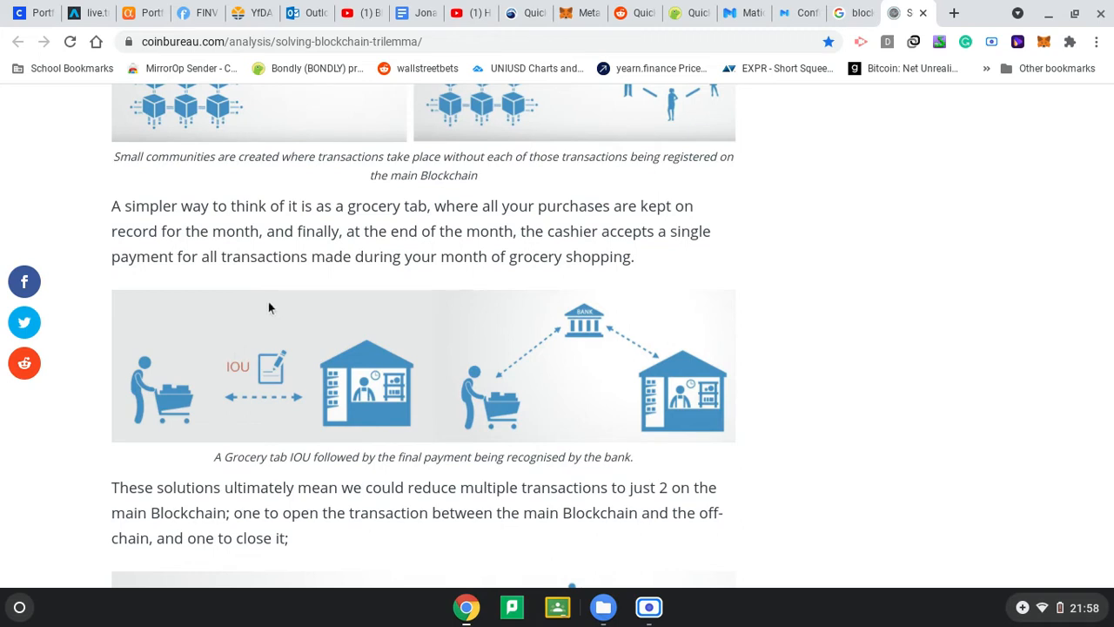
{"action": "mouse_move", "coordinate": [398, 390]}
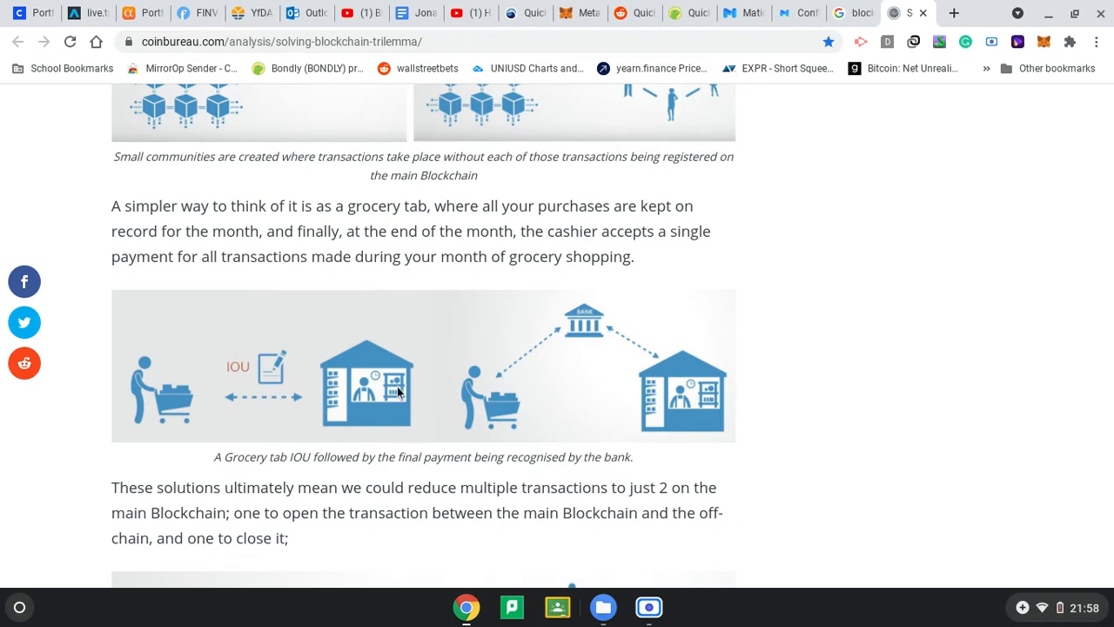
{"action": "mouse_move", "coordinate": [344, 389]}
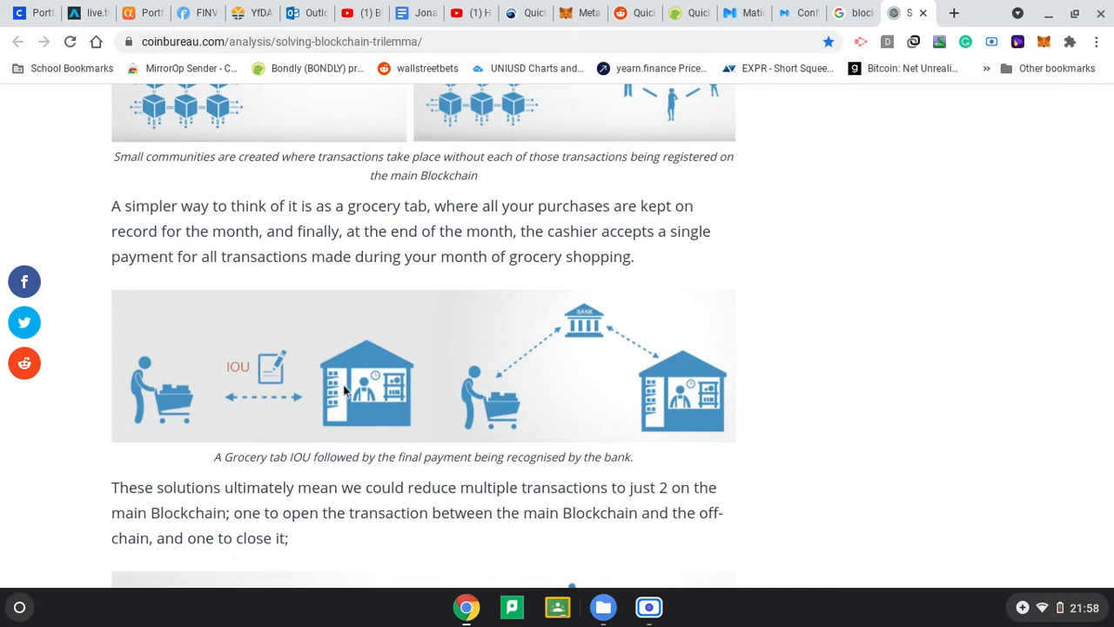
{"action": "mouse_move", "coordinate": [374, 361]}
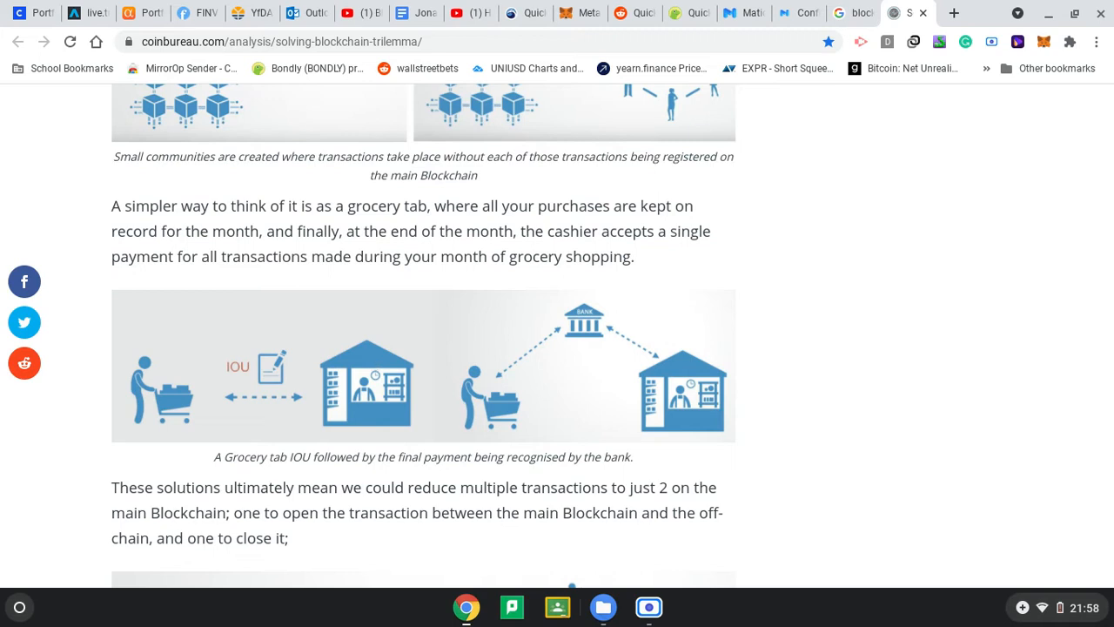
{"action": "mouse_move", "coordinate": [103, 255]}
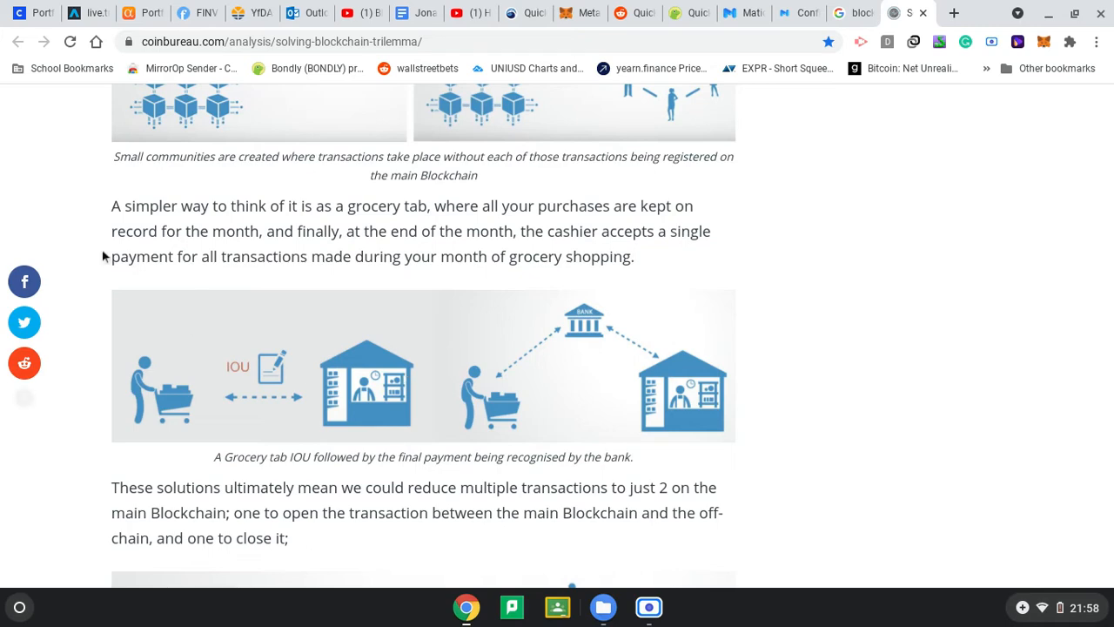
{"action": "scroll", "scroll_direction": "down", "scroll_amount": 3}
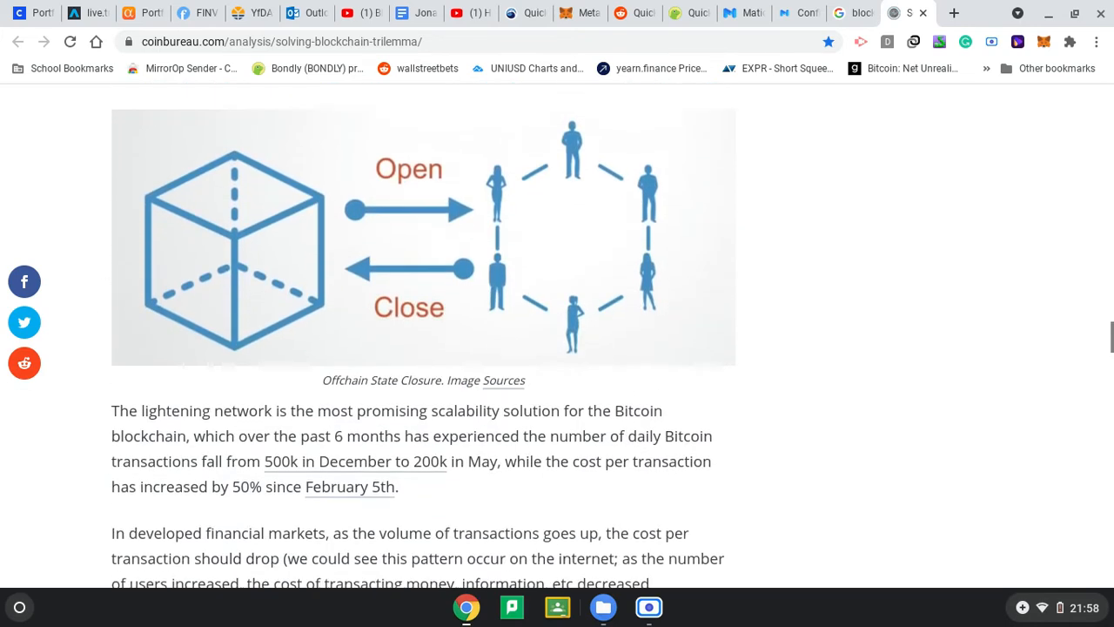
{"action": "scroll", "scroll_direction": "up", "scroll_amount": 3}
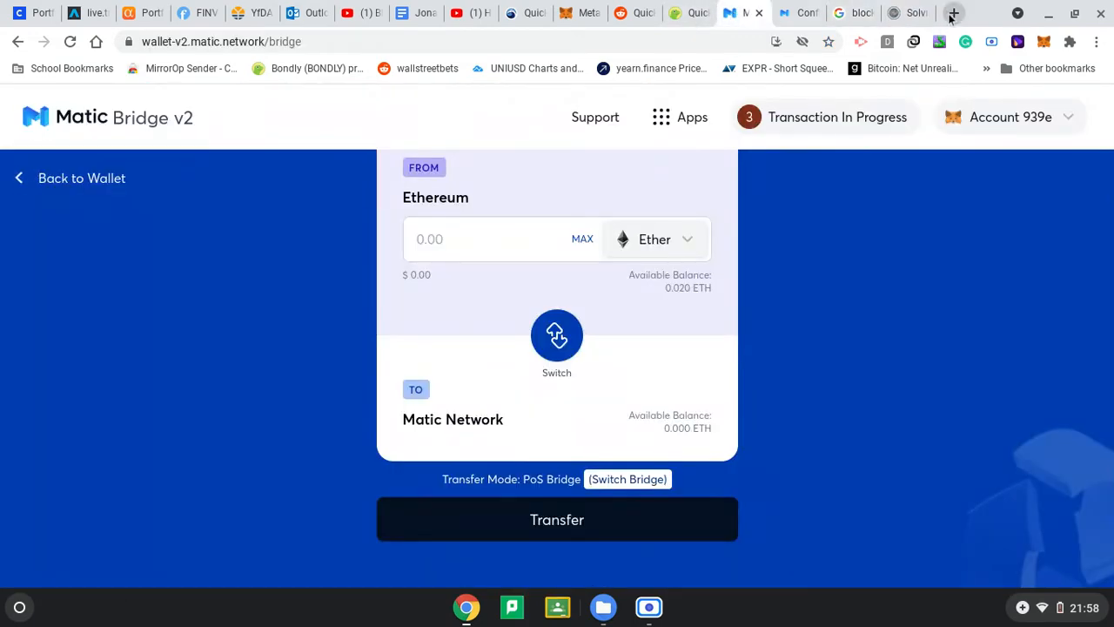
Search 'matic network', expand 'What is Matic network?', then return to Coin Bureau.
{"action": "left_click", "coordinate": [953, 12]}
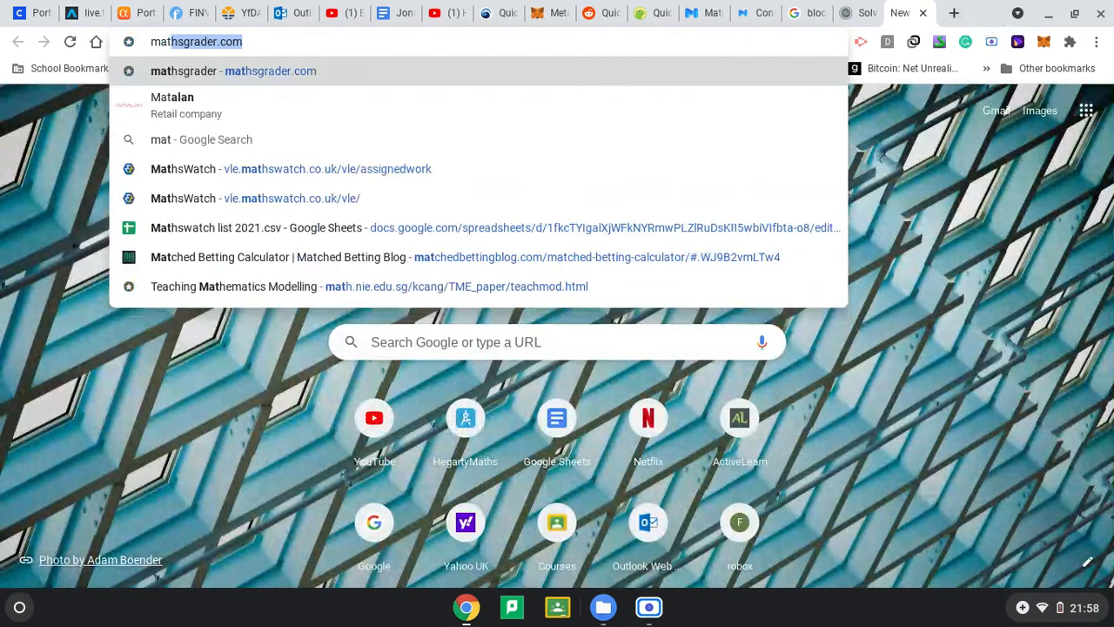
{"action": "type", "text": "matic network"}
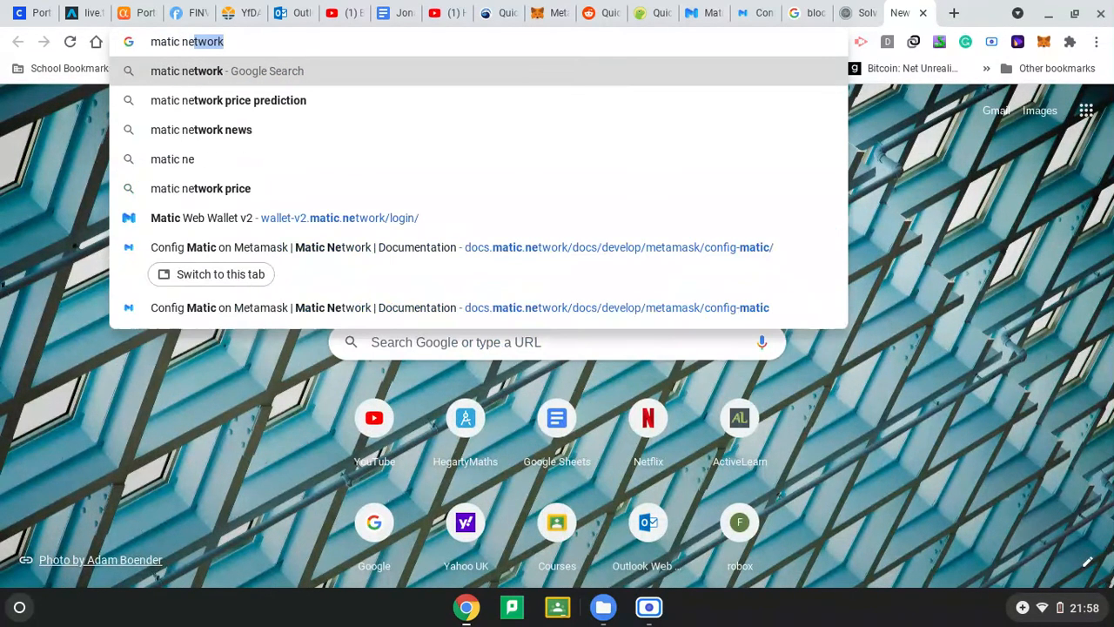
{"action": "key", "text": "Return"}
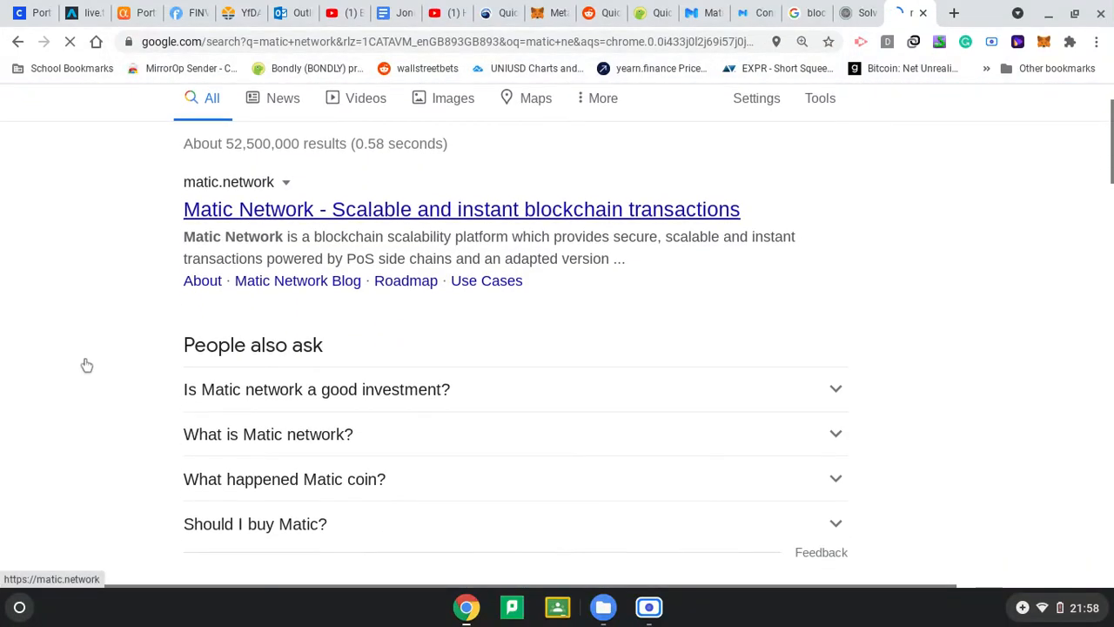
{"action": "left_click", "coordinate": [268, 433]}
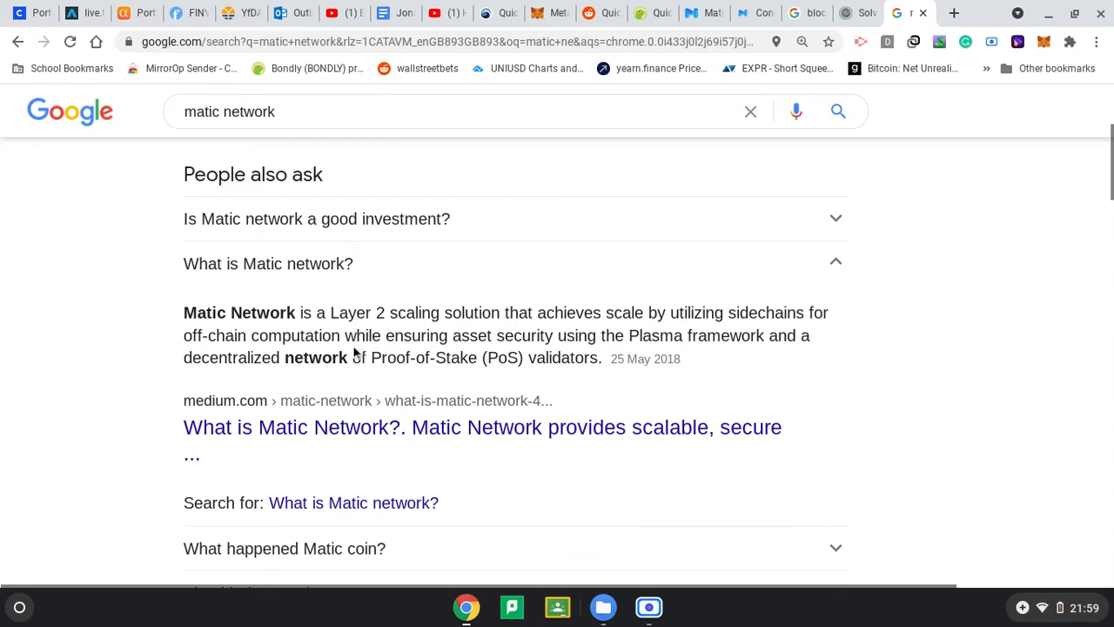
{"action": "mouse_move", "coordinate": [587, 353]}
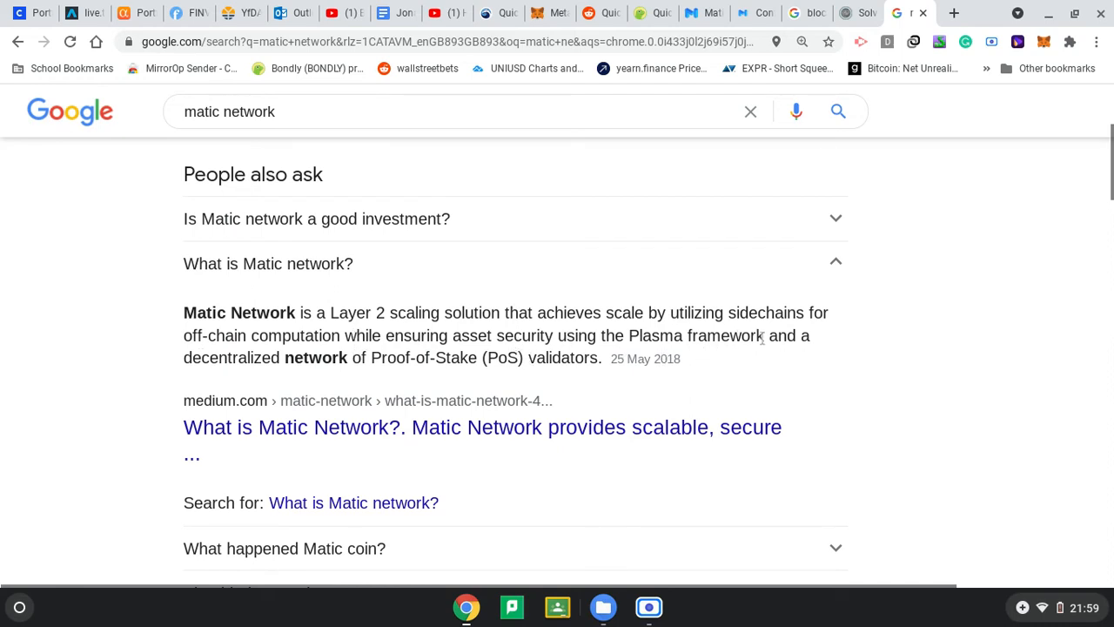
{"action": "mouse_move", "coordinate": [648, 12]}
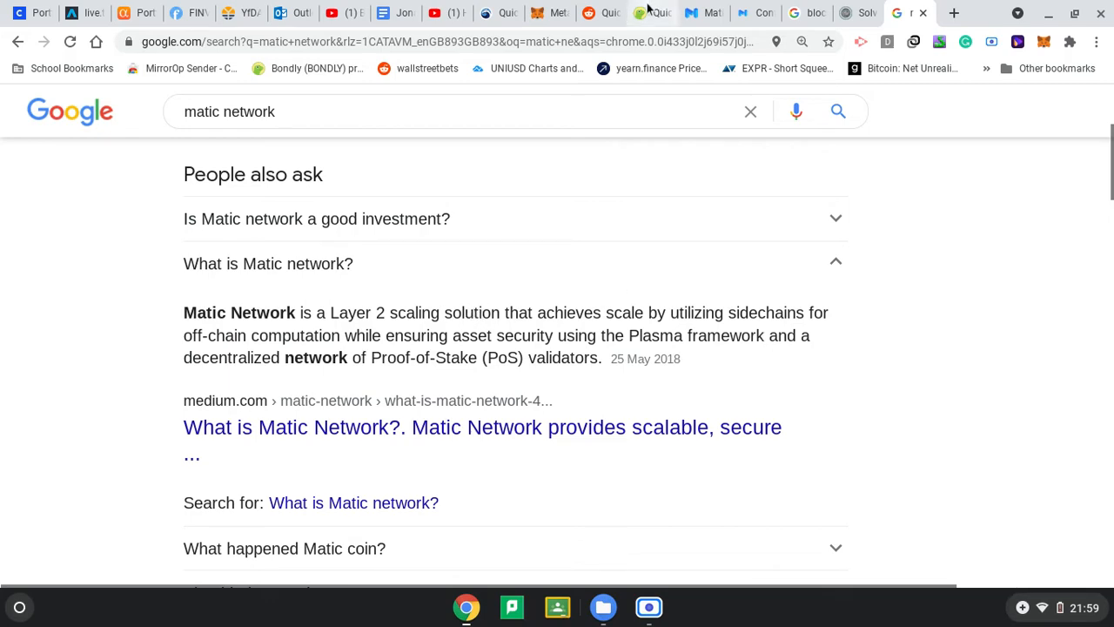
{"action": "left_click", "coordinate": [844, 12]}
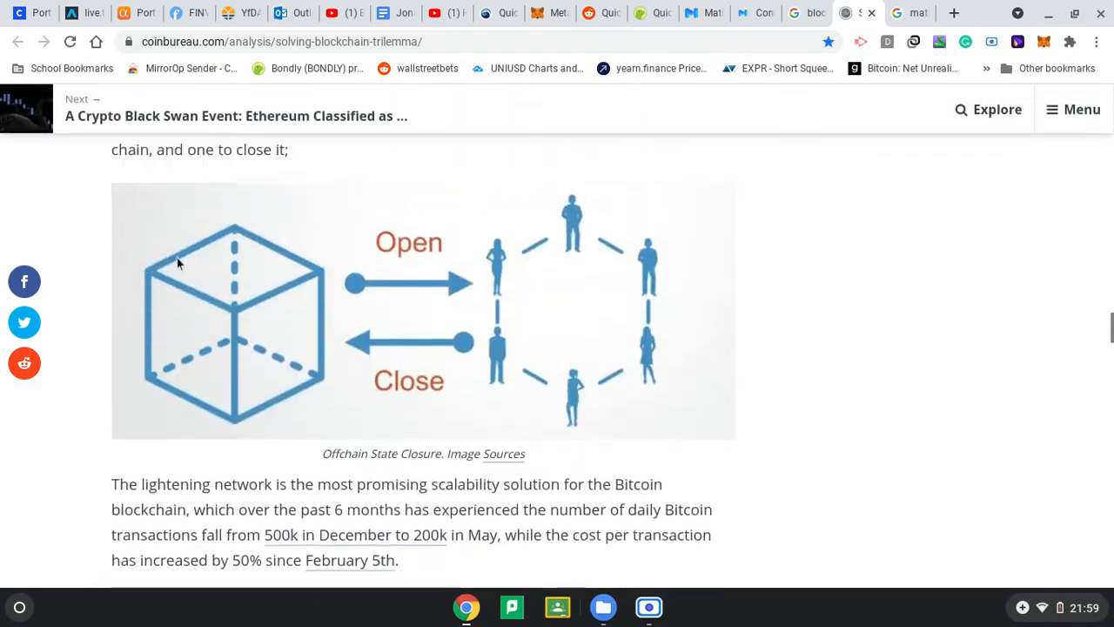
Scroll through the Plasma (Ethereum) section to the layered Scaling Solutions diagram.
{"action": "scroll", "scroll_direction": "up", "scroll_amount": 3}
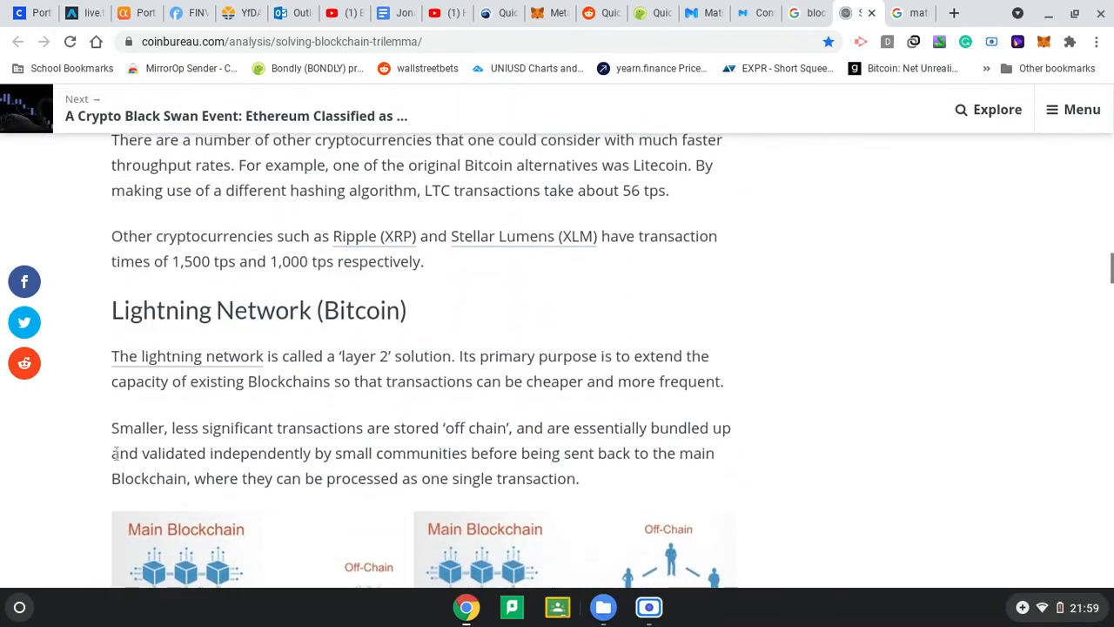
{"action": "scroll", "scroll_direction": "down", "scroll_amount": 3}
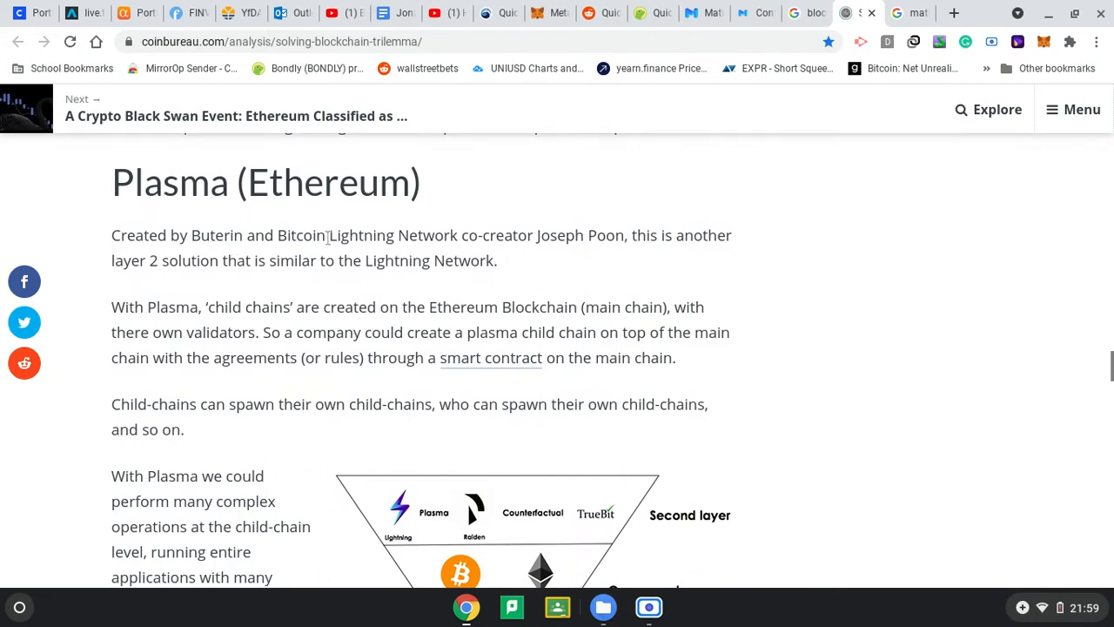
{"action": "mouse_move", "coordinate": [557, 263]}
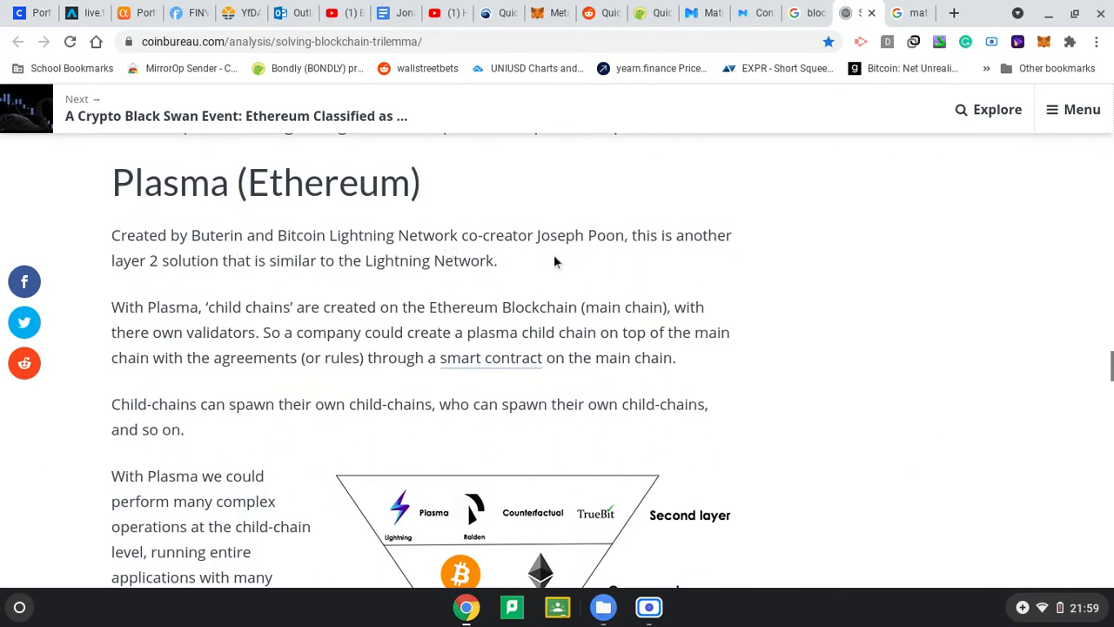
{"action": "mouse_move", "coordinate": [287, 264]}
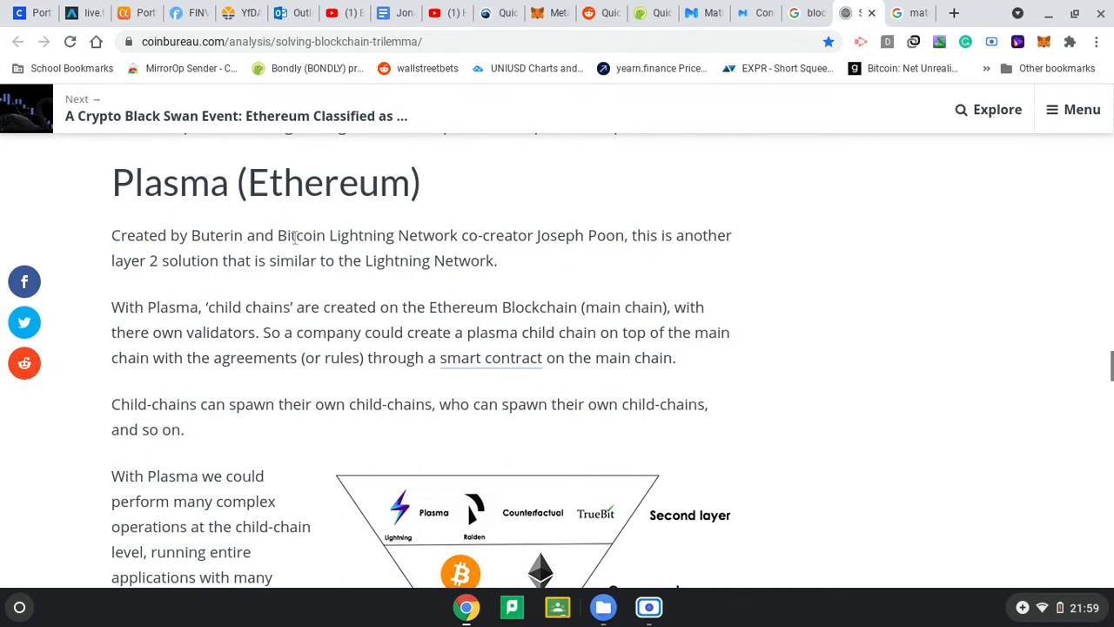
{"action": "mouse_move", "coordinate": [518, 293]}
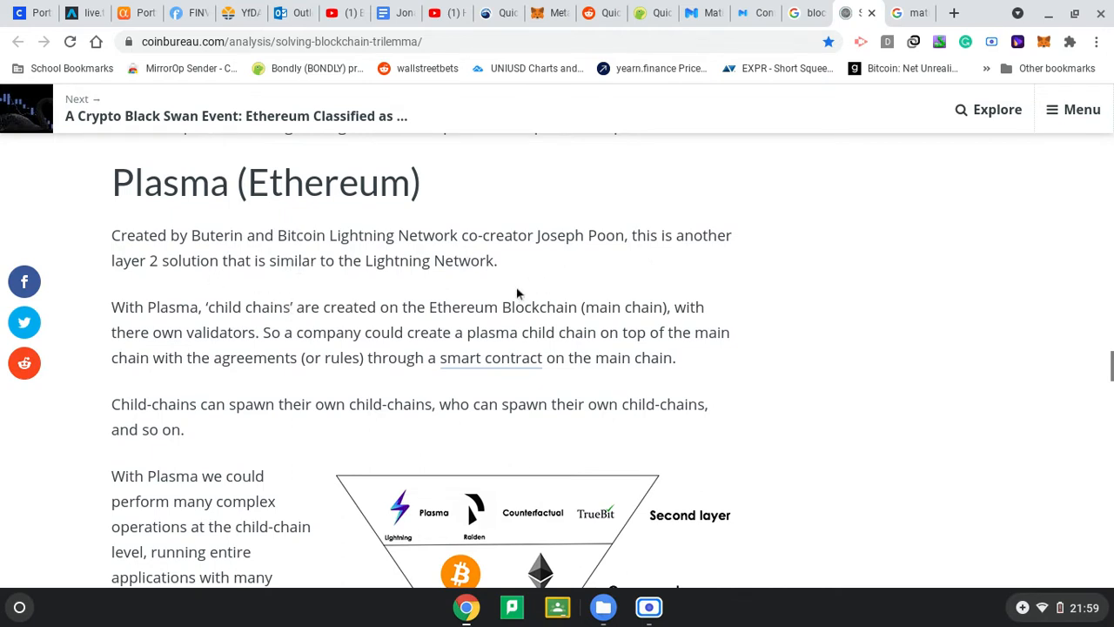
{"action": "mouse_move", "coordinate": [630, 293]}
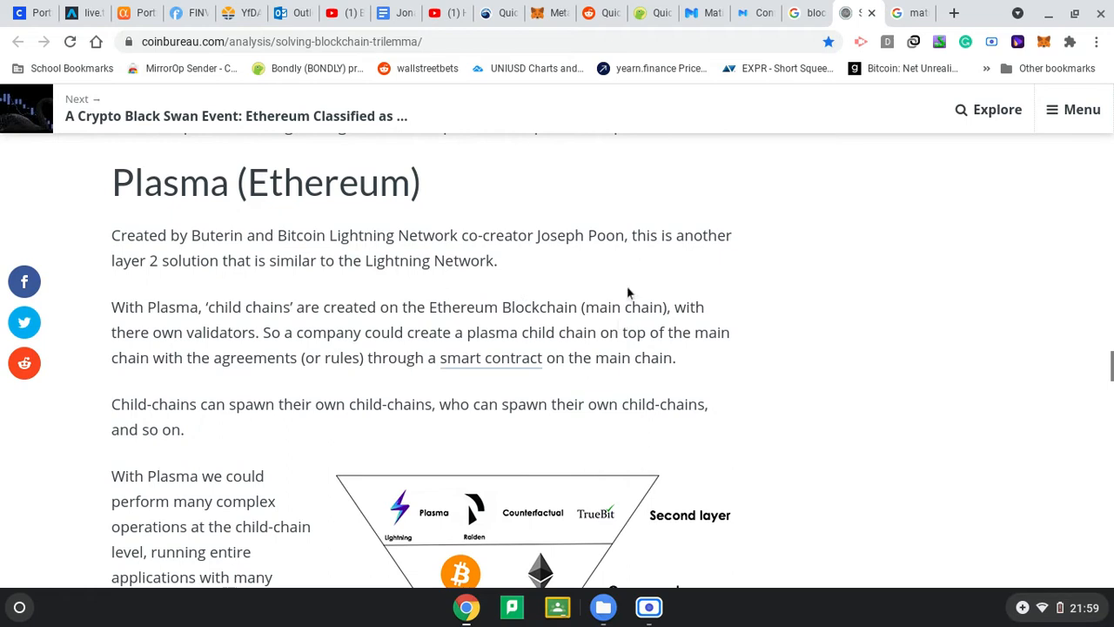
{"action": "mouse_move", "coordinate": [139, 357]}
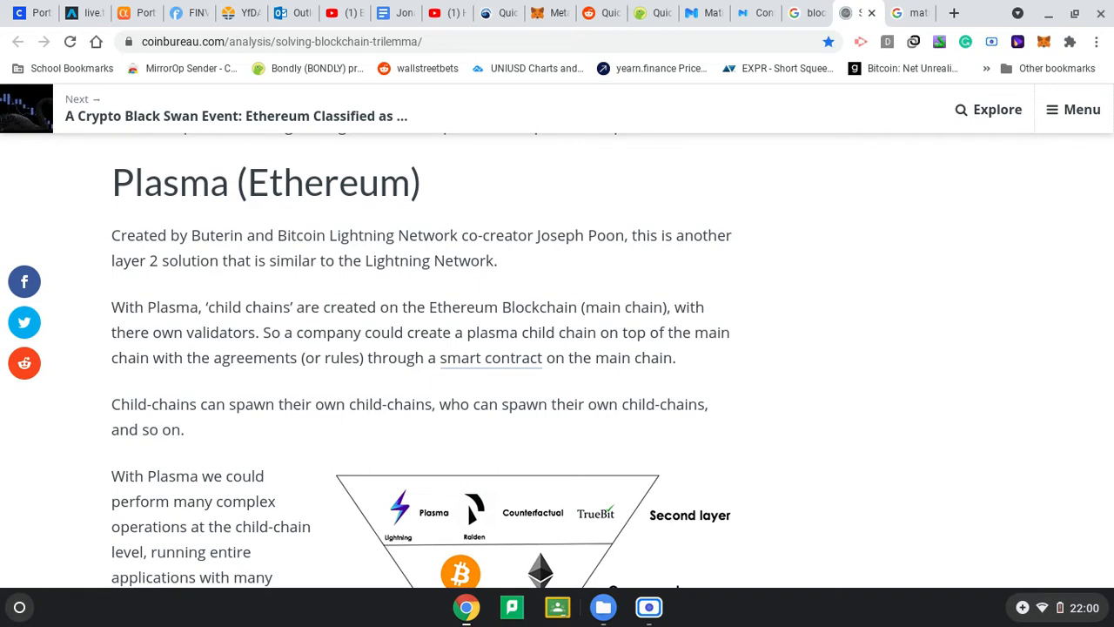
{"action": "scroll", "scroll_direction": "down", "scroll_amount": 3}
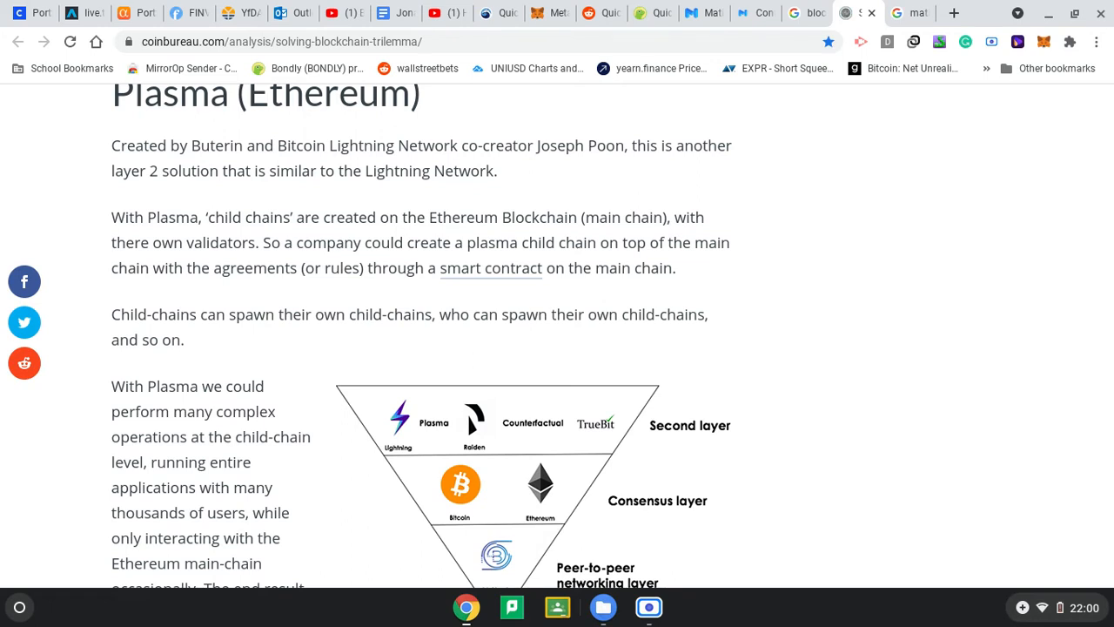
{"action": "scroll", "scroll_direction": "down", "scroll_amount": 3}
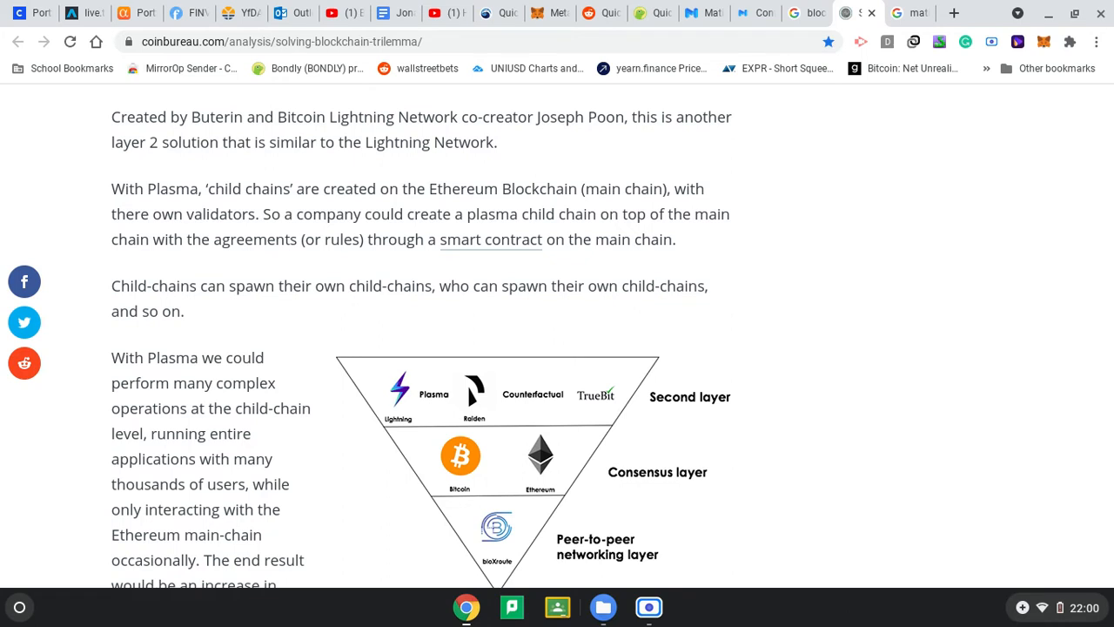
{"action": "scroll", "scroll_direction": "down", "scroll_amount": 3}
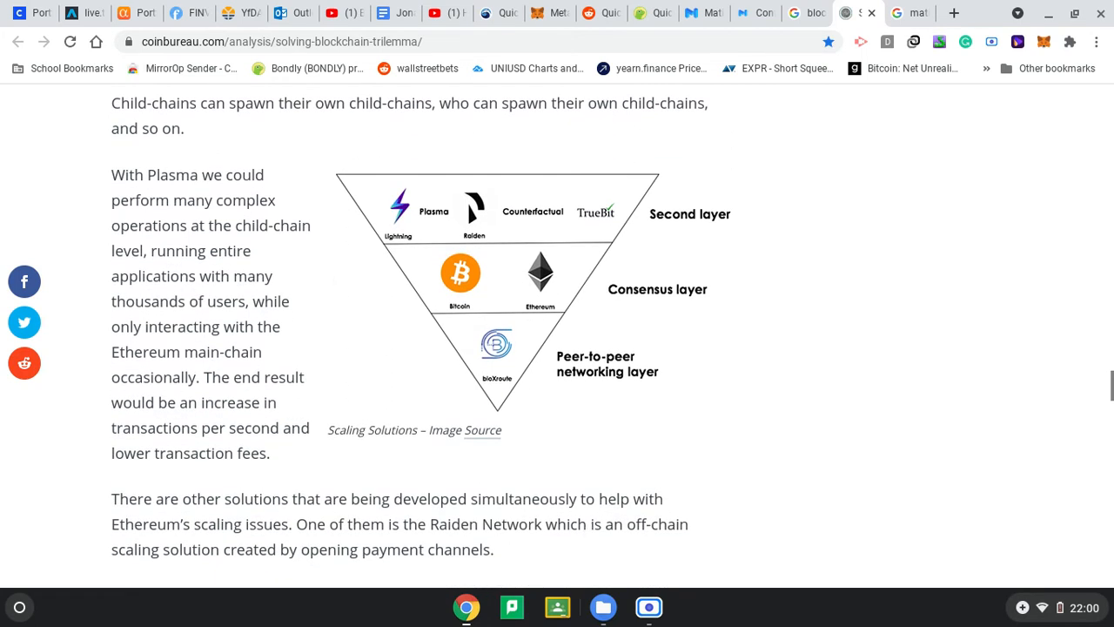
{"action": "scroll", "scroll_direction": "down", "scroll_amount": 3}
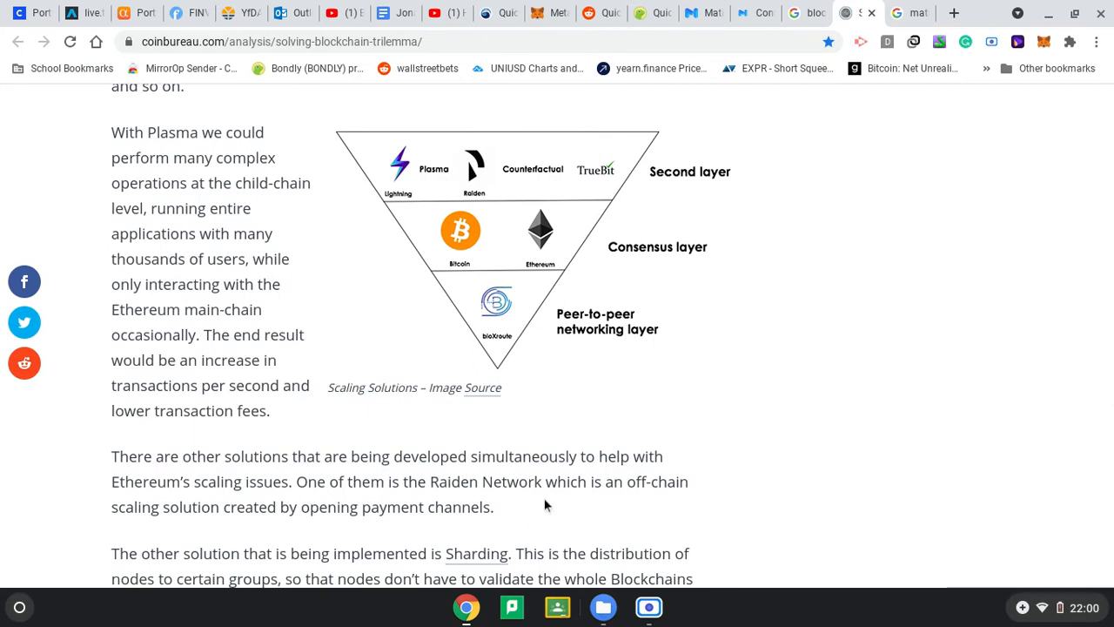
{"action": "scroll", "scroll_direction": "down", "scroll_amount": 3}
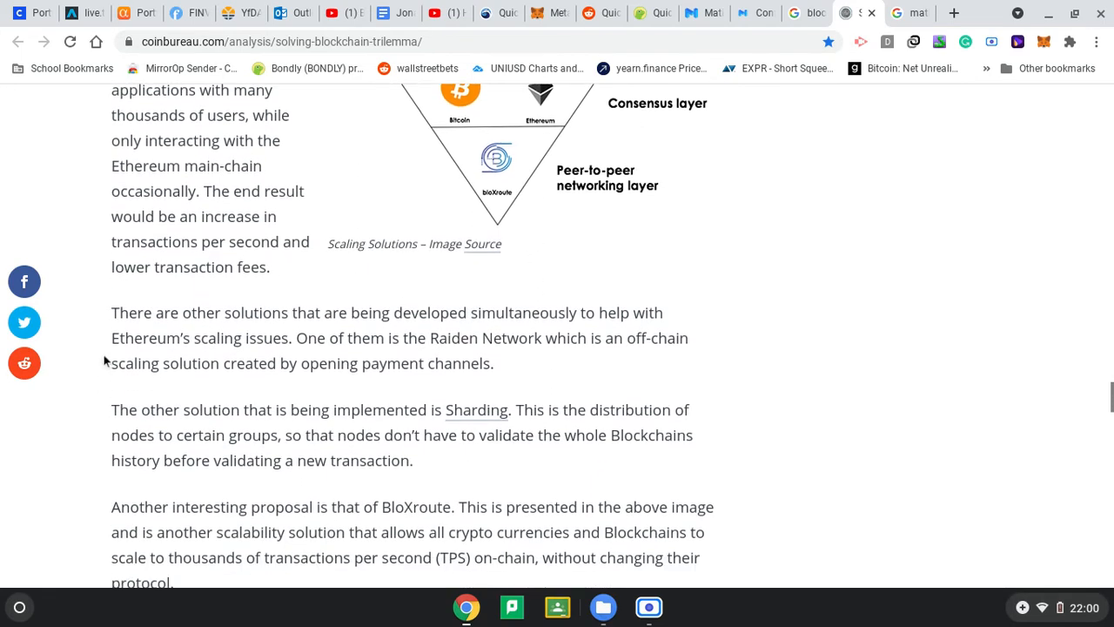
{"action": "scroll", "scroll_direction": "up", "scroll_amount": 3}
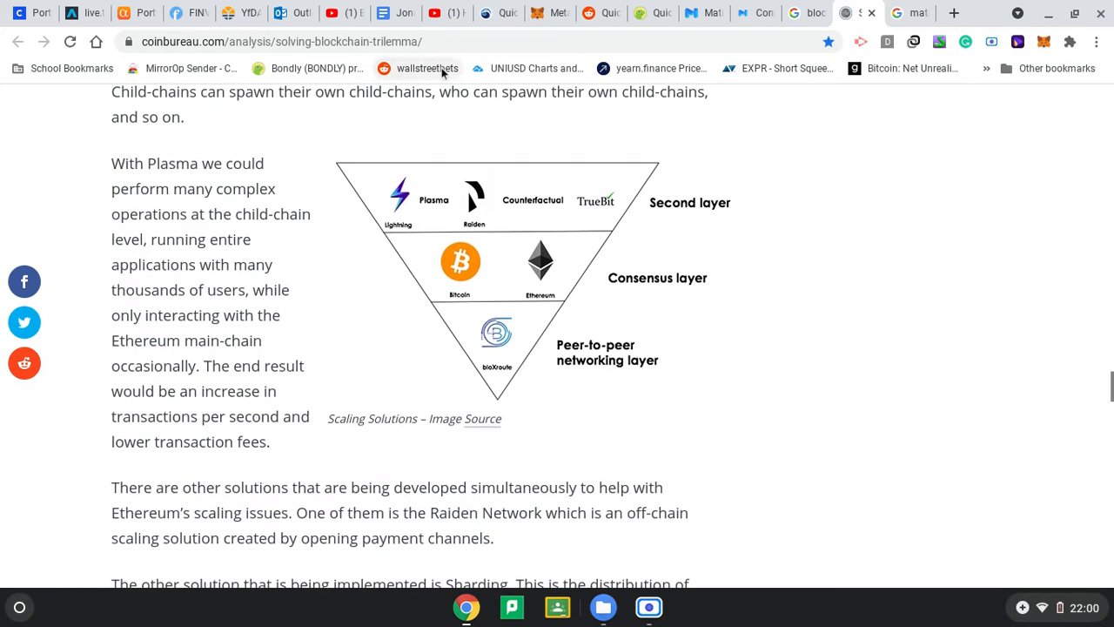
View the Matic Bridge 0.020 ETH form, then the QuickSwap QUICK-MATIC mining page.
{"action": "left_click", "coordinate": [692, 13]}
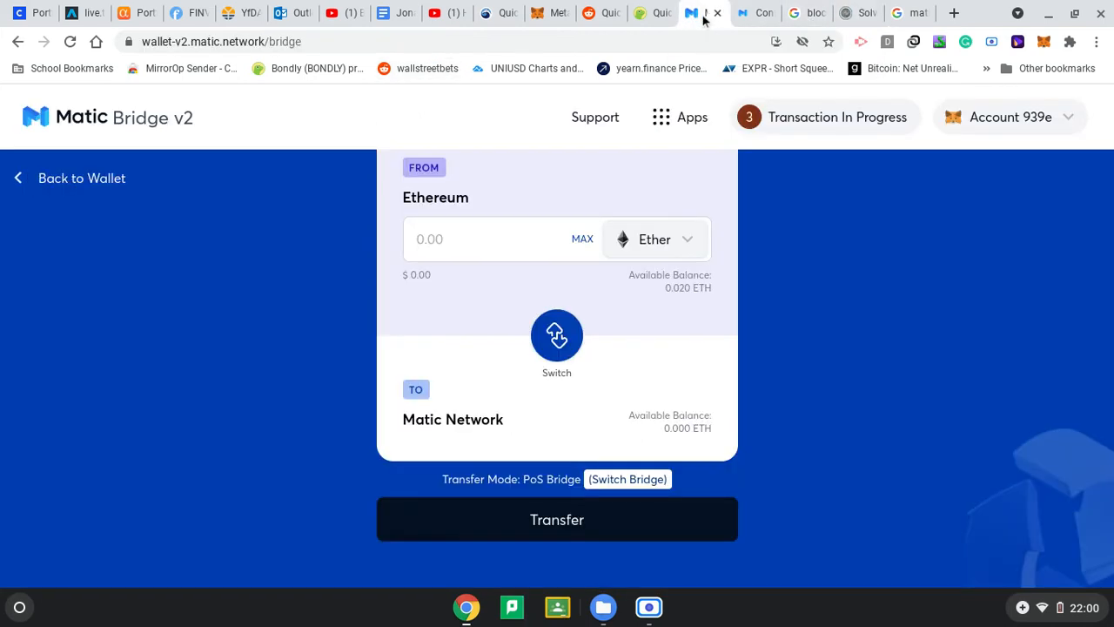
{"action": "mouse_move", "coordinate": [629, 460]}
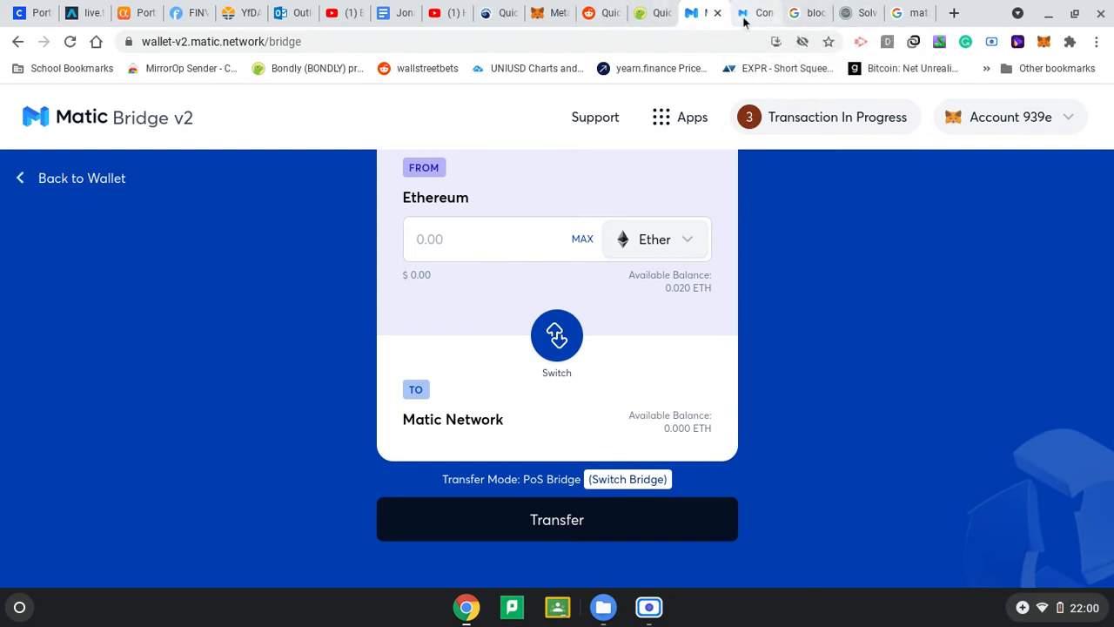
{"action": "left_click", "coordinate": [498, 12]}
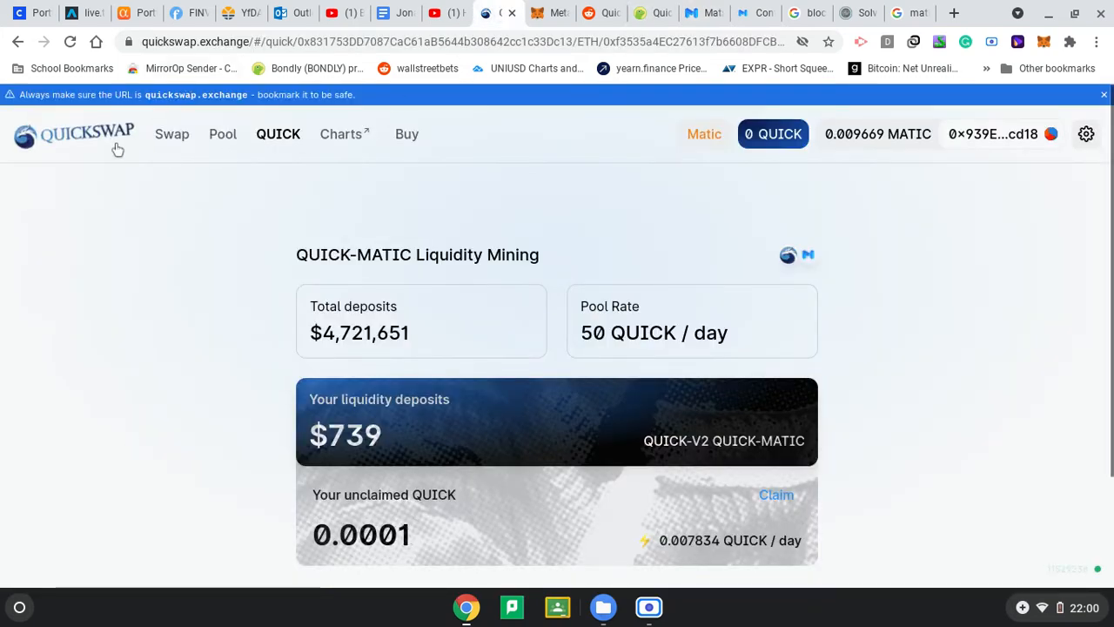
On QuickSwap's swap page, set ETH as the From token and MATIC as To.
{"action": "left_click", "coordinate": [88, 133]}
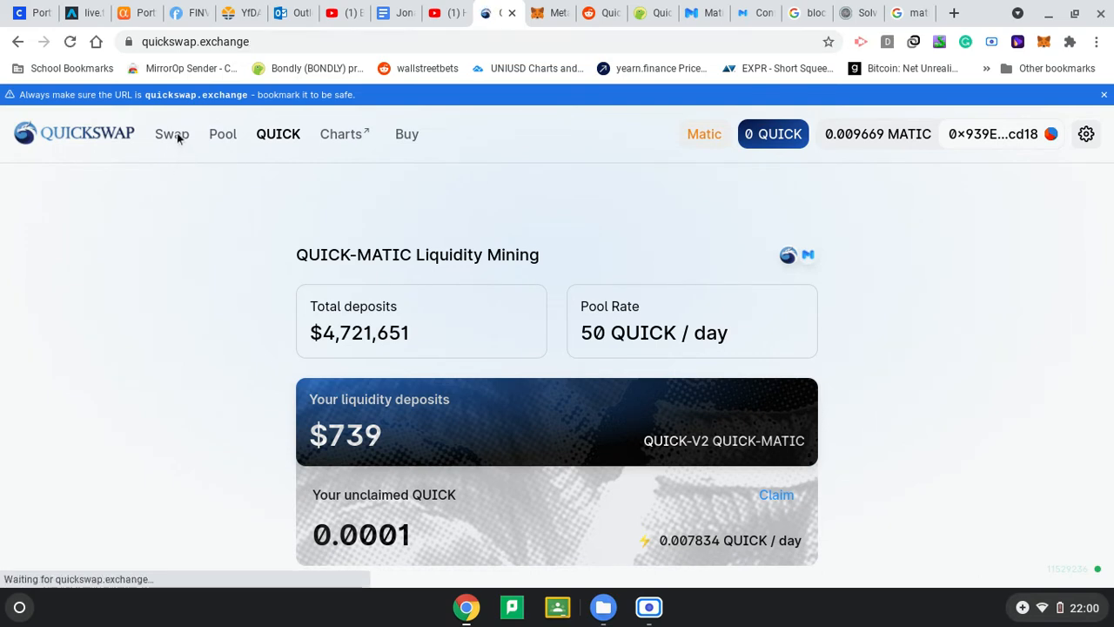
{"action": "left_click", "coordinate": [172, 133]}
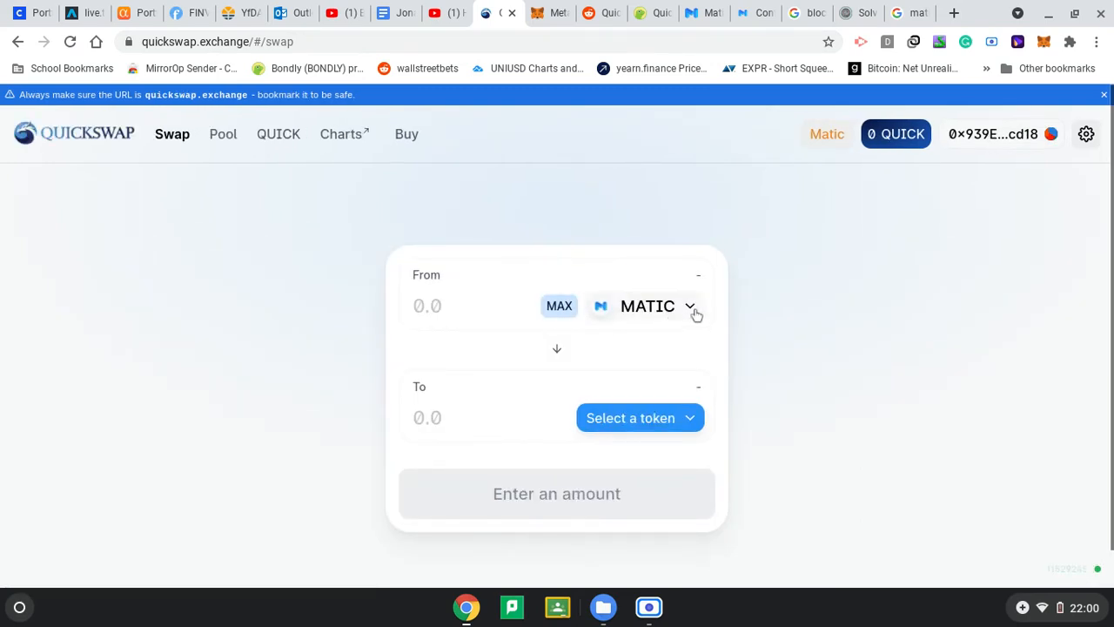
{"action": "left_click", "coordinate": [639, 418]}
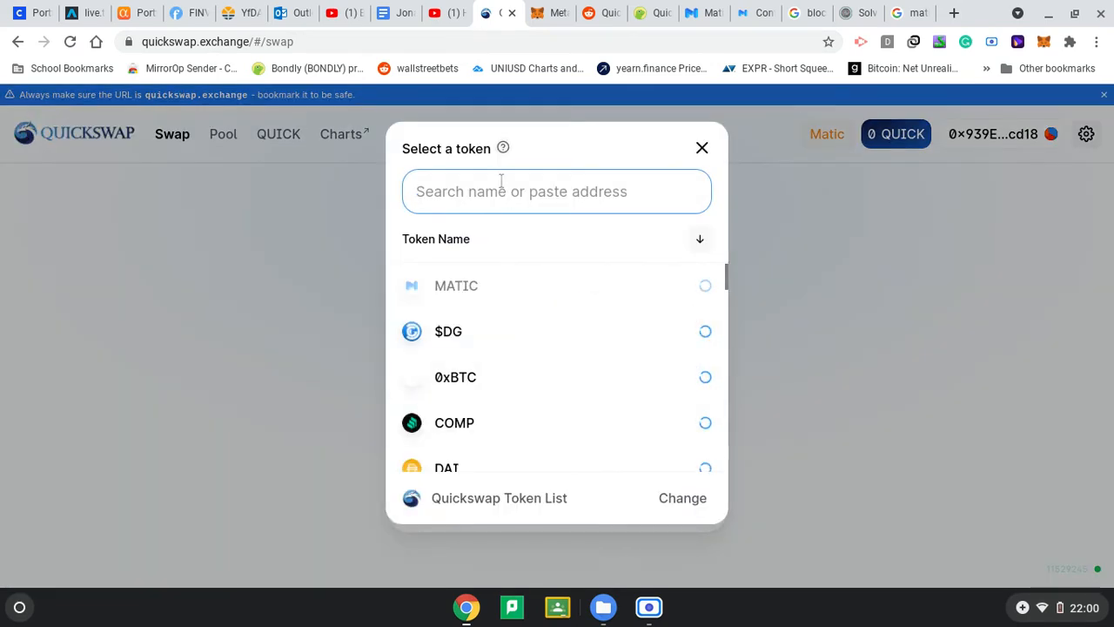
{"action": "type", "text": "eth"}
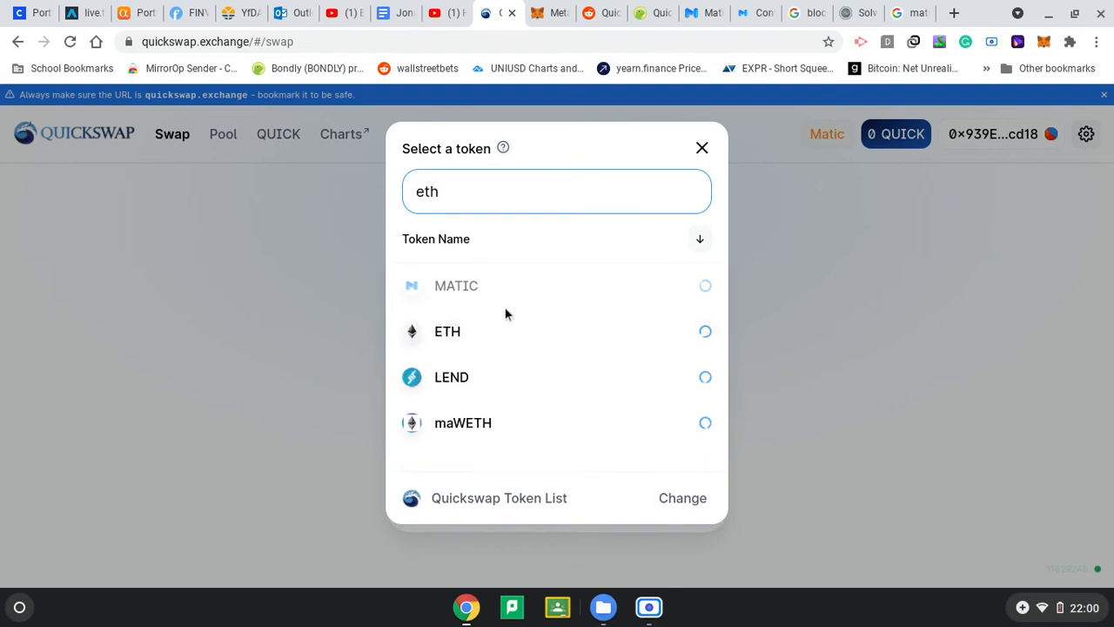
{"action": "left_click", "coordinate": [447, 330]}
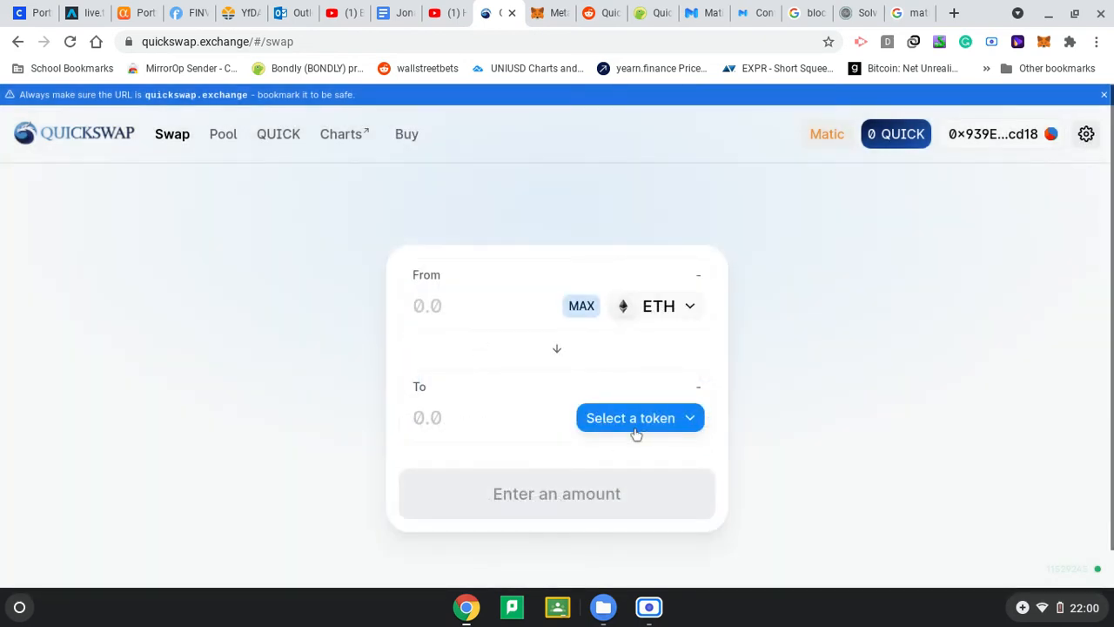
{"action": "left_click", "coordinate": [640, 418]}
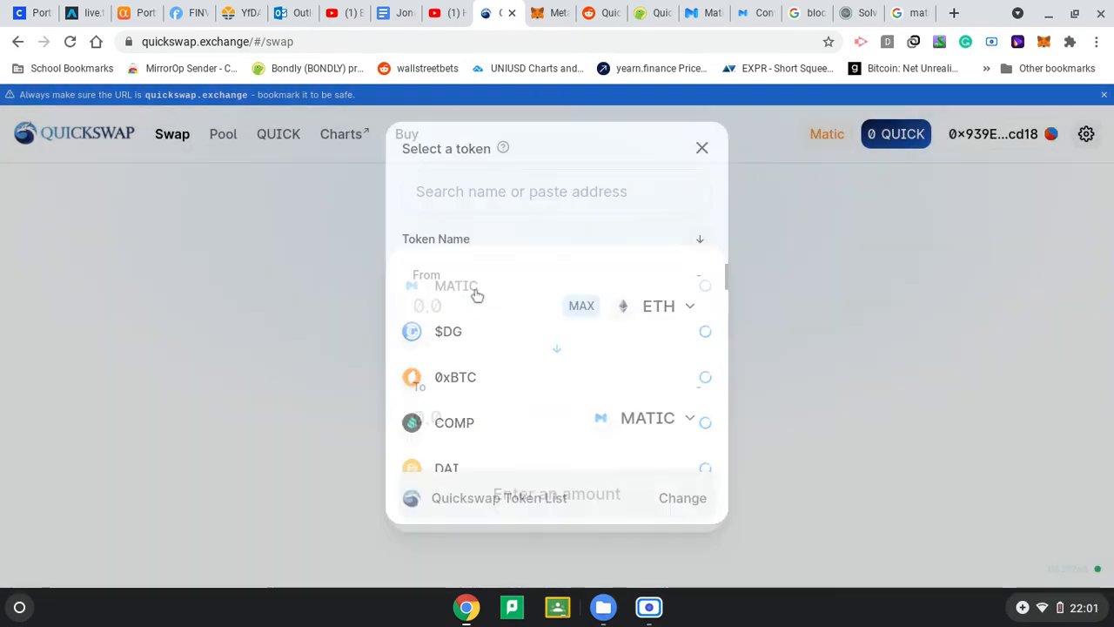
{"action": "left_click", "coordinate": [702, 147]}
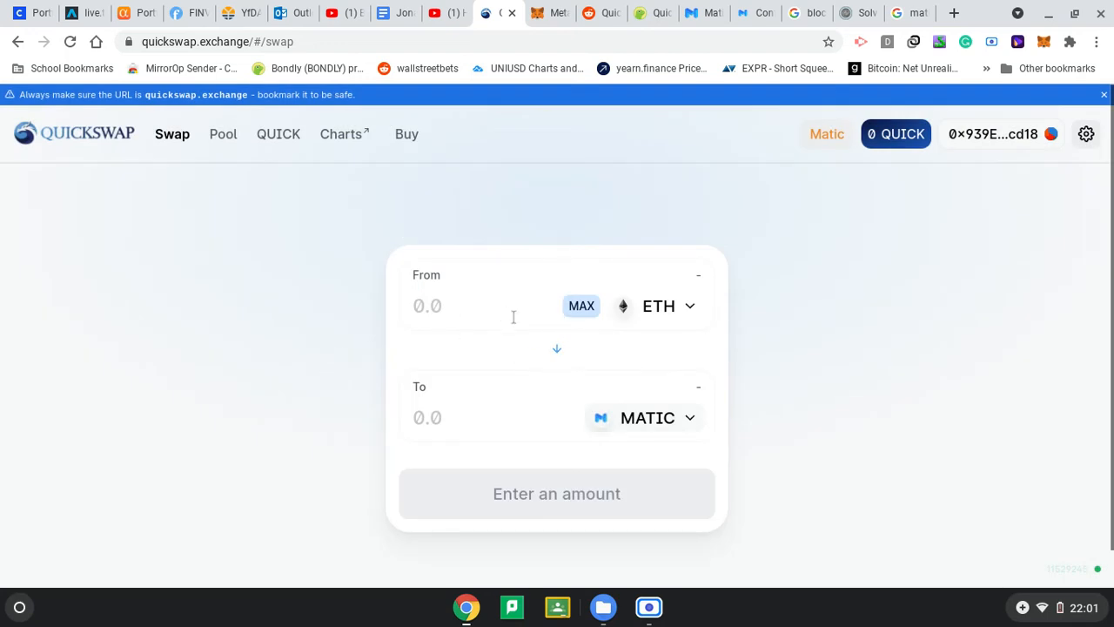
{"action": "mouse_move", "coordinate": [653, 494]}
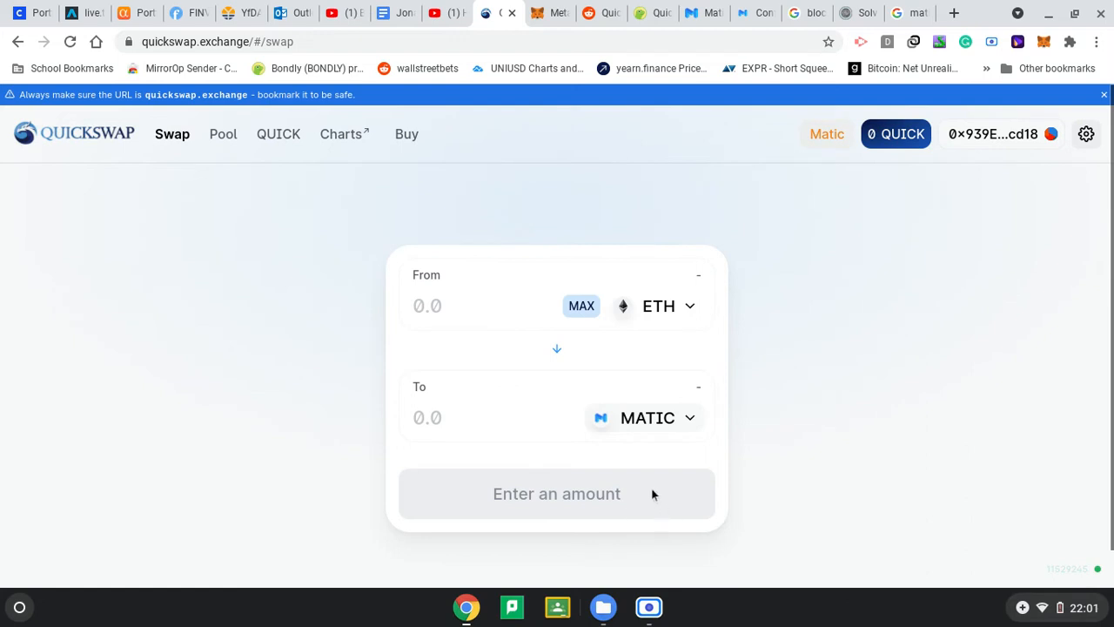
{"action": "mouse_move", "coordinate": [607, 489]}
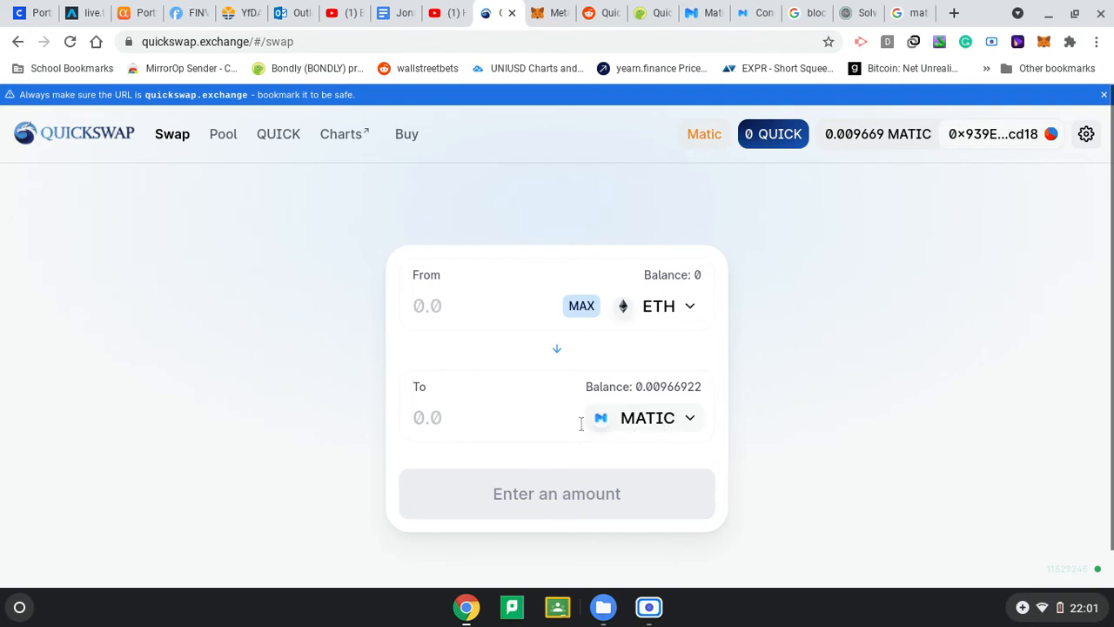
{"action": "mouse_move", "coordinate": [591, 459]}
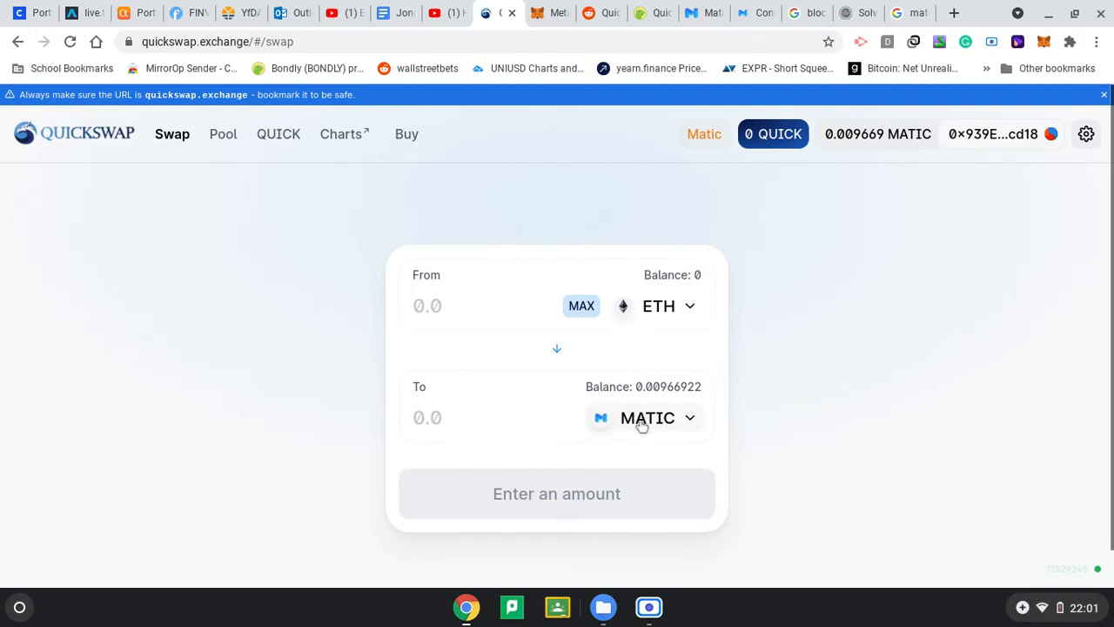
Reverse to MATIC-to-ETH, fill the maximum MATIC, and glance at Matic Bridge.
{"action": "left_click", "coordinate": [557, 348]}
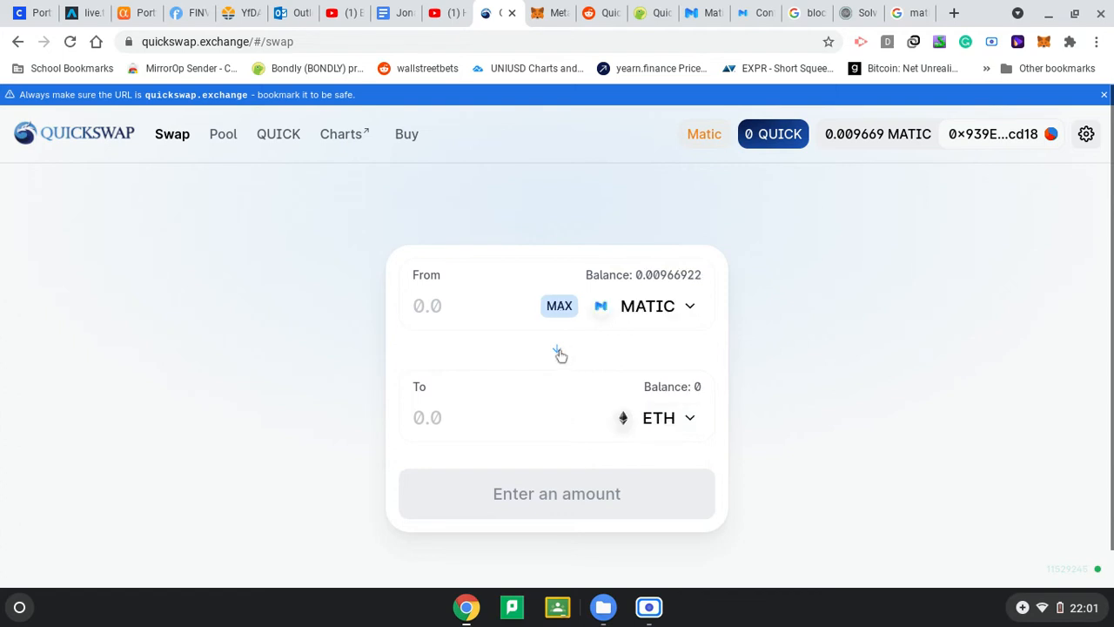
{"action": "left_click", "coordinate": [559, 306]}
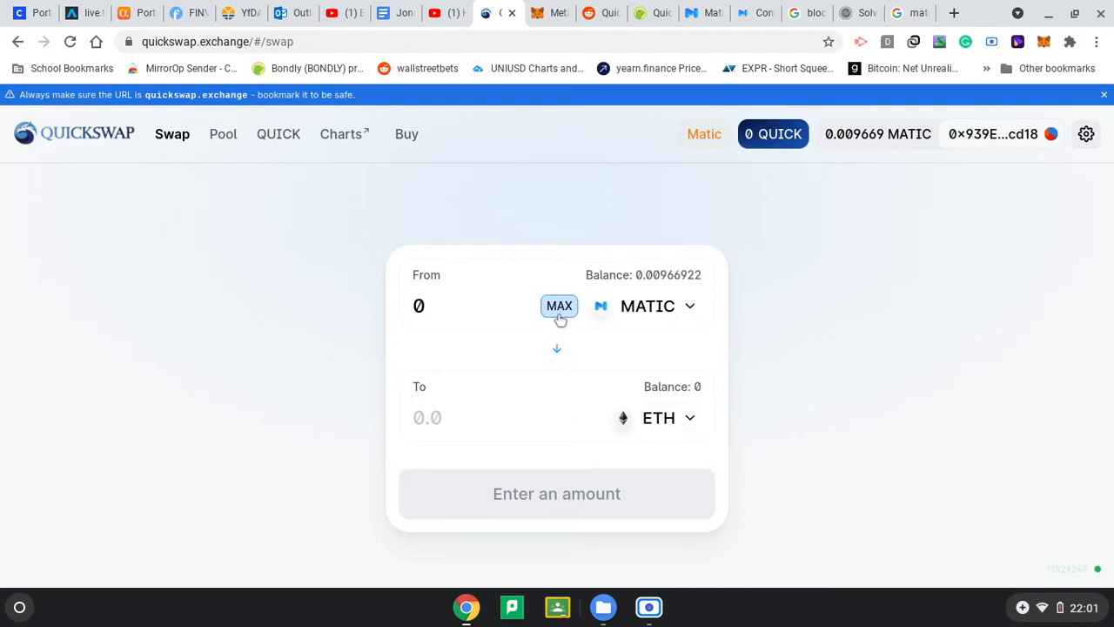
{"action": "mouse_move", "coordinate": [636, 385]}
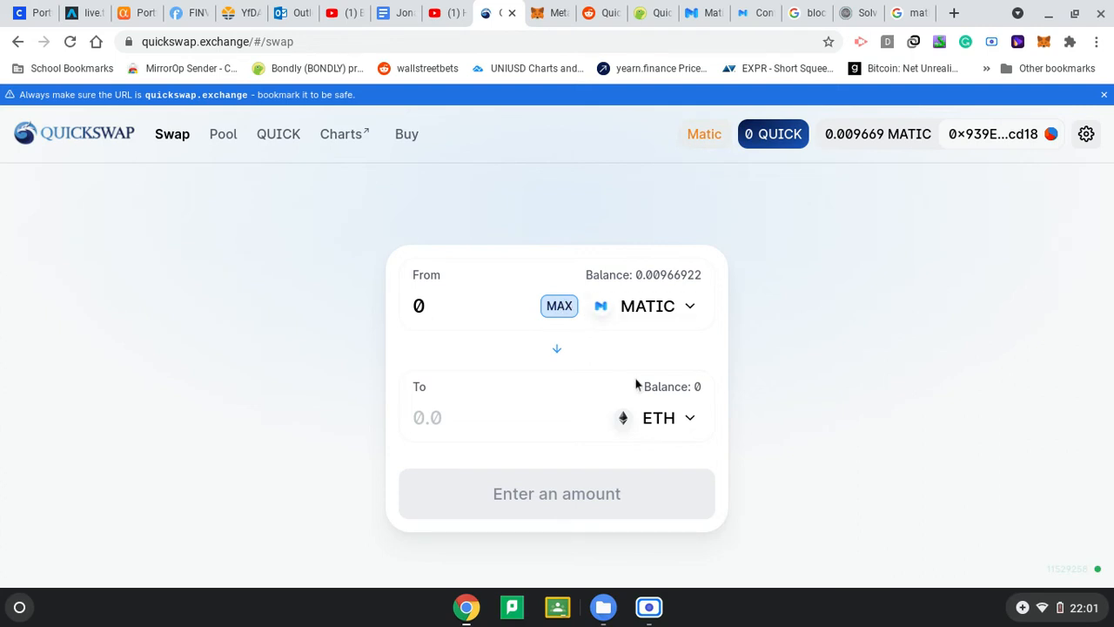
{"action": "mouse_move", "coordinate": [781, 353]}
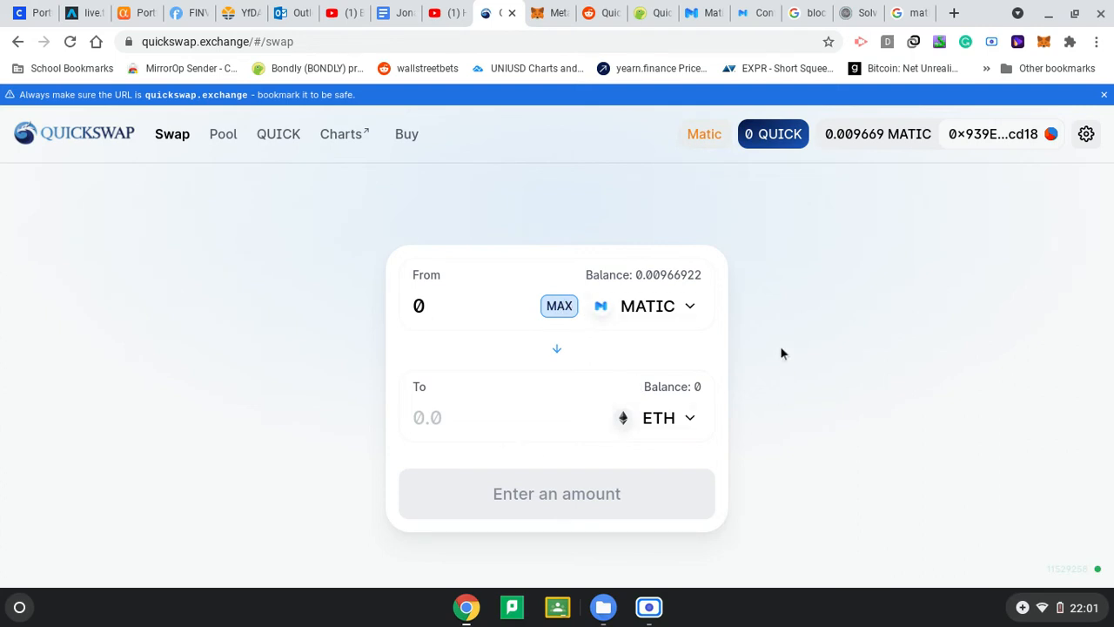
{"action": "mouse_move", "coordinate": [613, 394]}
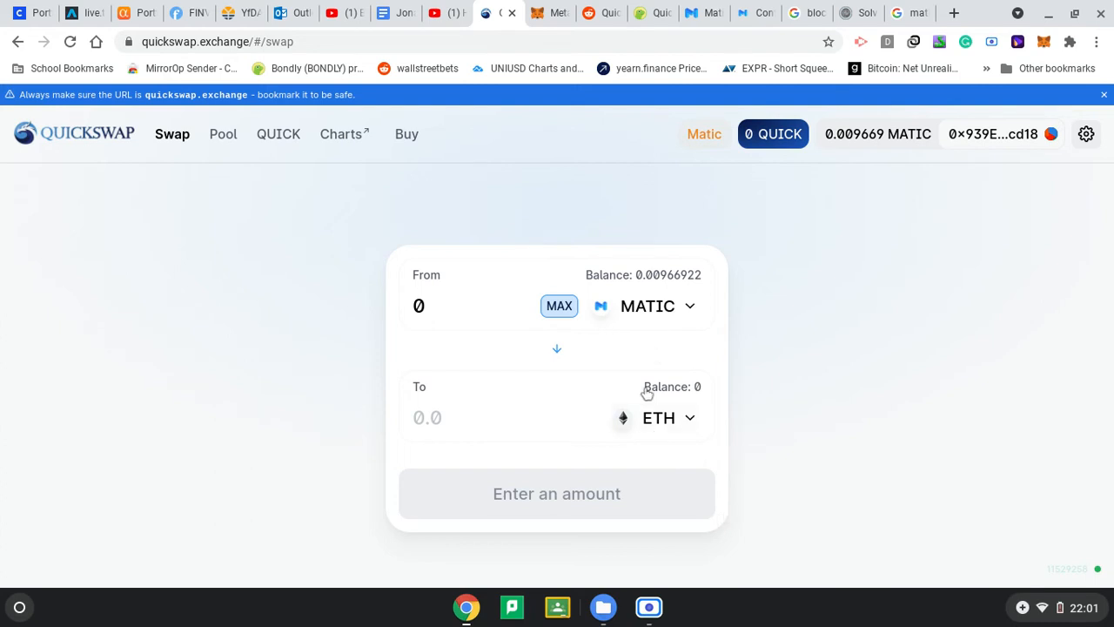
{"action": "mouse_move", "coordinate": [422, 171]}
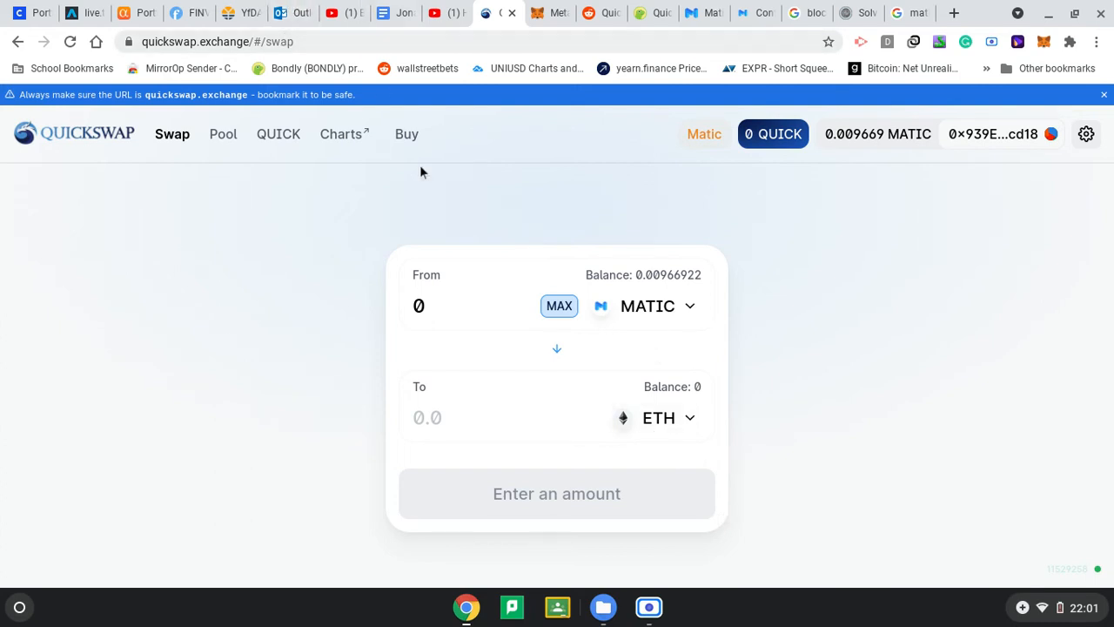
{"action": "mouse_move", "coordinate": [38, 399]}
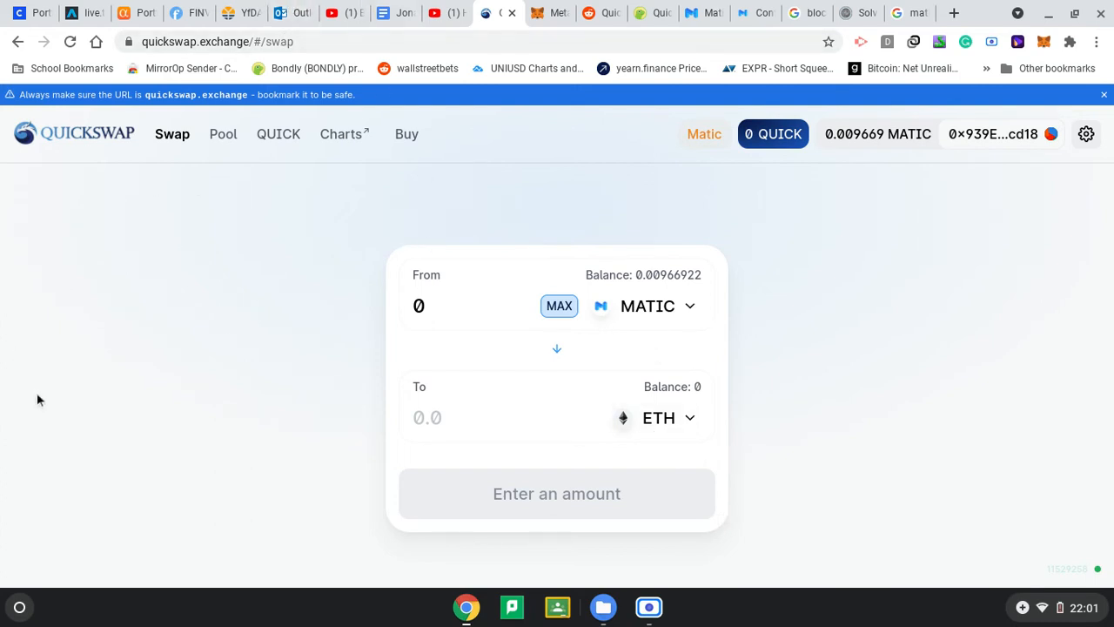
{"action": "mouse_move", "coordinate": [767, 379]}
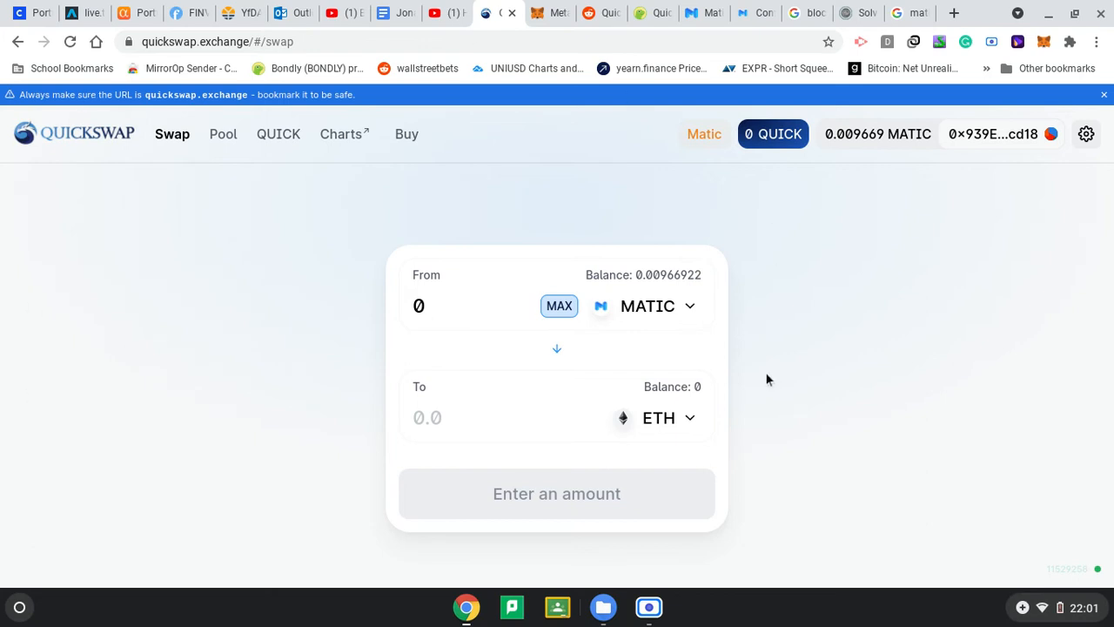
{"action": "mouse_move", "coordinate": [704, 13]}
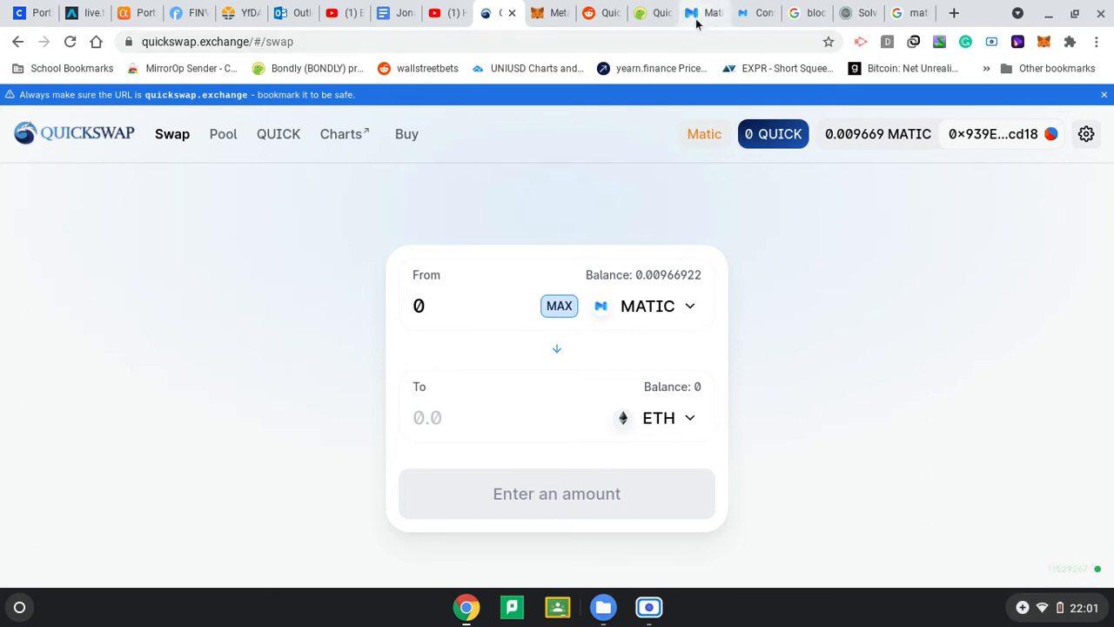
{"action": "left_click", "coordinate": [702, 12]}
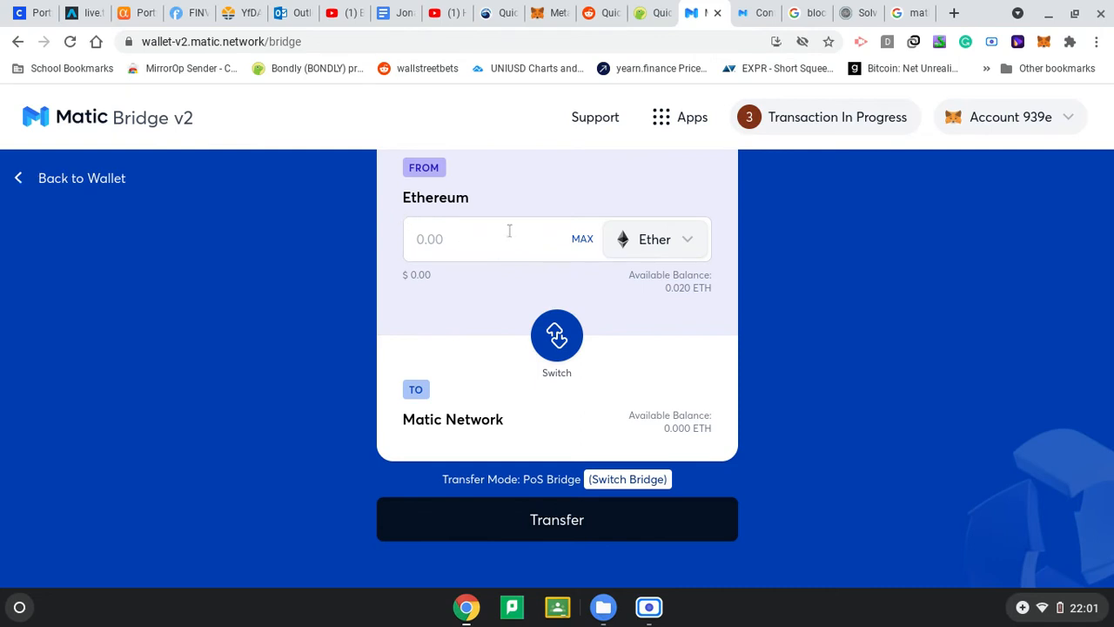
{"action": "mouse_move", "coordinate": [507, 391]}
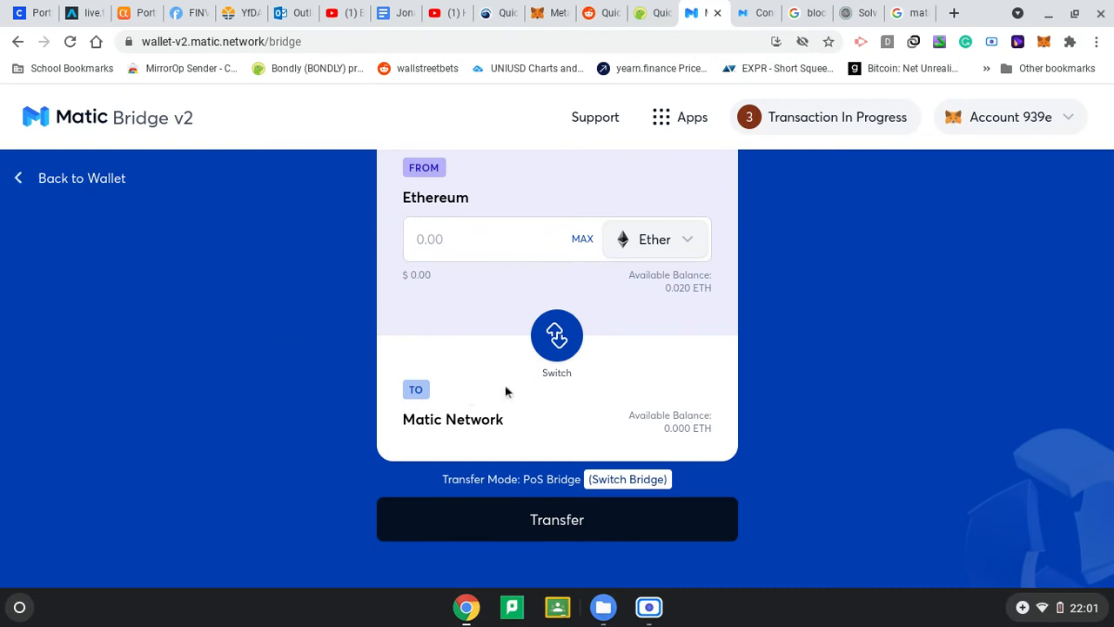
{"action": "mouse_move", "coordinate": [487, 6]}
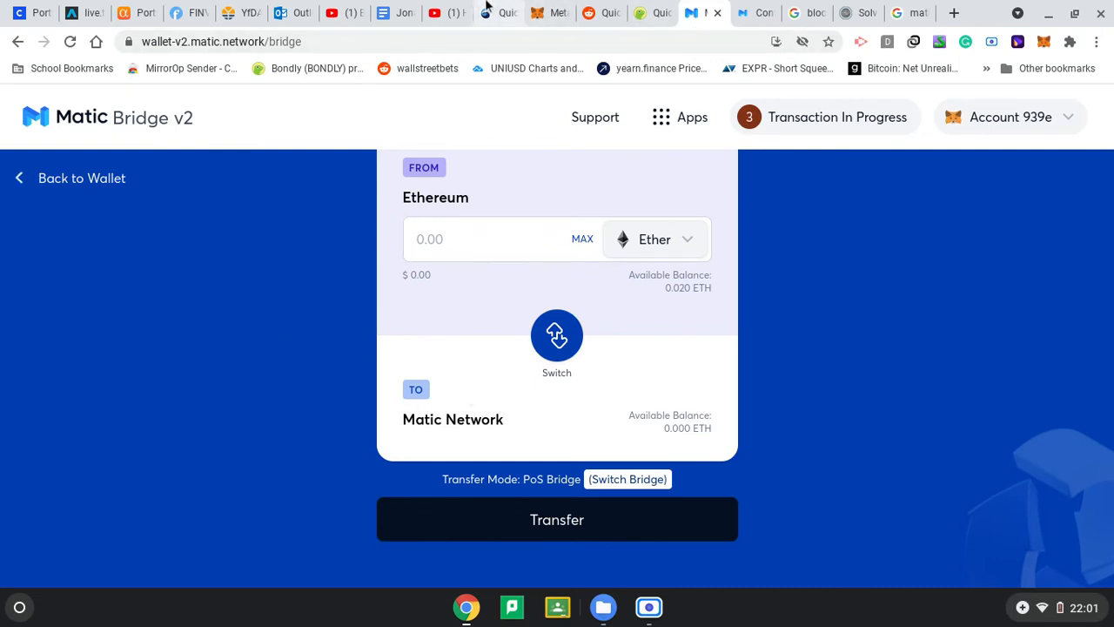
{"action": "left_click", "coordinate": [499, 12]}
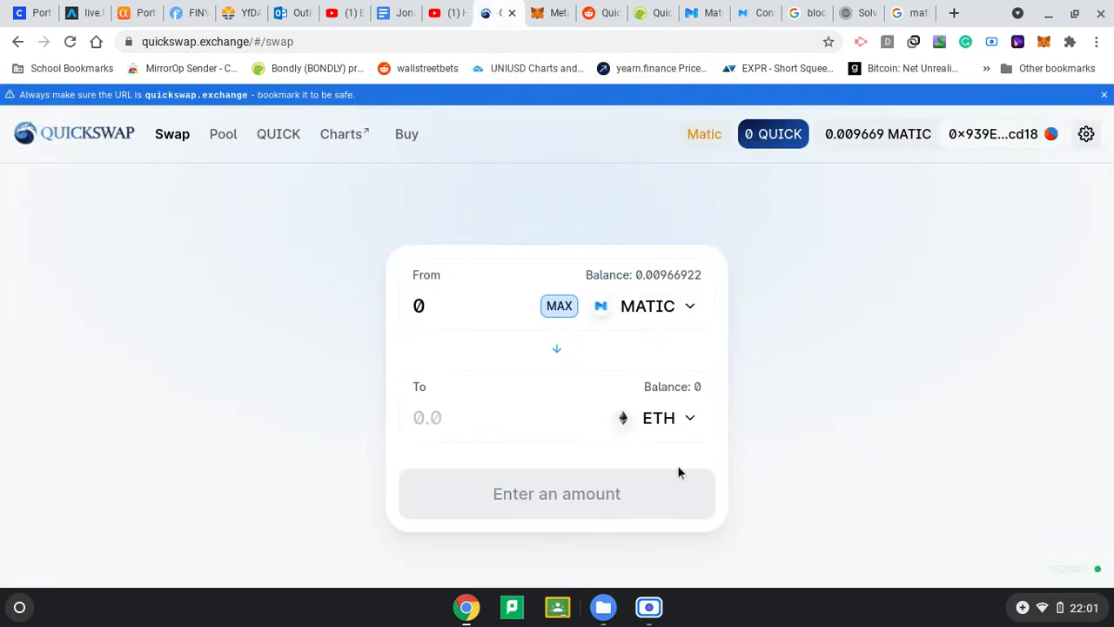
{"action": "mouse_move", "coordinate": [558, 305]}
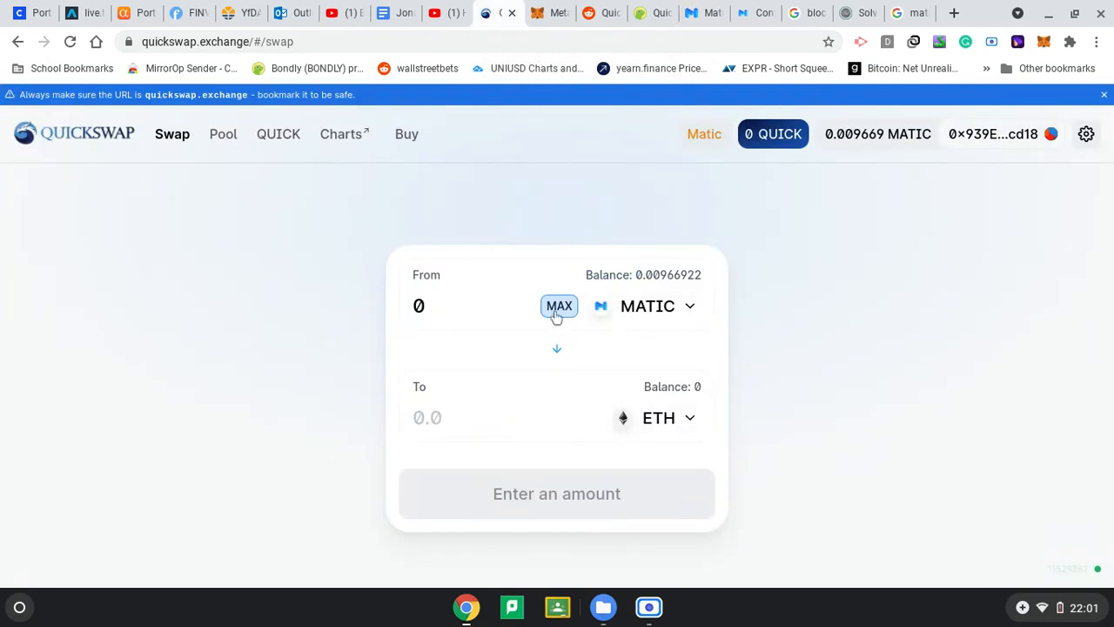
{"action": "mouse_move", "coordinate": [586, 278]}
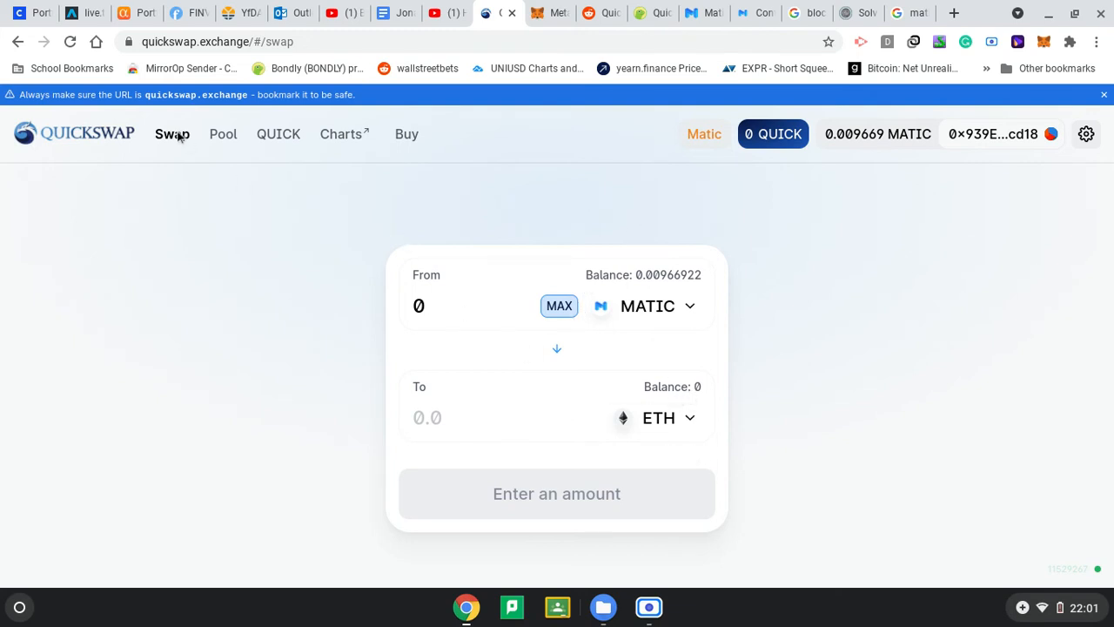
{"action": "mouse_move", "coordinate": [648, 294]}
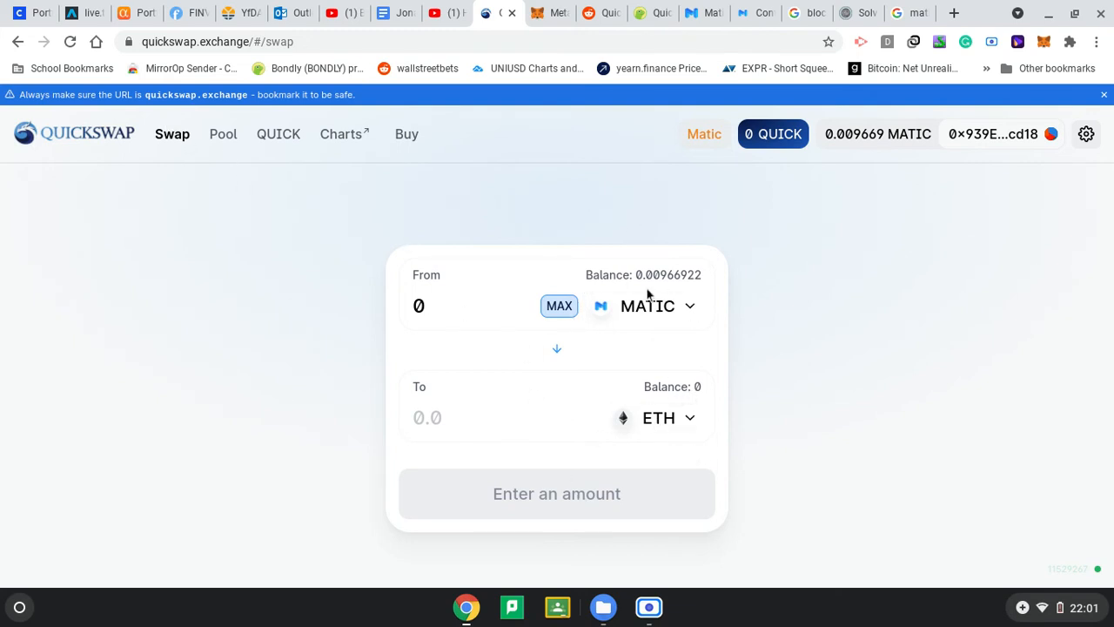
{"action": "mouse_move", "coordinate": [639, 243]}
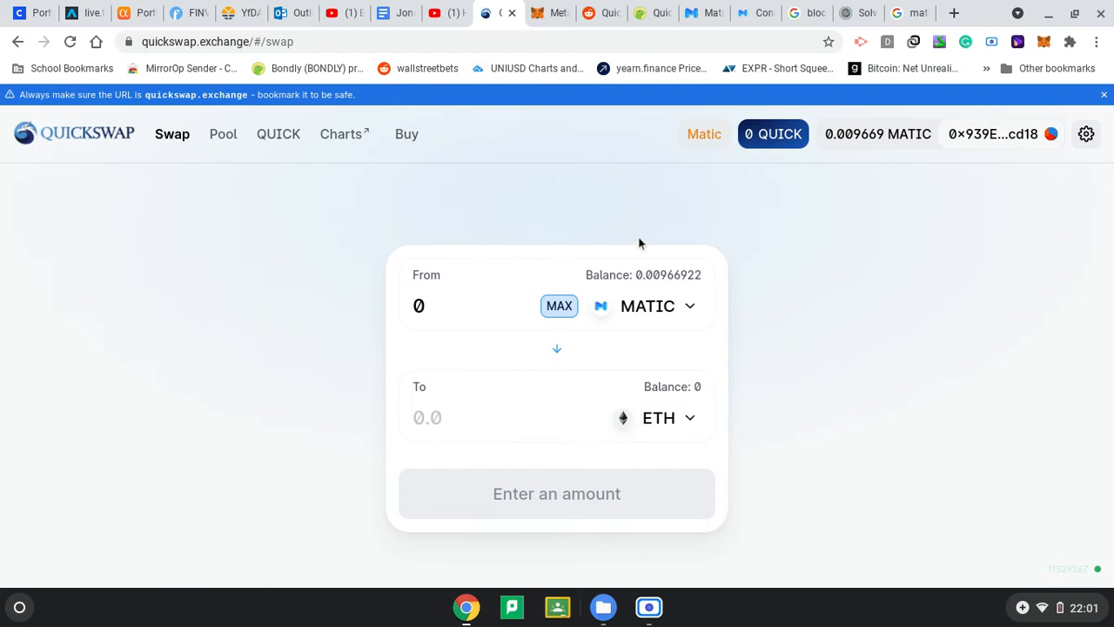
{"action": "mouse_move", "coordinate": [591, 201]}
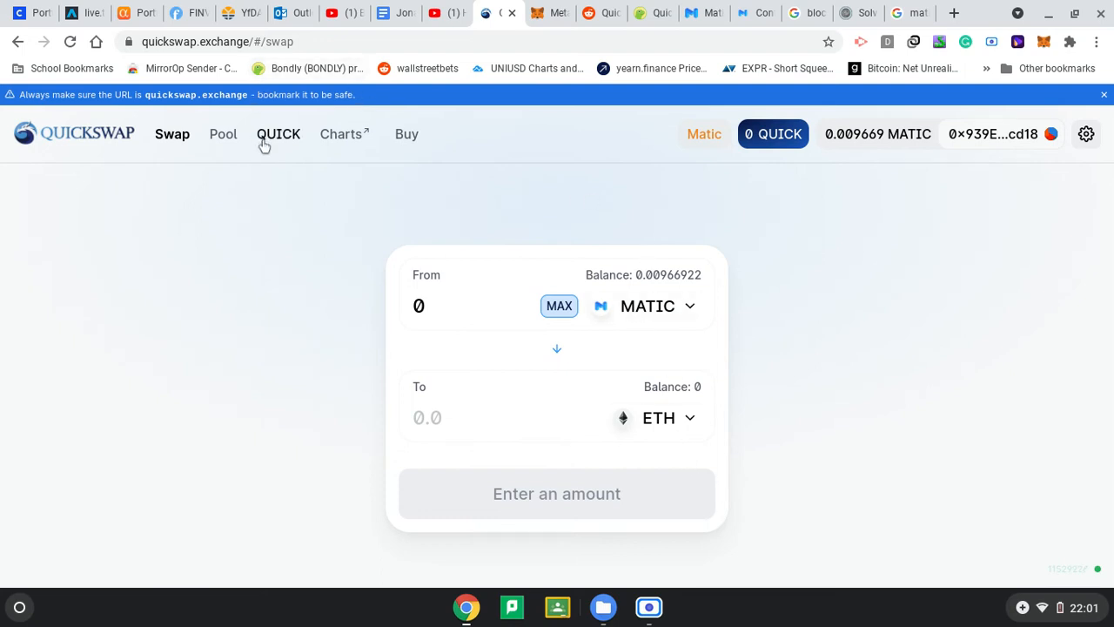
{"action": "mouse_move", "coordinate": [279, 139]}
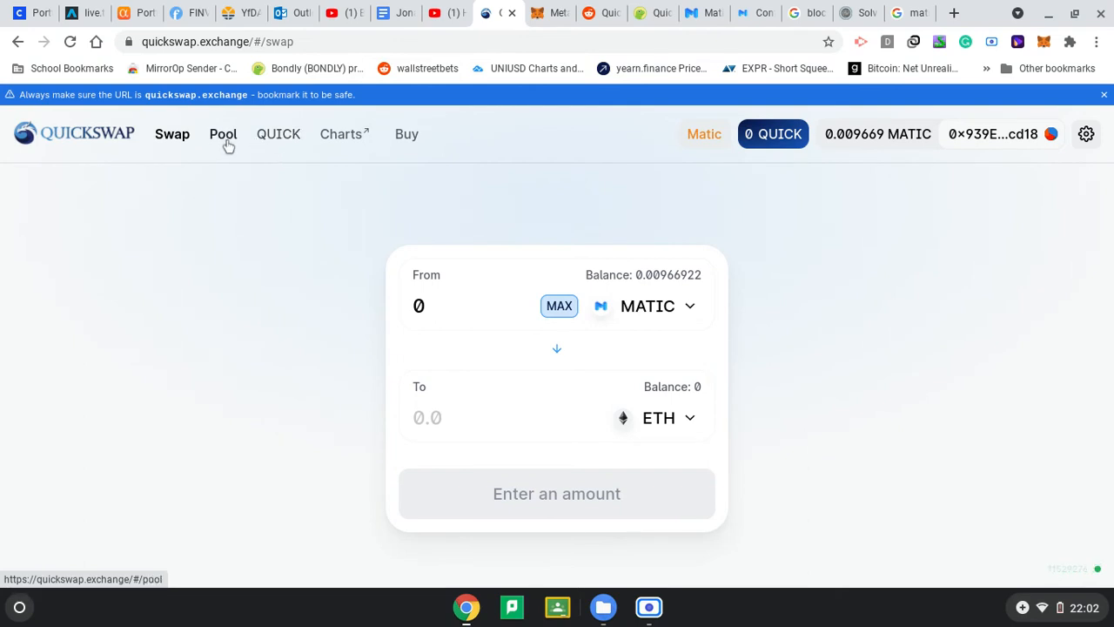
Create a MATIC-QUICK pair and MAX the QUICK amount (0.0322), auto-filling 74.93 MATIC.
{"action": "left_click", "coordinate": [223, 134]}
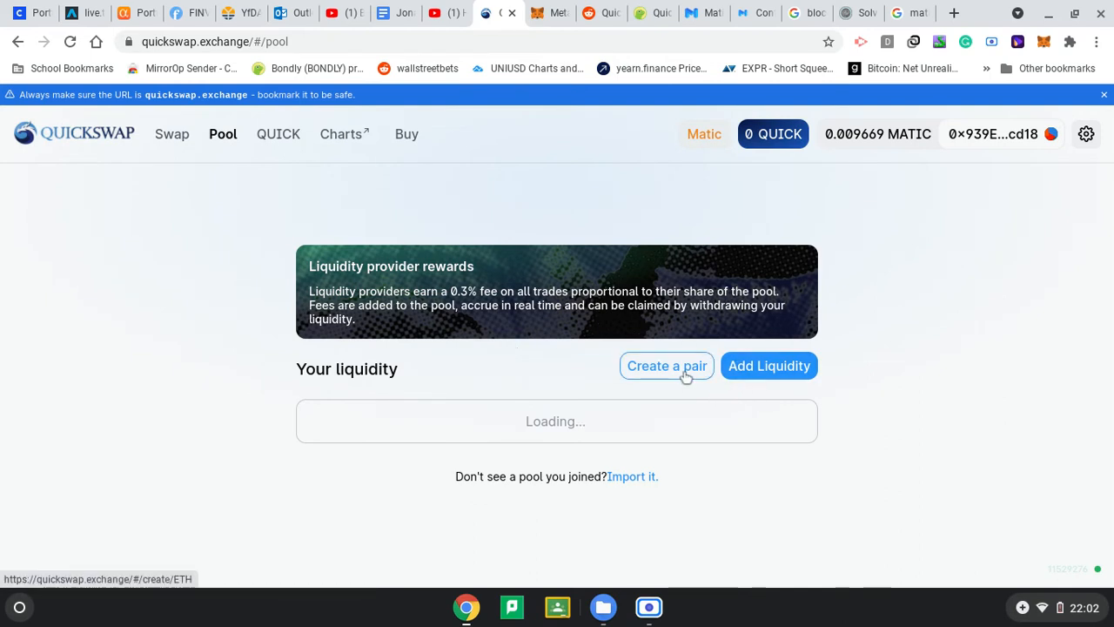
{"action": "left_click", "coordinate": [769, 364]}
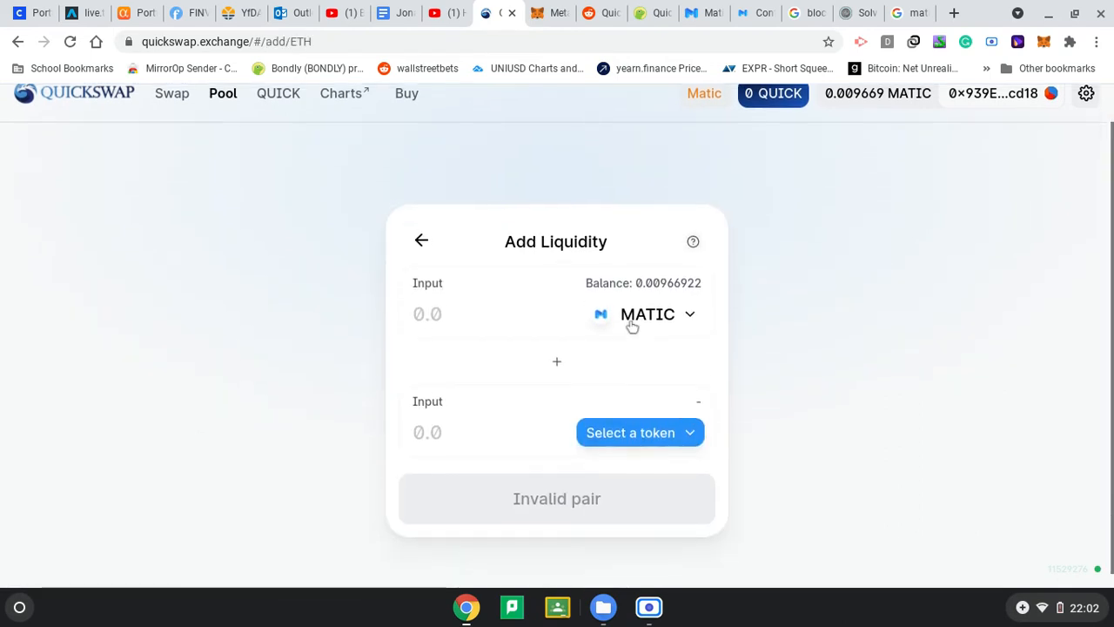
{"action": "left_click", "coordinate": [639, 432]}
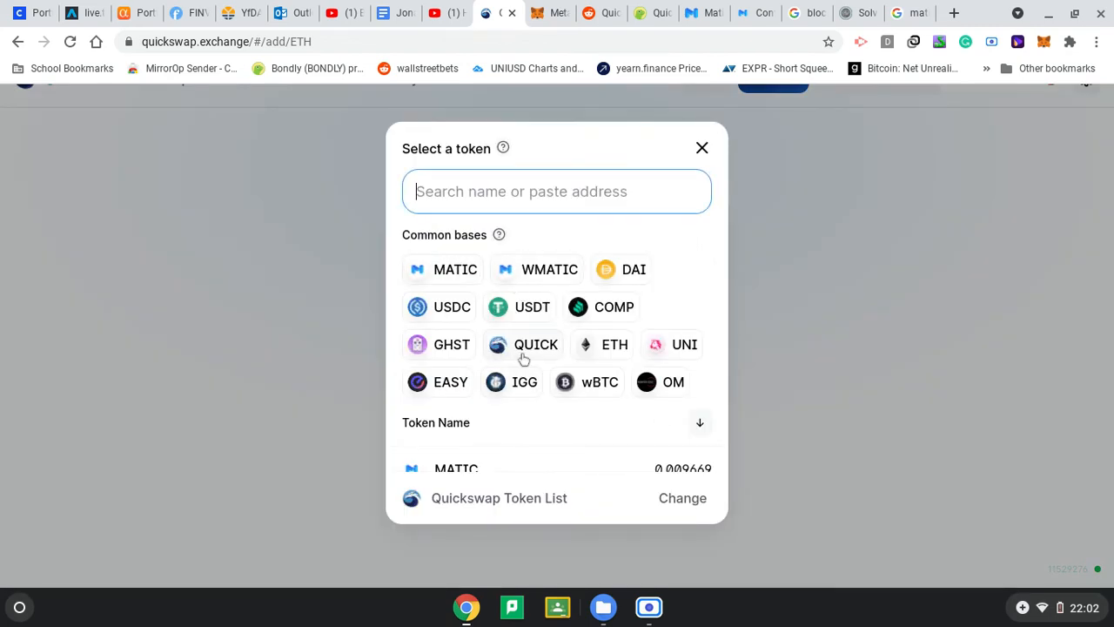
{"action": "left_click", "coordinate": [536, 344]}
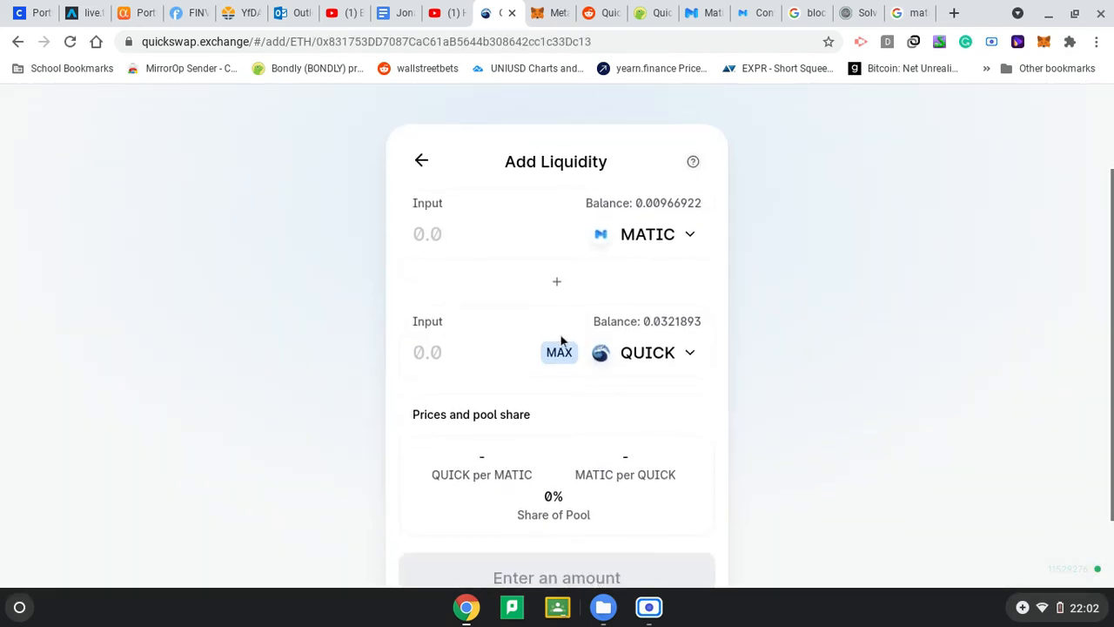
{"action": "left_click", "coordinate": [558, 352]}
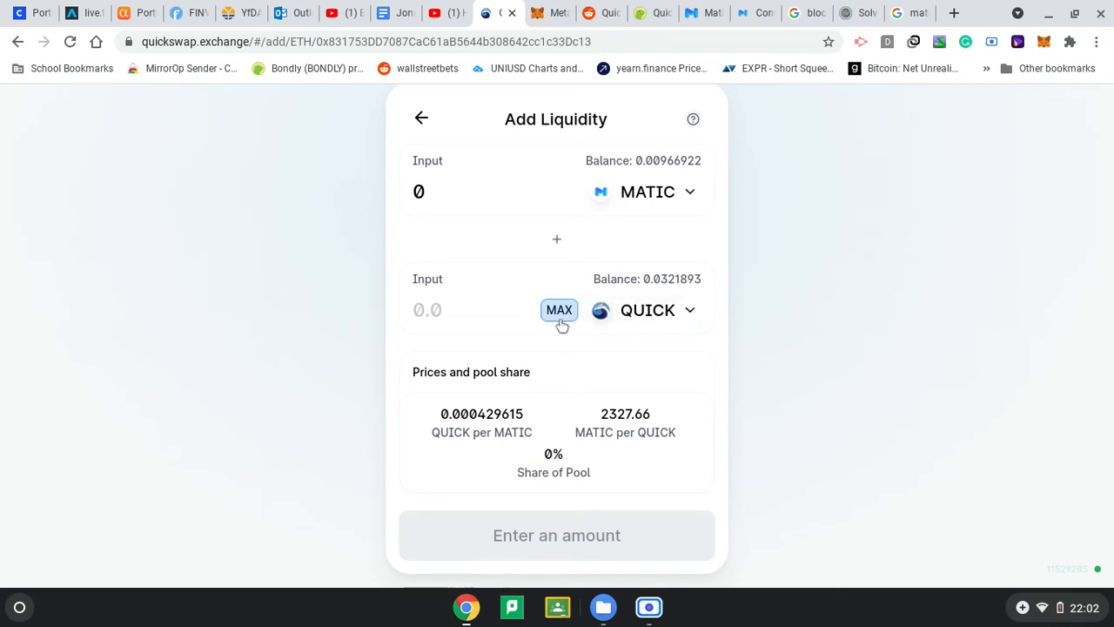
{"action": "mouse_move", "coordinate": [544, 283]}
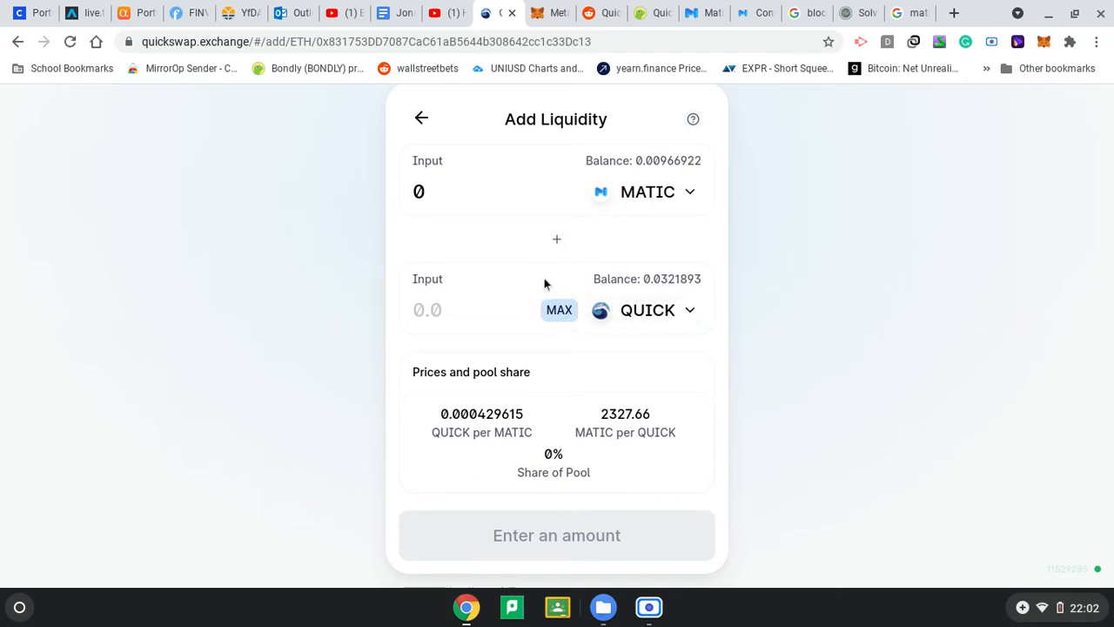
{"action": "left_click", "coordinate": [559, 310]}
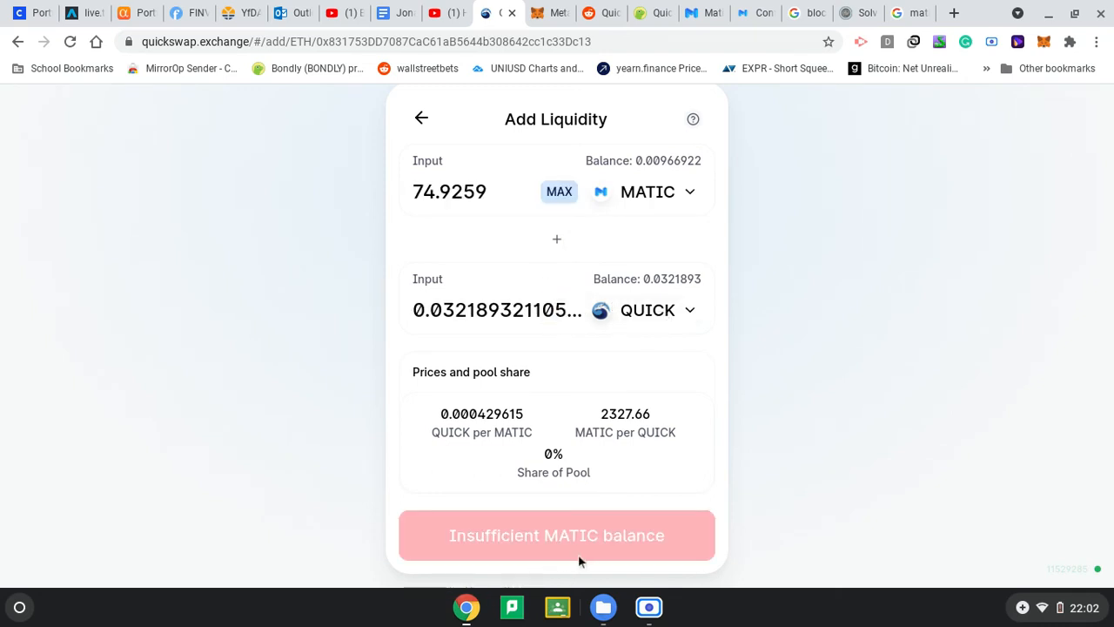
{"action": "mouse_move", "coordinate": [516, 553]}
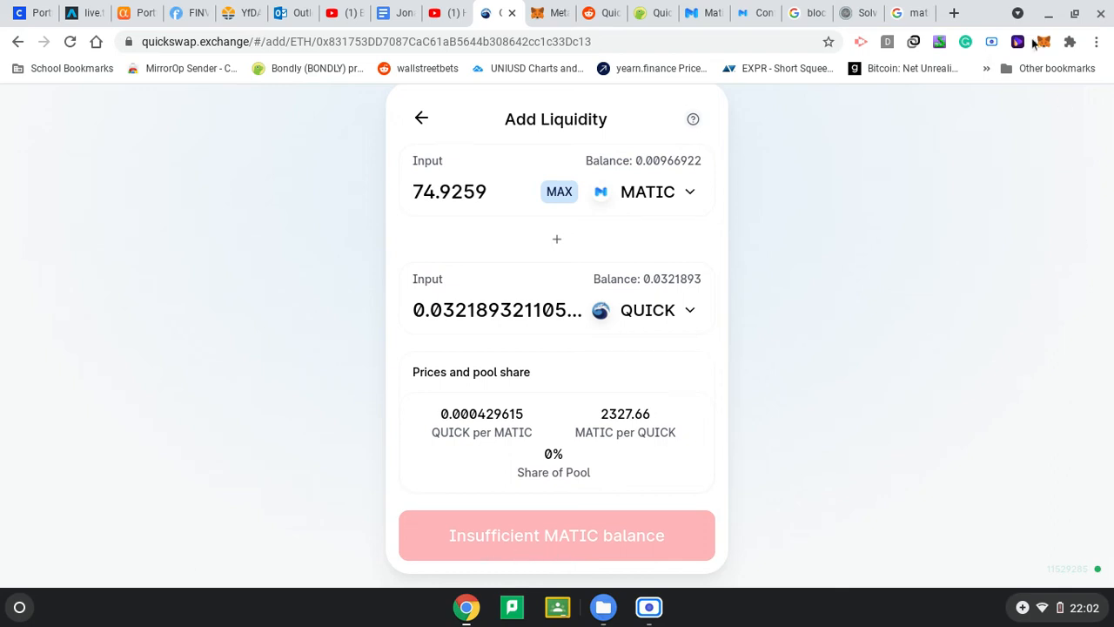
{"action": "mouse_move", "coordinate": [588, 235]}
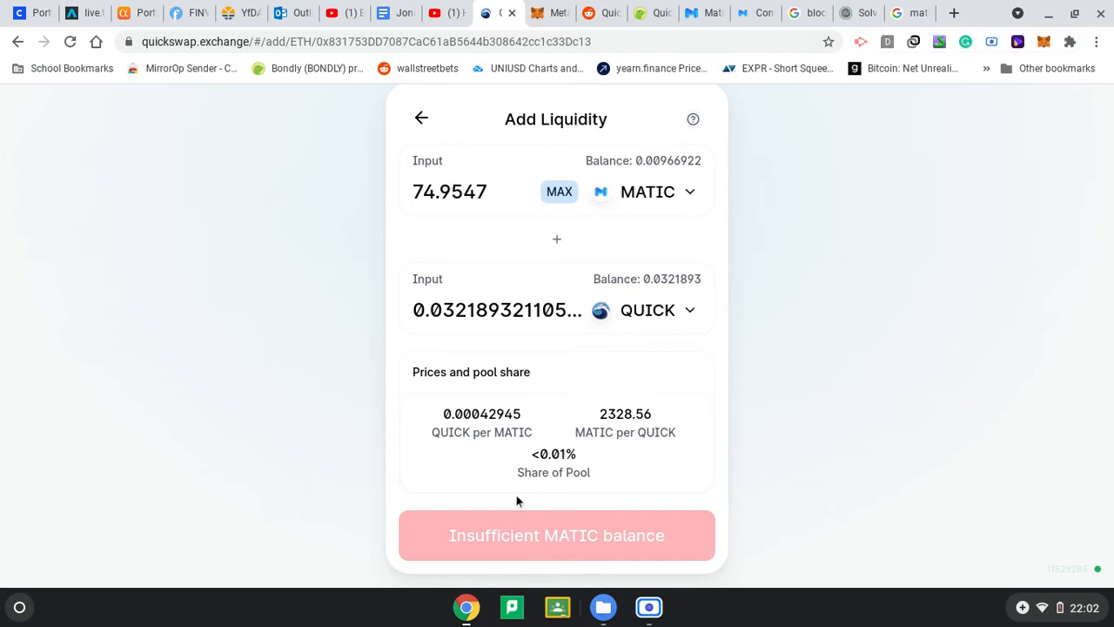
{"action": "mouse_move", "coordinate": [640, 523]}
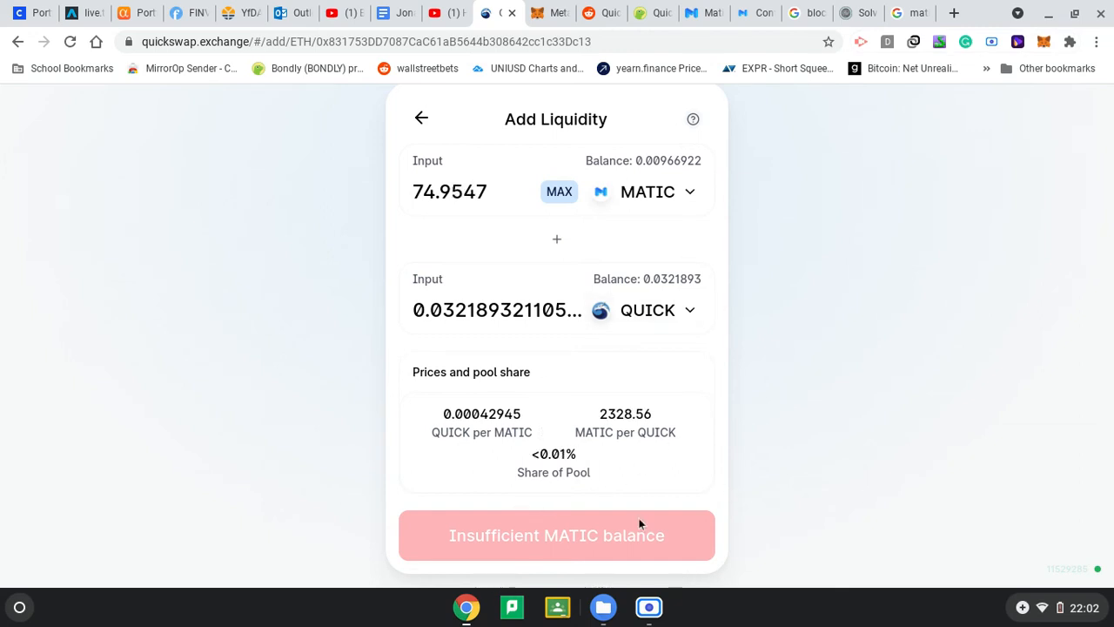
{"action": "mouse_move", "coordinate": [310, 206]}
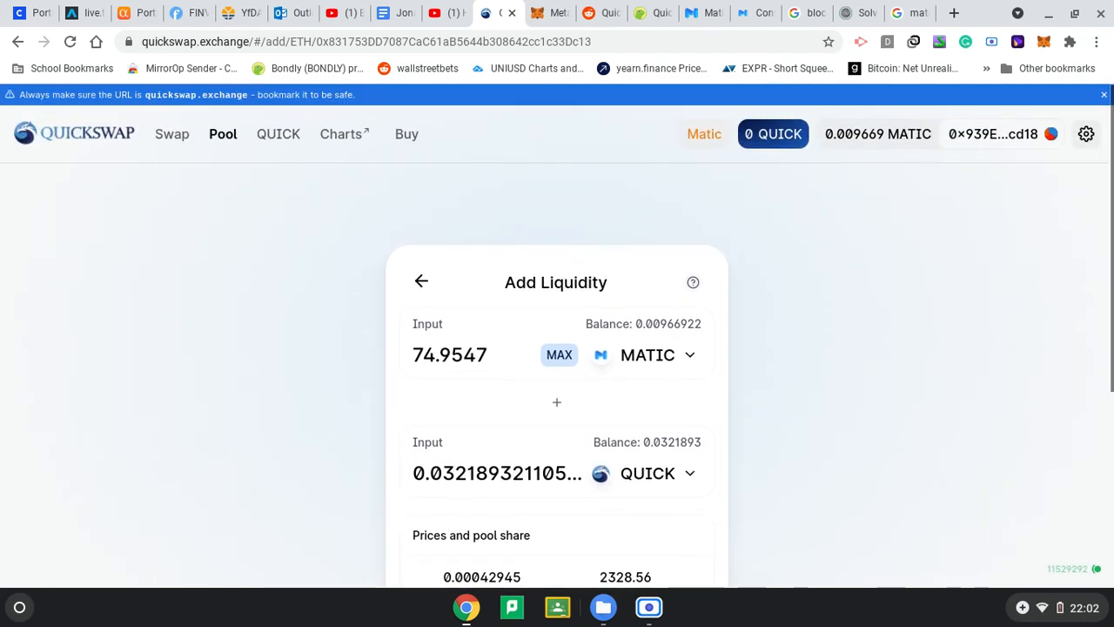
Open the QUICK mining pools list and manage the QUICK-MATIC pool earning 0.007837 QUICK/day.
{"action": "left_click", "coordinate": [278, 133]}
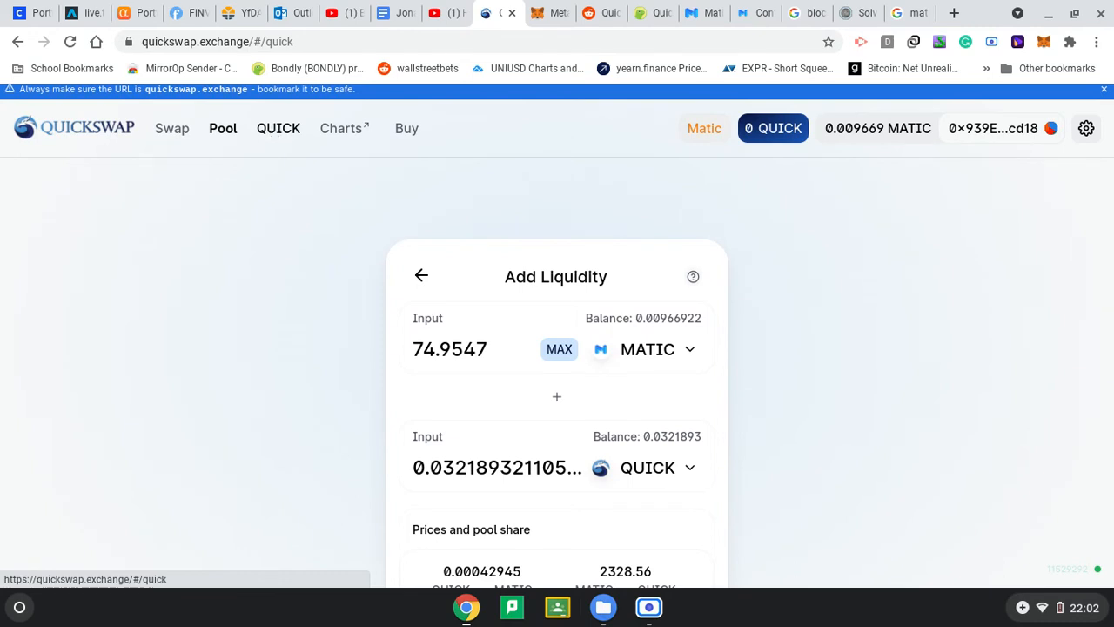
{"action": "mouse_move", "coordinate": [262, 120]}
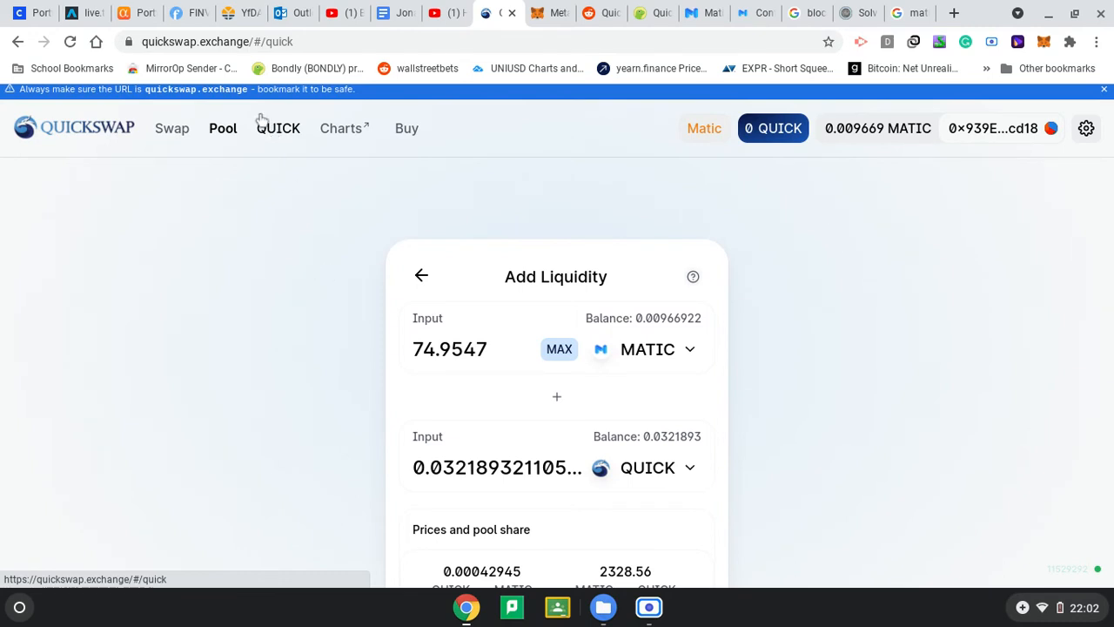
{"action": "left_click", "coordinate": [278, 128]}
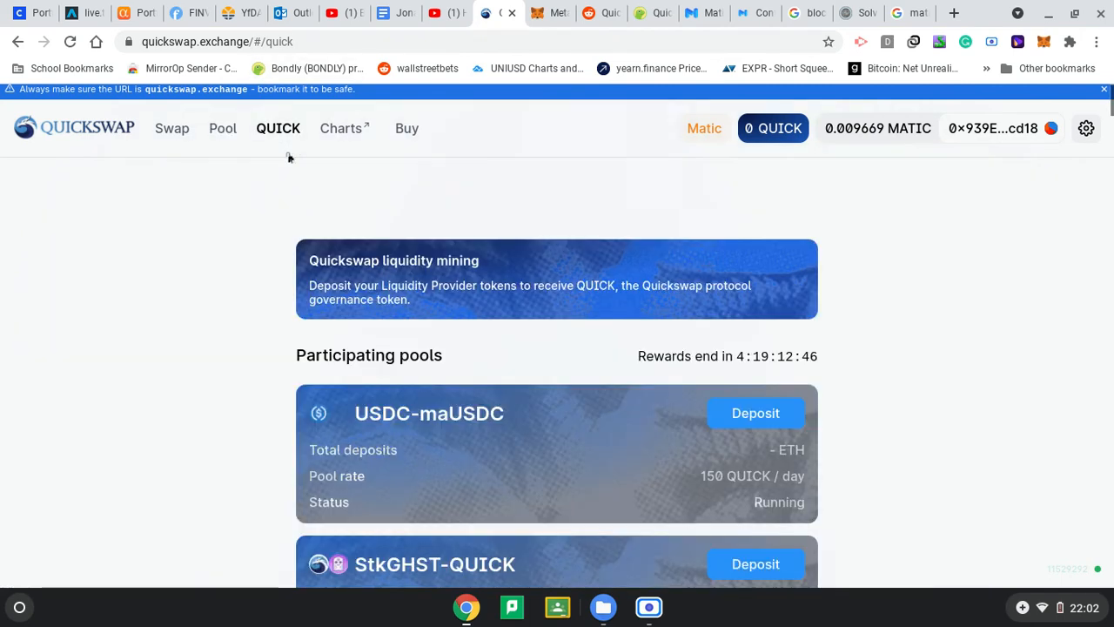
{"action": "scroll", "scroll_direction": "down", "scroll_amount": 3}
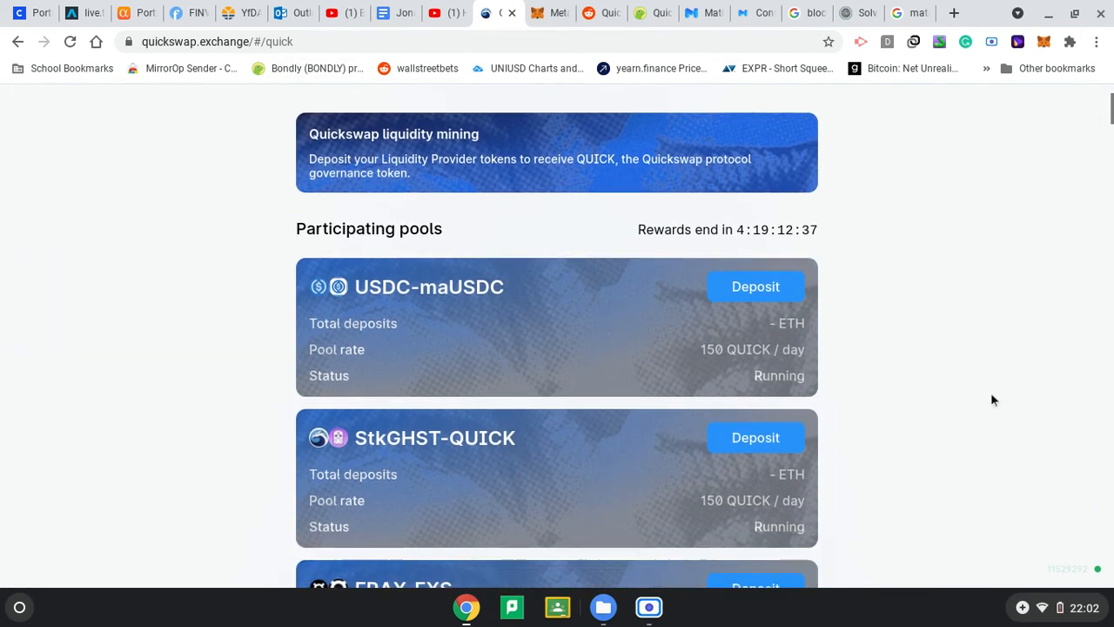
{"action": "scroll", "scroll_direction": "down", "scroll_amount": 3}
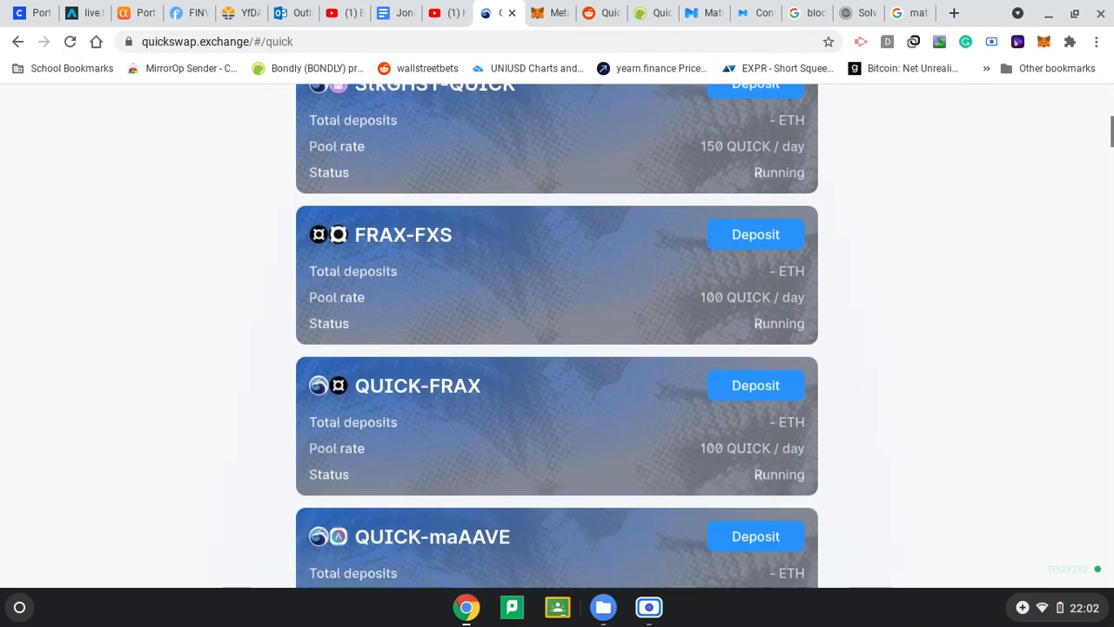
{"action": "scroll", "scroll_direction": "down", "scroll_amount": 3}
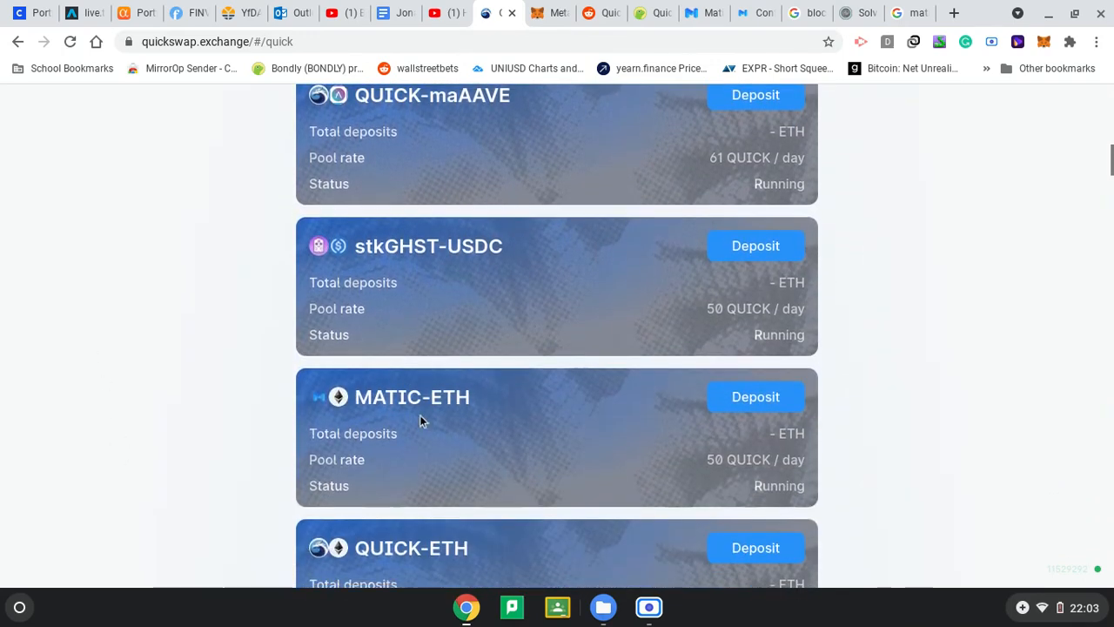
{"action": "scroll", "scroll_direction": "down", "scroll_amount": 3}
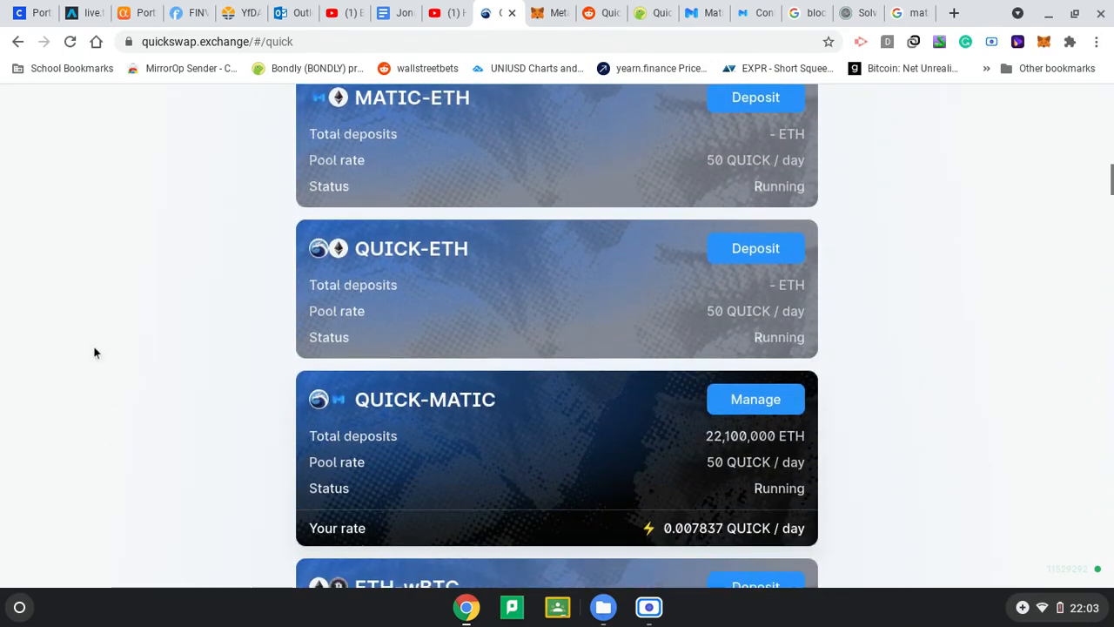
{"action": "scroll", "scroll_direction": "down", "scroll_amount": 3}
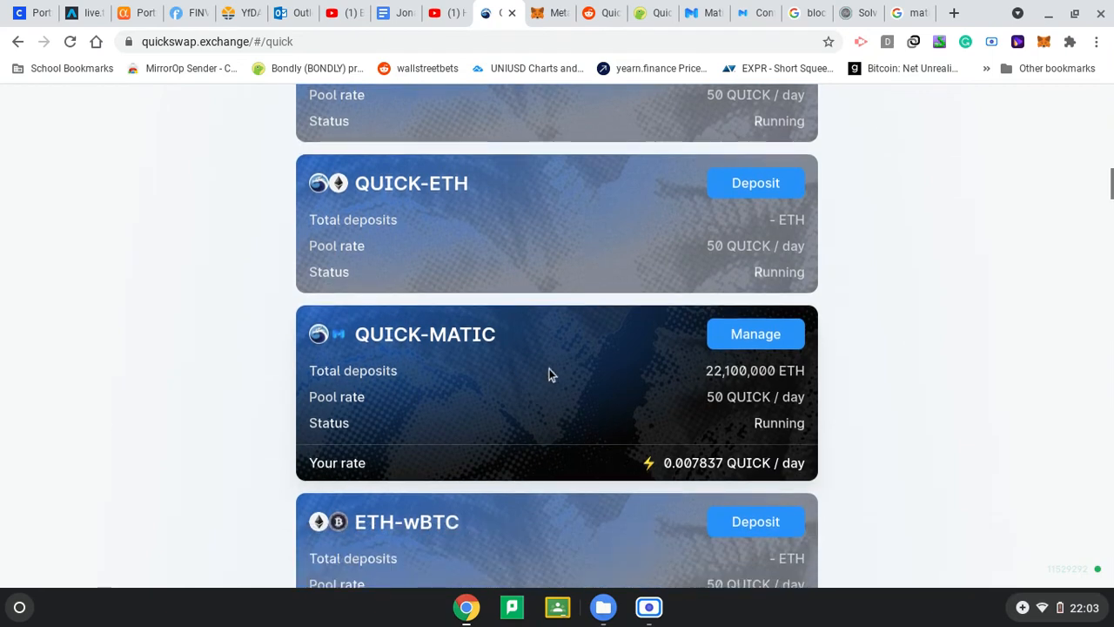
{"action": "mouse_move", "coordinate": [744, 348]}
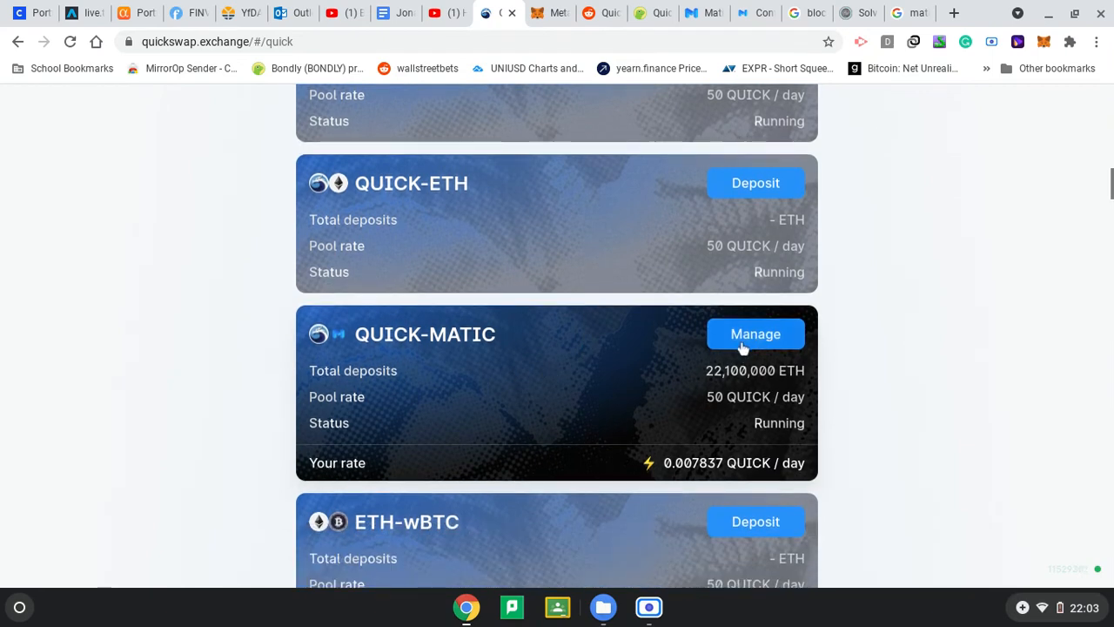
{"action": "mouse_move", "coordinate": [754, 357]}
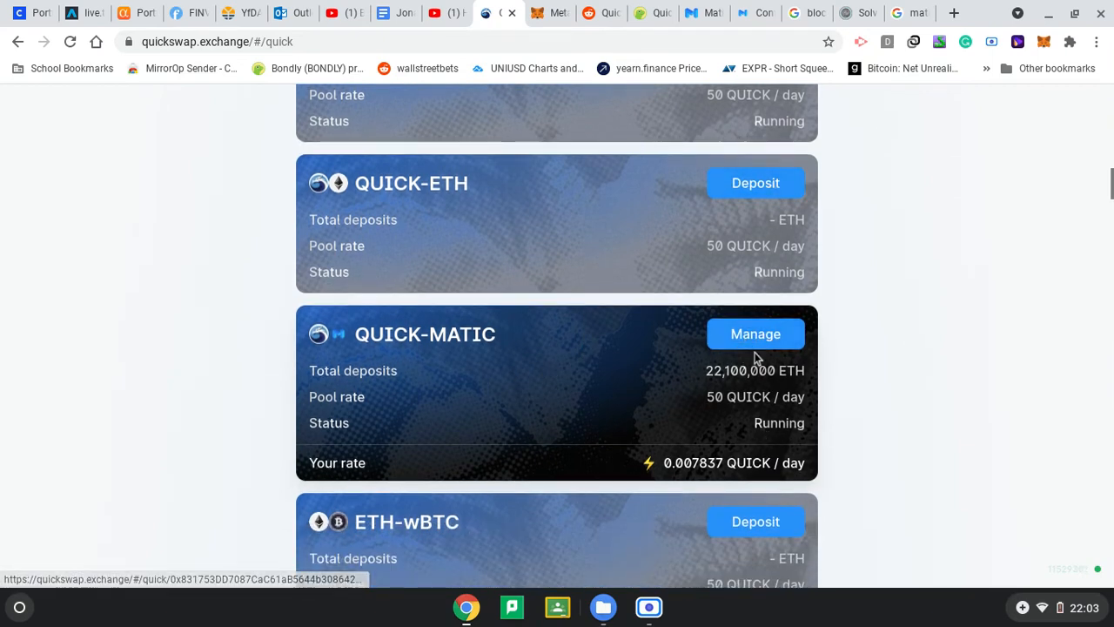
{"action": "left_click", "coordinate": [754, 333]}
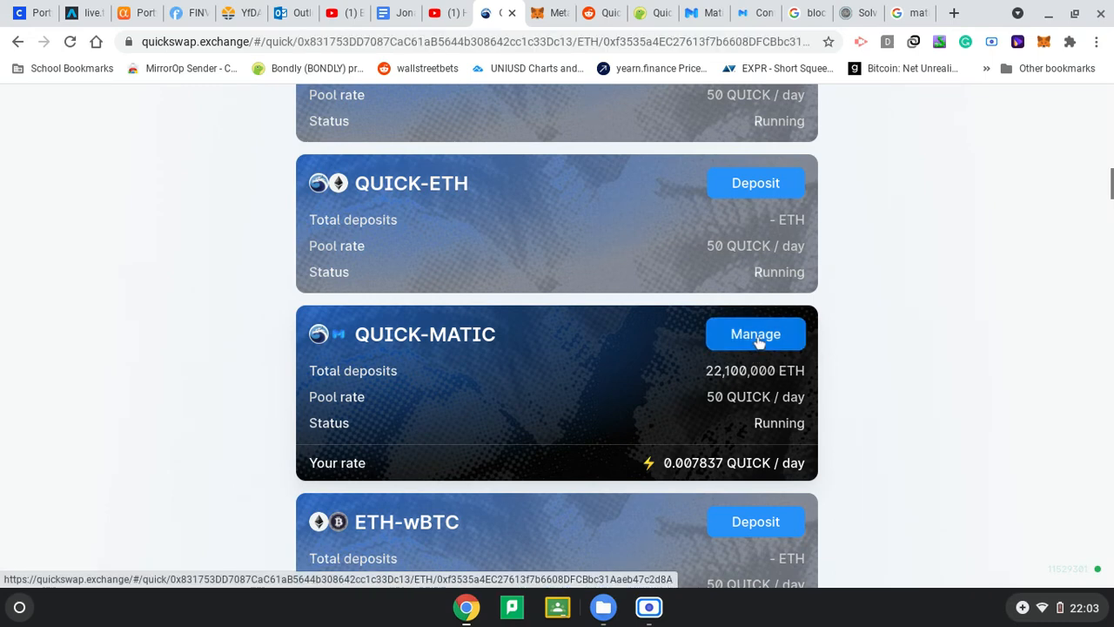
{"action": "mouse_move", "coordinate": [757, 339]}
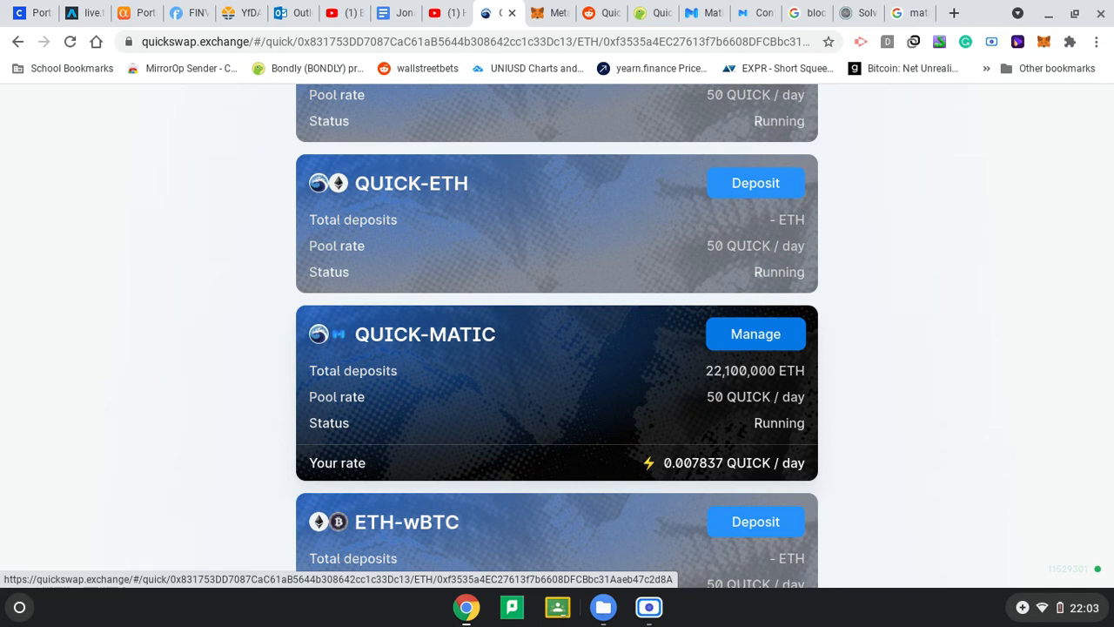
{"action": "mouse_move", "coordinate": [727, 359]}
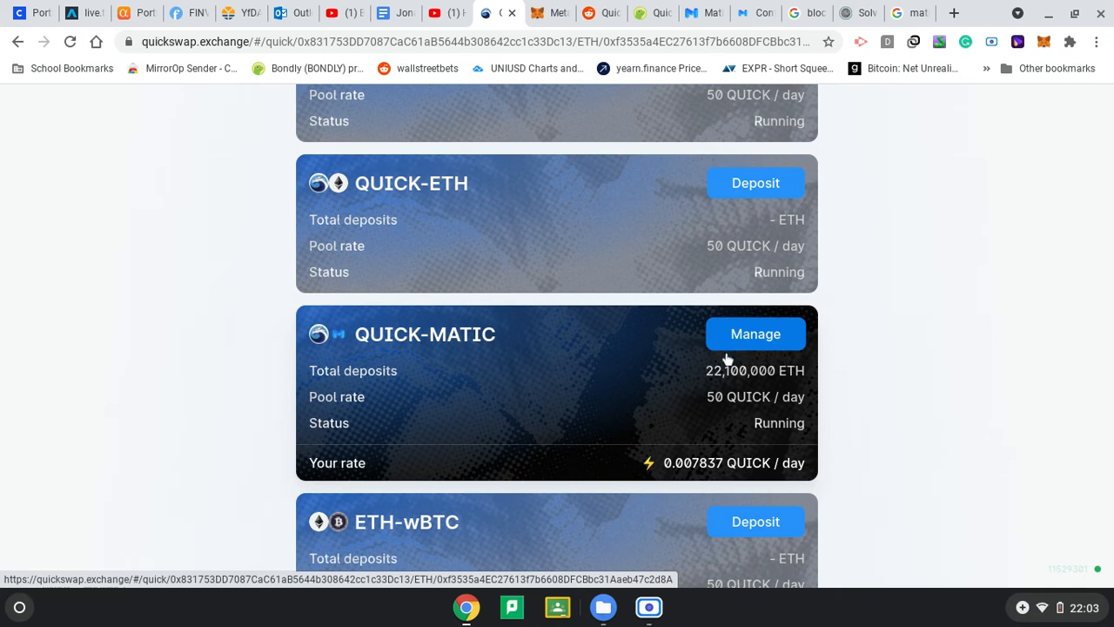
{"action": "left_click", "coordinate": [755, 333]}
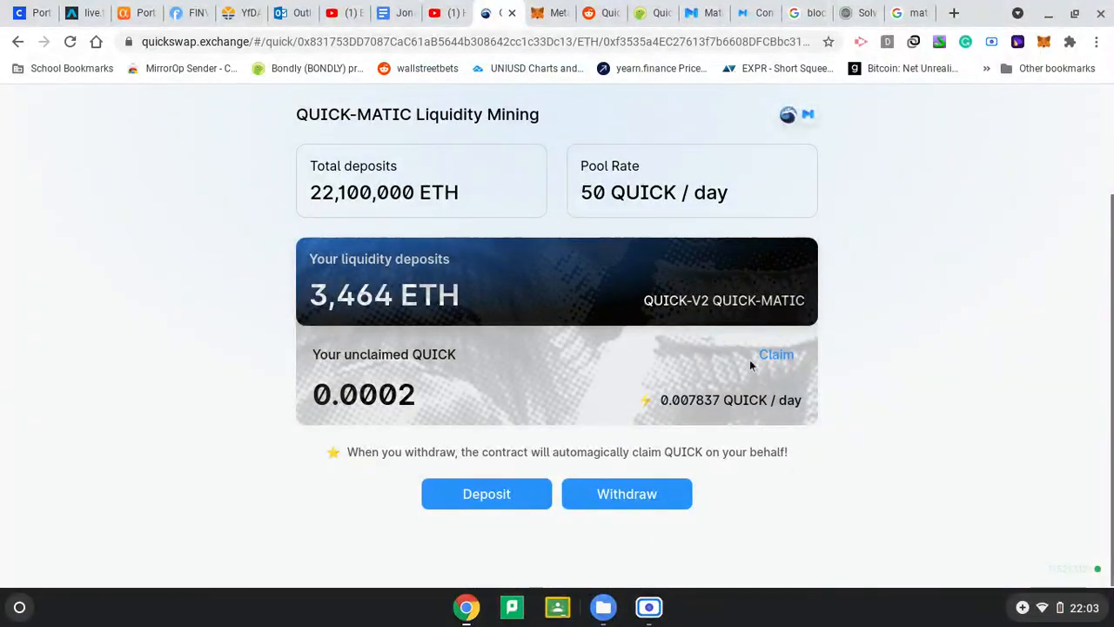
{"action": "mouse_move", "coordinate": [535, 191]}
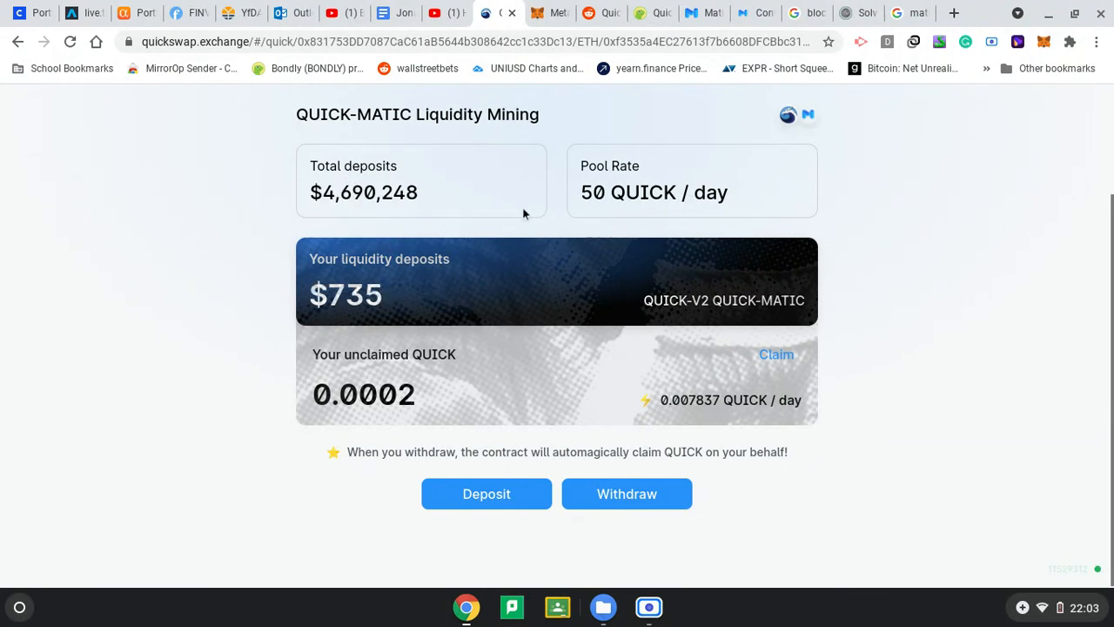
{"action": "mouse_move", "coordinate": [718, 232]}
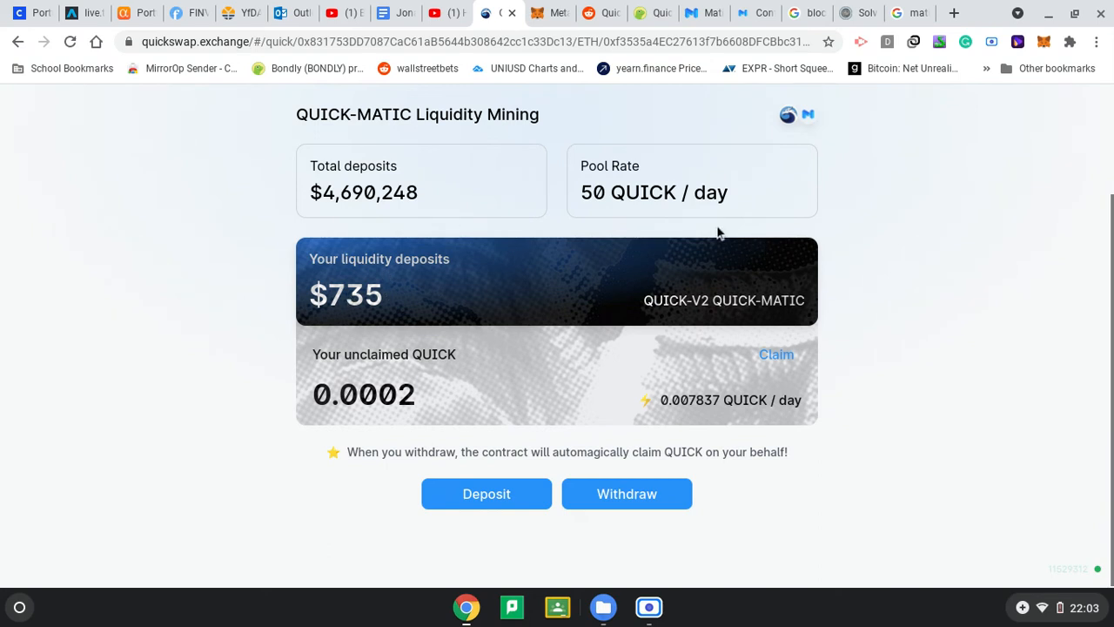
{"action": "mouse_move", "coordinate": [440, 371]}
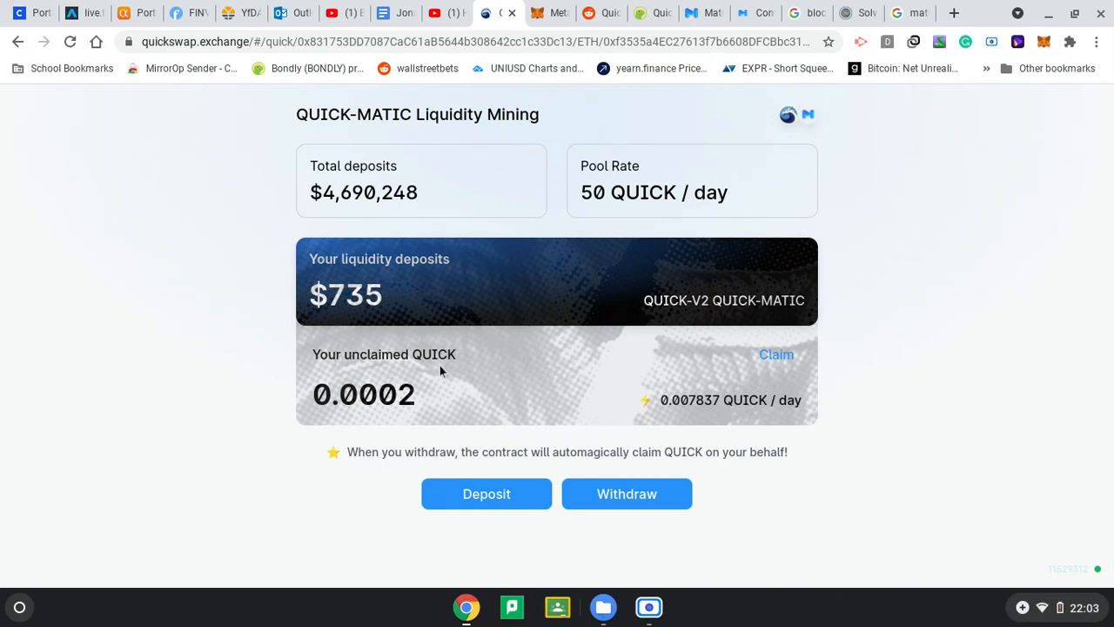
{"action": "mouse_move", "coordinate": [322, 317]}
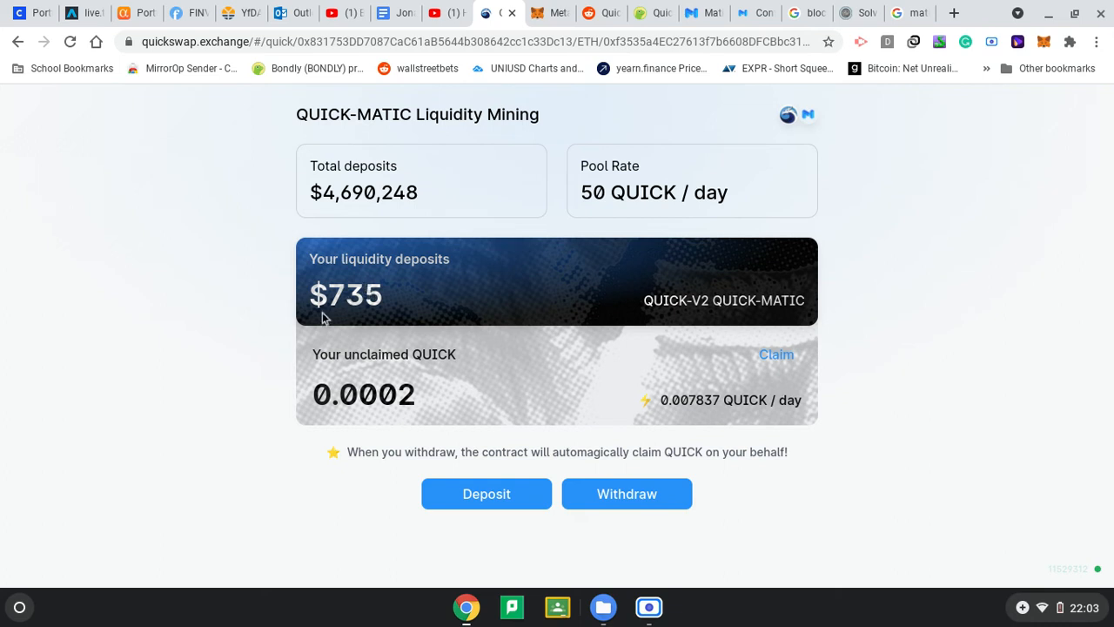
{"action": "mouse_move", "coordinate": [1007, 381]}
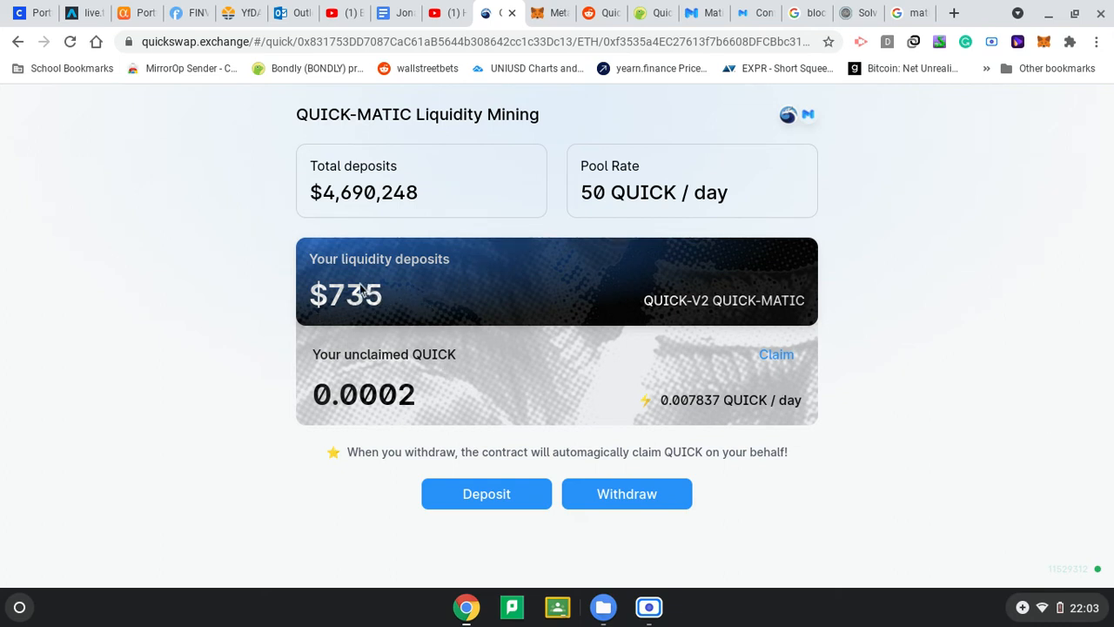
{"action": "mouse_move", "coordinate": [363, 302]}
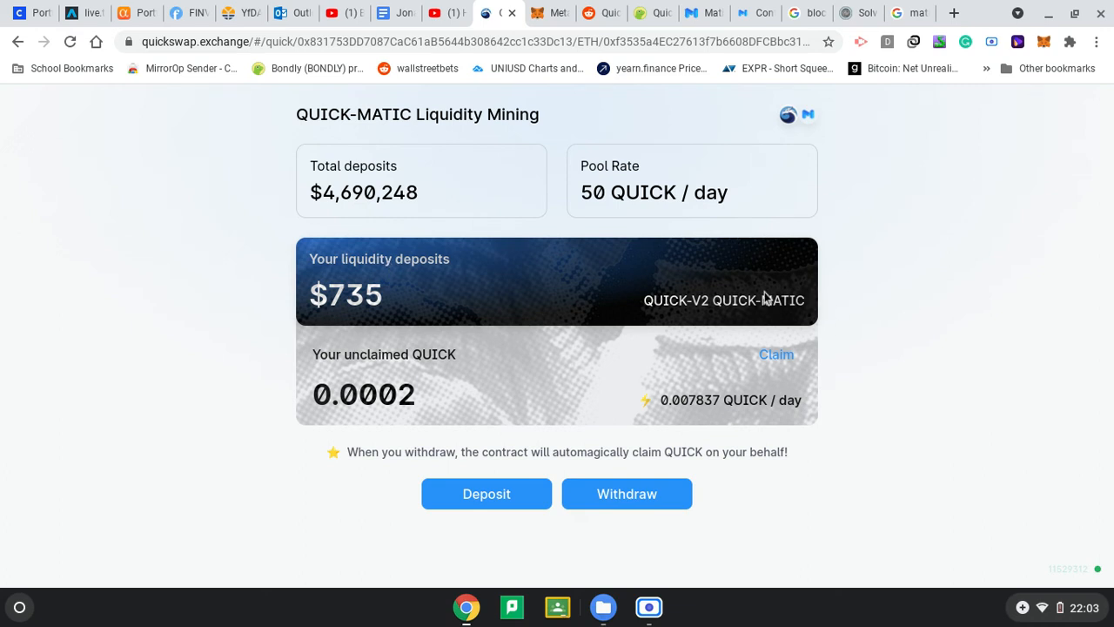
{"action": "mouse_move", "coordinate": [587, 368]}
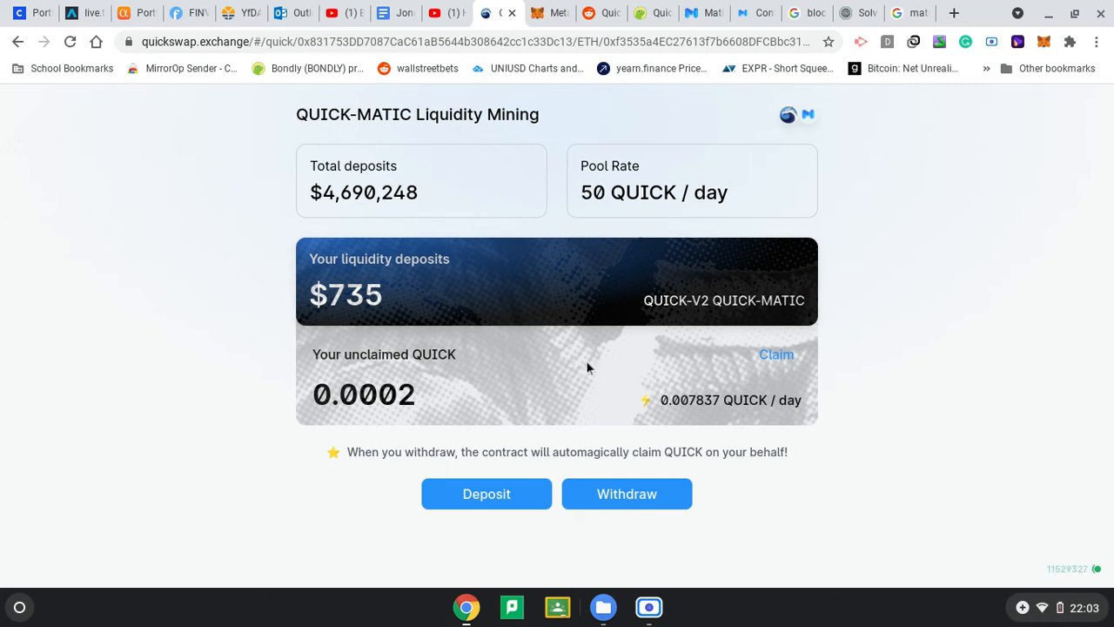
{"action": "mouse_move", "coordinate": [409, 409]}
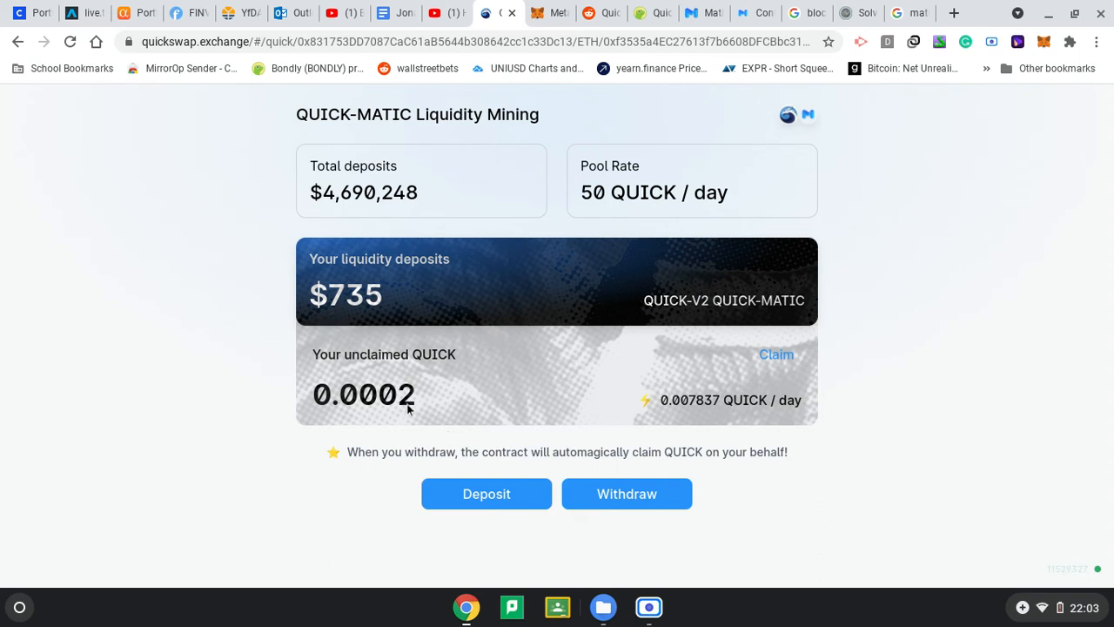
{"action": "mouse_move", "coordinate": [705, 400]}
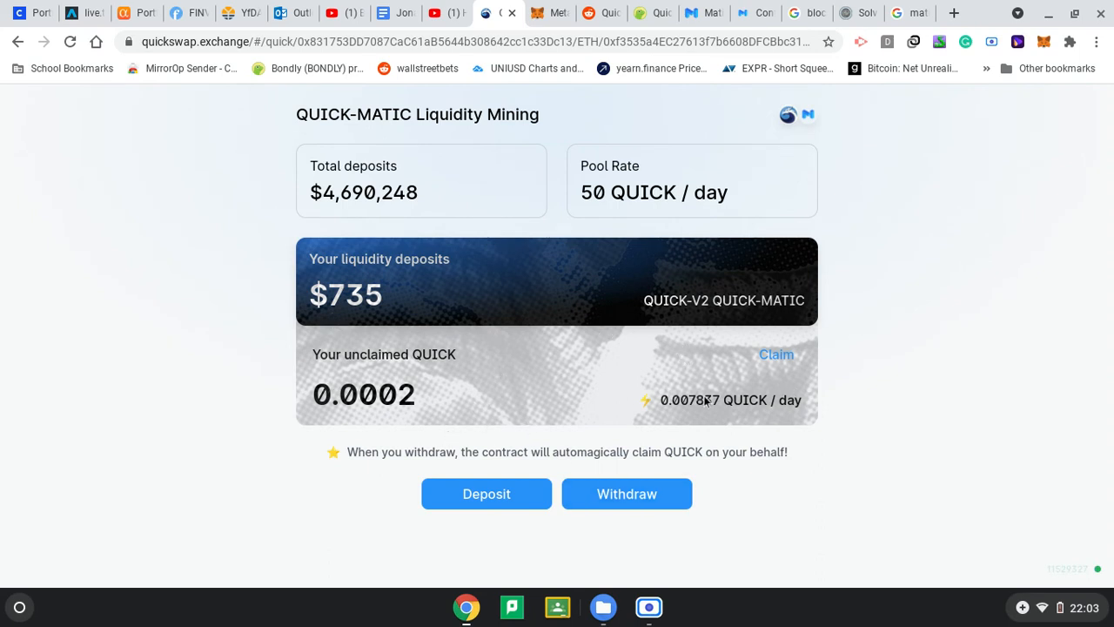
{"action": "mouse_move", "coordinate": [784, 408]}
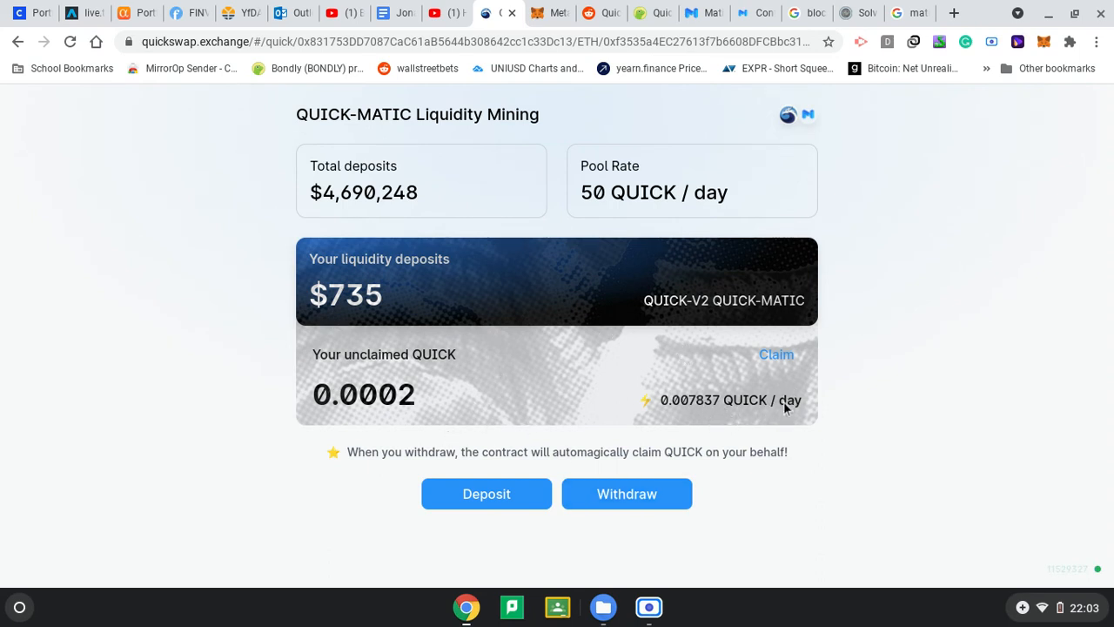
{"action": "mouse_move", "coordinate": [459, 153]}
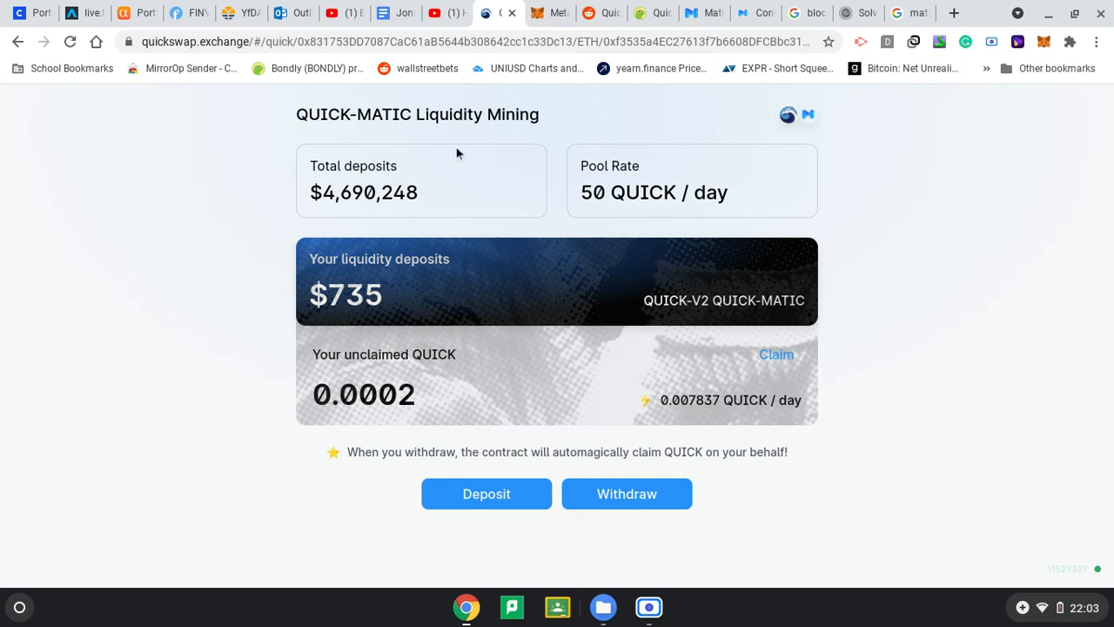
{"action": "mouse_move", "coordinate": [392, 280]}
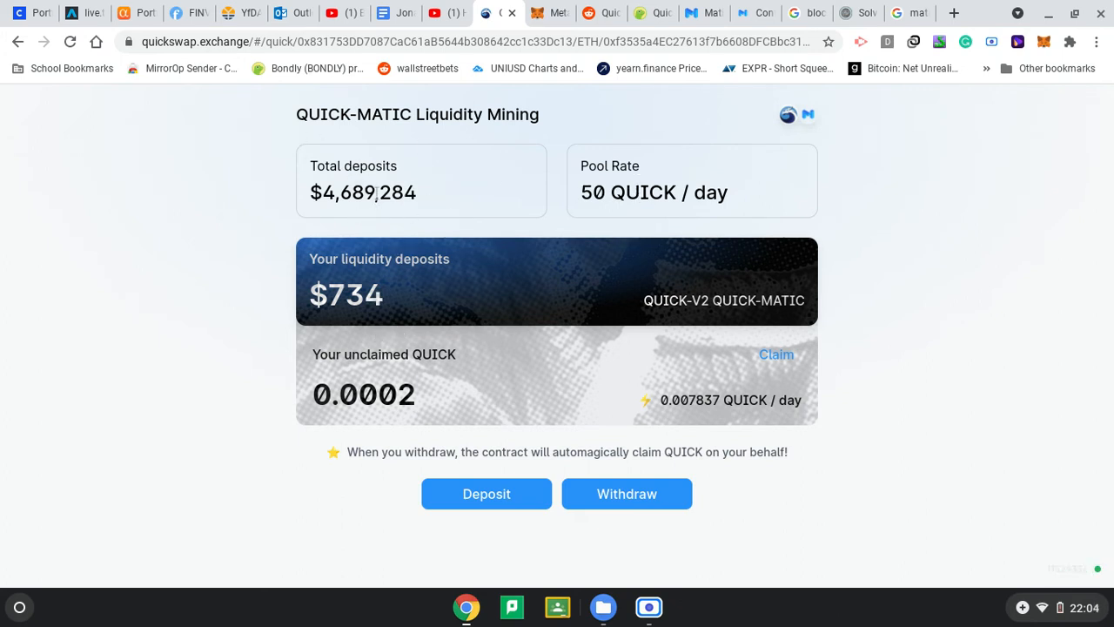
{"action": "mouse_move", "coordinate": [382, 298]}
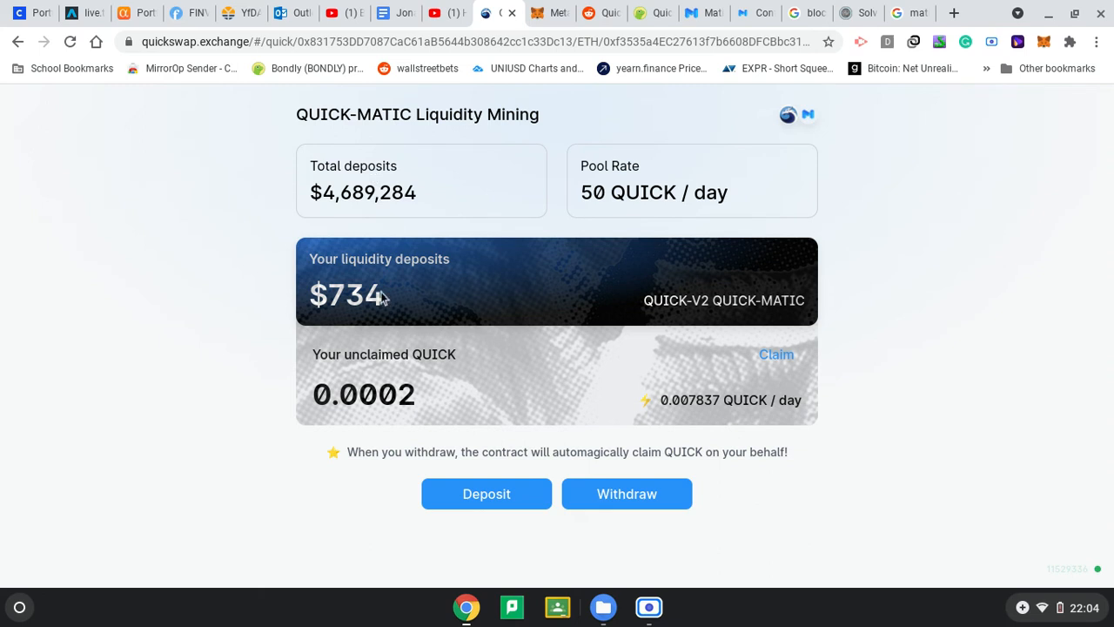
{"action": "mouse_move", "coordinate": [840, 348]}
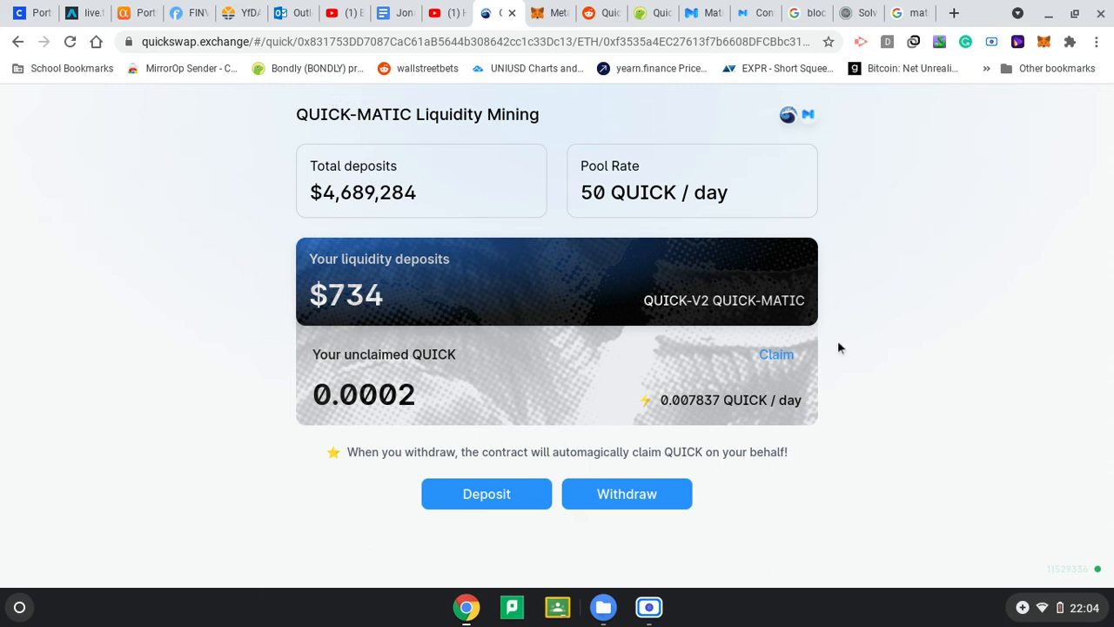
{"action": "mouse_move", "coordinate": [640, 435]}
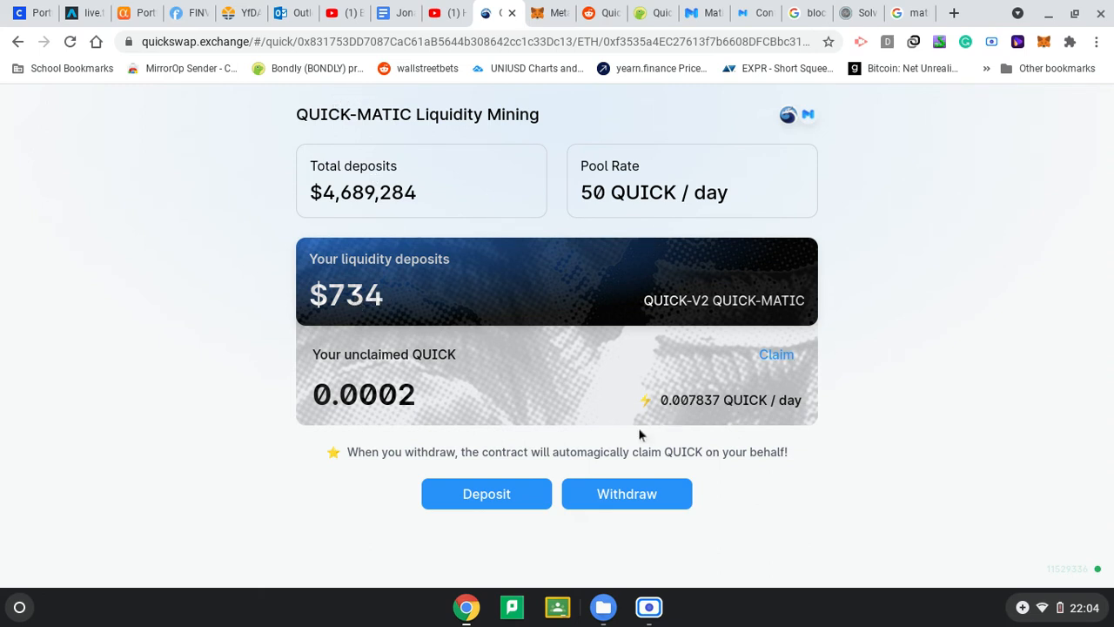
{"action": "mouse_move", "coordinate": [510, 326]}
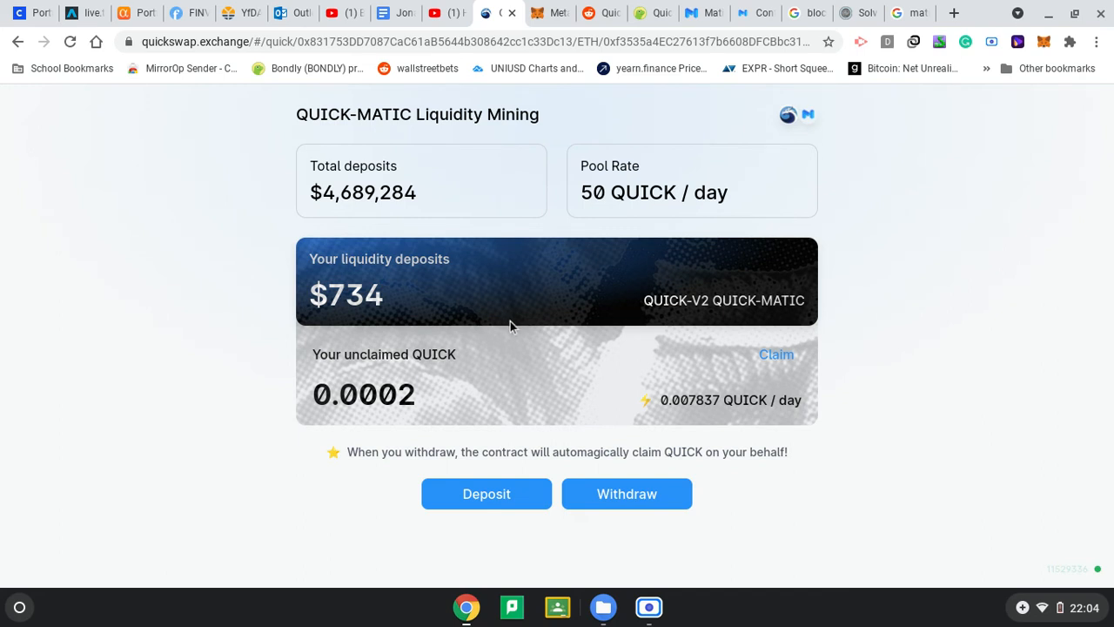
{"action": "mouse_move", "coordinate": [431, 266]}
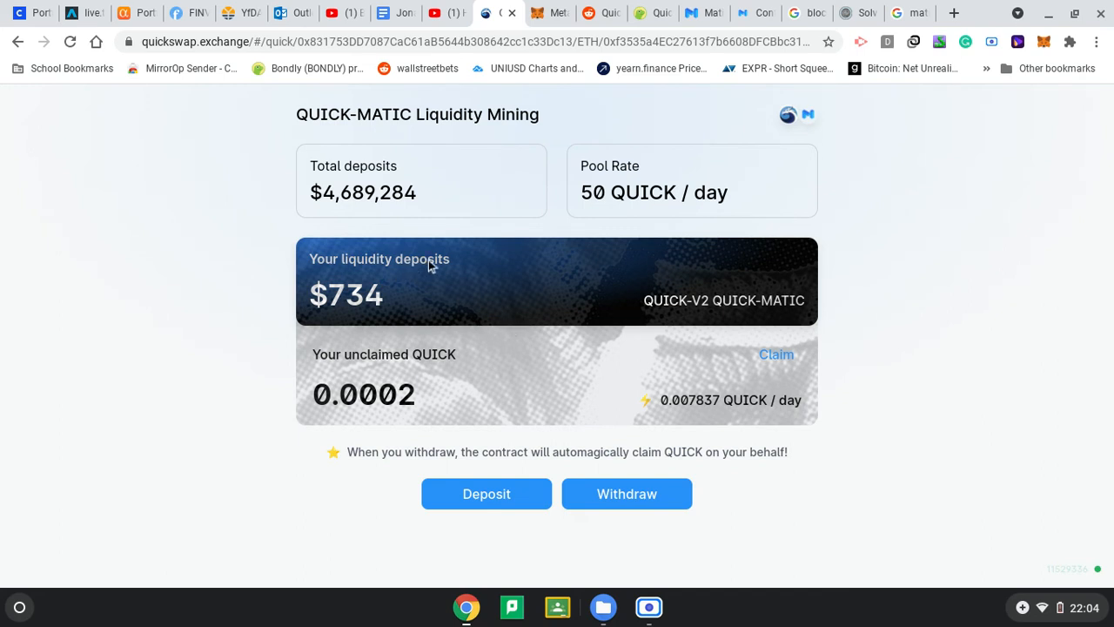
{"action": "mouse_move", "coordinate": [278, 19]}
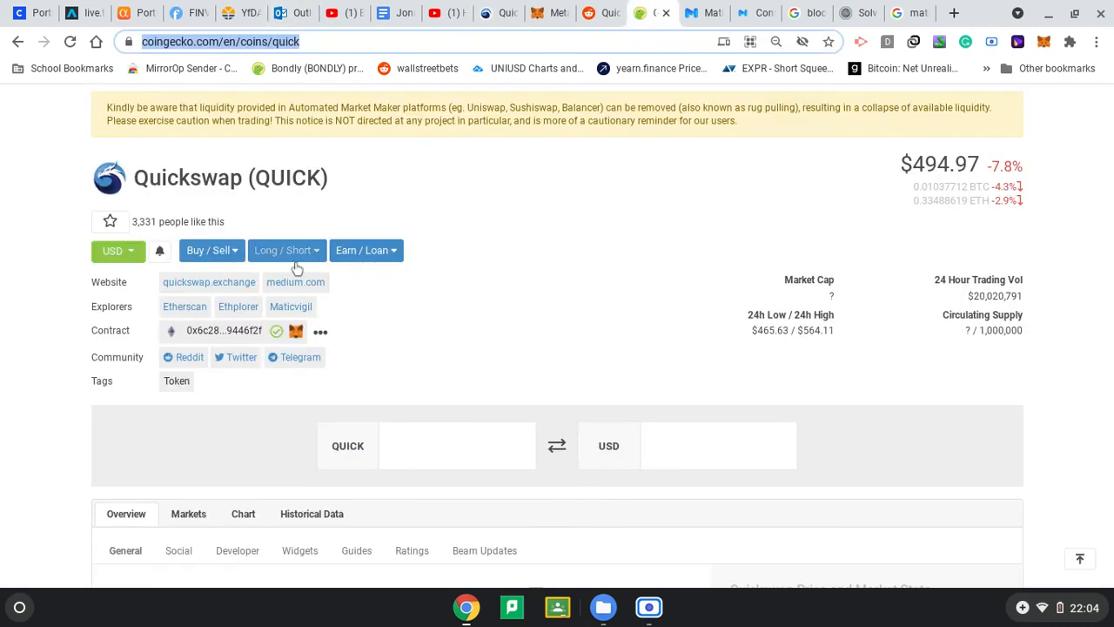
Scroll through the Quickswap page's $494.97 price and 7.8% drop.
{"action": "scroll", "scroll_direction": "down", "scroll_amount": 3}
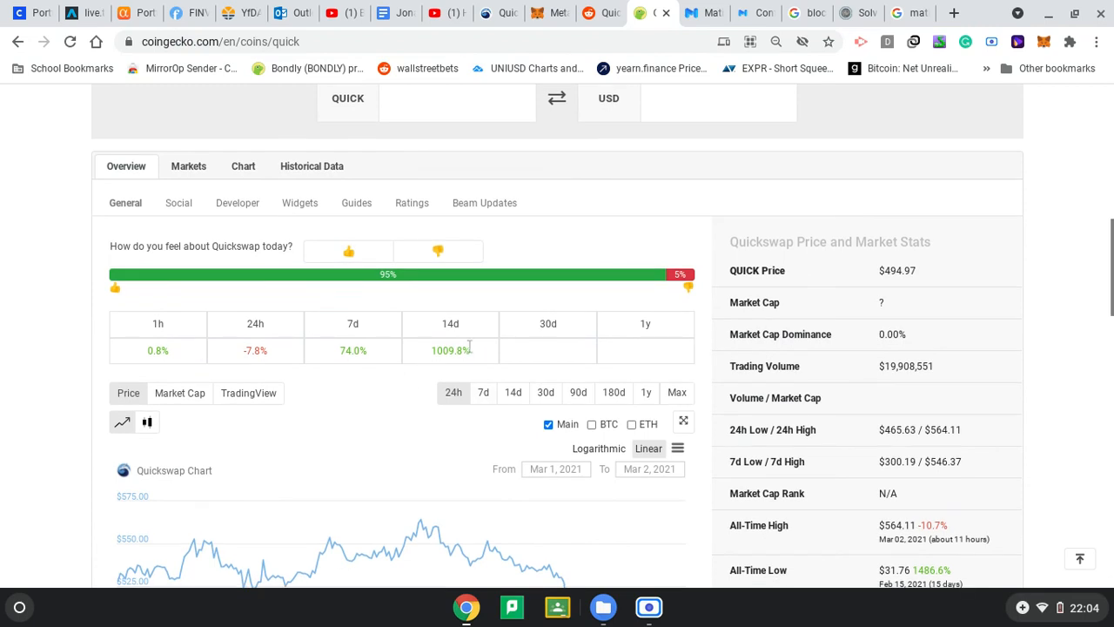
{"action": "mouse_move", "coordinate": [459, 347]}
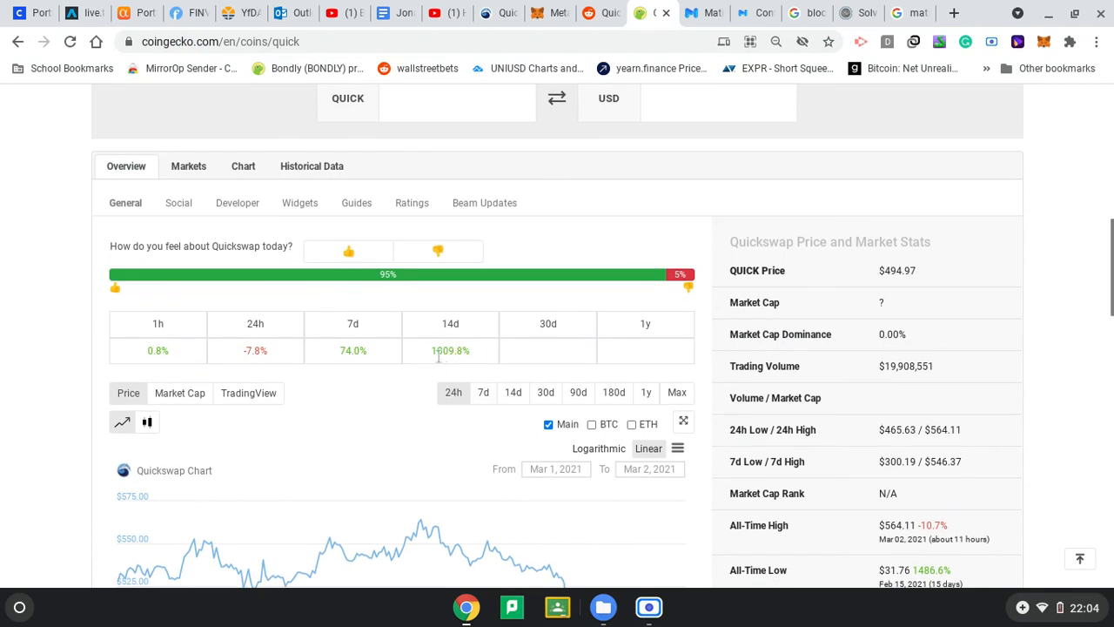
{"action": "mouse_move", "coordinate": [436, 365]}
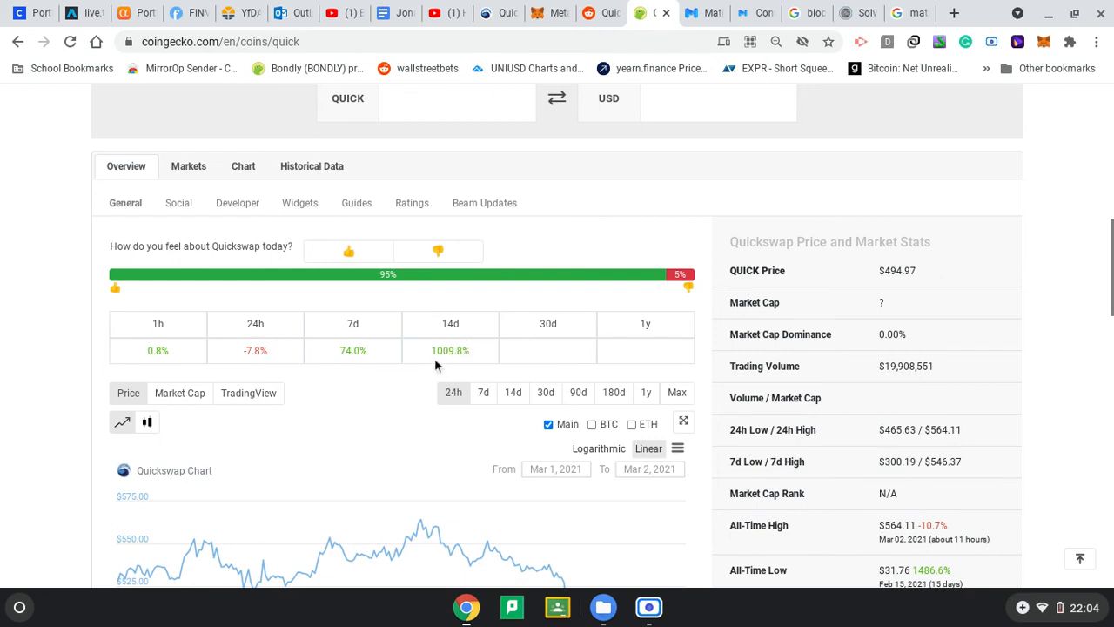
{"action": "mouse_move", "coordinate": [430, 342]}
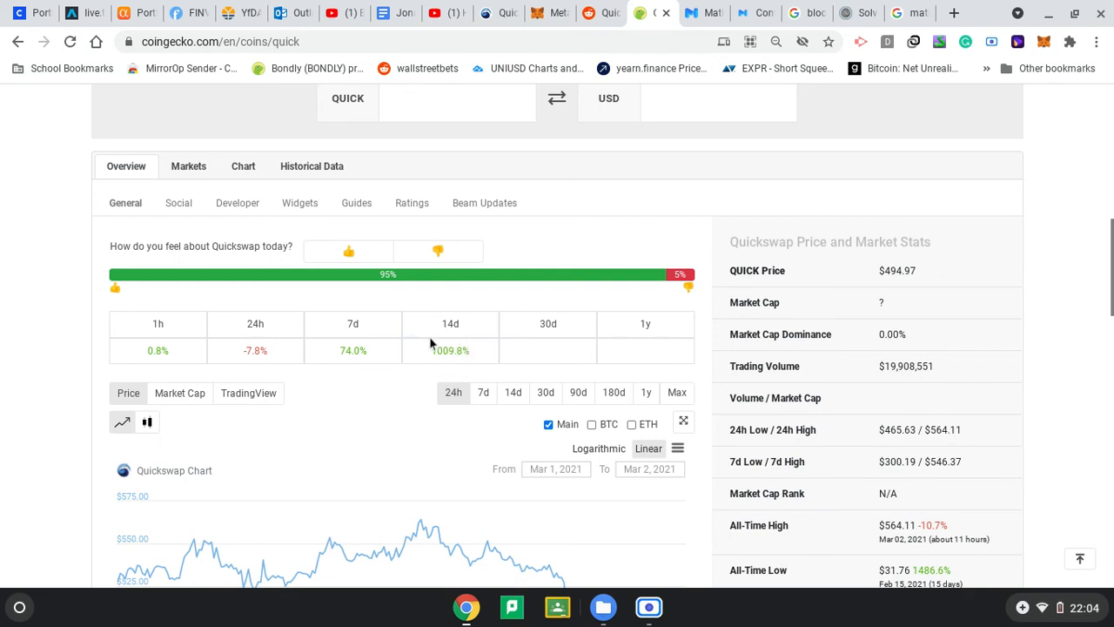
{"action": "mouse_move", "coordinate": [417, 384]}
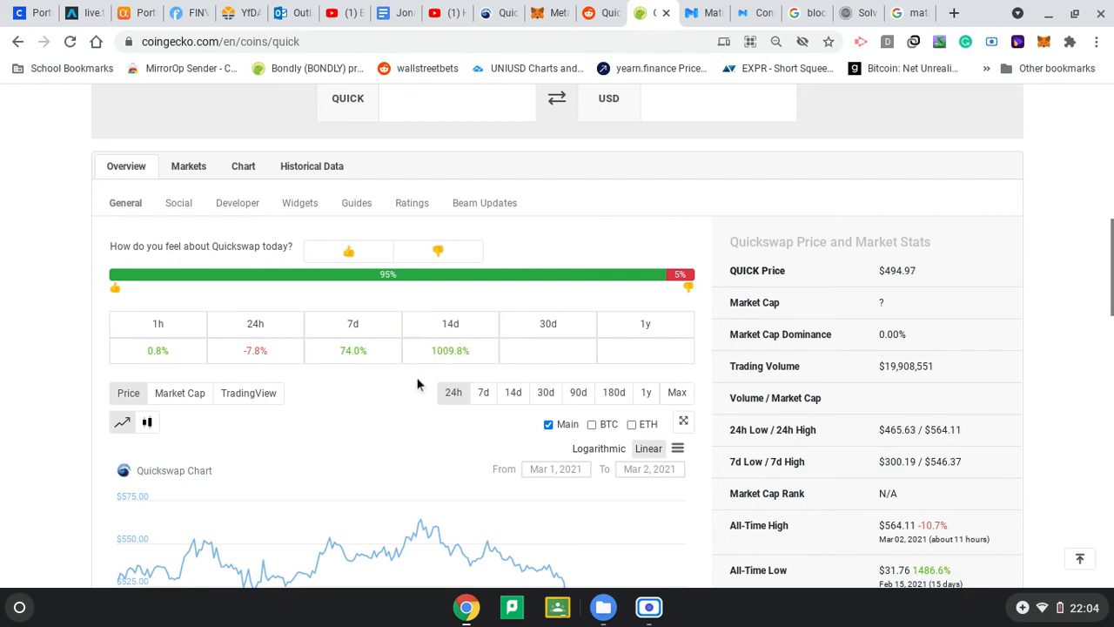
{"action": "mouse_move", "coordinate": [483, 383]}
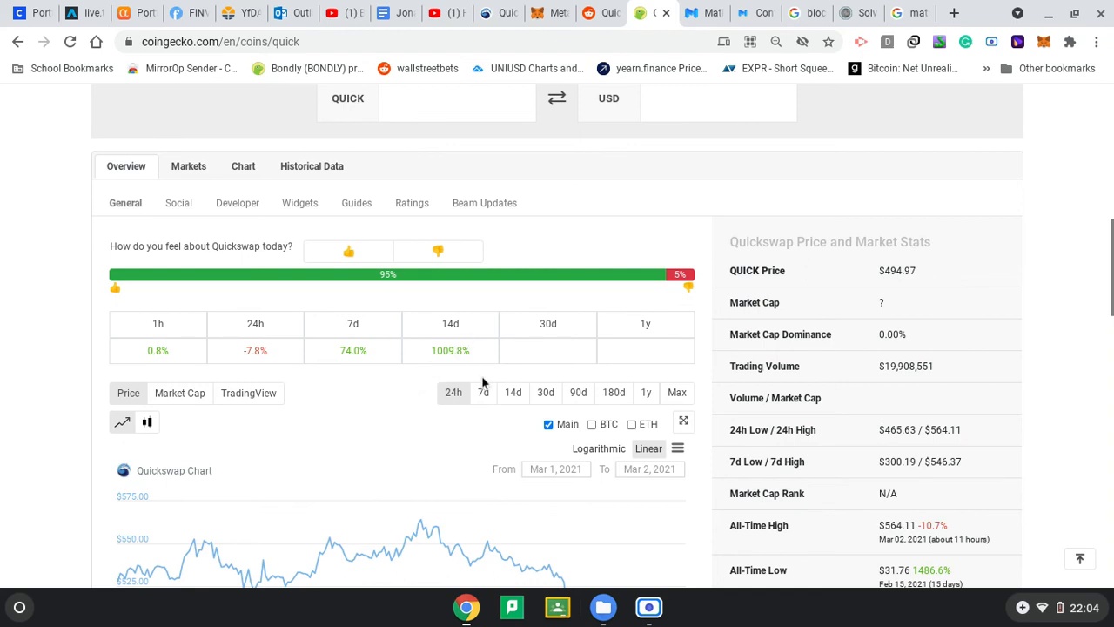
{"action": "scroll", "scroll_direction": "down", "scroll_amount": 3}
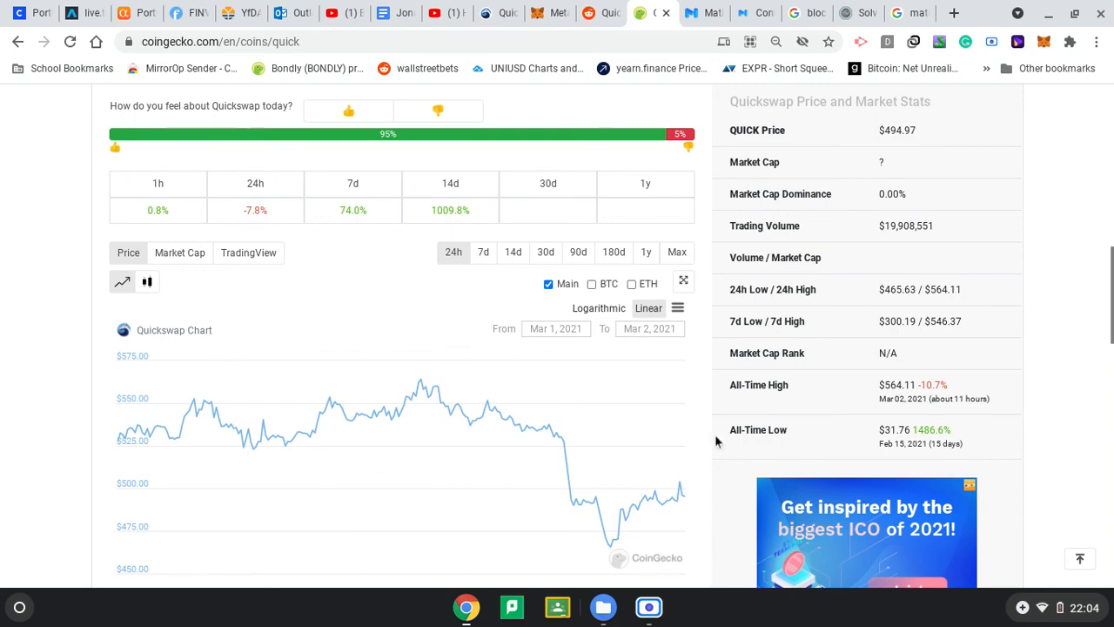
{"action": "scroll", "scroll_direction": "down", "scroll_amount": 3}
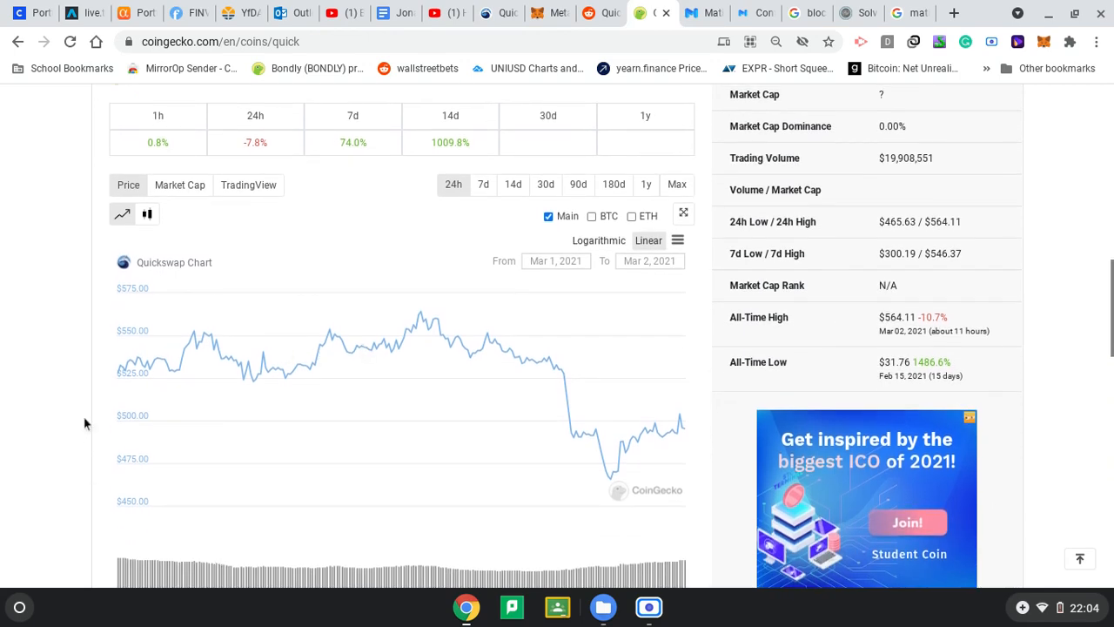
{"action": "scroll", "scroll_direction": "up", "scroll_amount": 3}
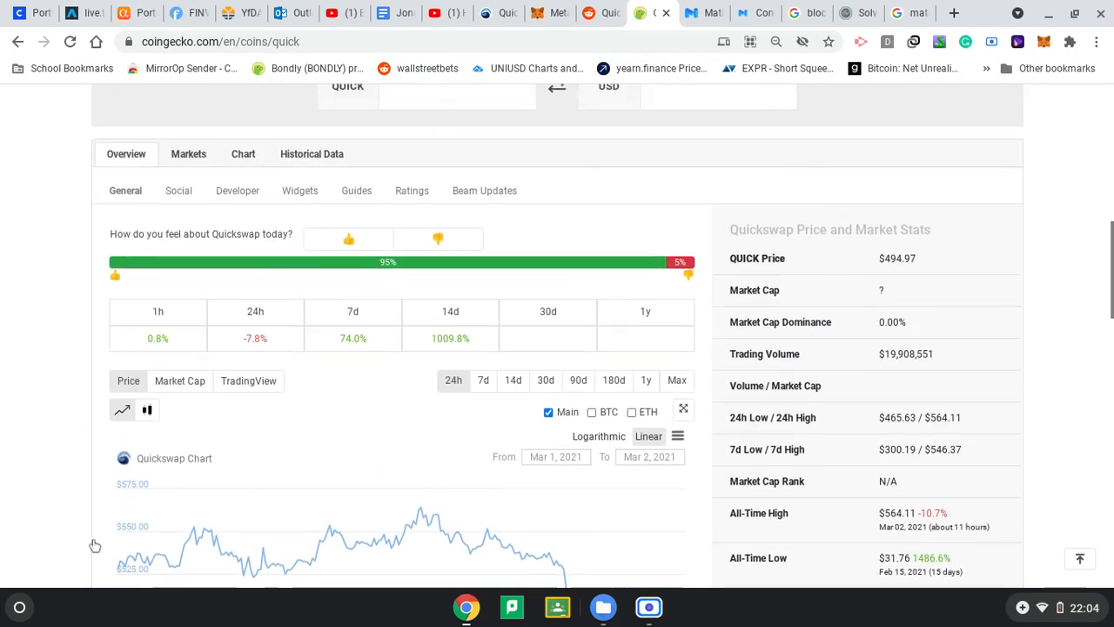
{"action": "scroll", "scroll_direction": "up", "scroll_amount": 3}
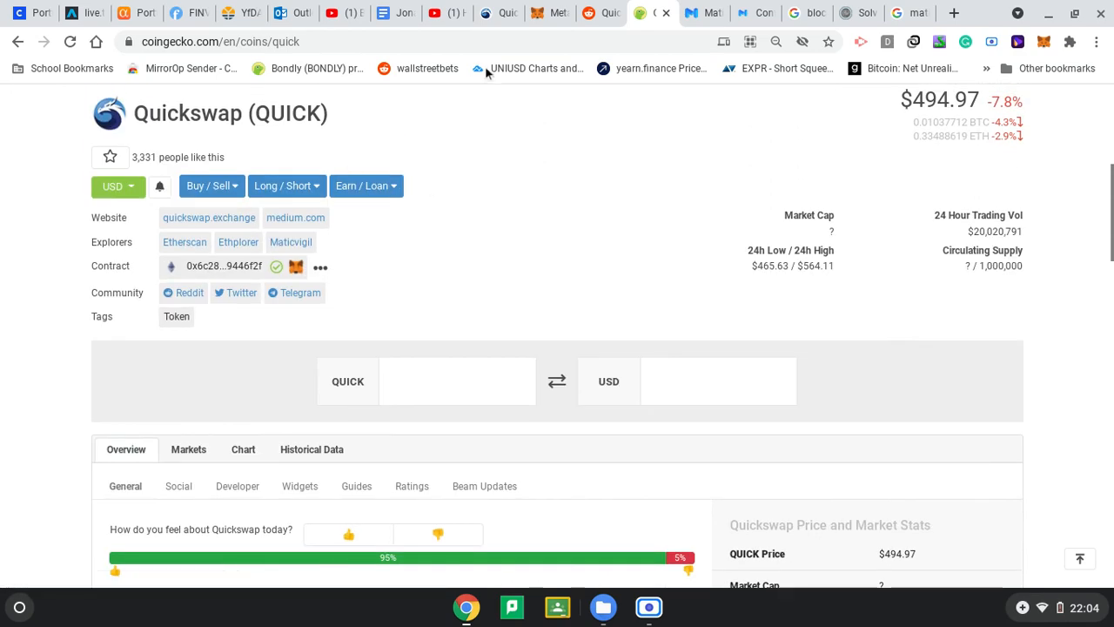
{"action": "mouse_move", "coordinate": [914, 198]}
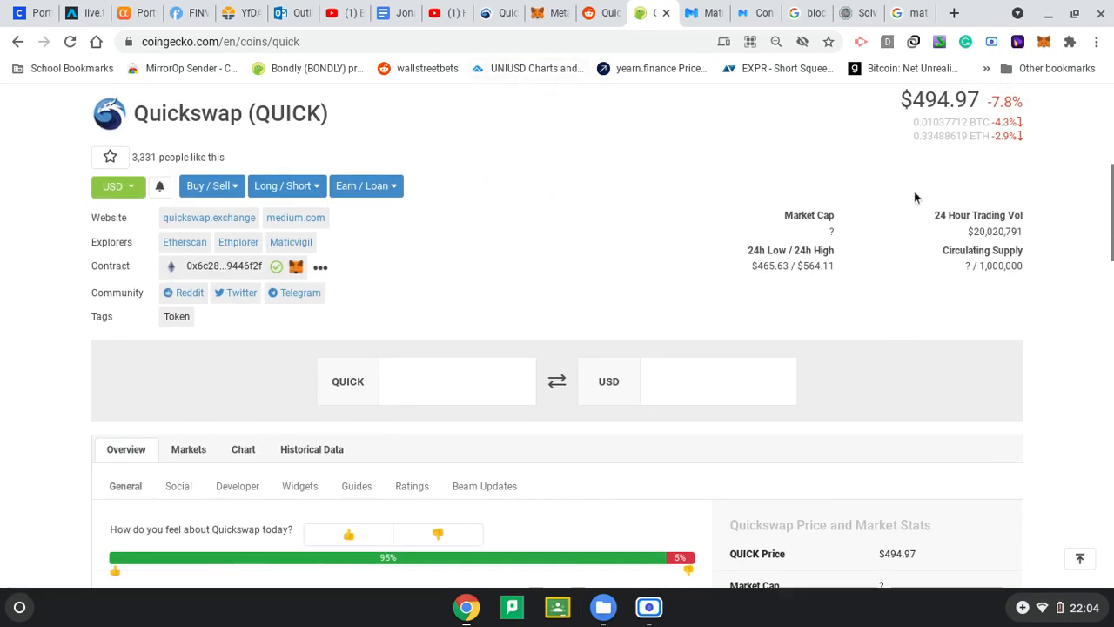
{"action": "scroll", "scroll_direction": "down", "scroll_amount": 3}
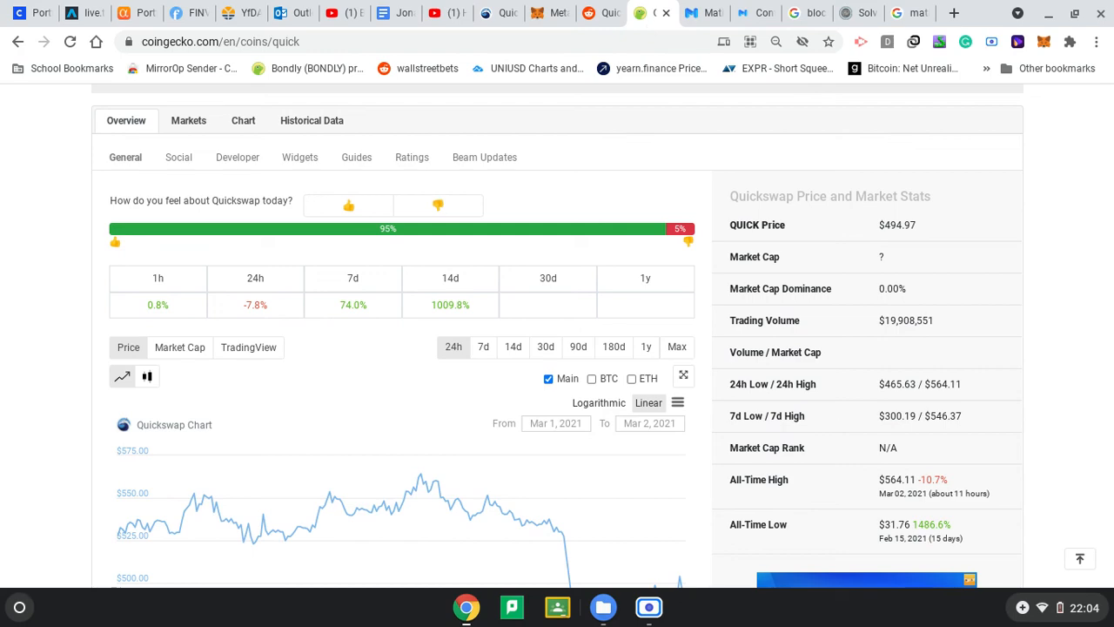
Review Quickswap's market stats and 95% positive sentiment rating by scrolling the page.
{"action": "scroll", "scroll_direction": "up", "scroll_amount": 3}
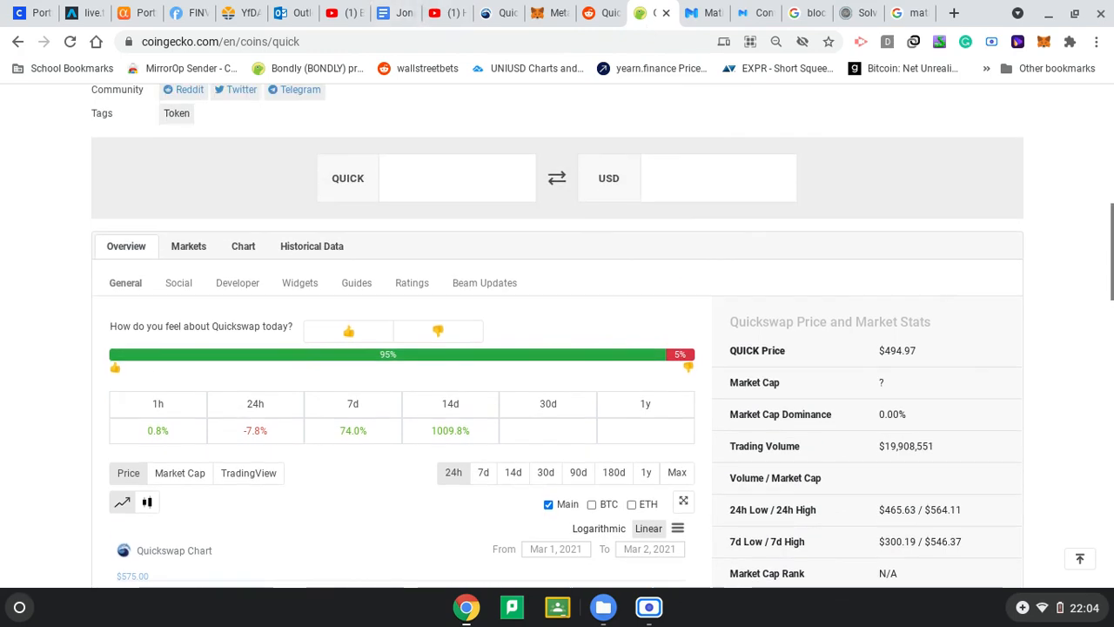
{"action": "scroll", "scroll_direction": "up", "scroll_amount": 3}
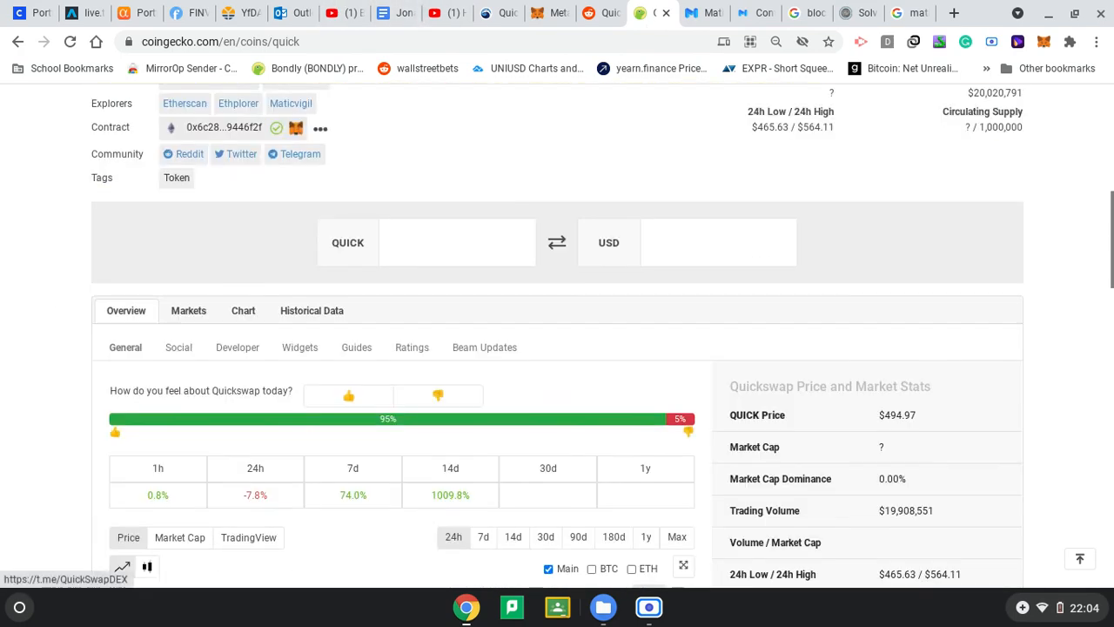
{"action": "scroll", "scroll_direction": "down", "scroll_amount": 3}
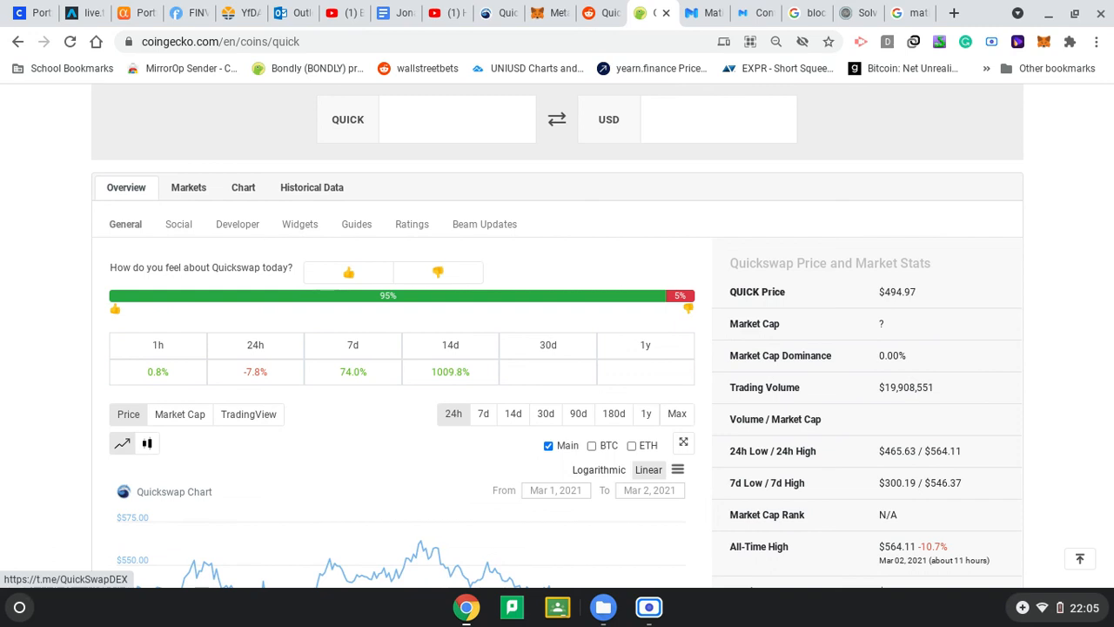
{"action": "scroll", "scroll_direction": "down", "scroll_amount": 3}
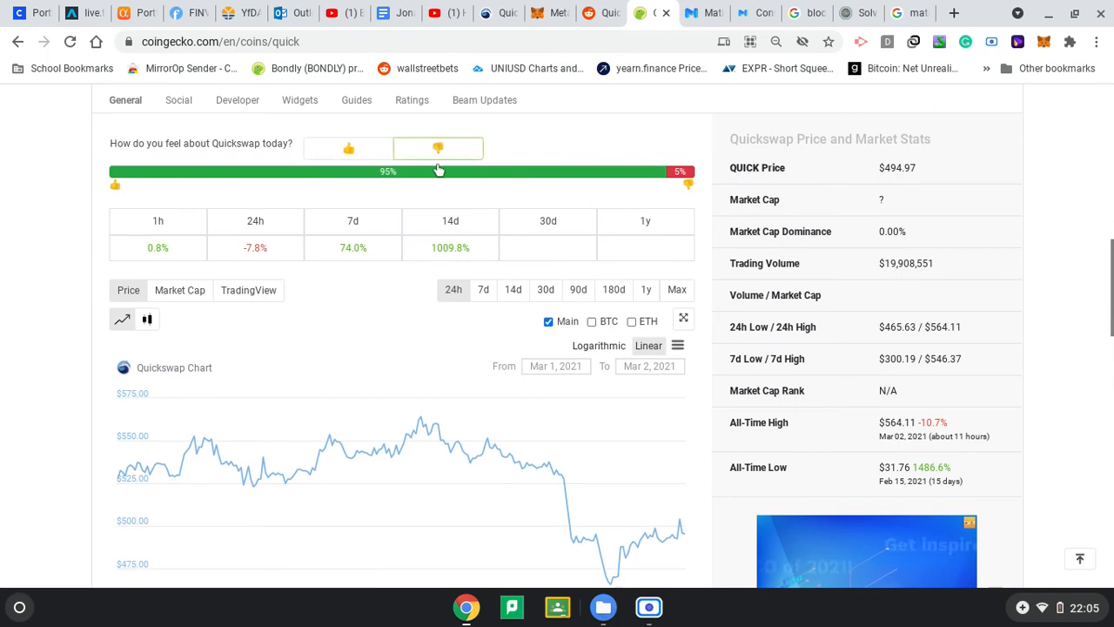
{"action": "mouse_move", "coordinate": [434, 177]}
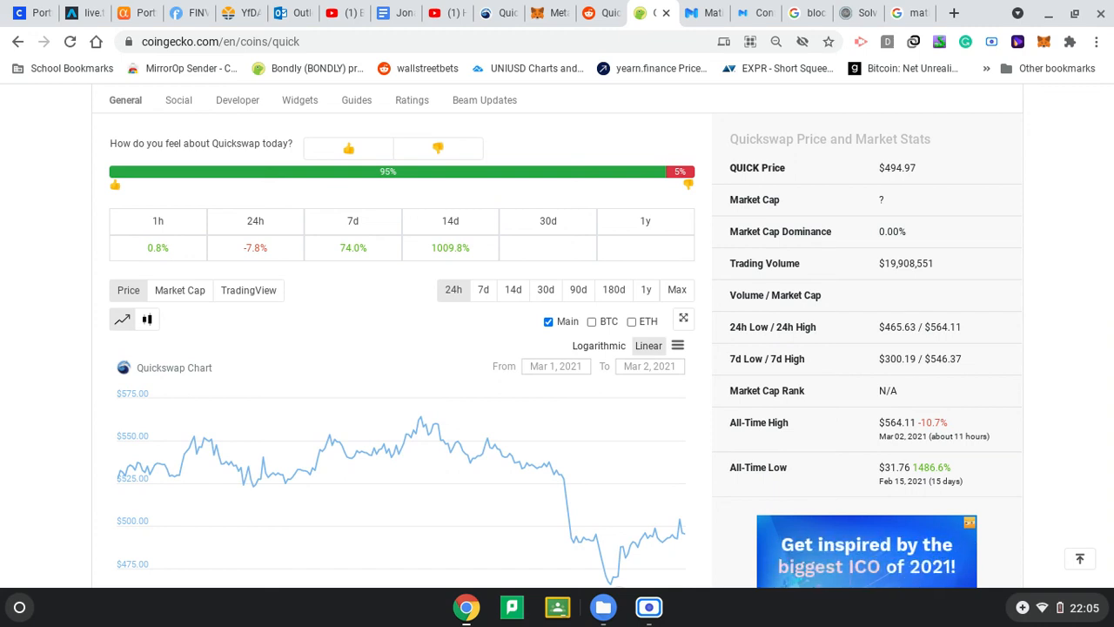
{"action": "scroll", "scroll_direction": "up", "scroll_amount": 3}
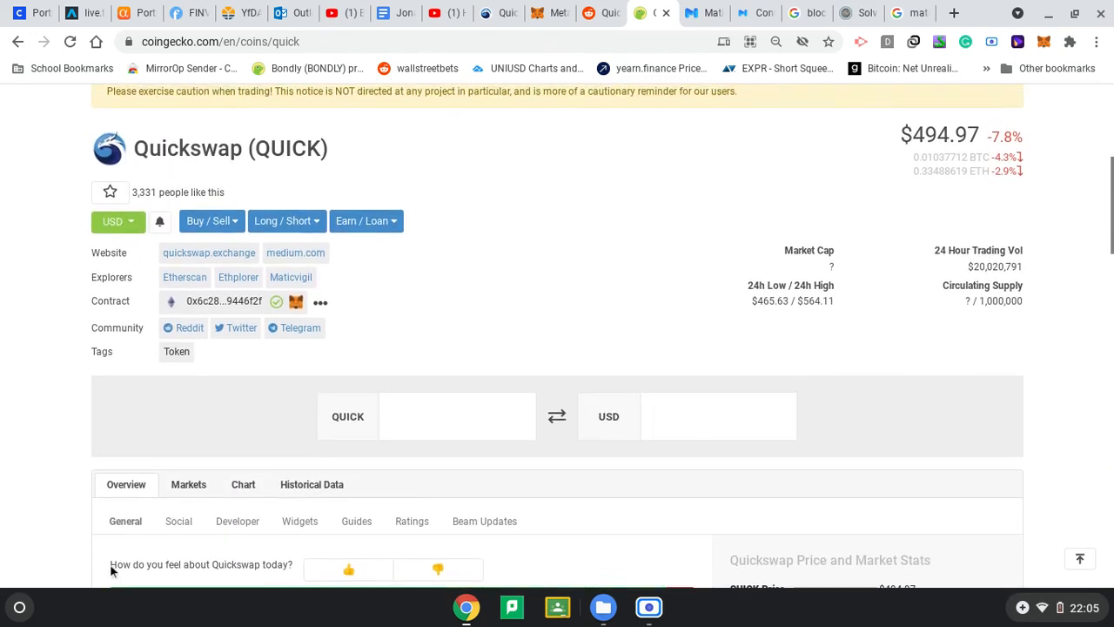
{"action": "scroll", "scroll_direction": "up", "scroll_amount": 3}
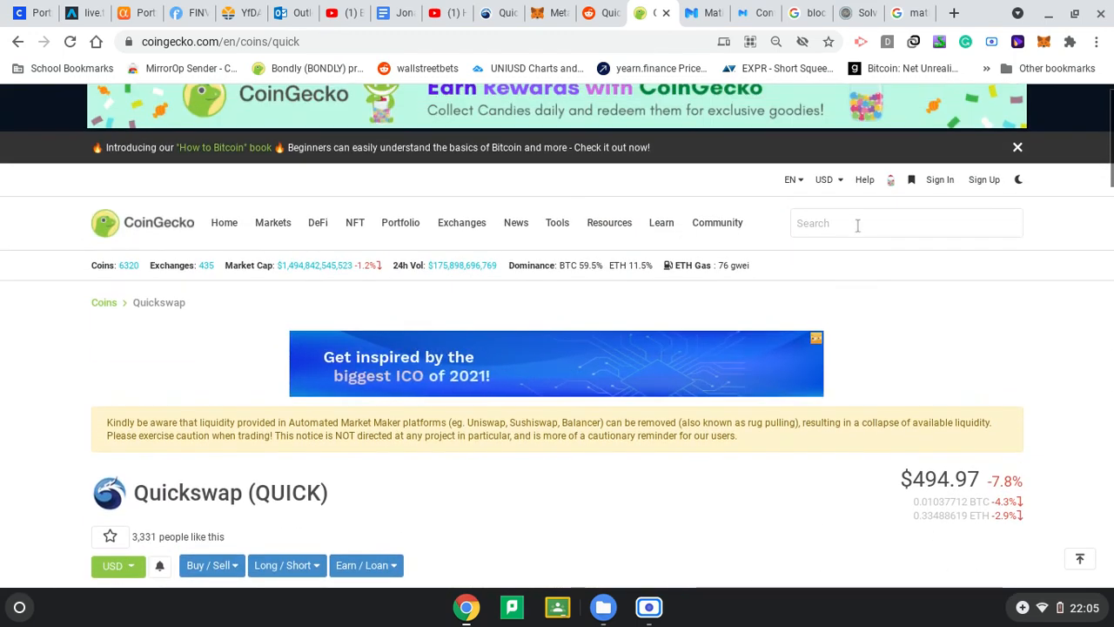
Search 'matic' and view the Polygon (MATIC) page showing $0.2268, up 1.1%.
{"action": "type", "text": "matic"}
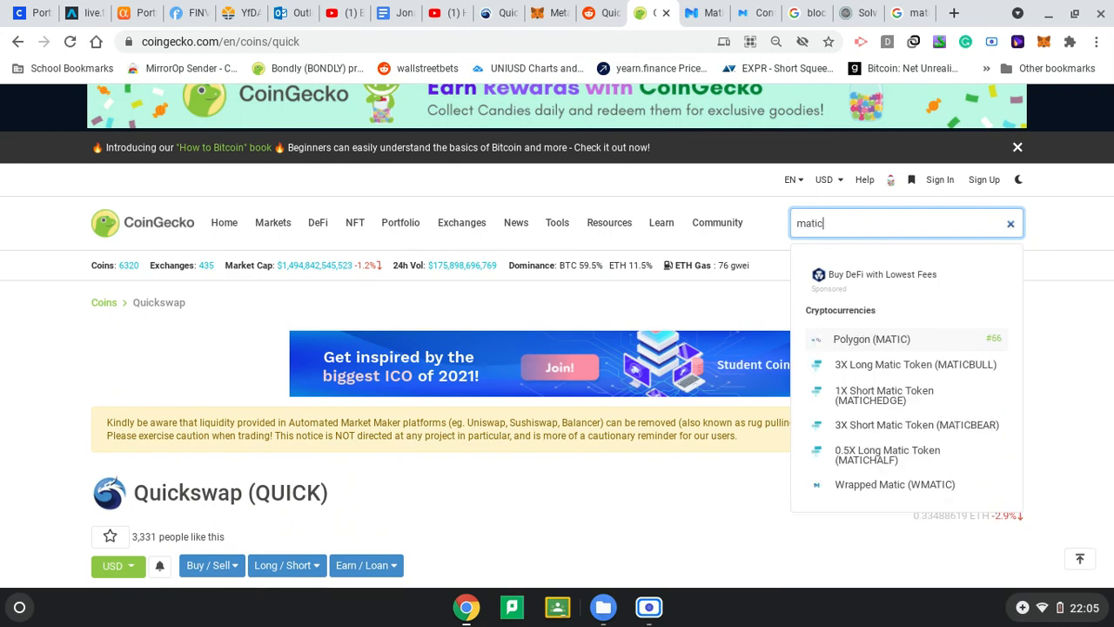
{"action": "mouse_move", "coordinate": [904, 380]}
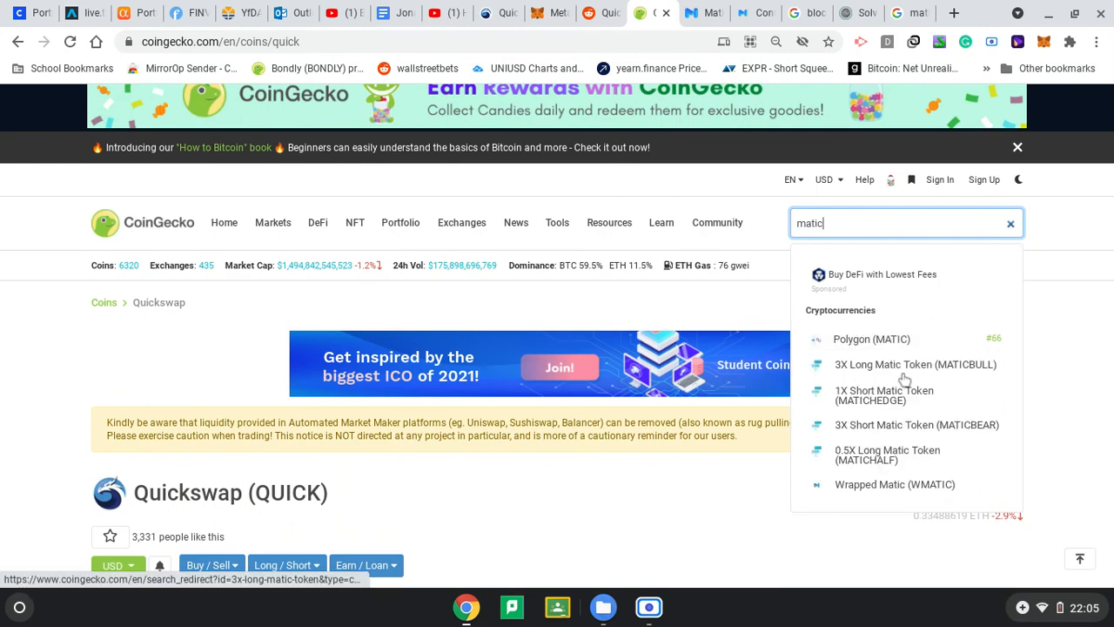
{"action": "left_click", "coordinate": [871, 339]}
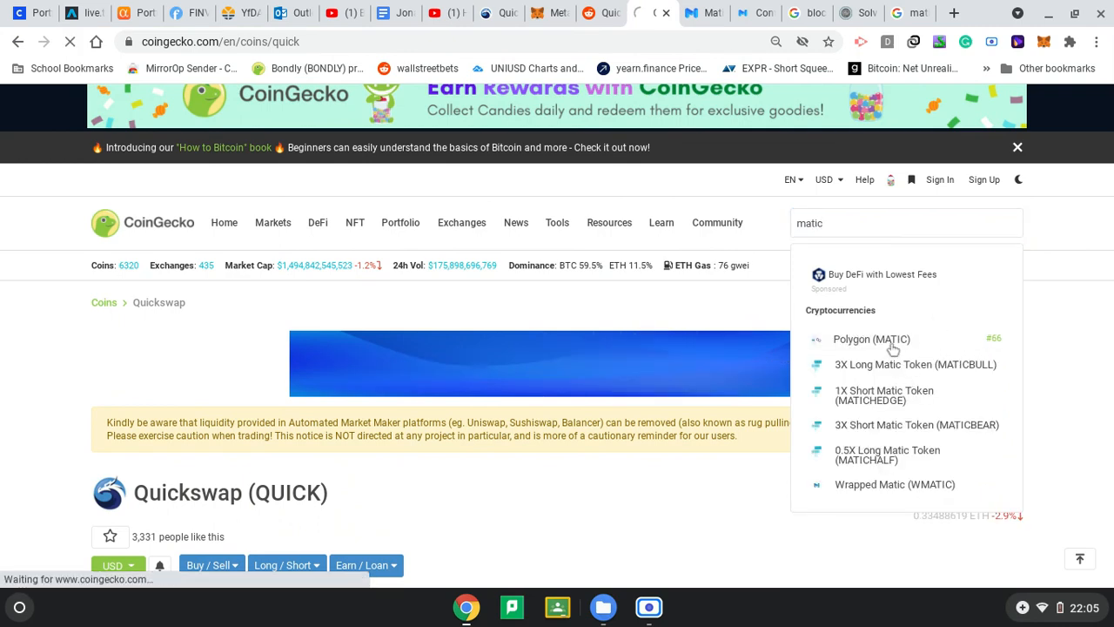
{"action": "left_click", "coordinate": [871, 338]}
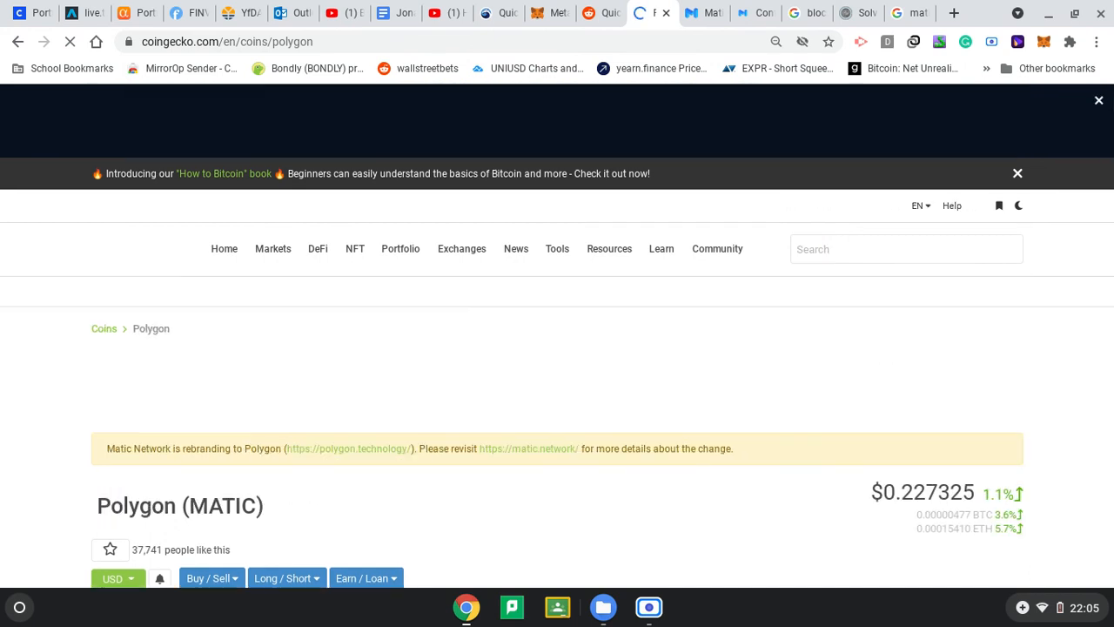
{"action": "scroll", "scroll_direction": "down", "scroll_amount": 3}
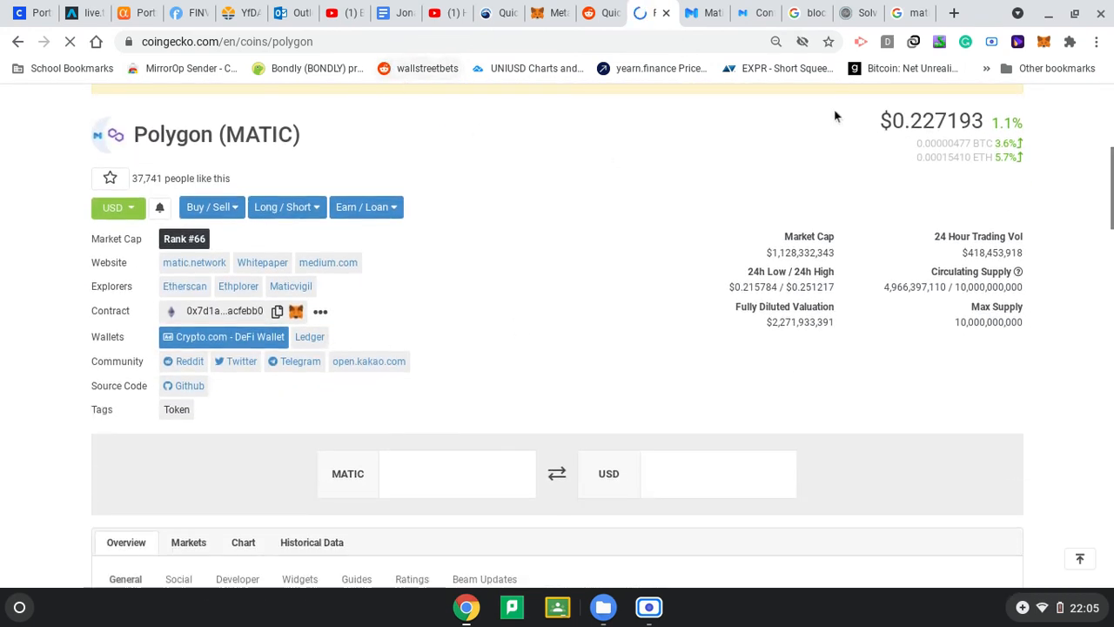
{"action": "scroll", "scroll_direction": "down", "scroll_amount": 3}
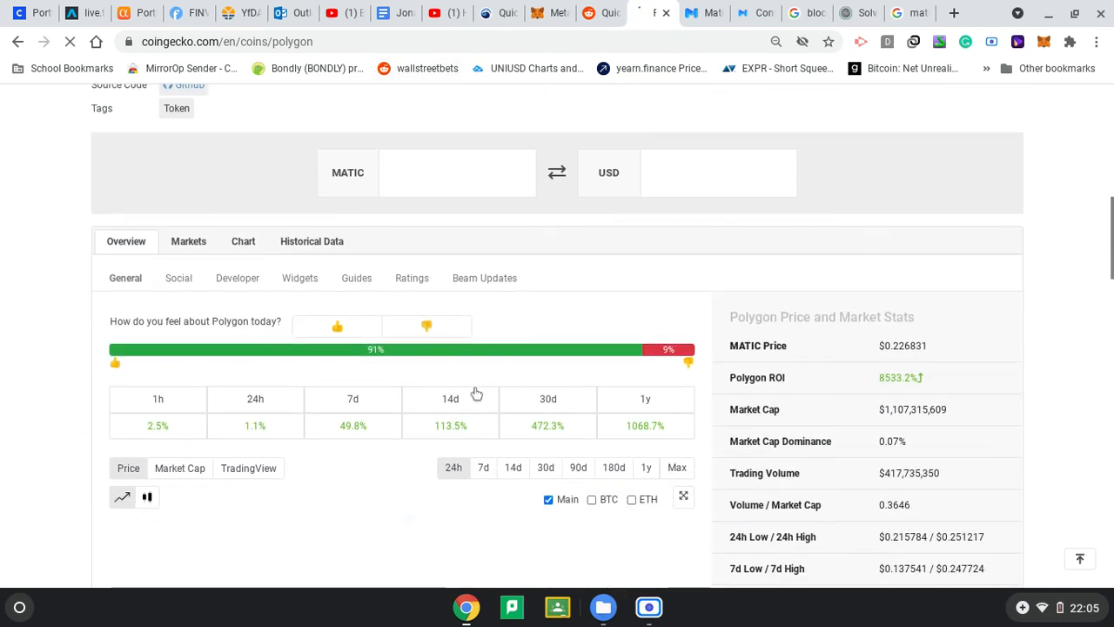